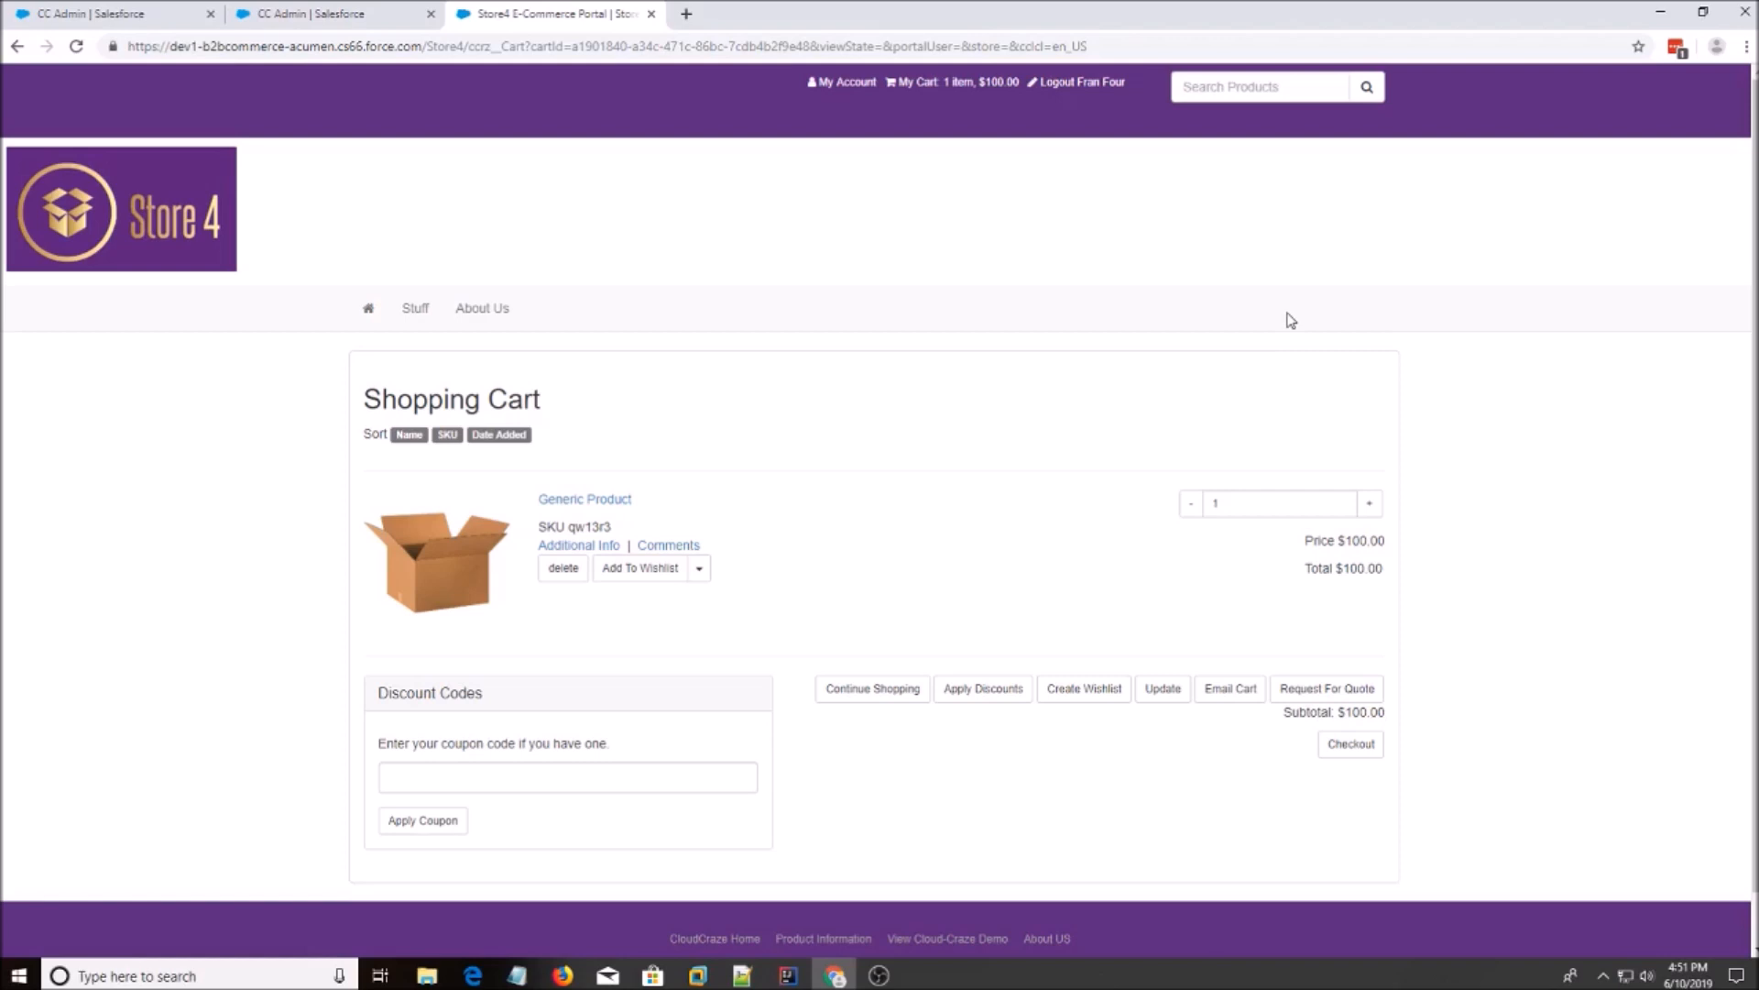
mouse_move(1091, 559)
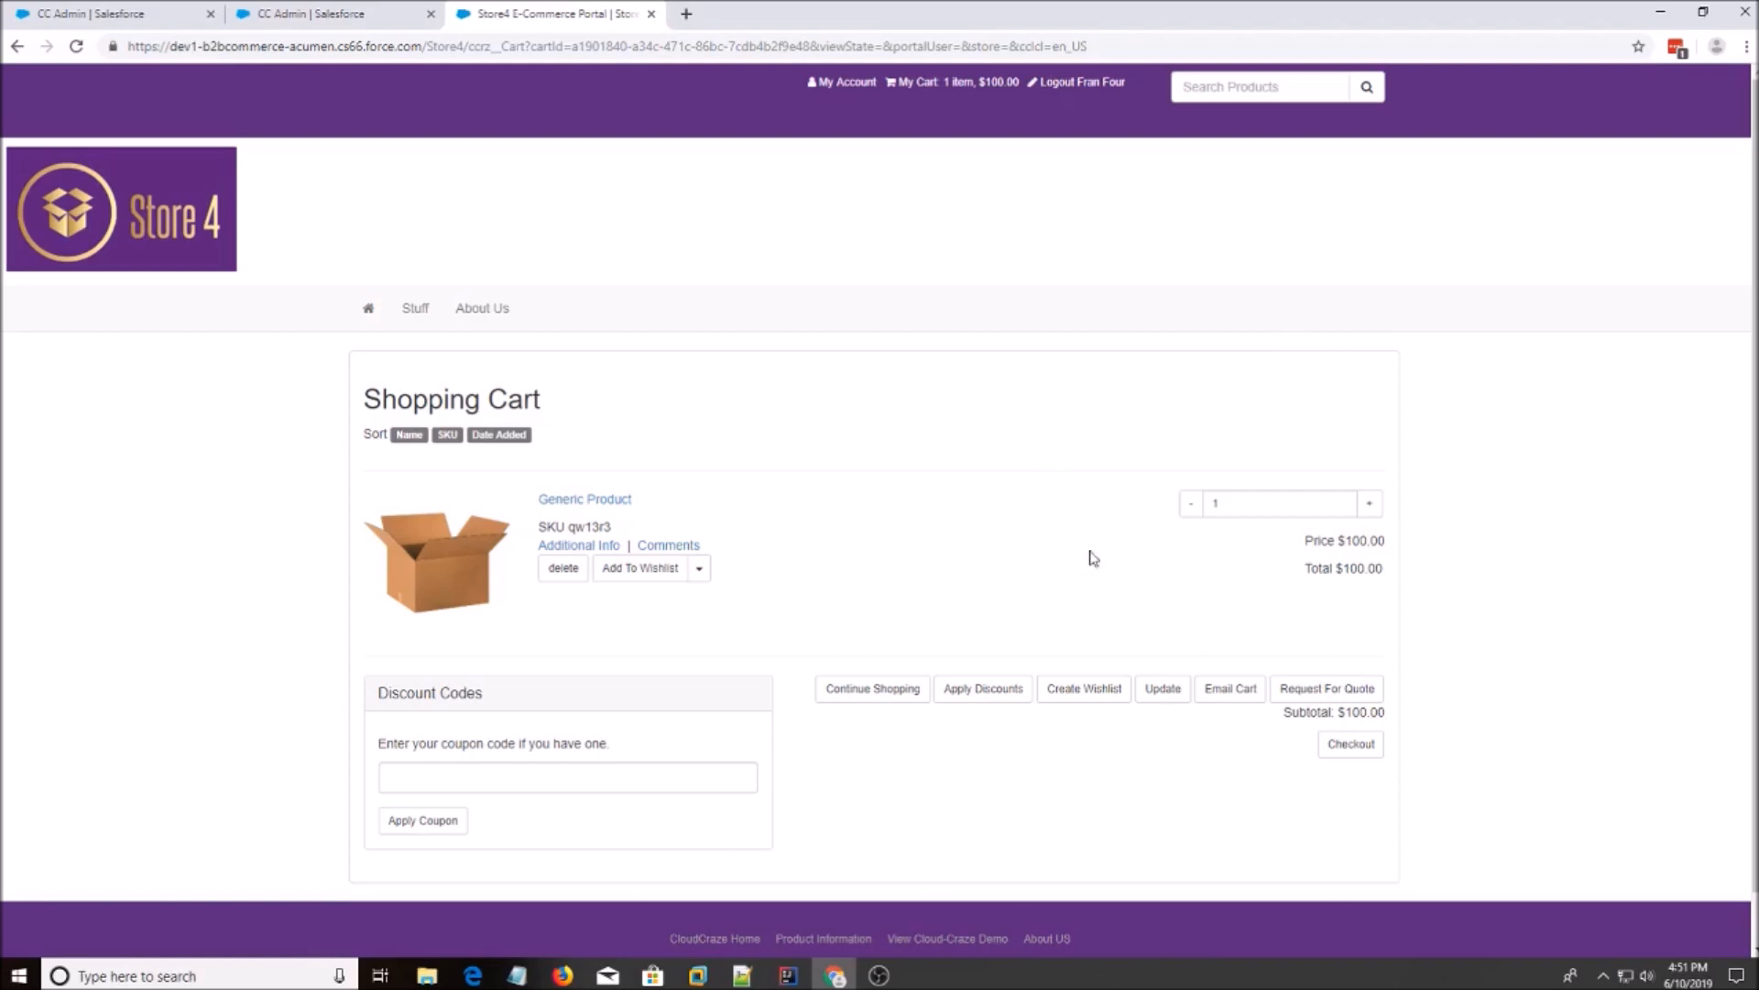
mouse_move(1499, 539)
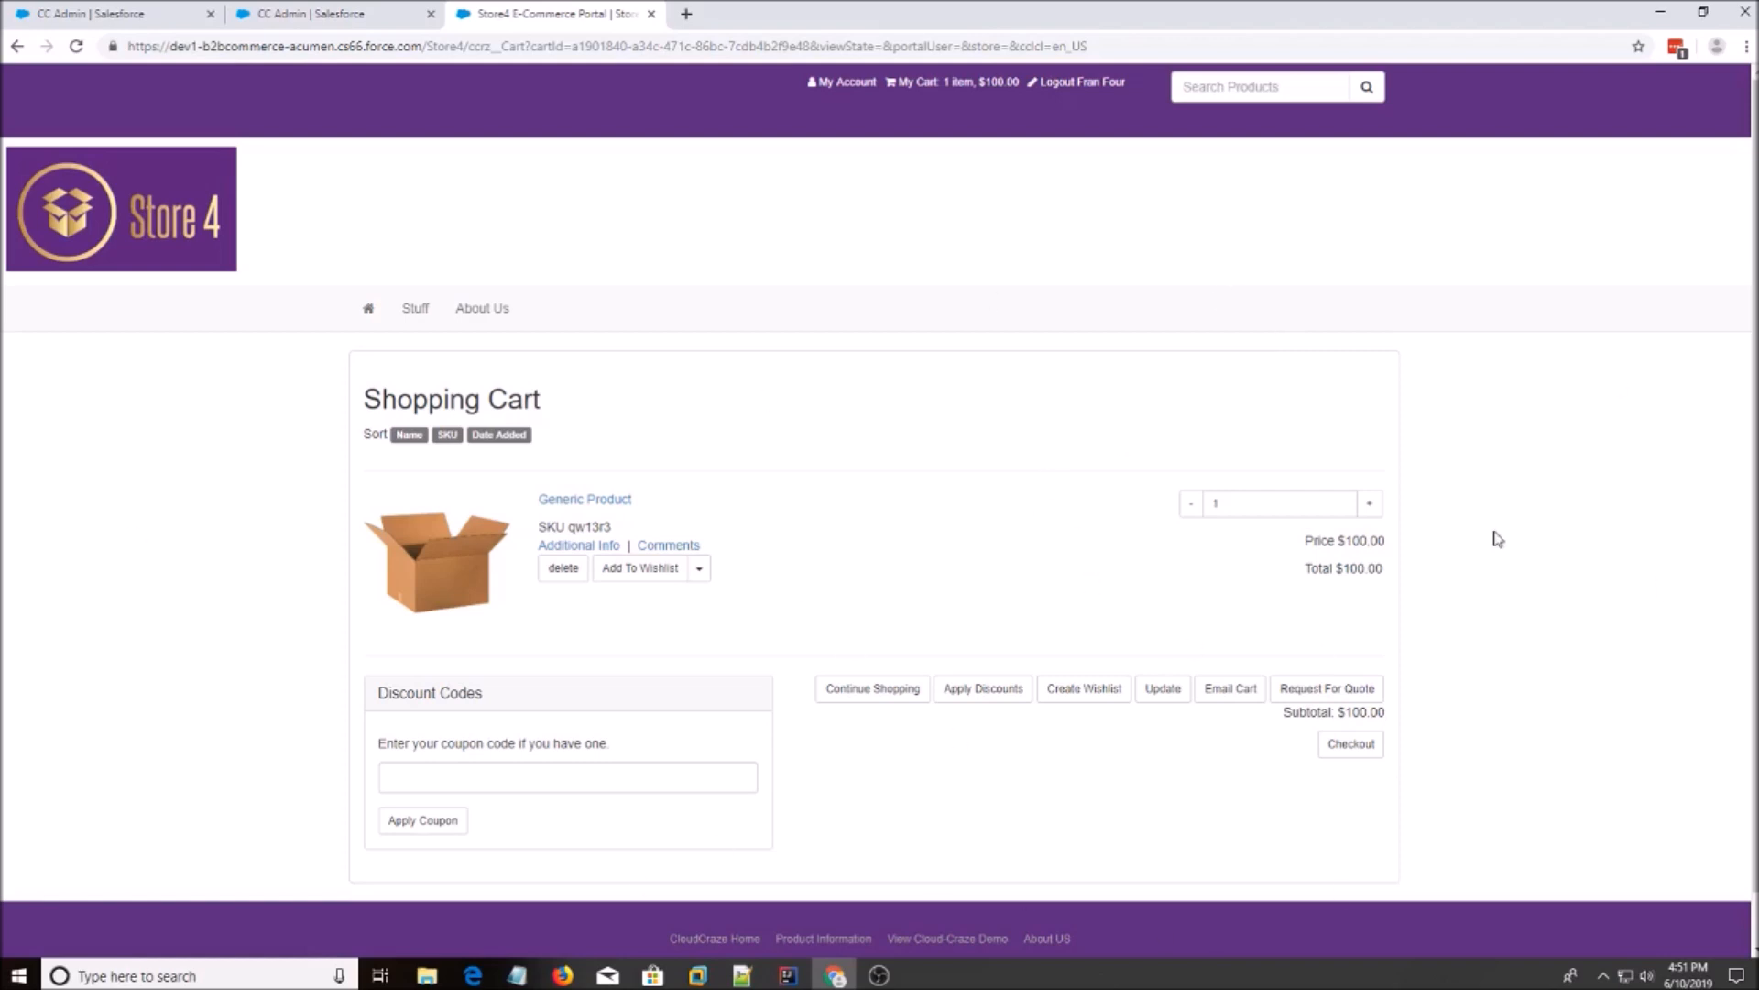
mouse_move(1326, 689)
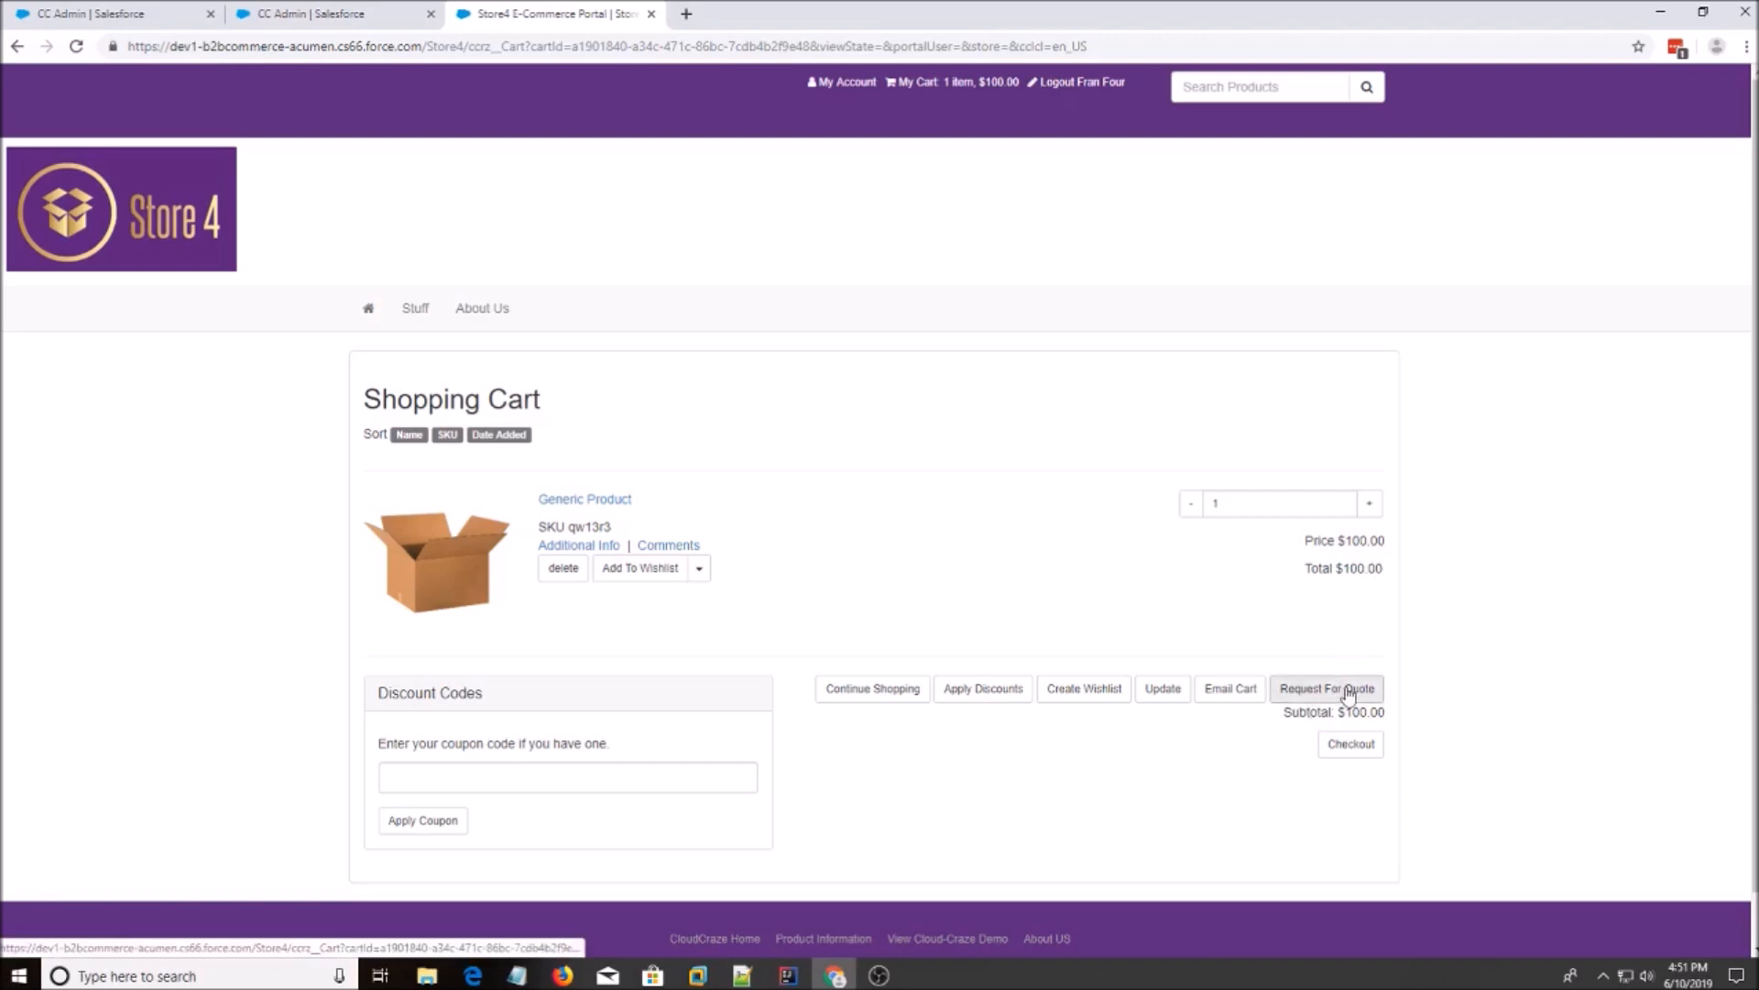
Preview the Store4 cart's Request For Quote form with name and email pre-filled.
click(1325, 688)
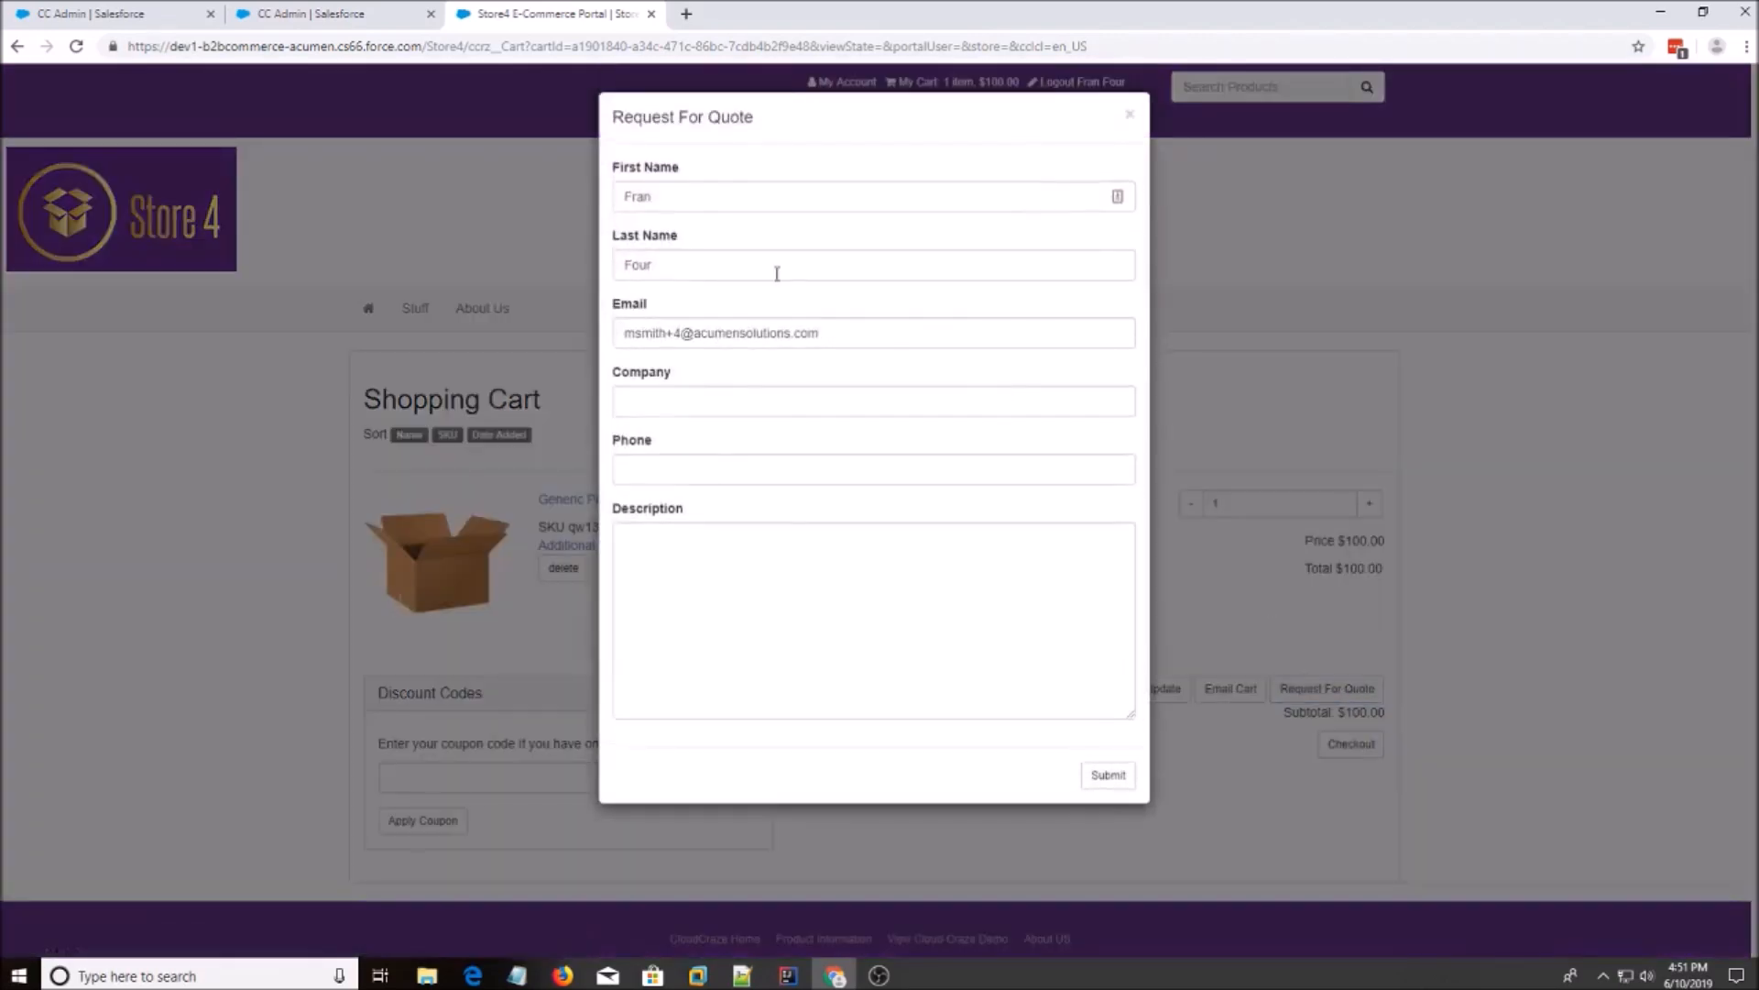
mouse_move(861, 513)
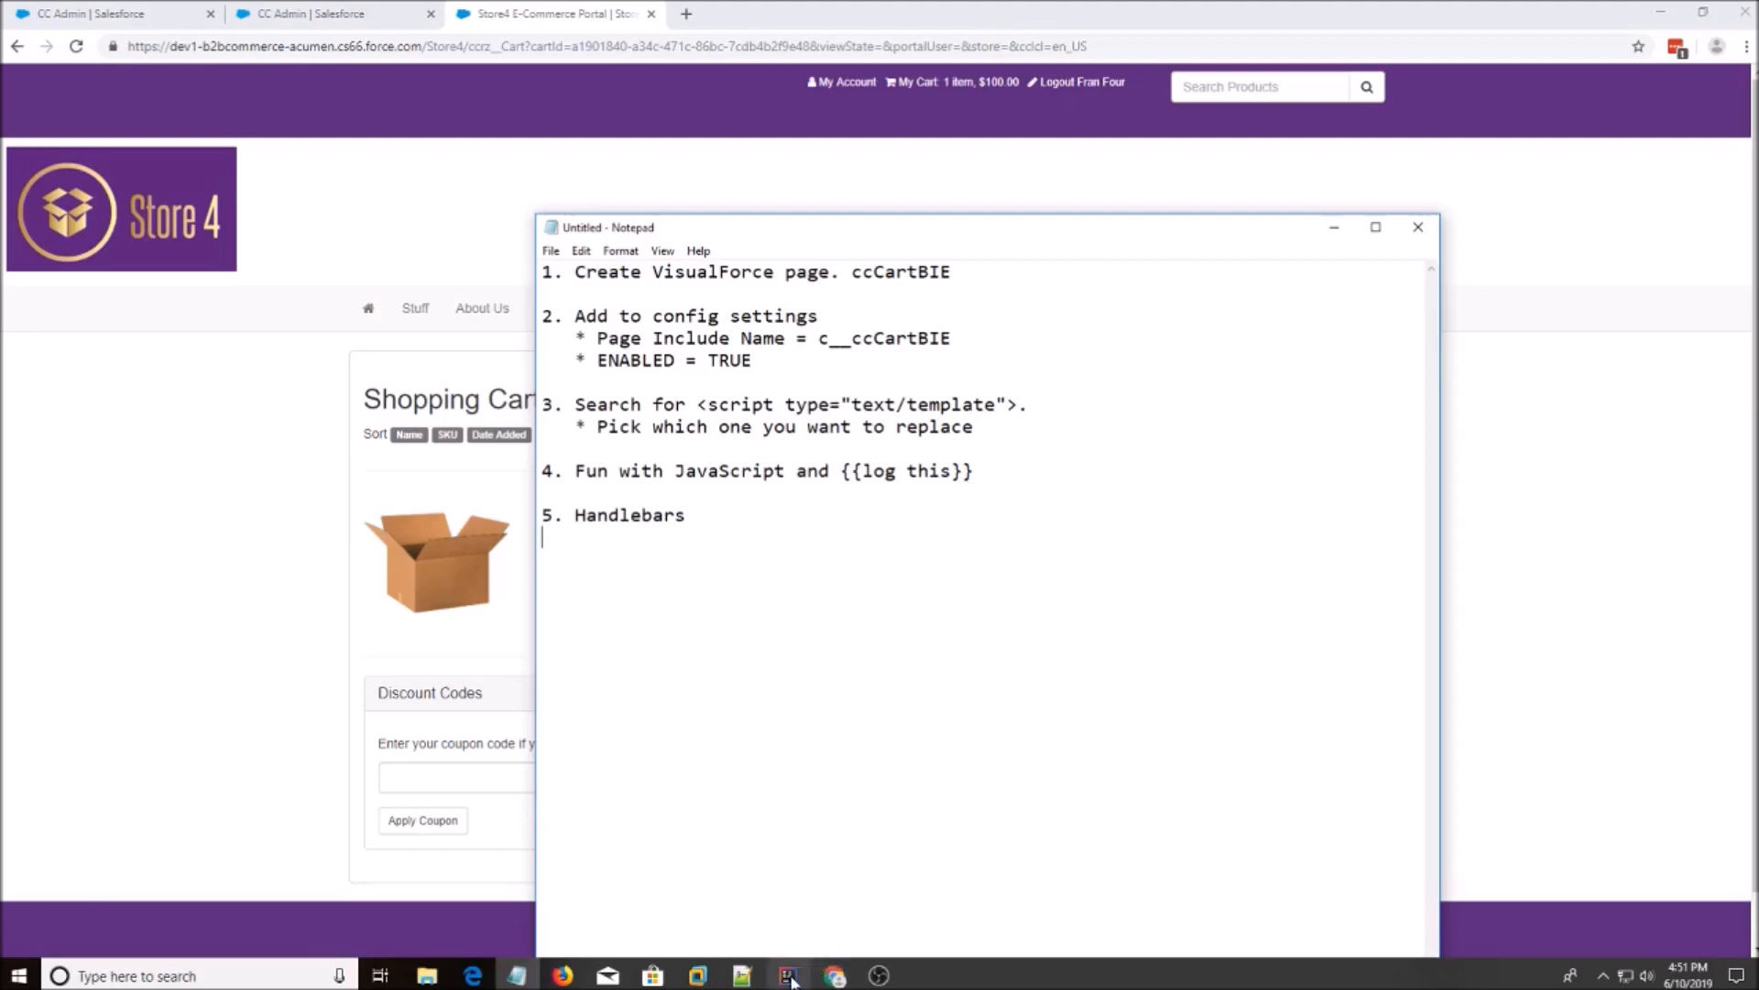
Switch from the Notepad step list to the IntelliJ IDEA project.
click(739, 975)
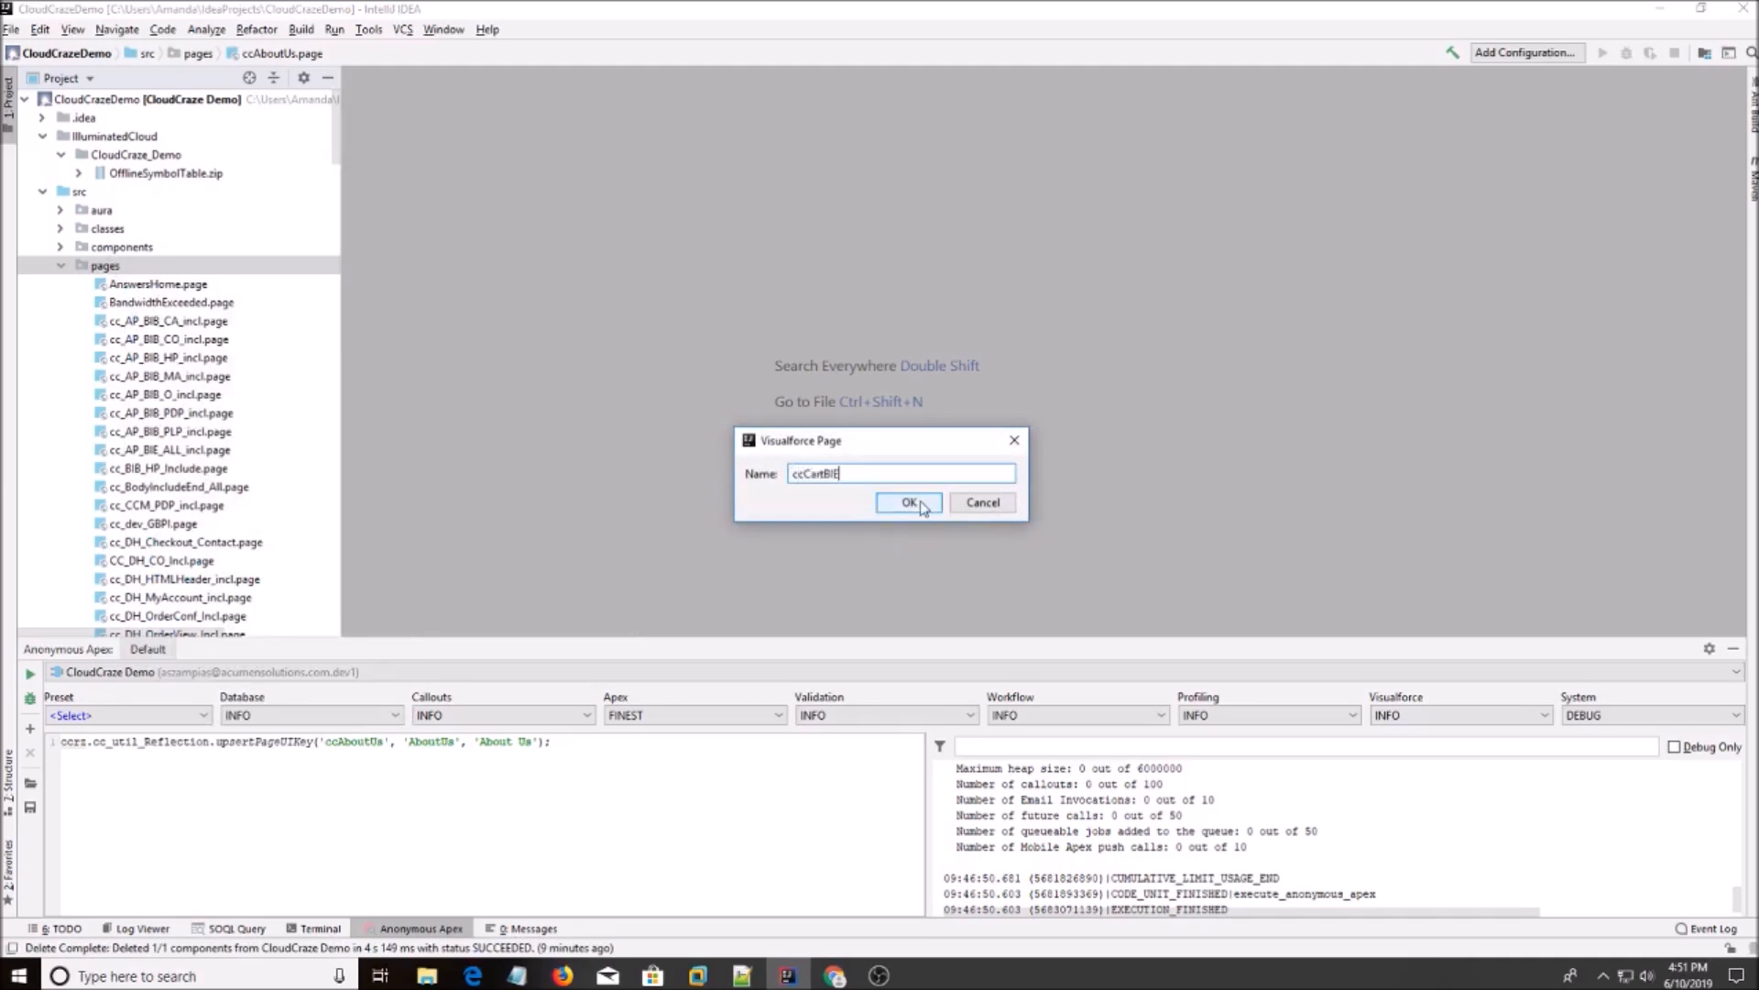
Create ccCartBIE and write its apex:page tag disabling sidebar, header, stylesheets and HTML tag.
click(910, 501)
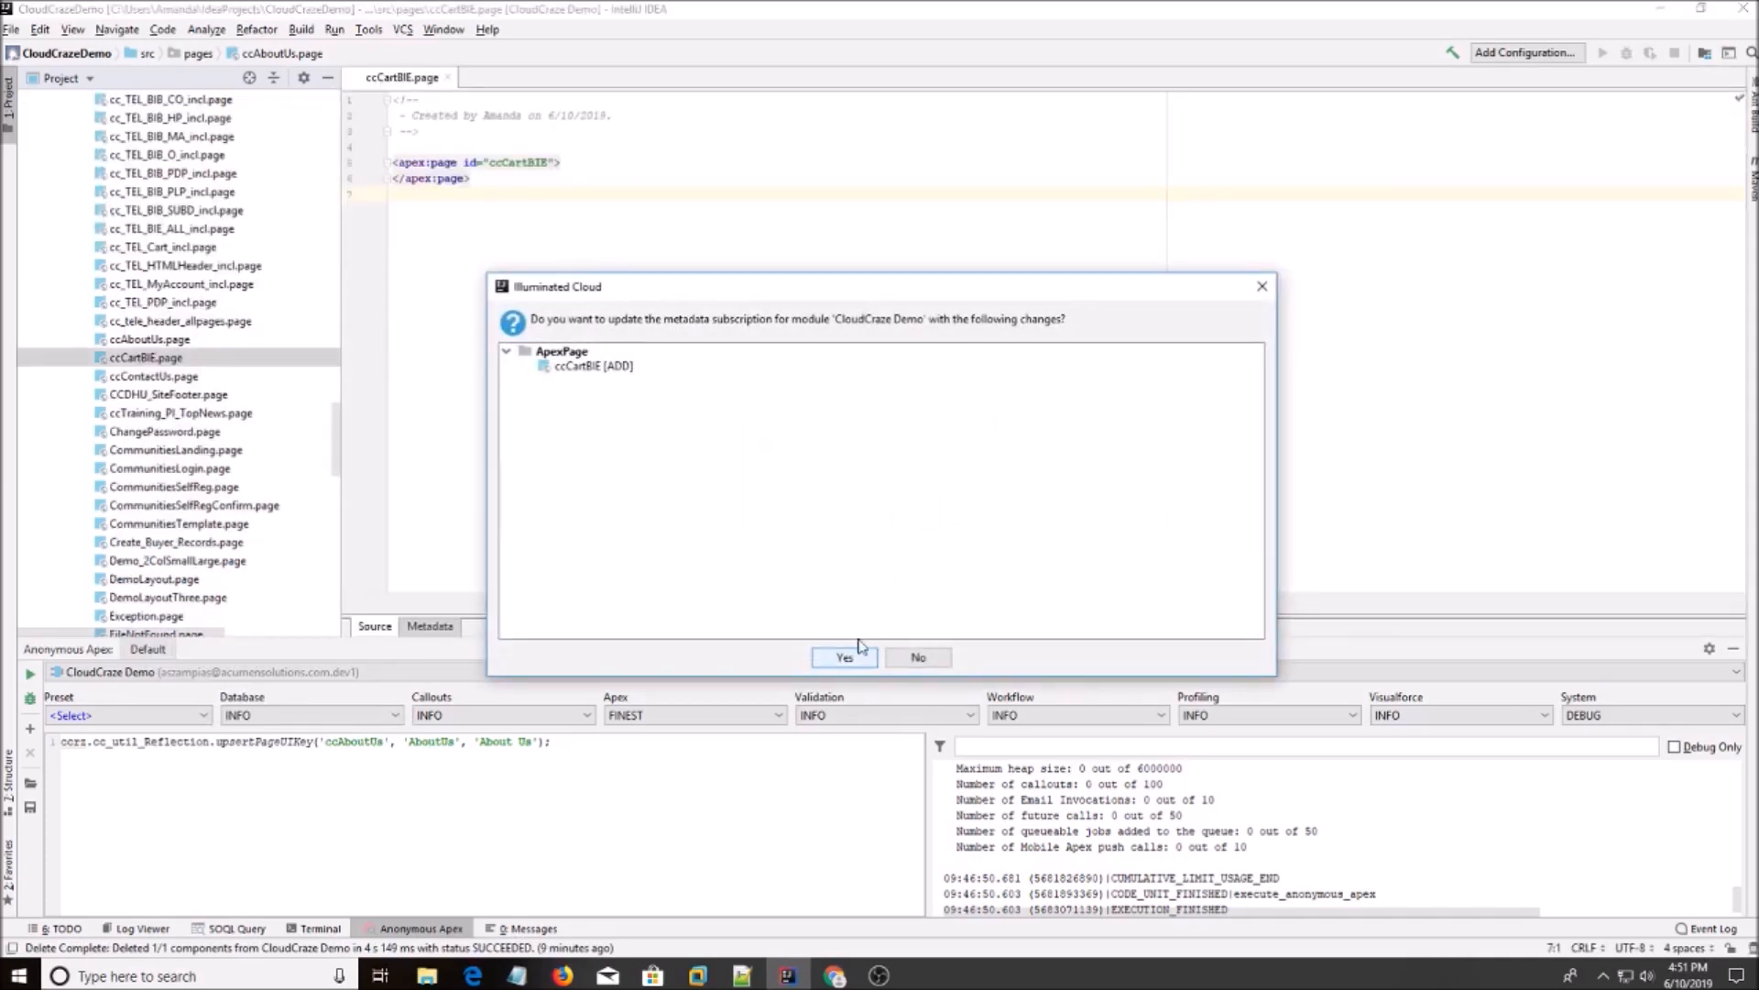
click(844, 656)
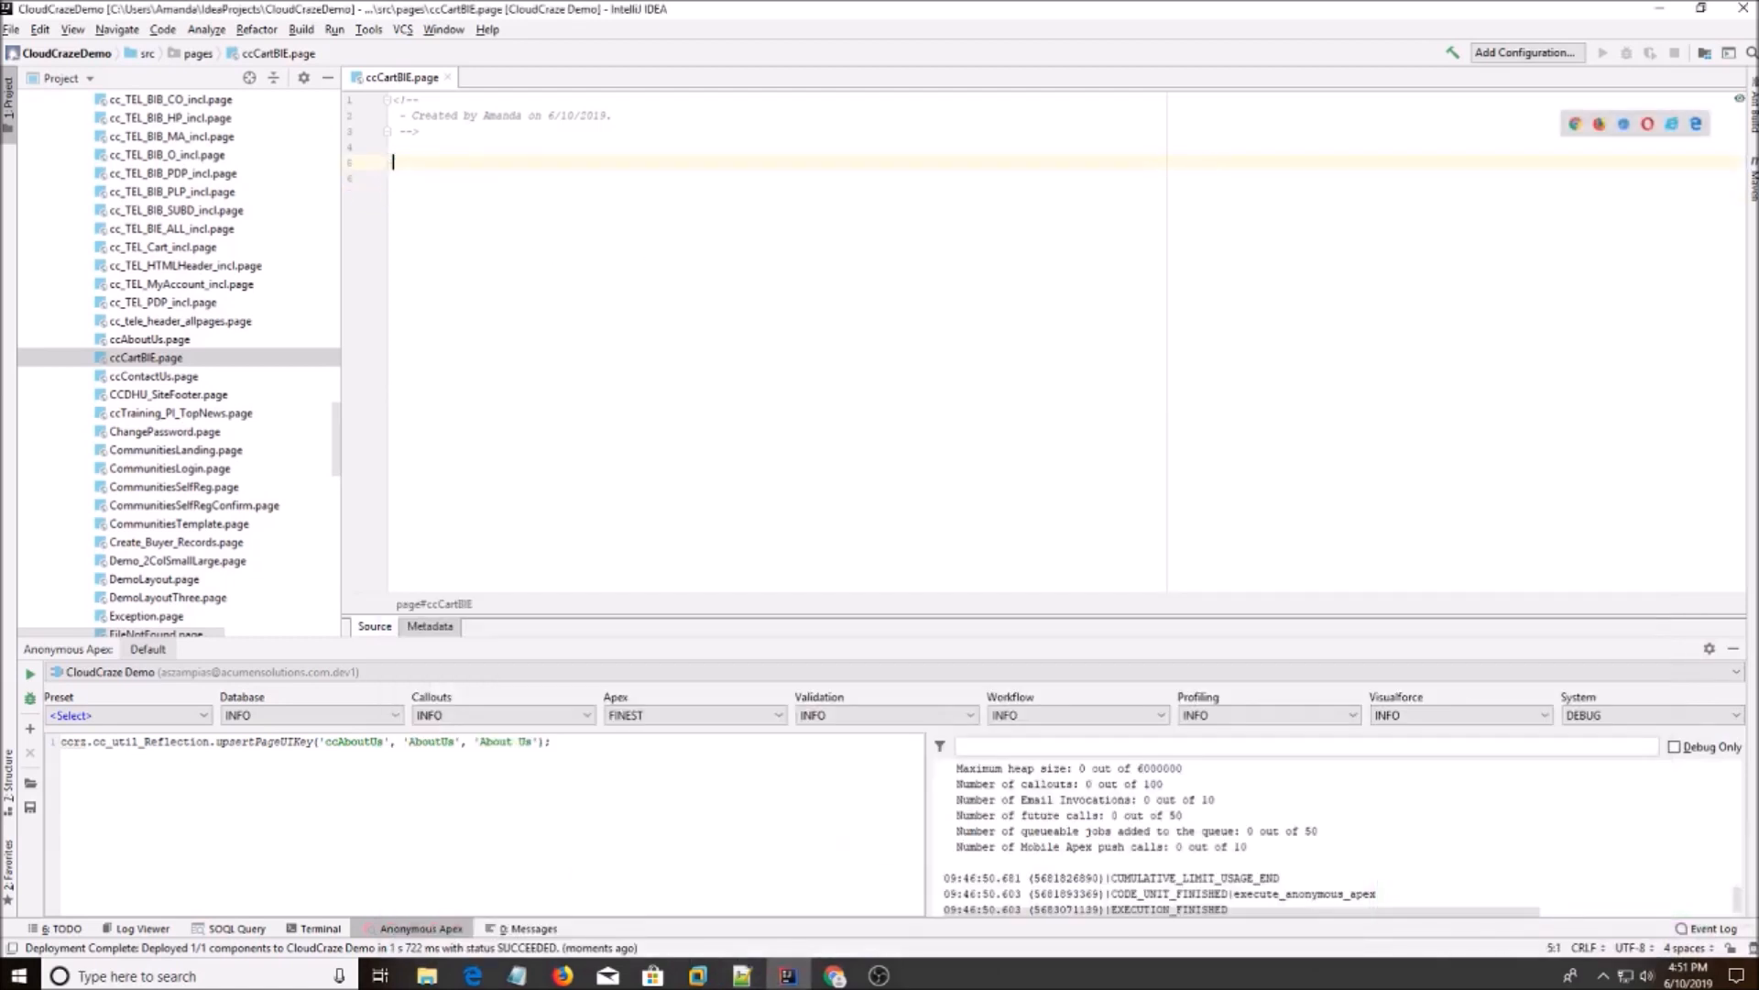
text(<apex:page id="ccCartBIE" docType="html-5.0" sidebar="false" showHeader="false" standardStylesheets="false" applyHtmlTag="false">)
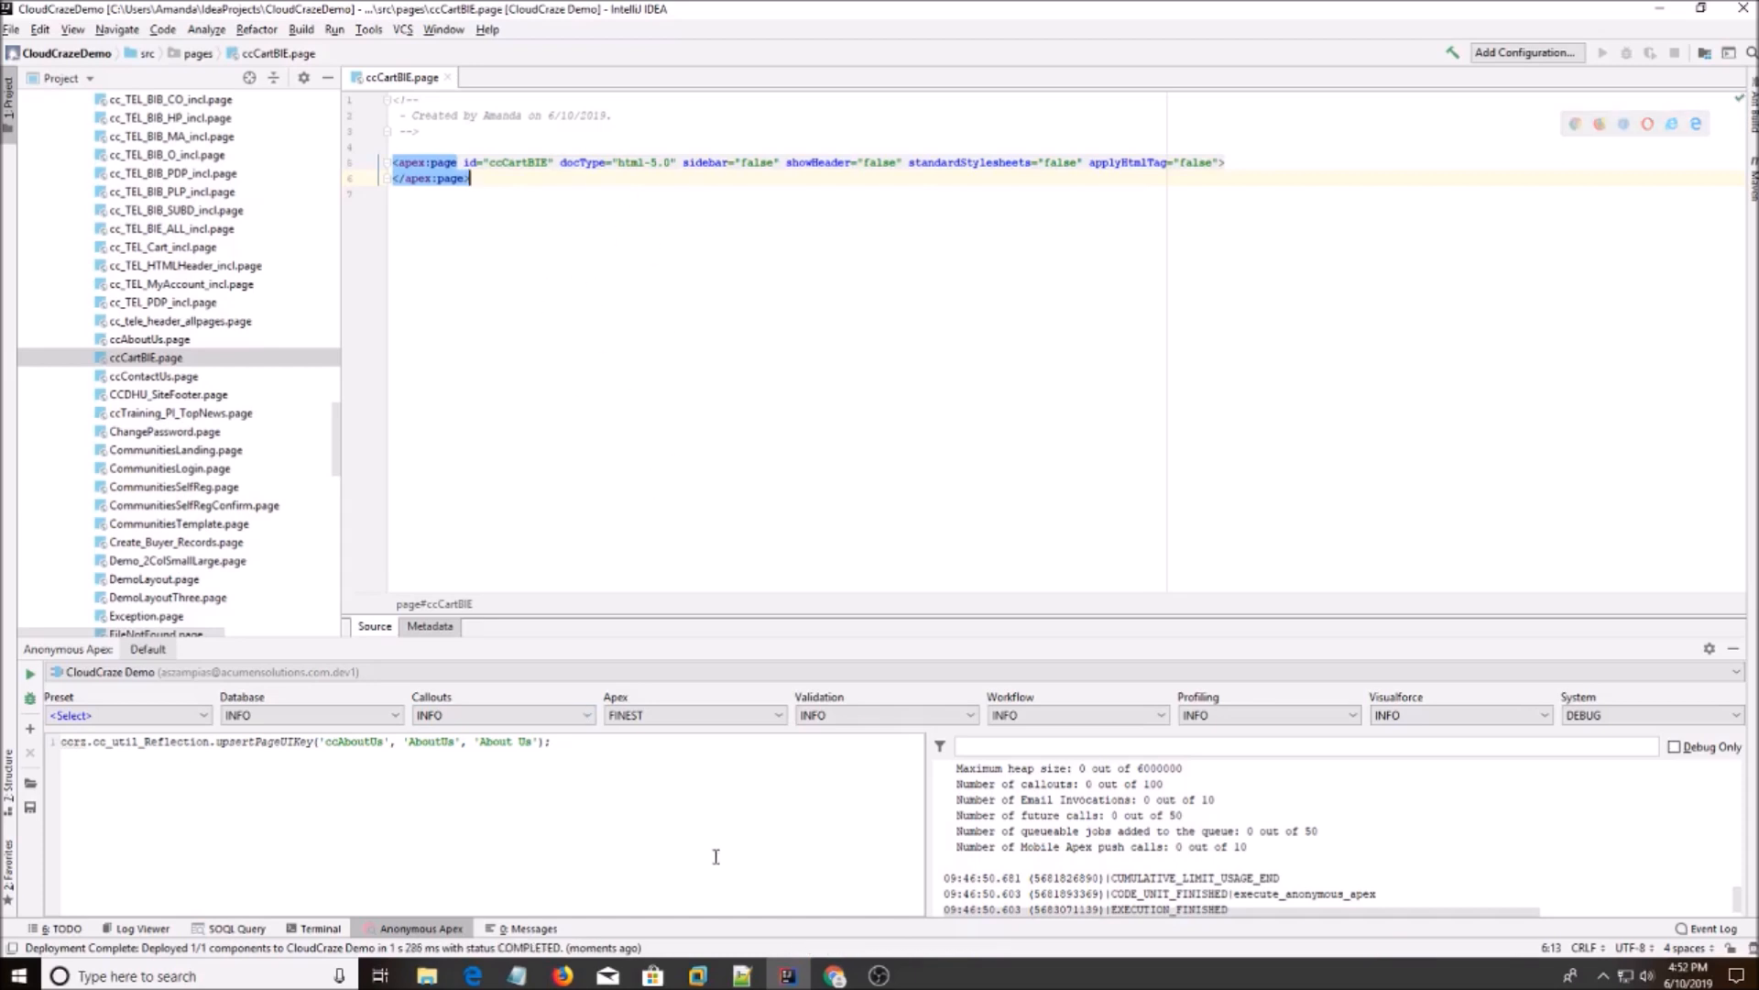
click(789, 975)
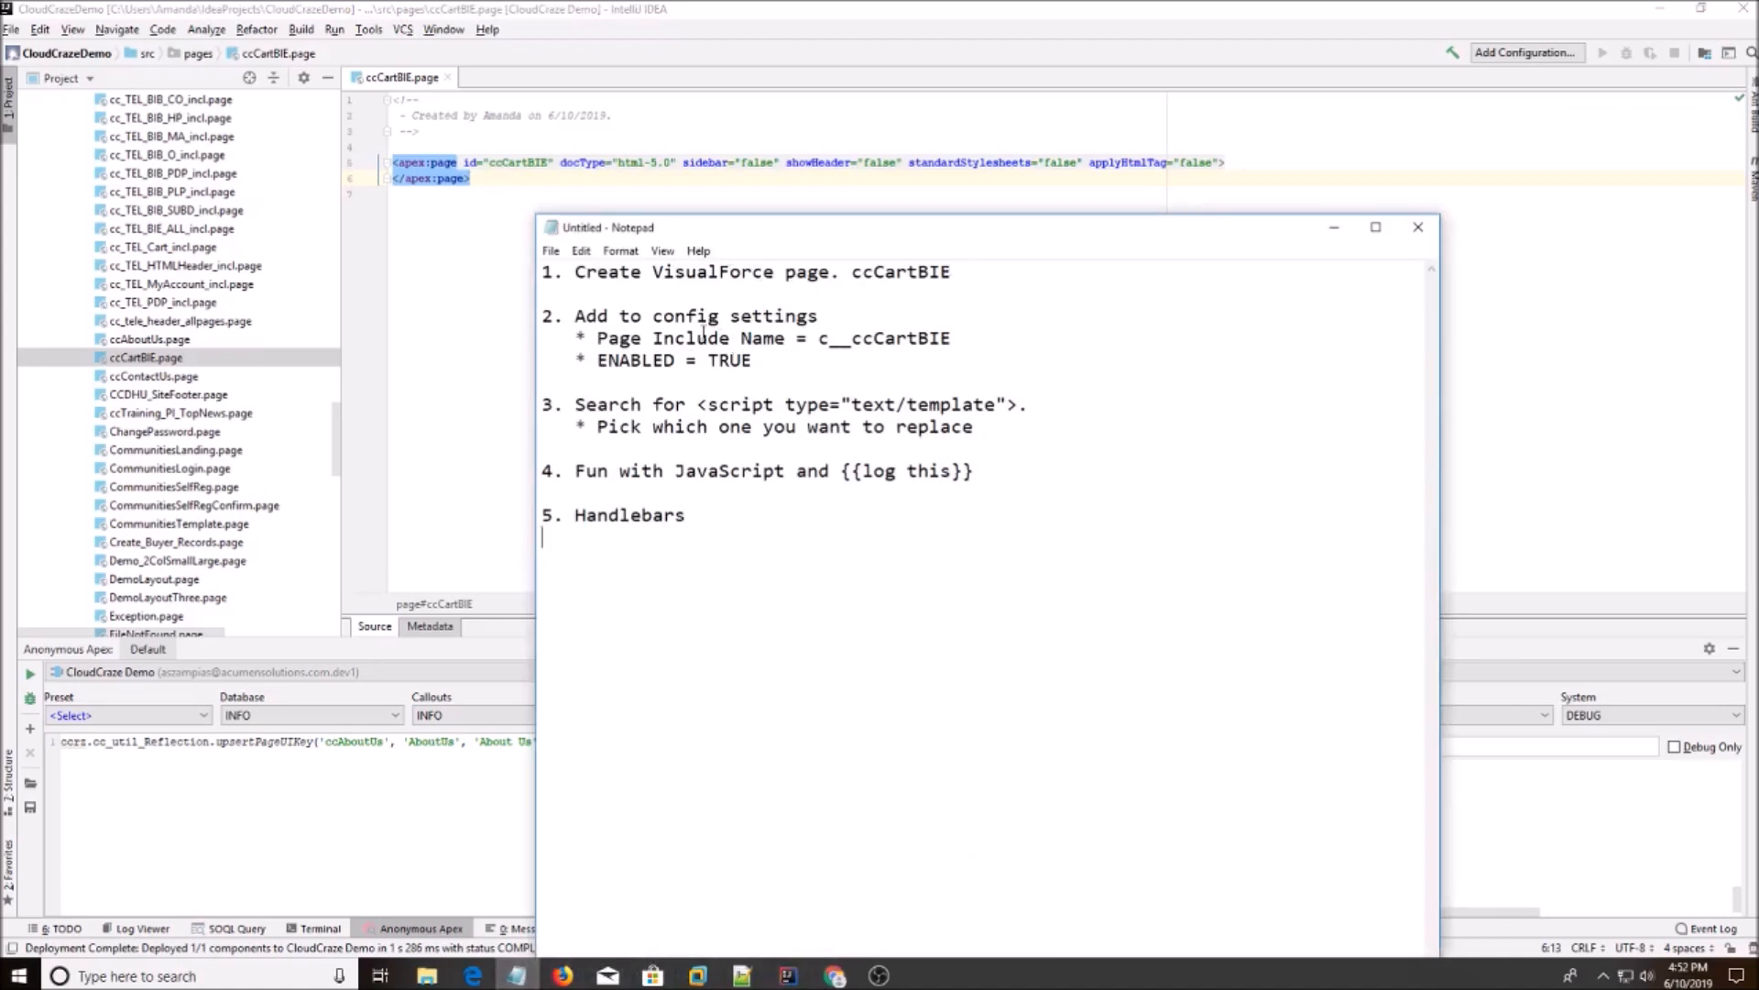
drag(576, 316, 752, 360)
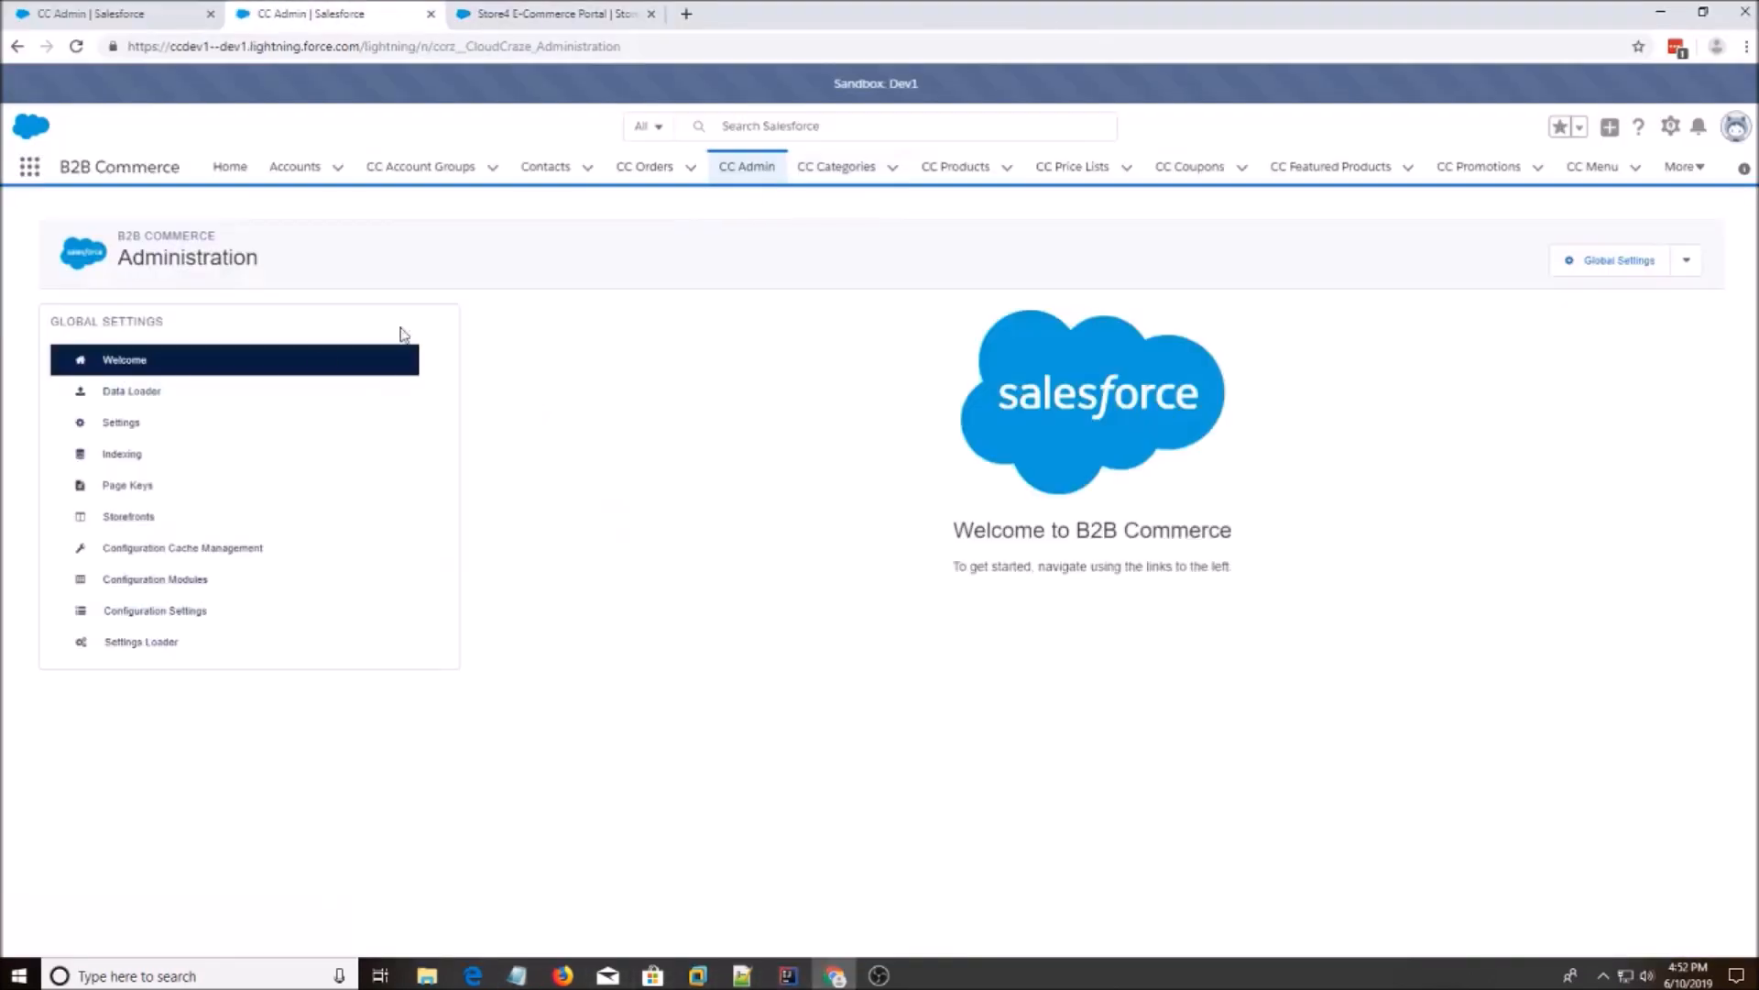
Select the Store4 storefront and open its Configuration Settings.
click(1686, 259)
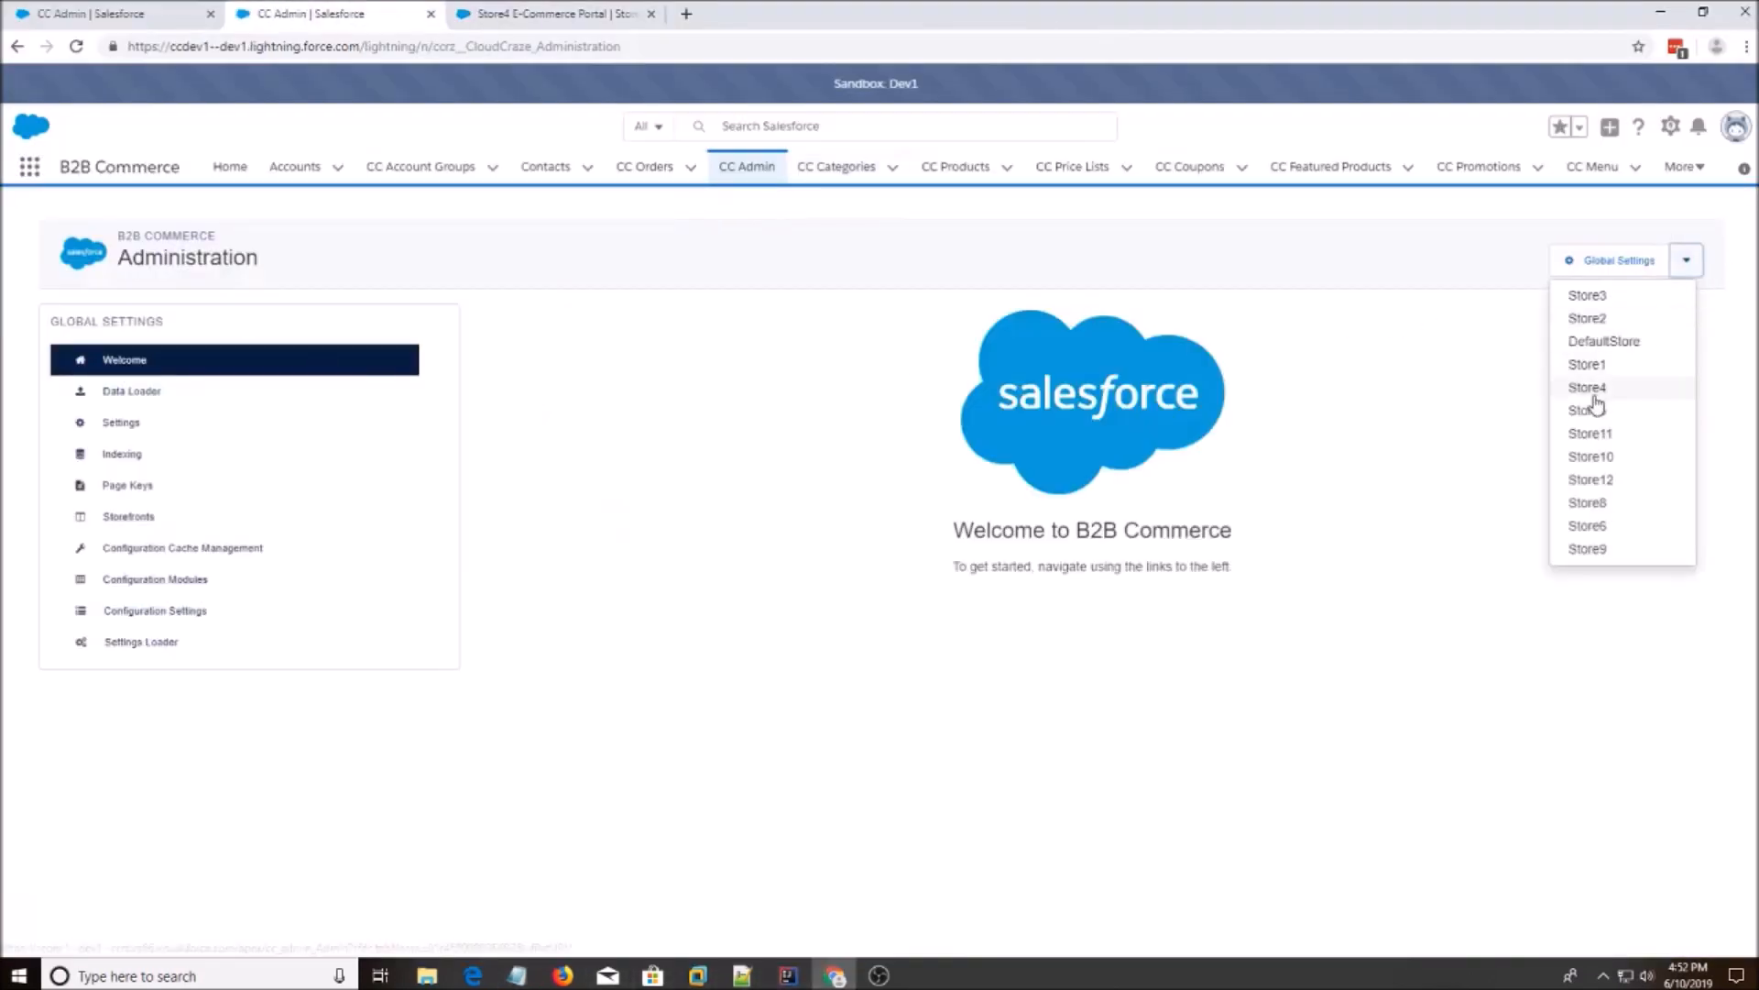
click(488, 379)
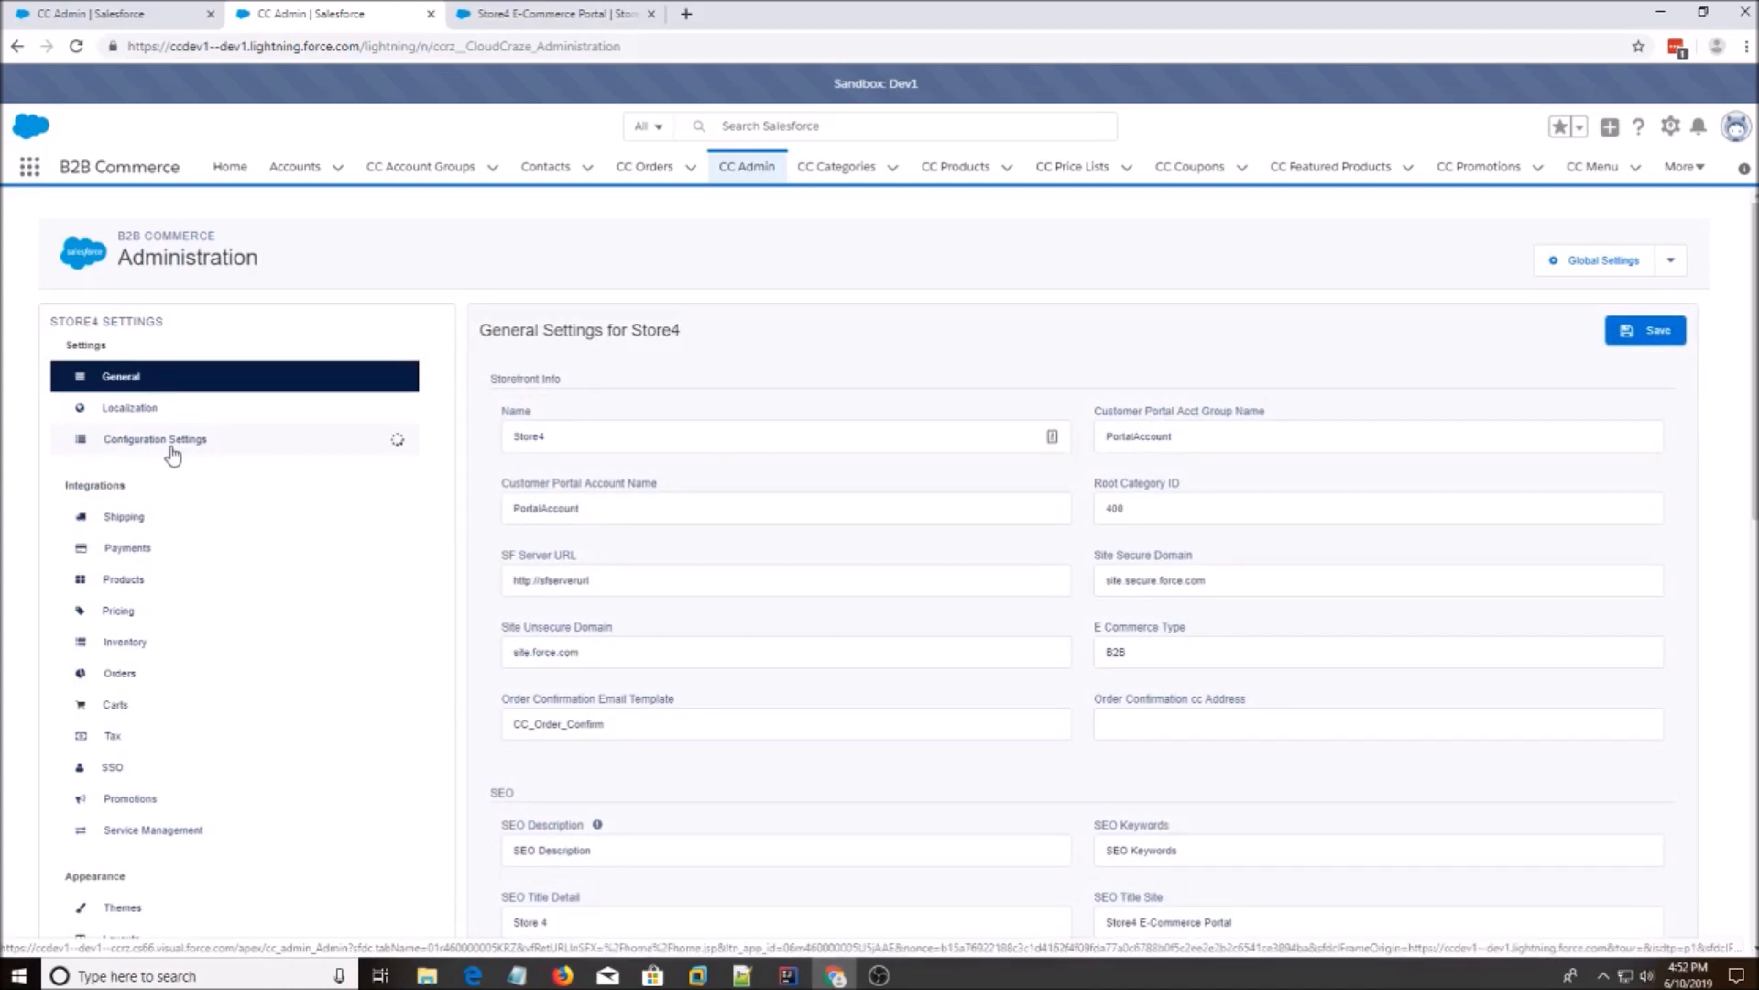
click(154, 439)
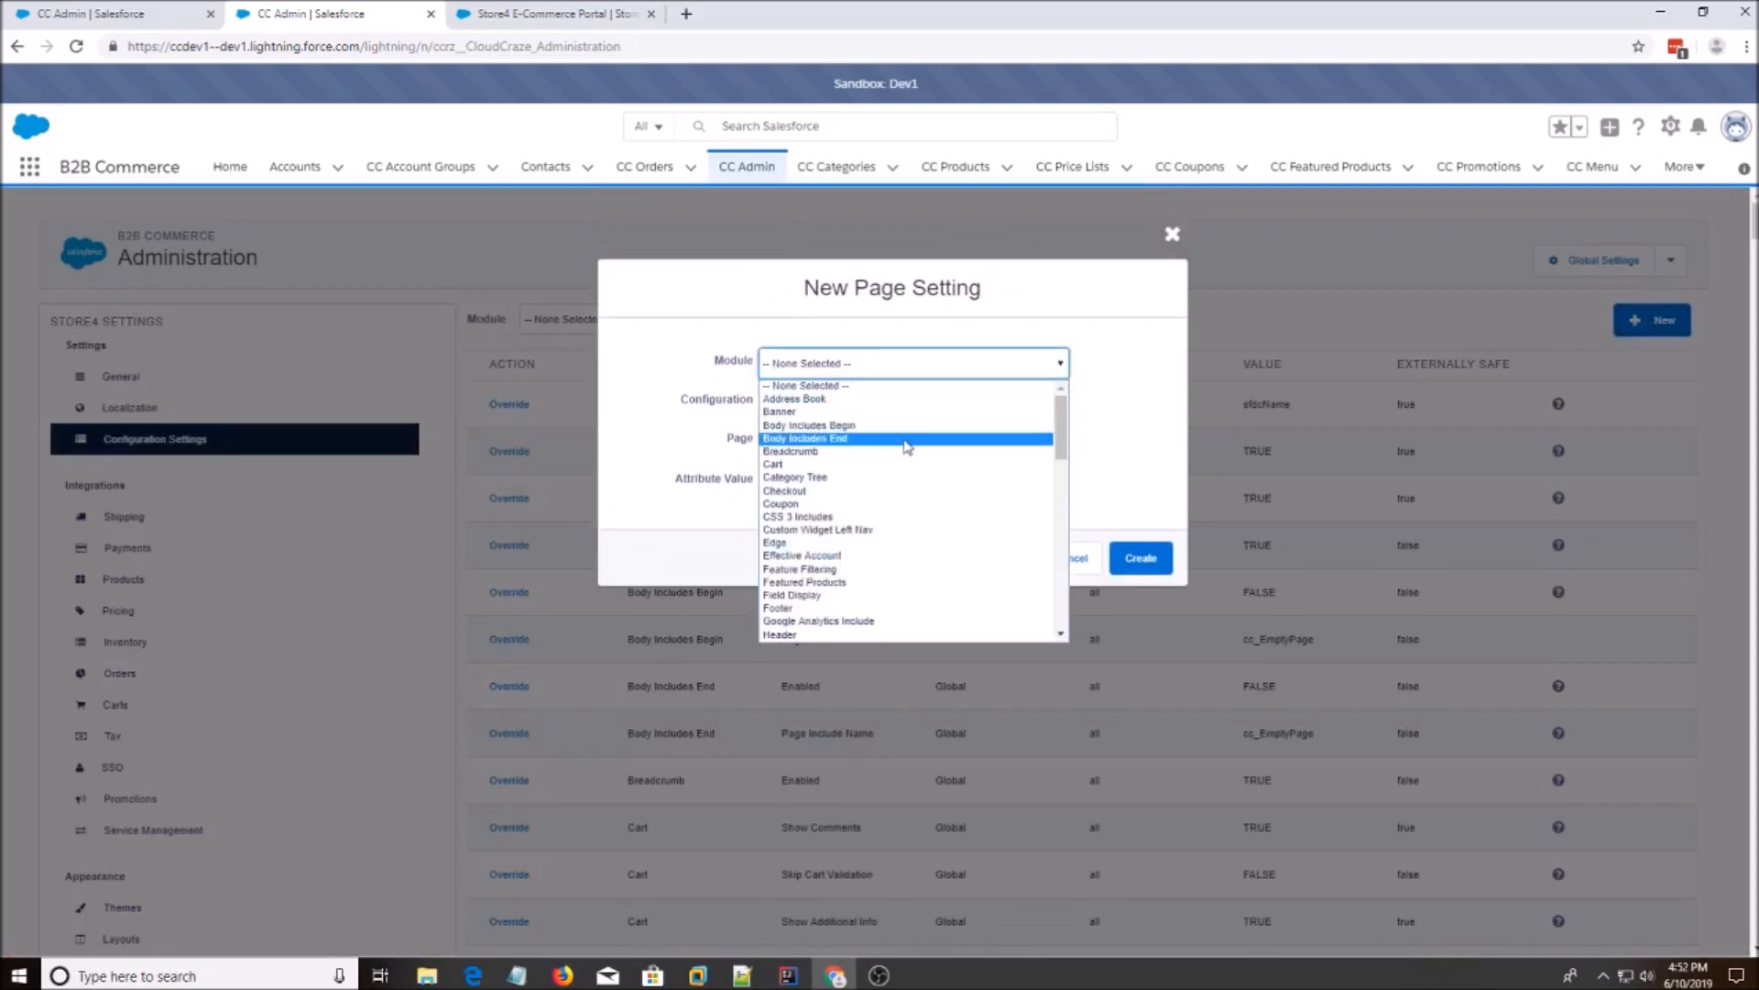
mouse_move(869, 440)
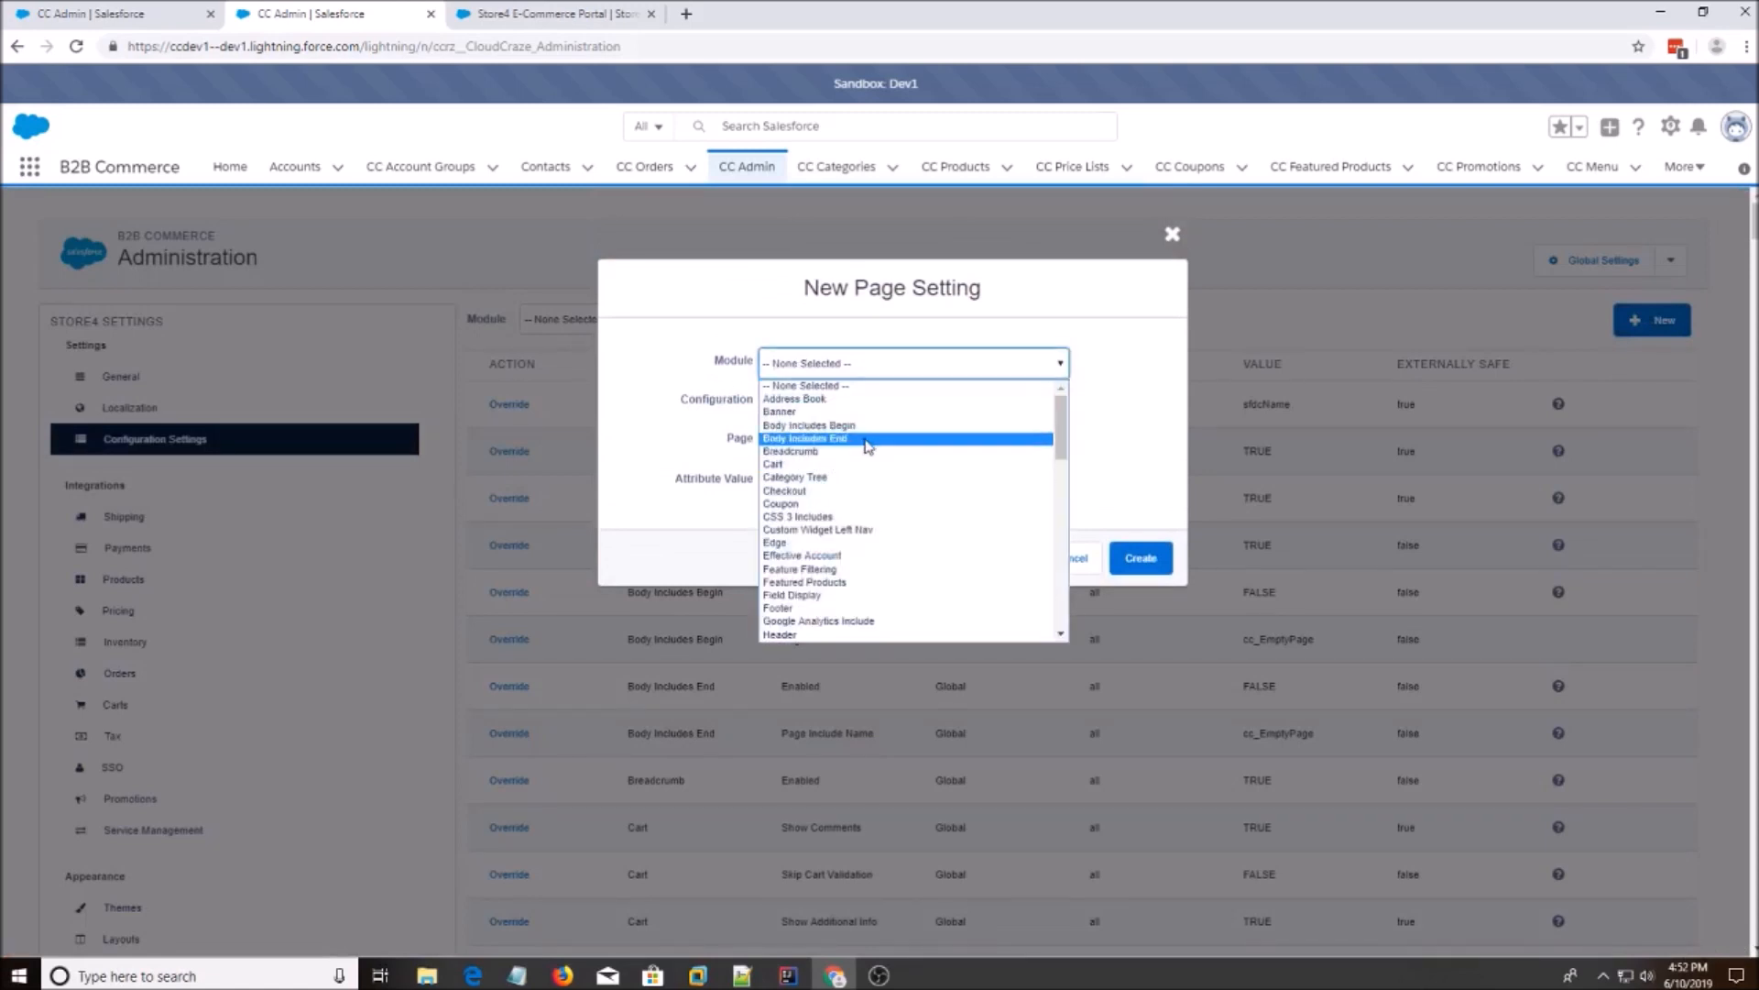
Create a Body Includes End Enabled setting for the Cart page with value TRUE.
click(806, 438)
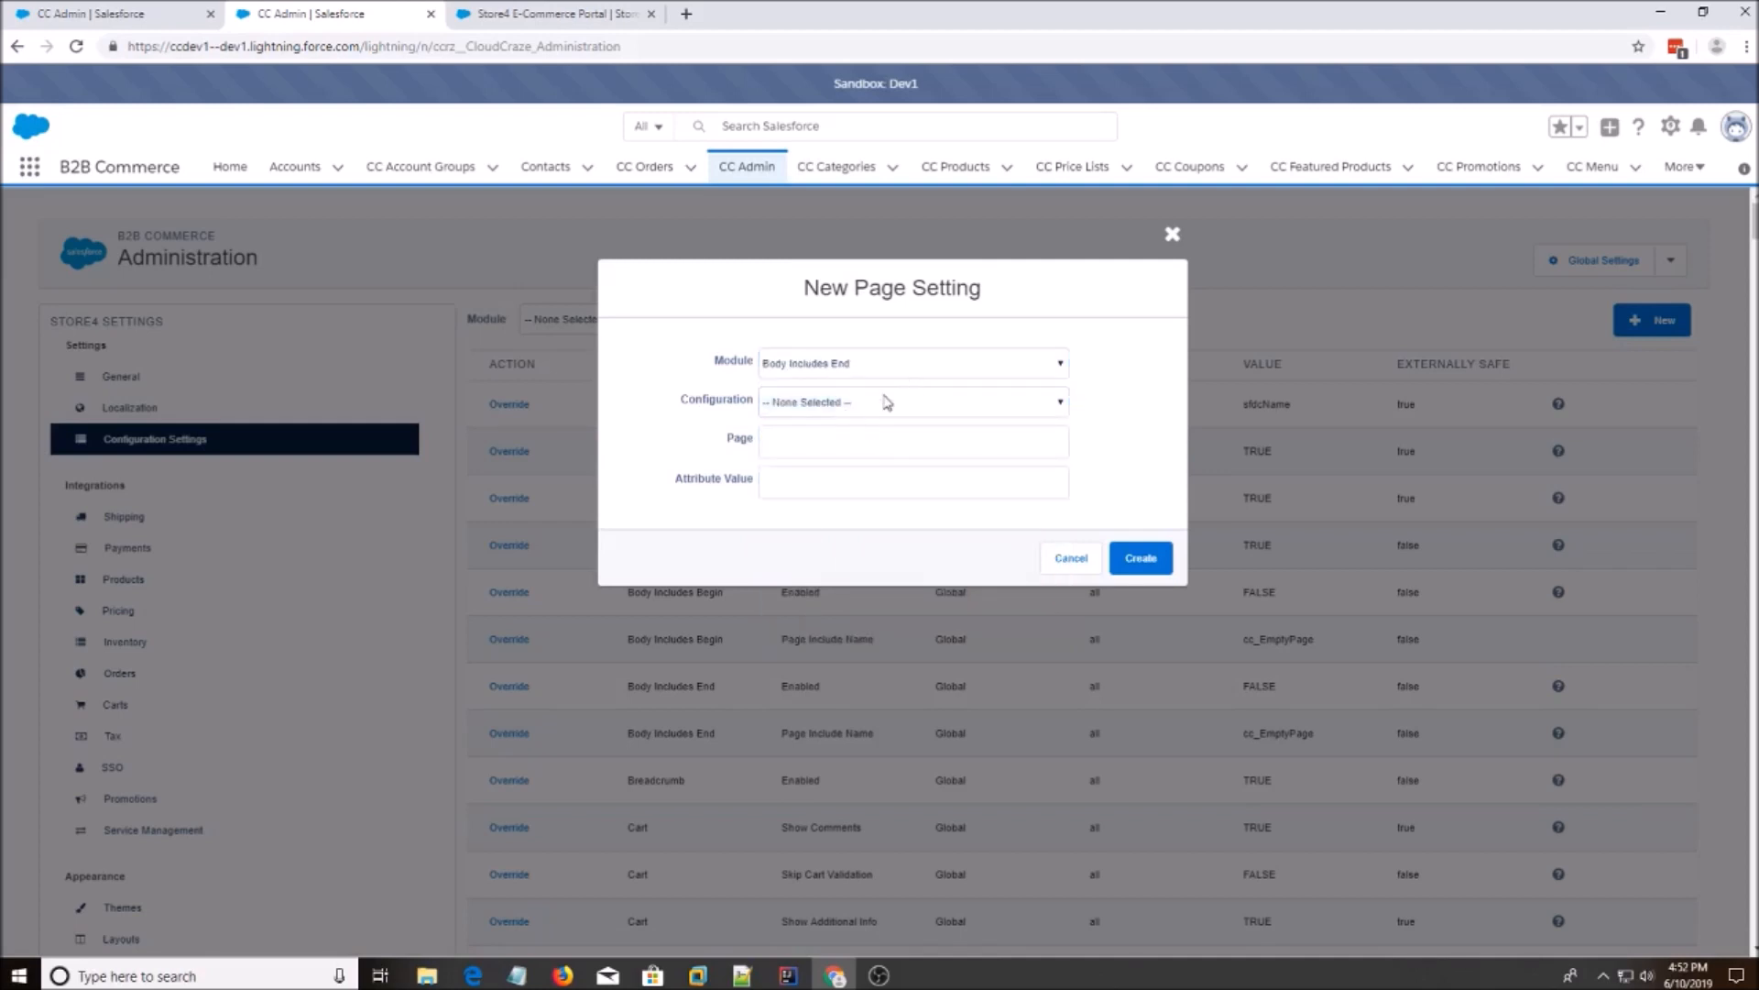
click(911, 400)
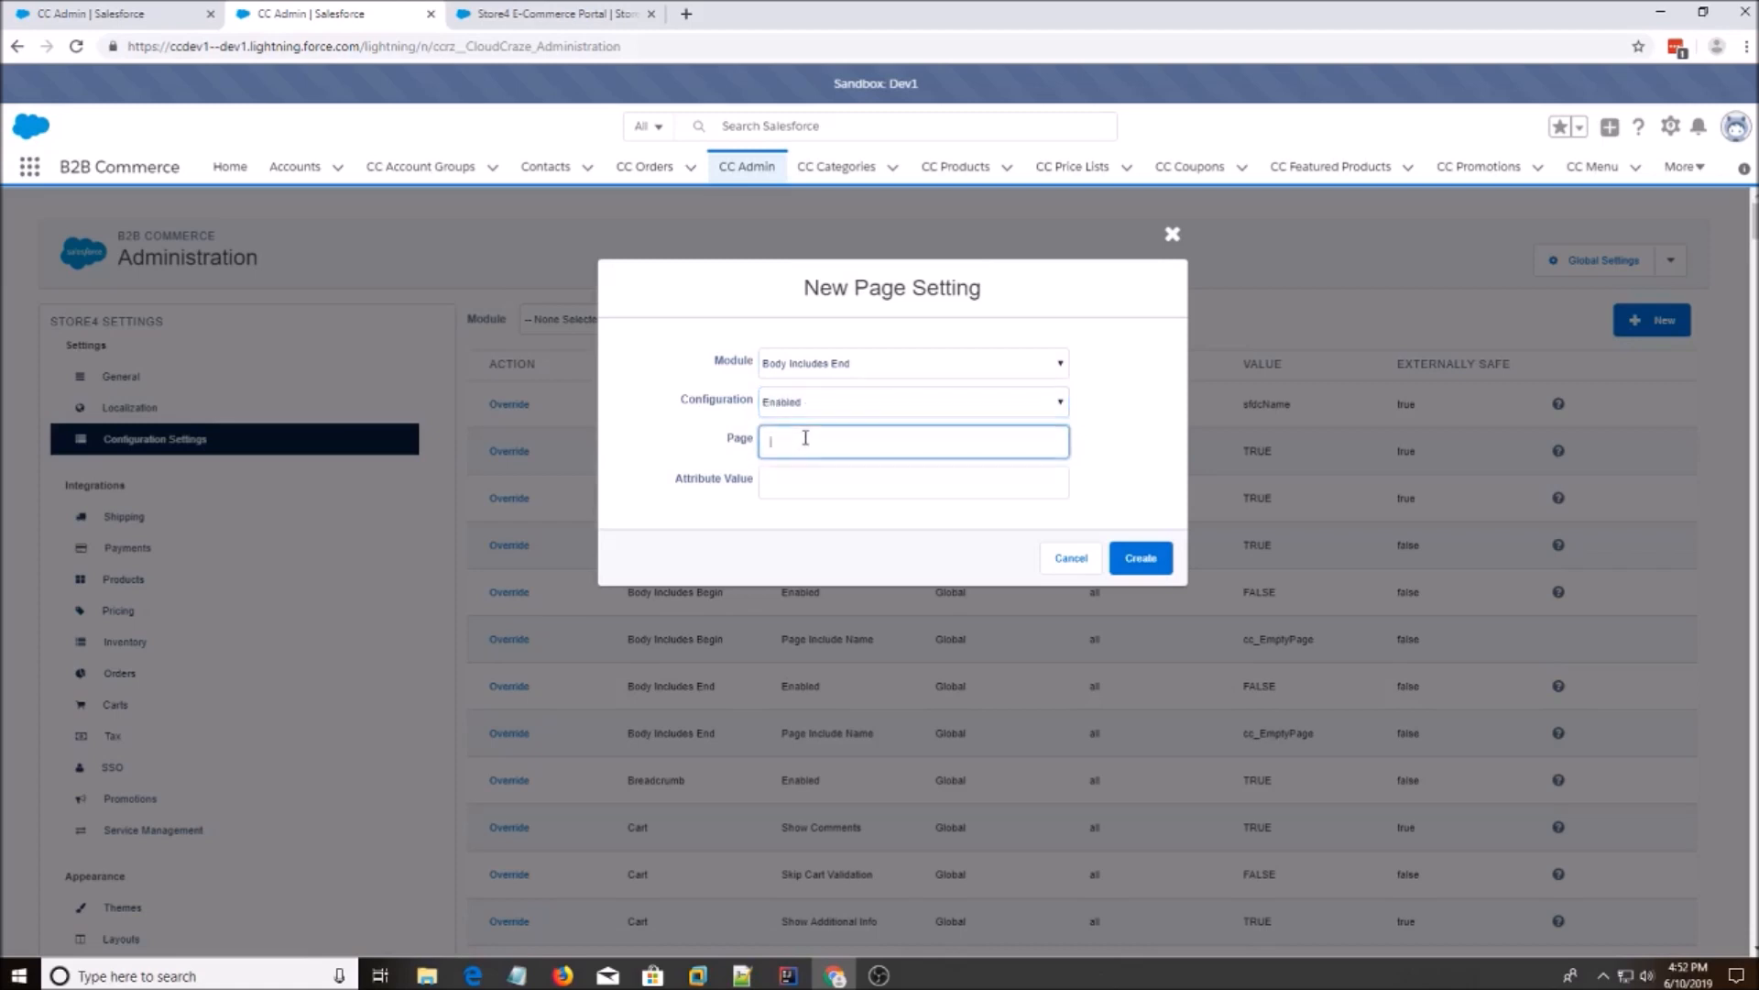
text(Cart)
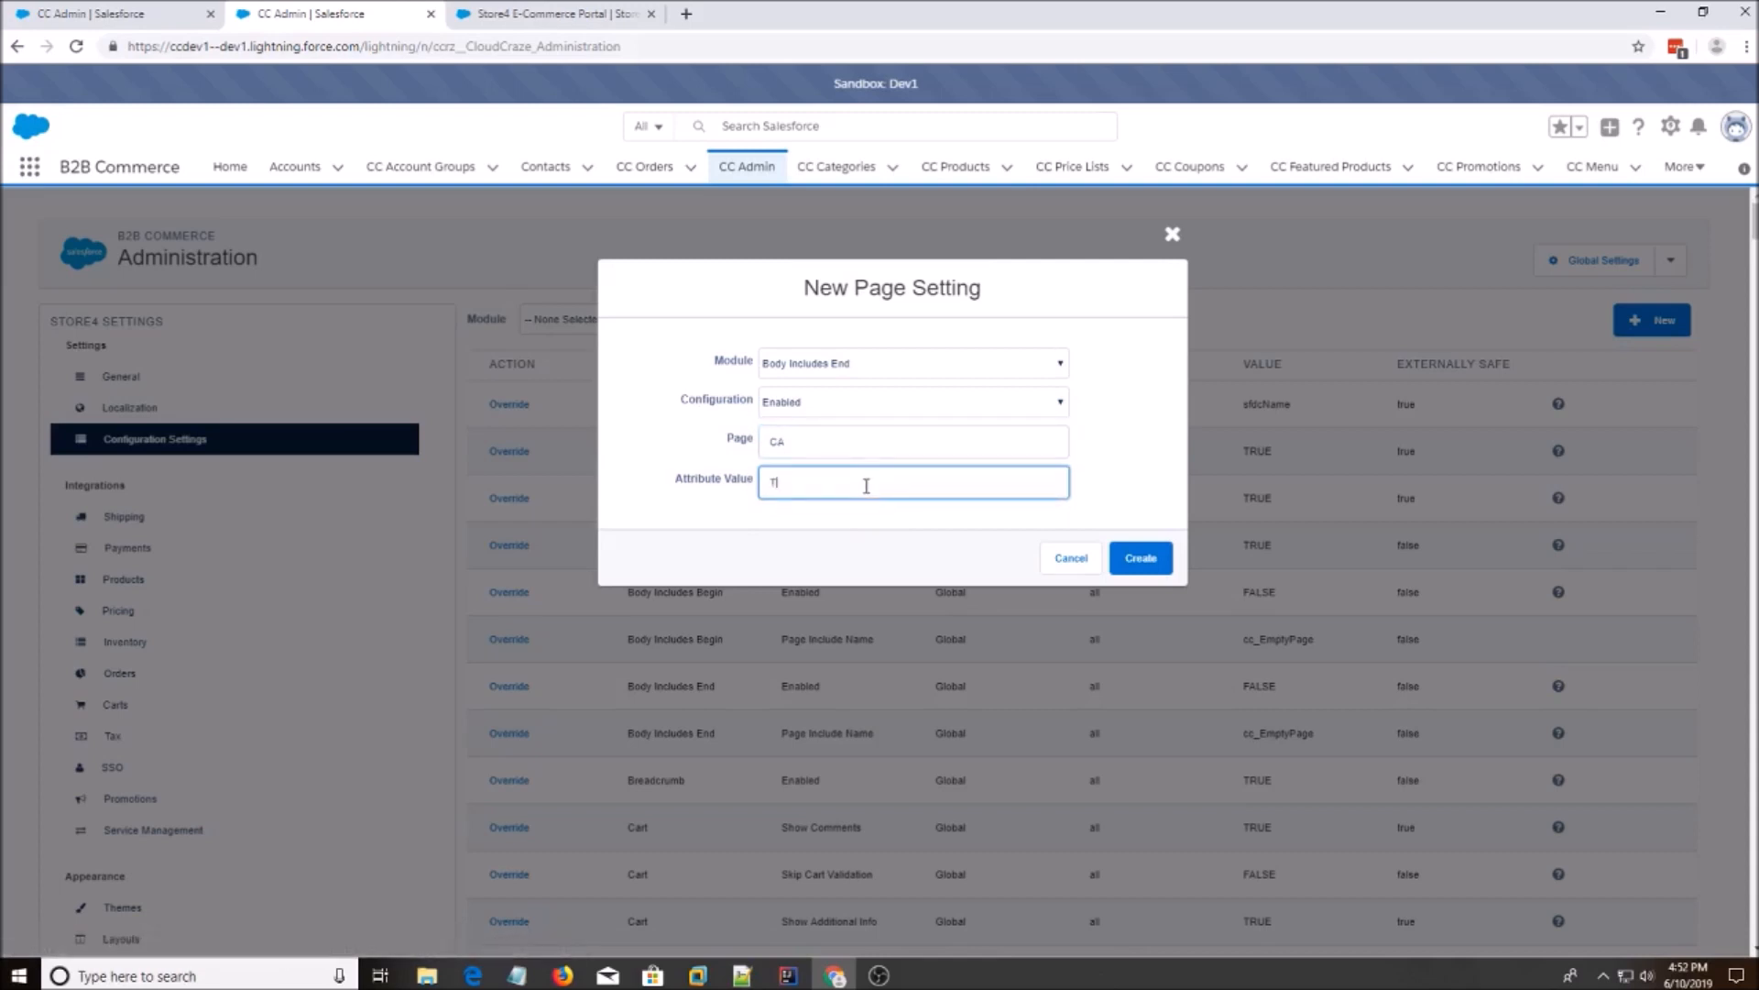
text(RUE)
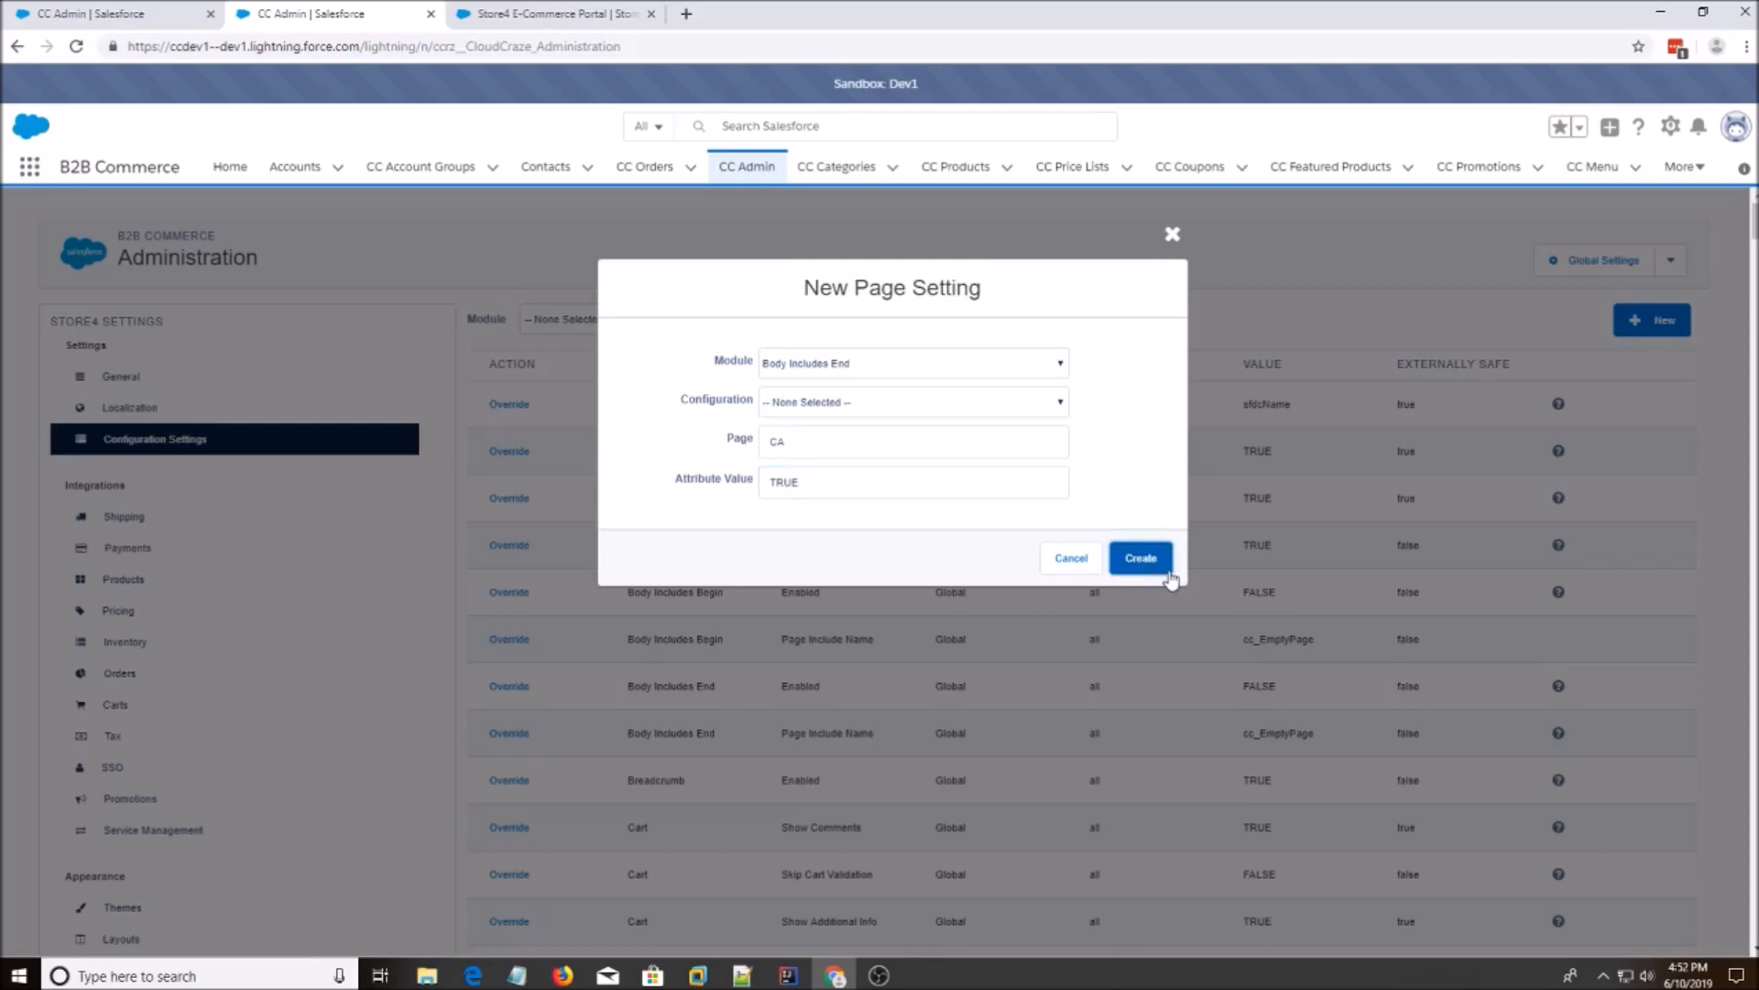
click(1140, 558)
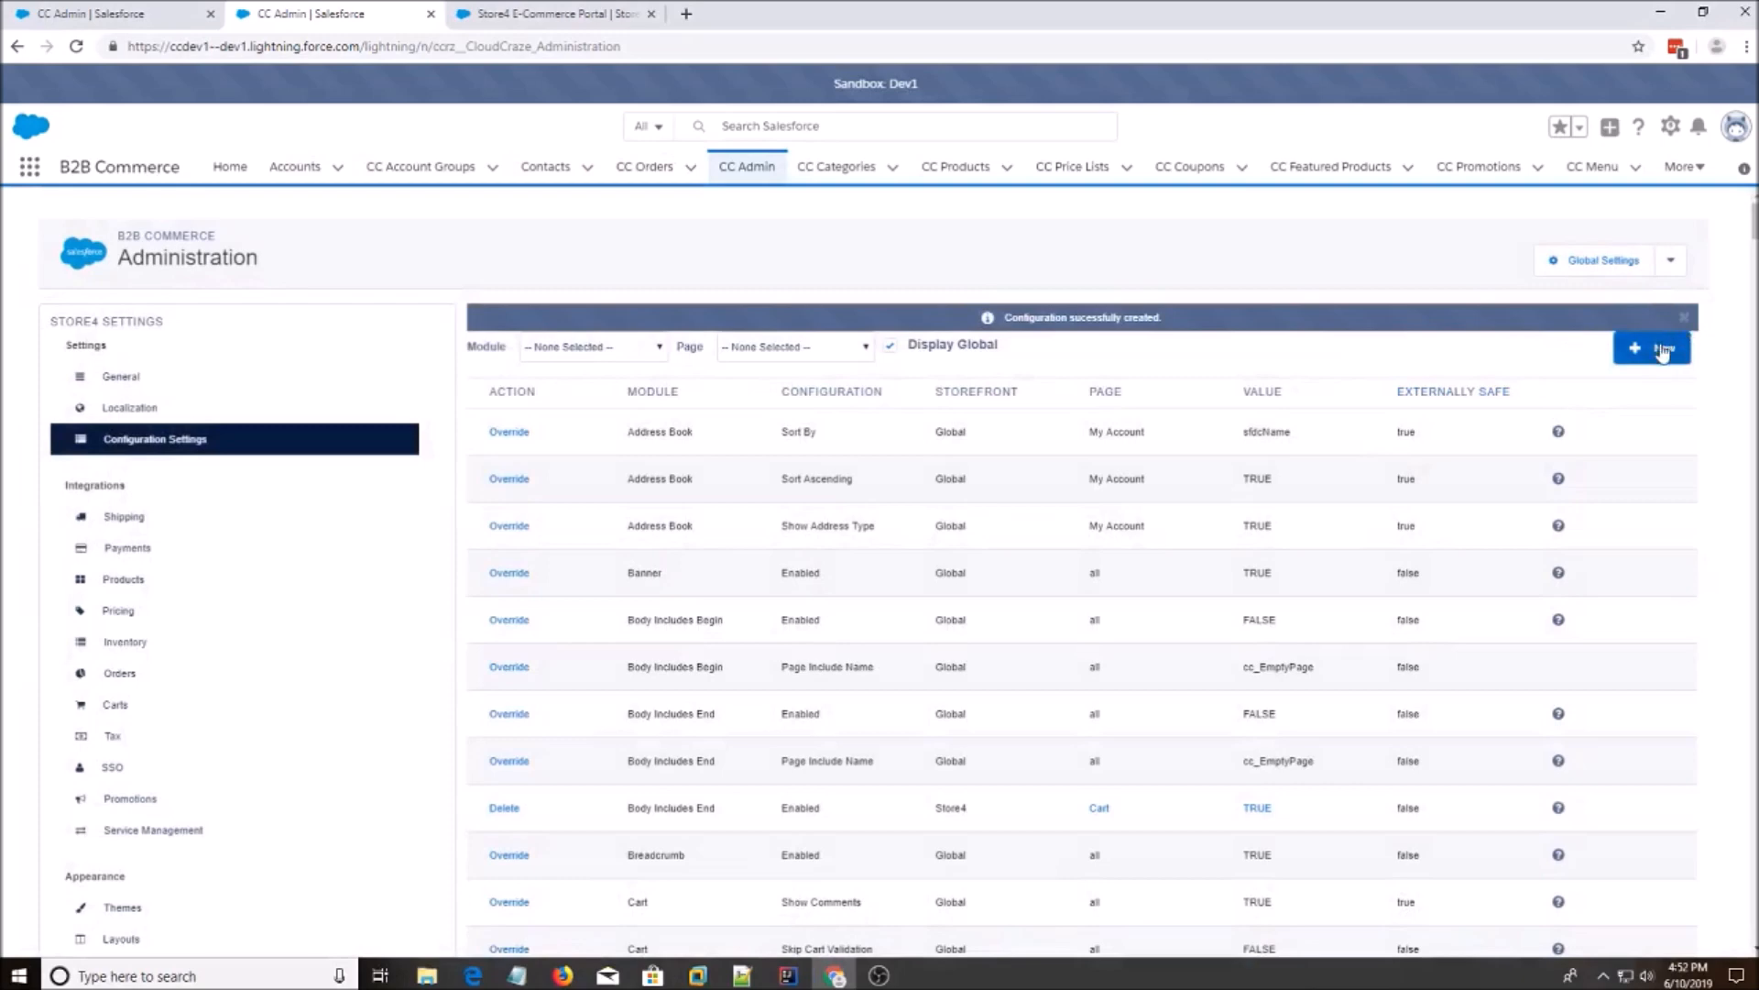
Create a Body Includes End Page Include Name setting for Cart valued c__ccCartBIE.
click(1651, 348)
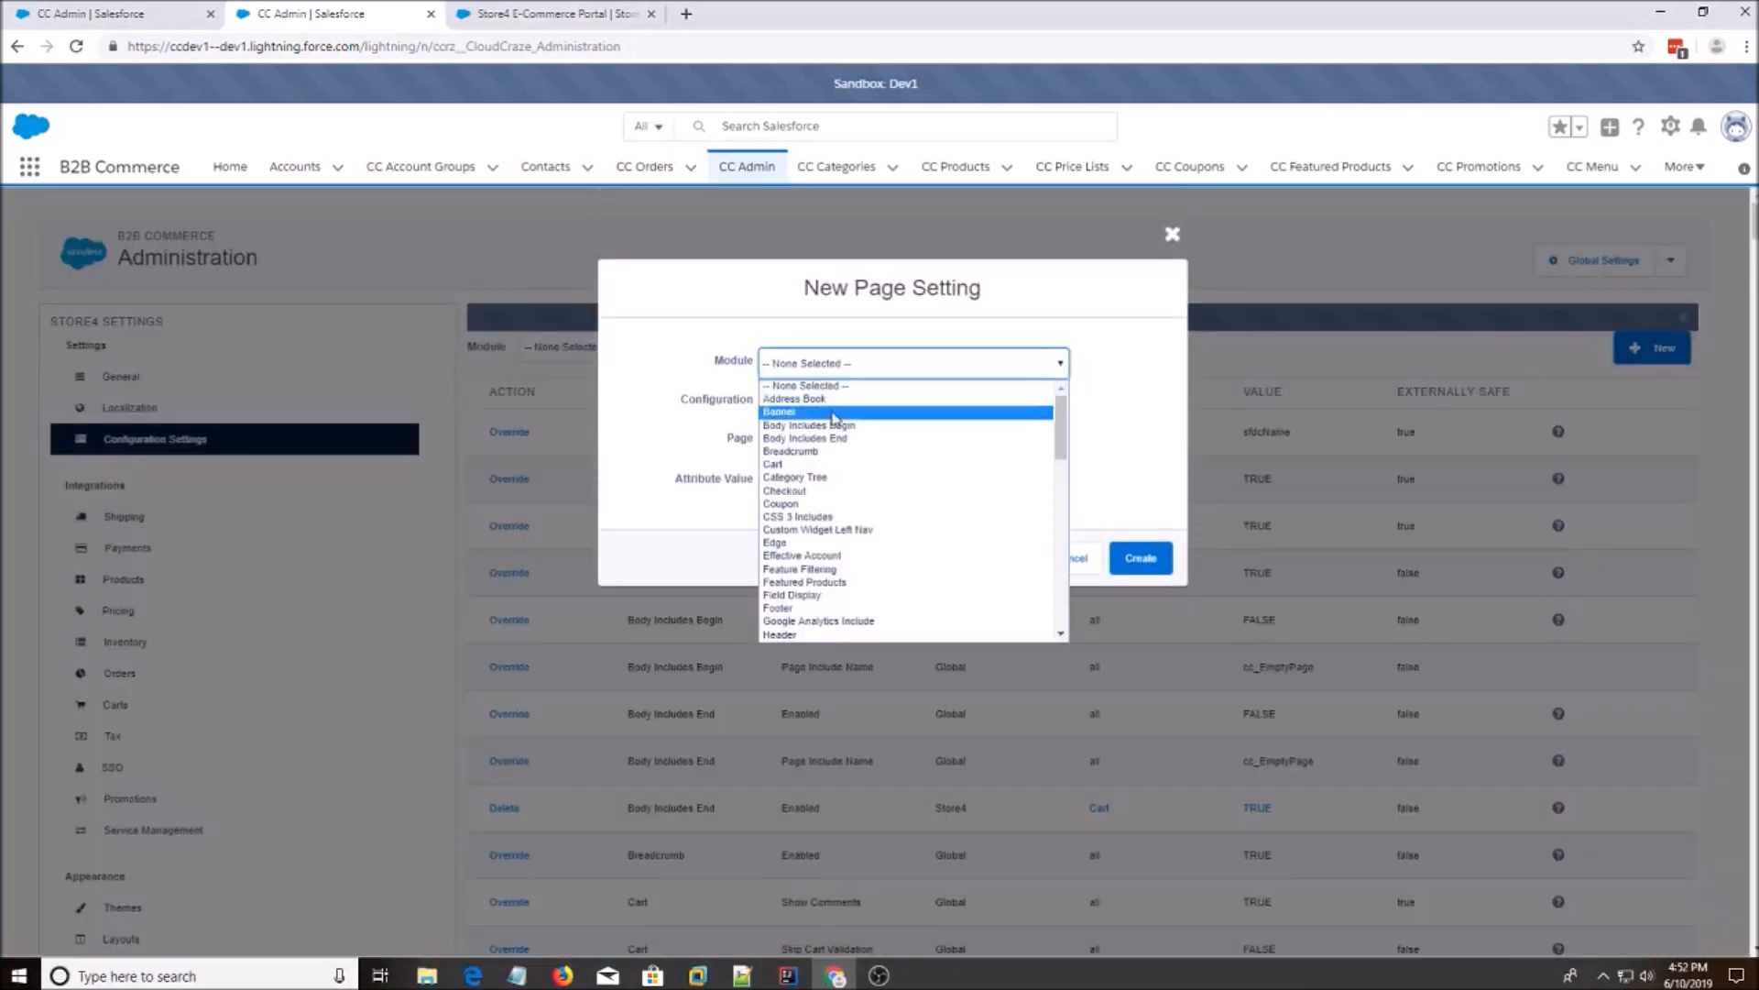
click(806, 439)
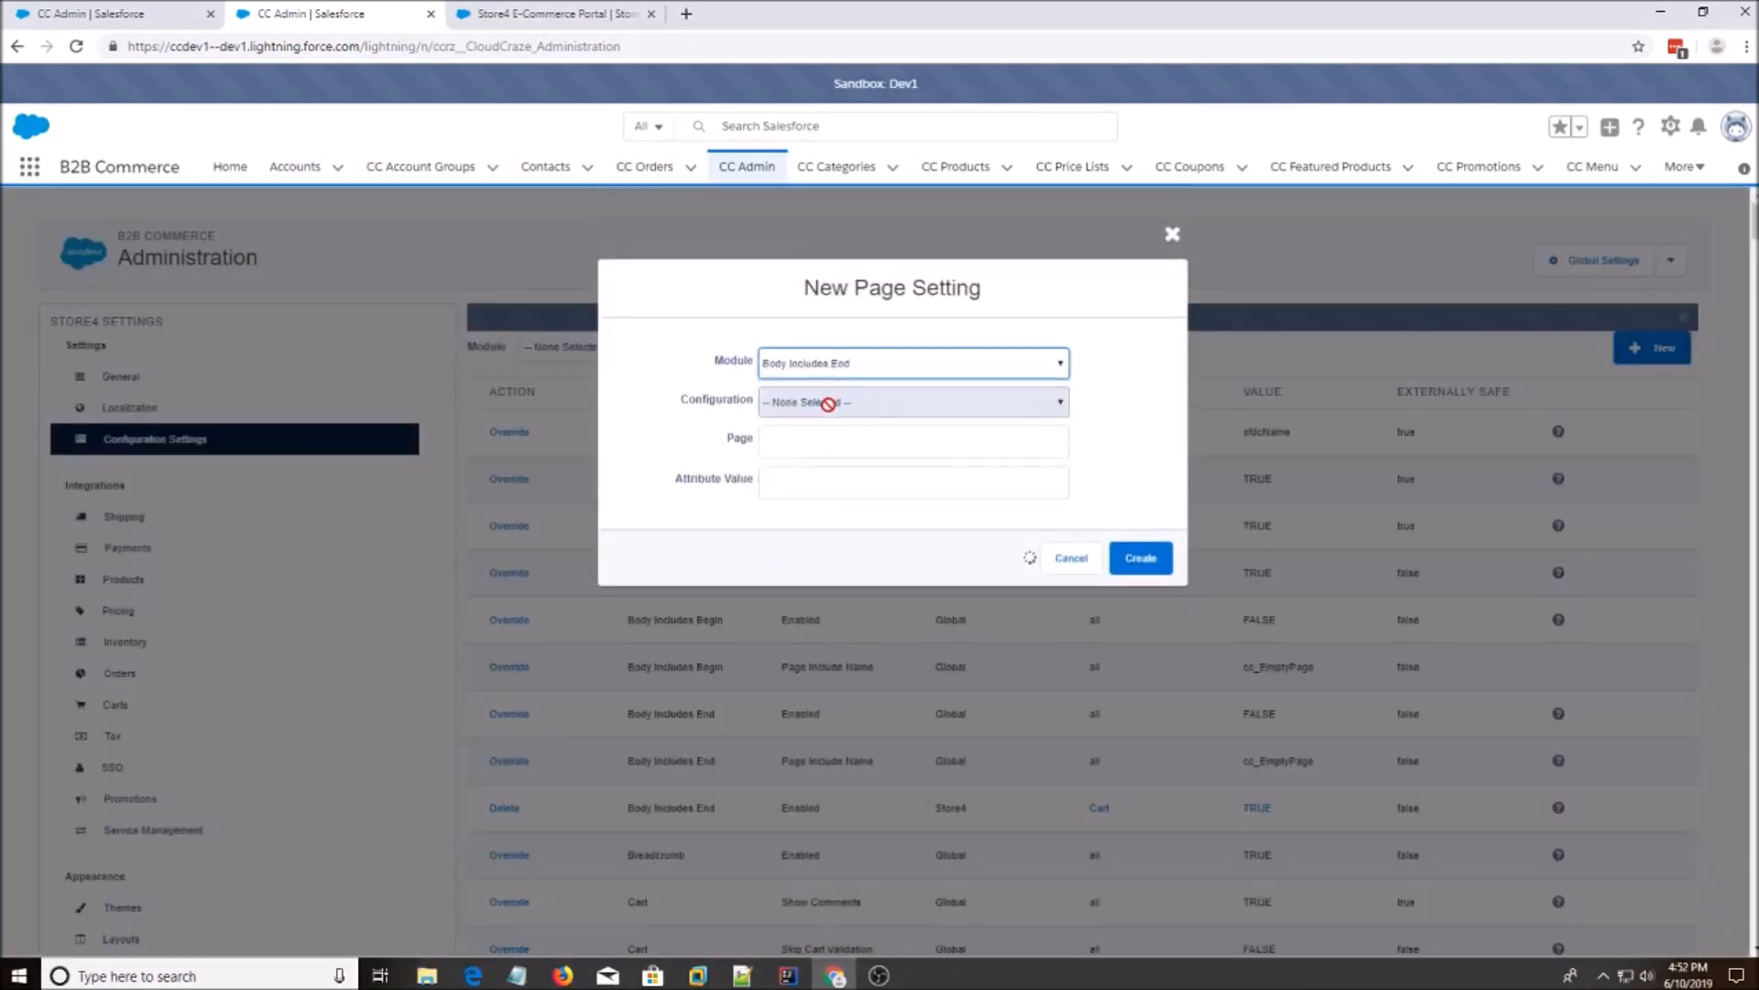
click(911, 401)
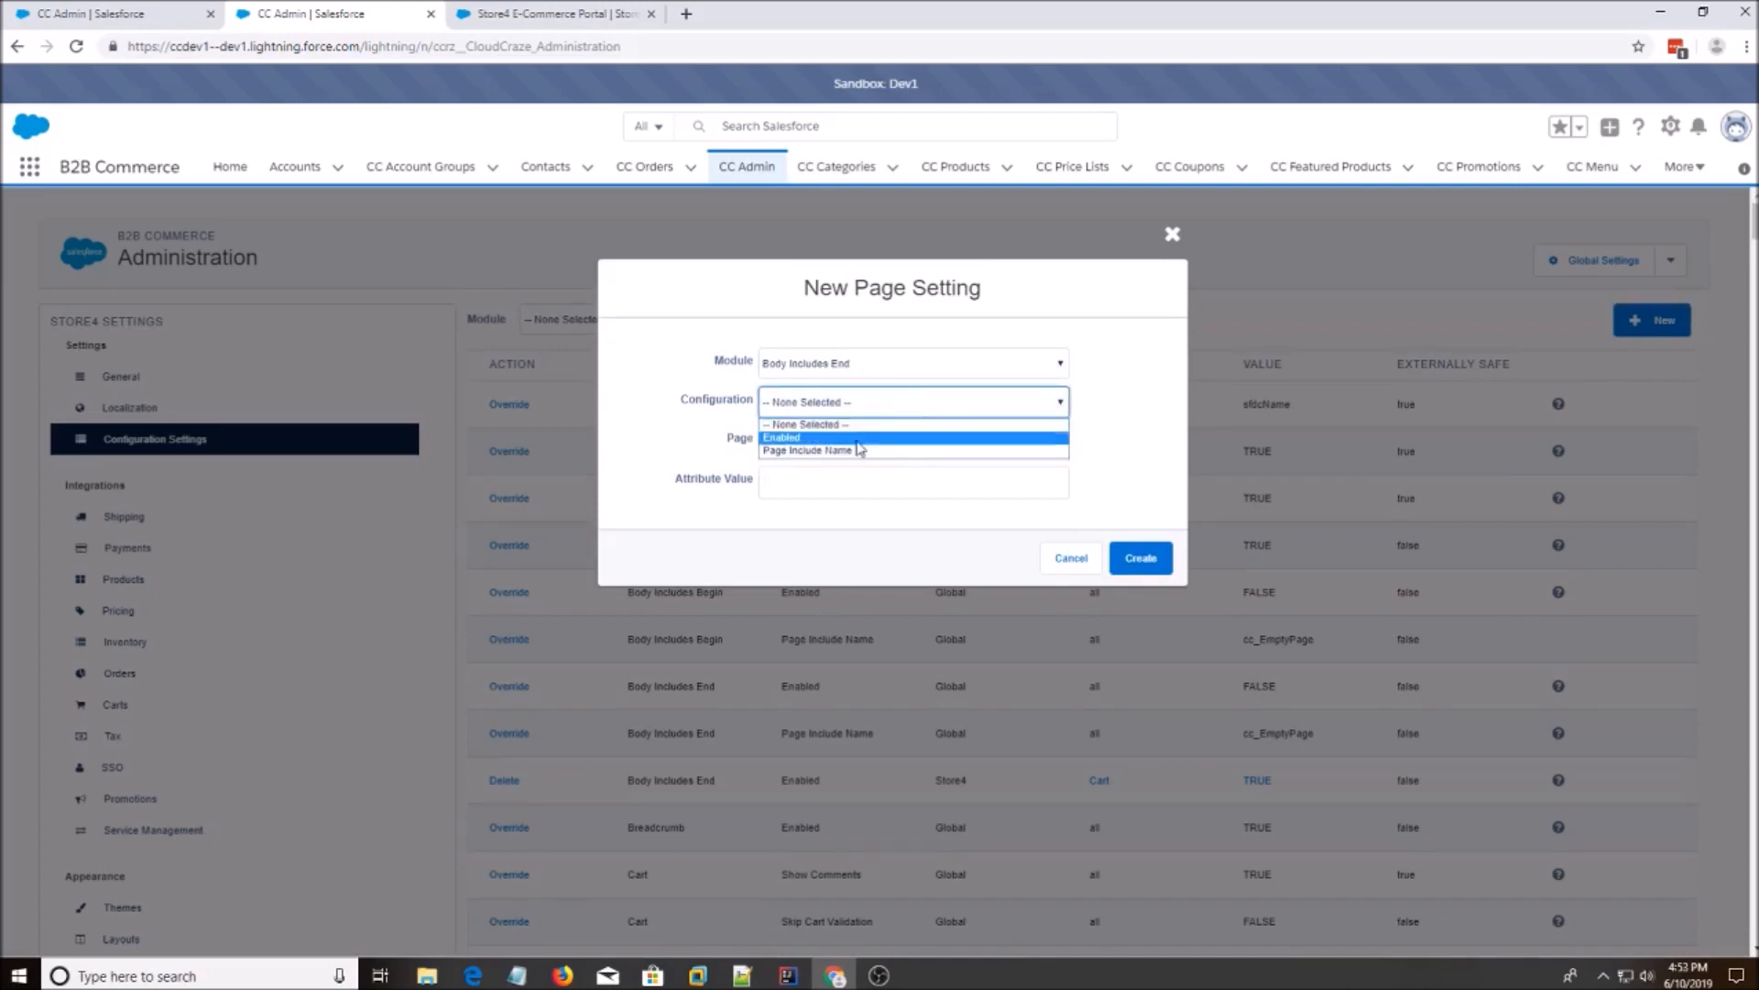
click(808, 450)
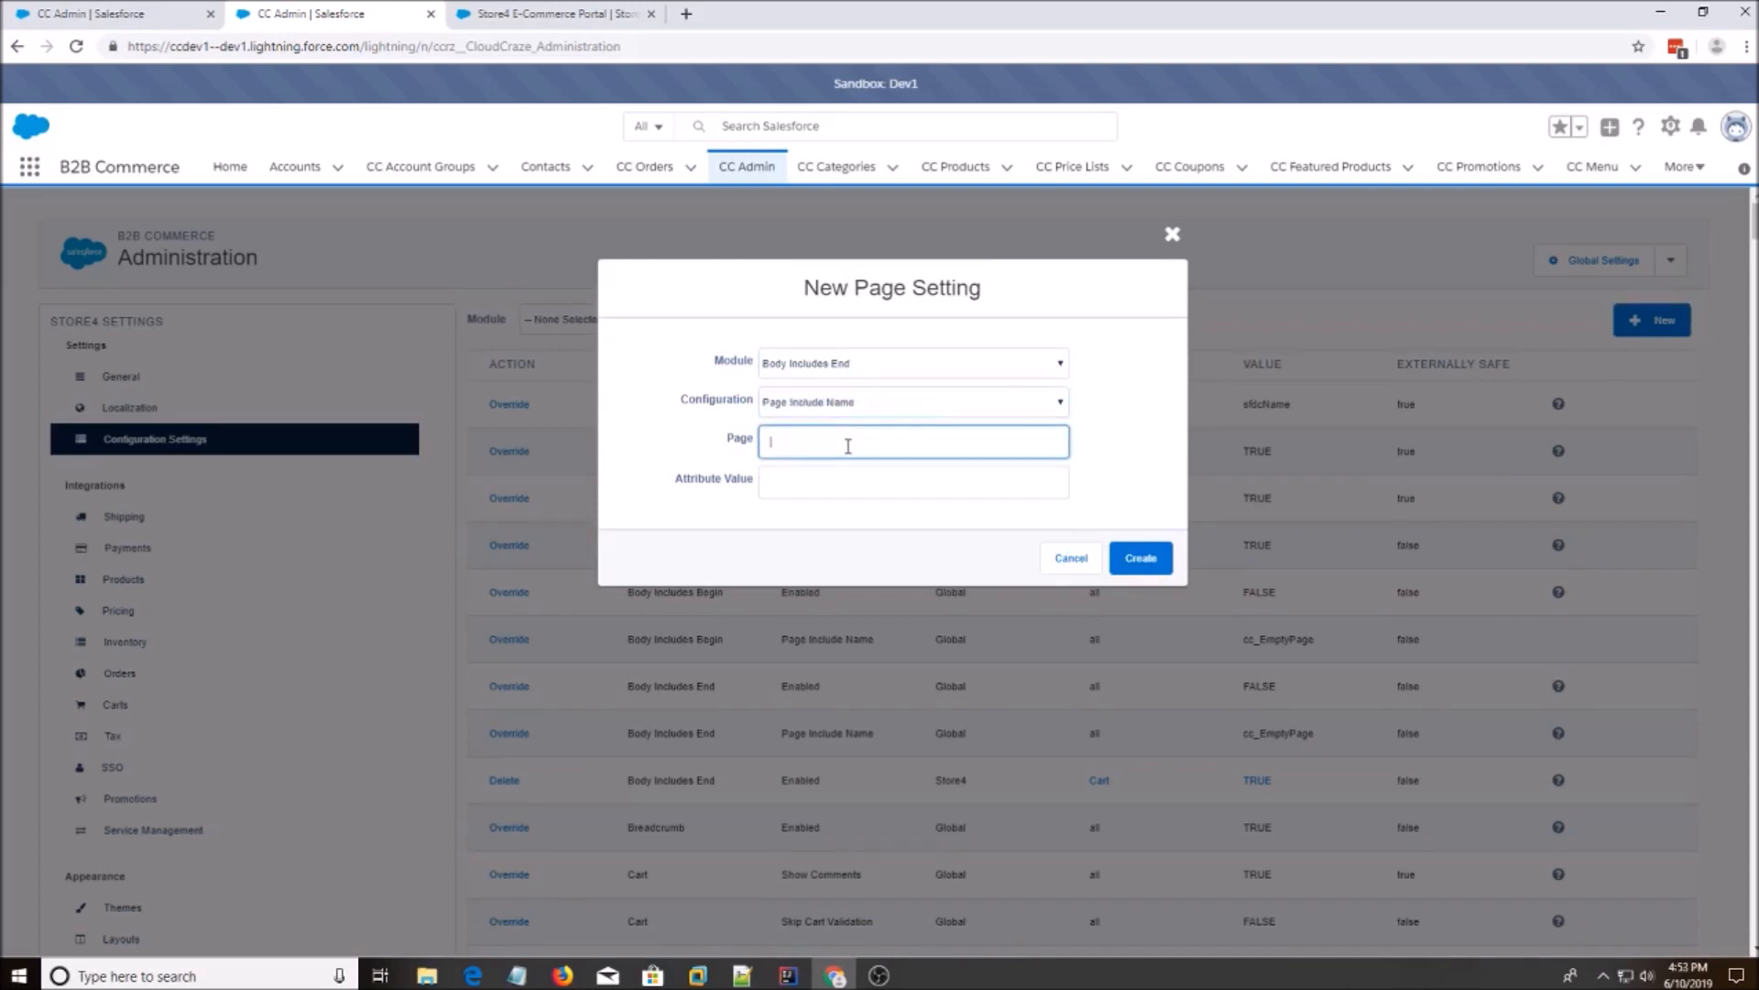
text(Cart)
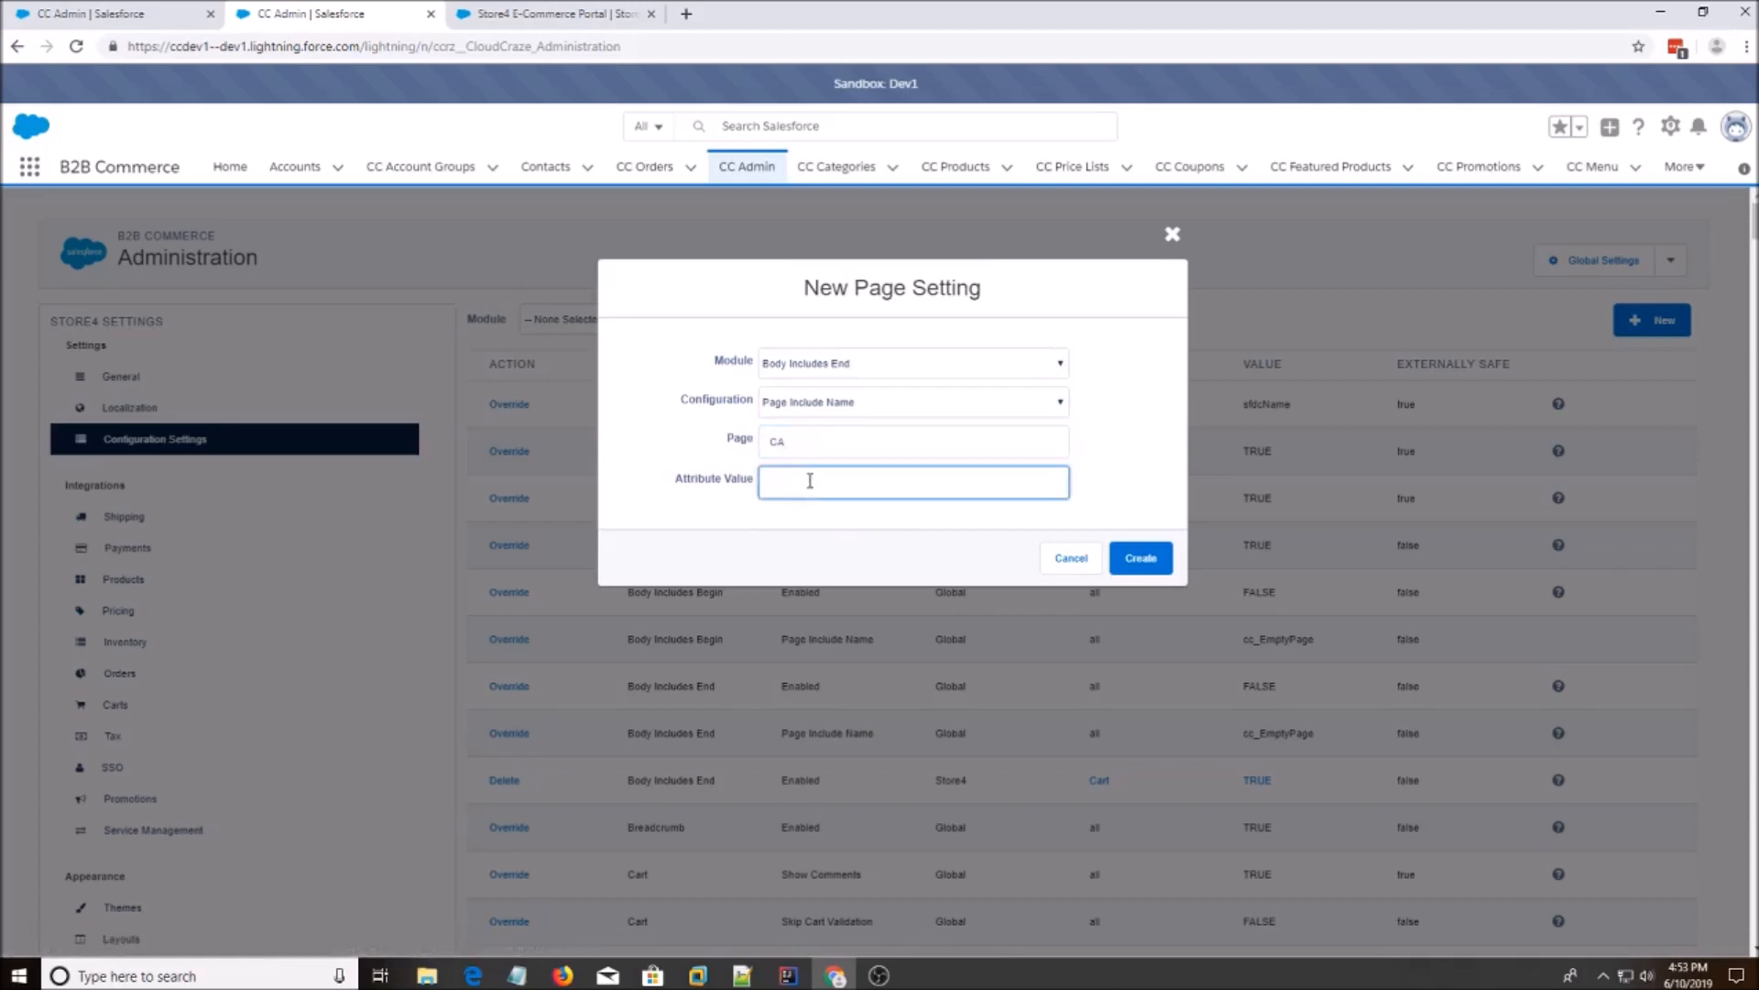
text(c_)
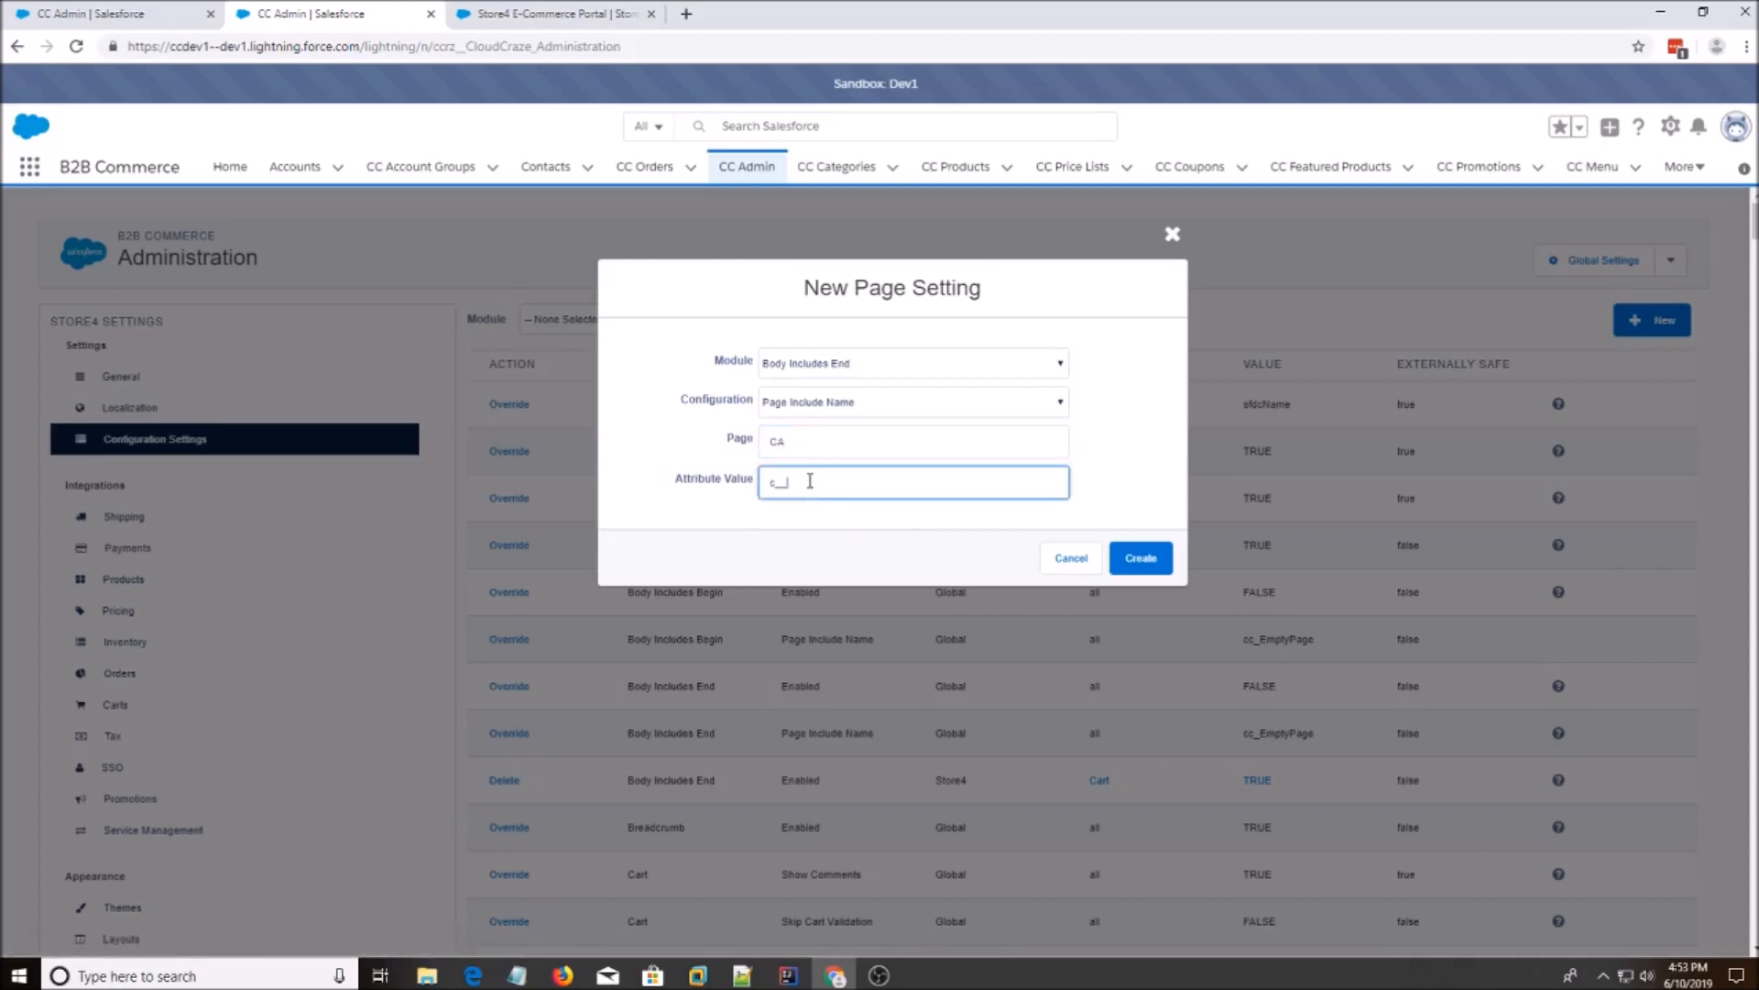
text(ccCart)
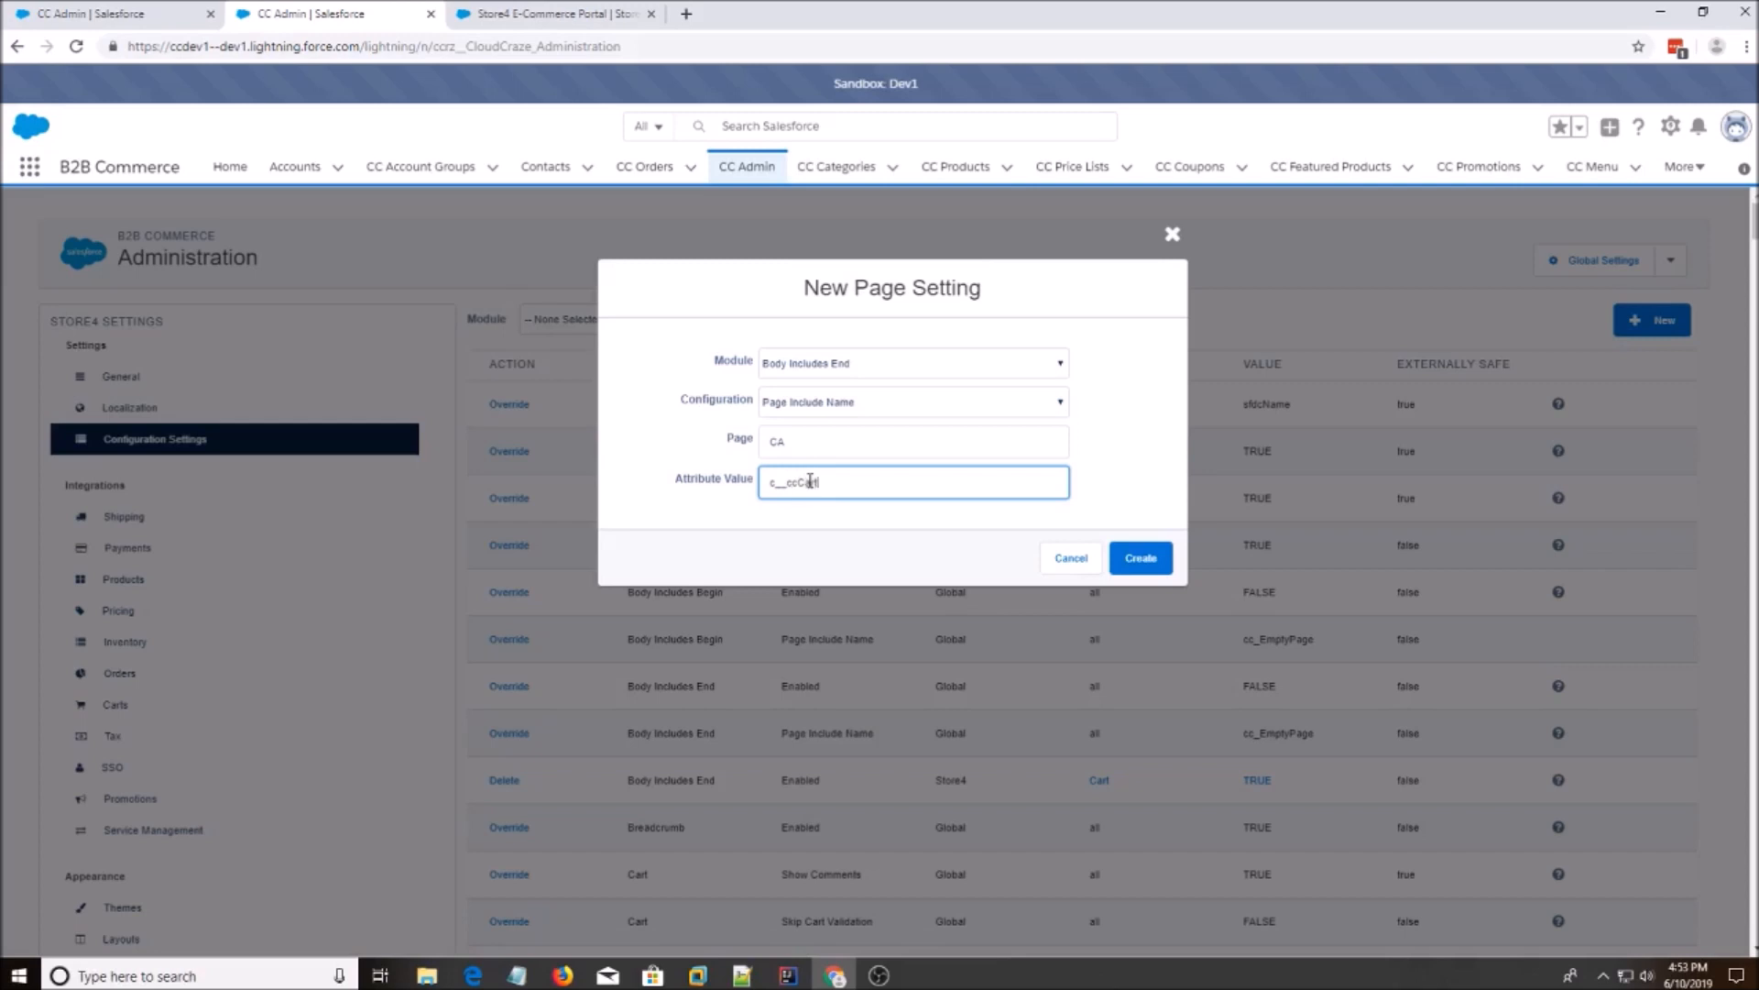
text(BIE)
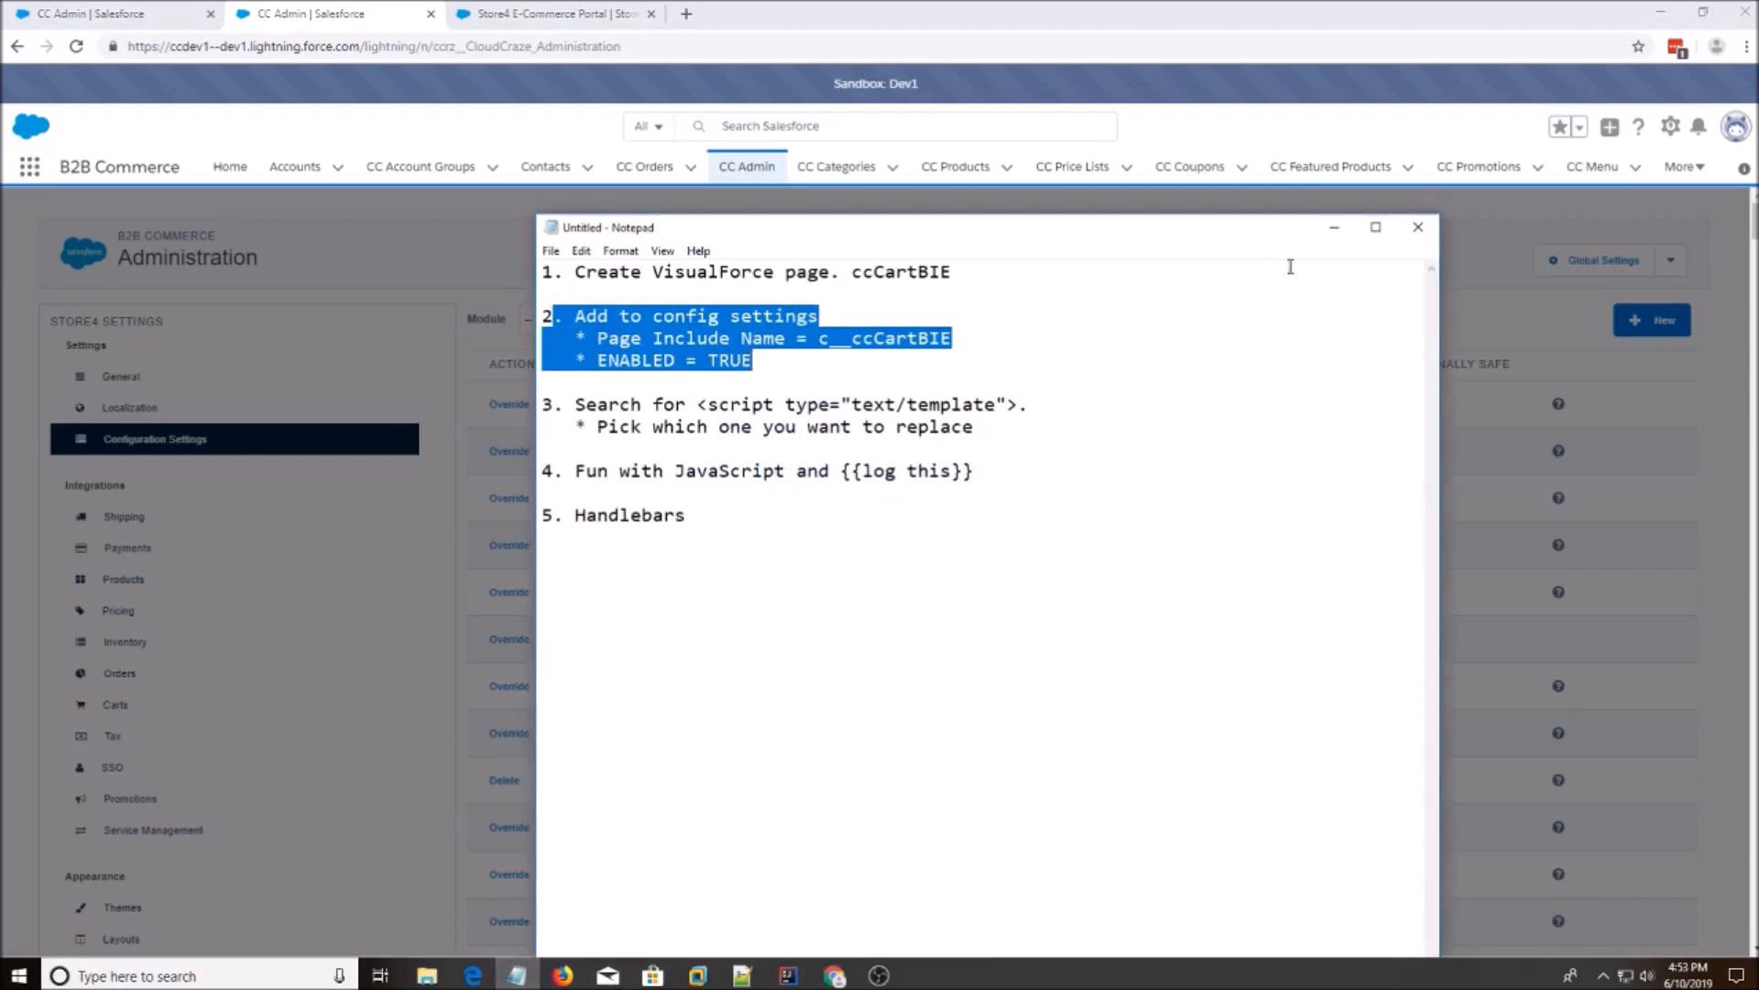
click(1651, 320)
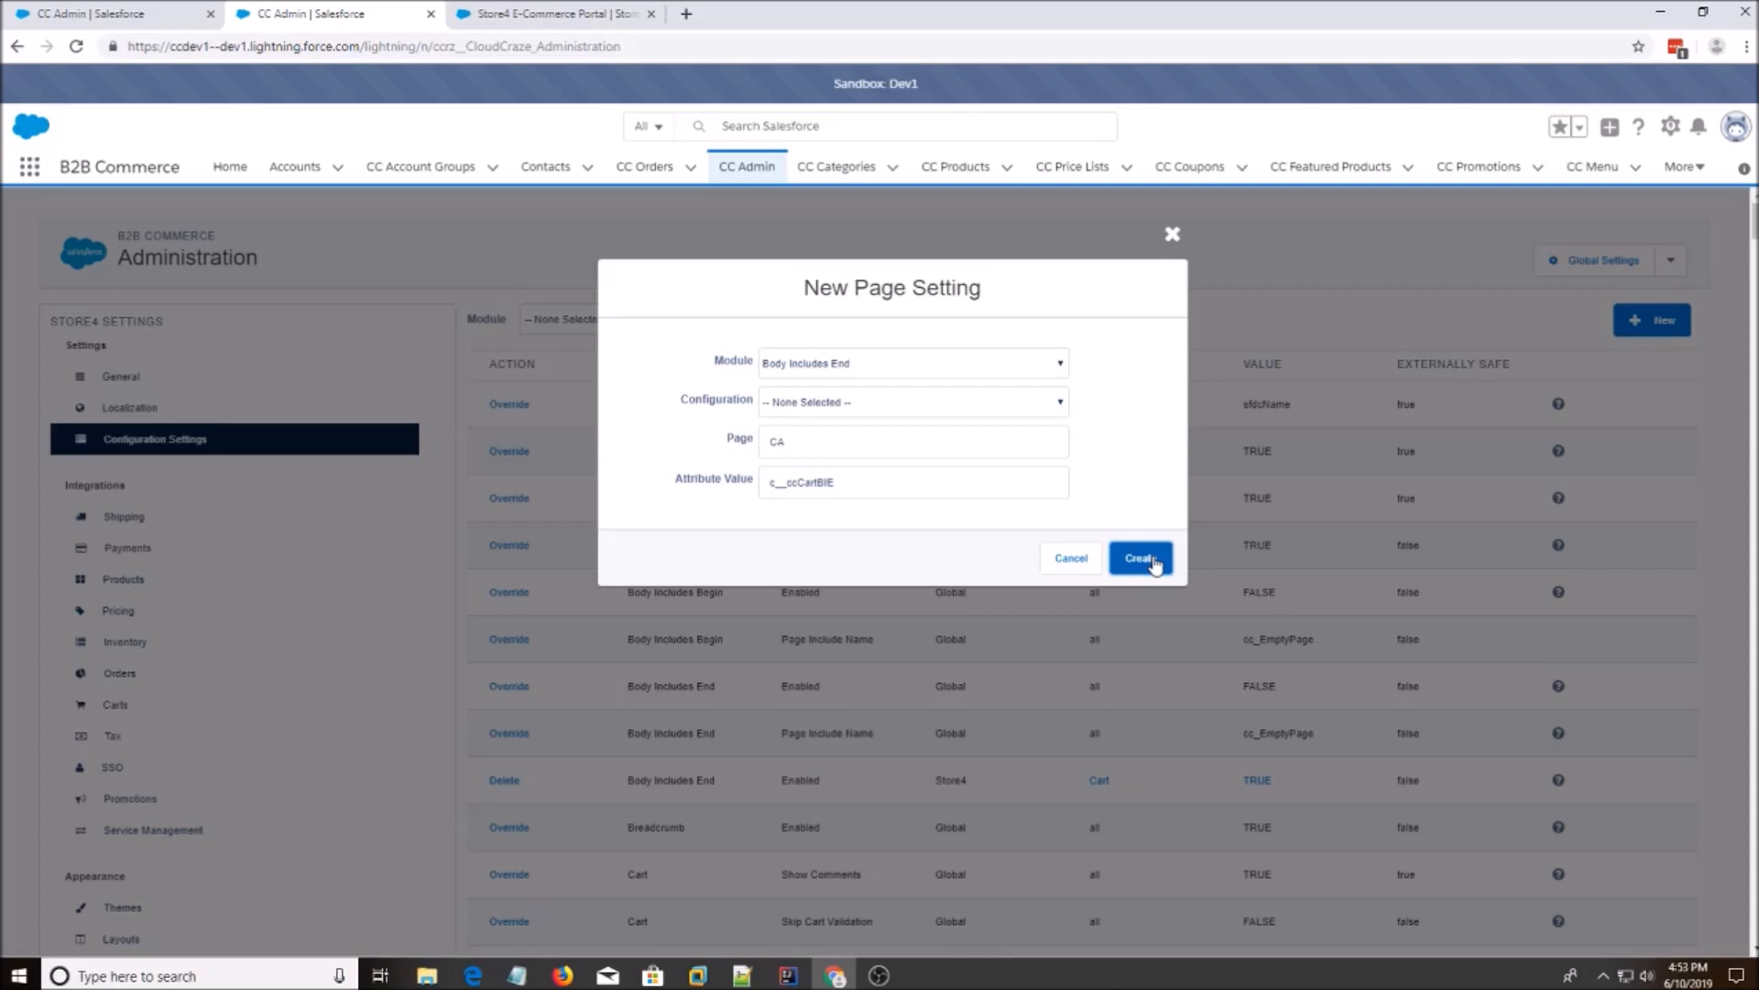
click(1139, 558)
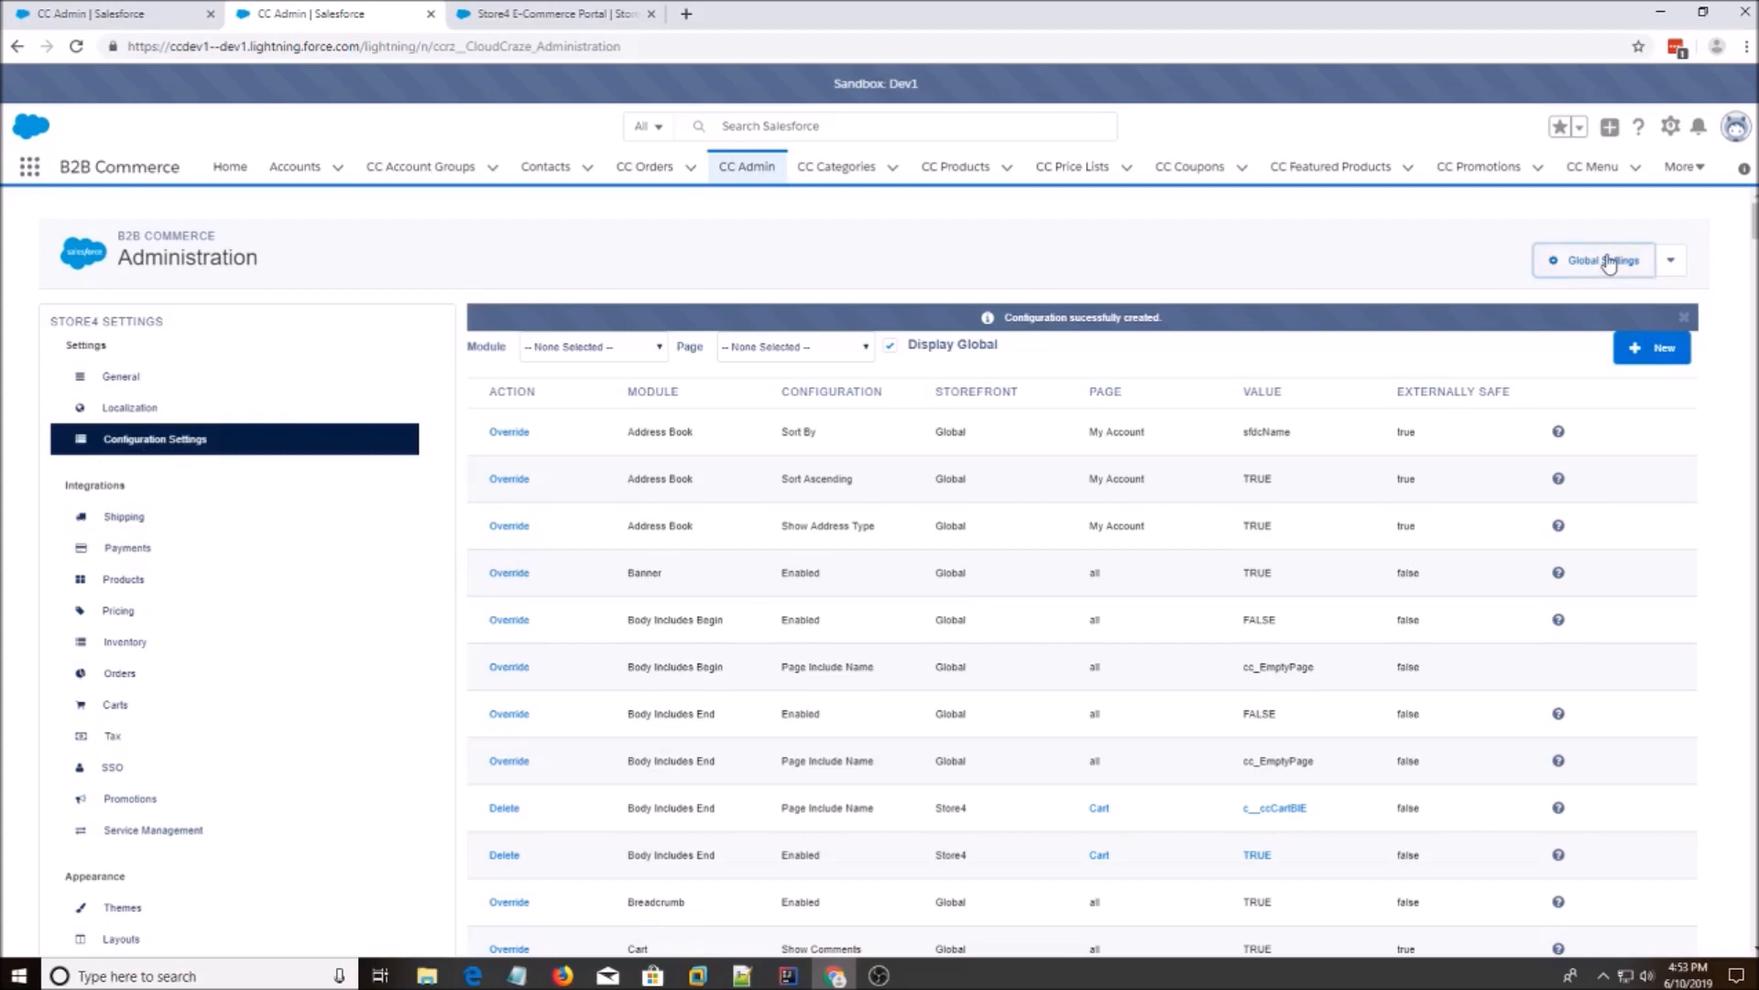
Refresh the Configuration Cache Management list and activate the newest build.
click(1604, 259)
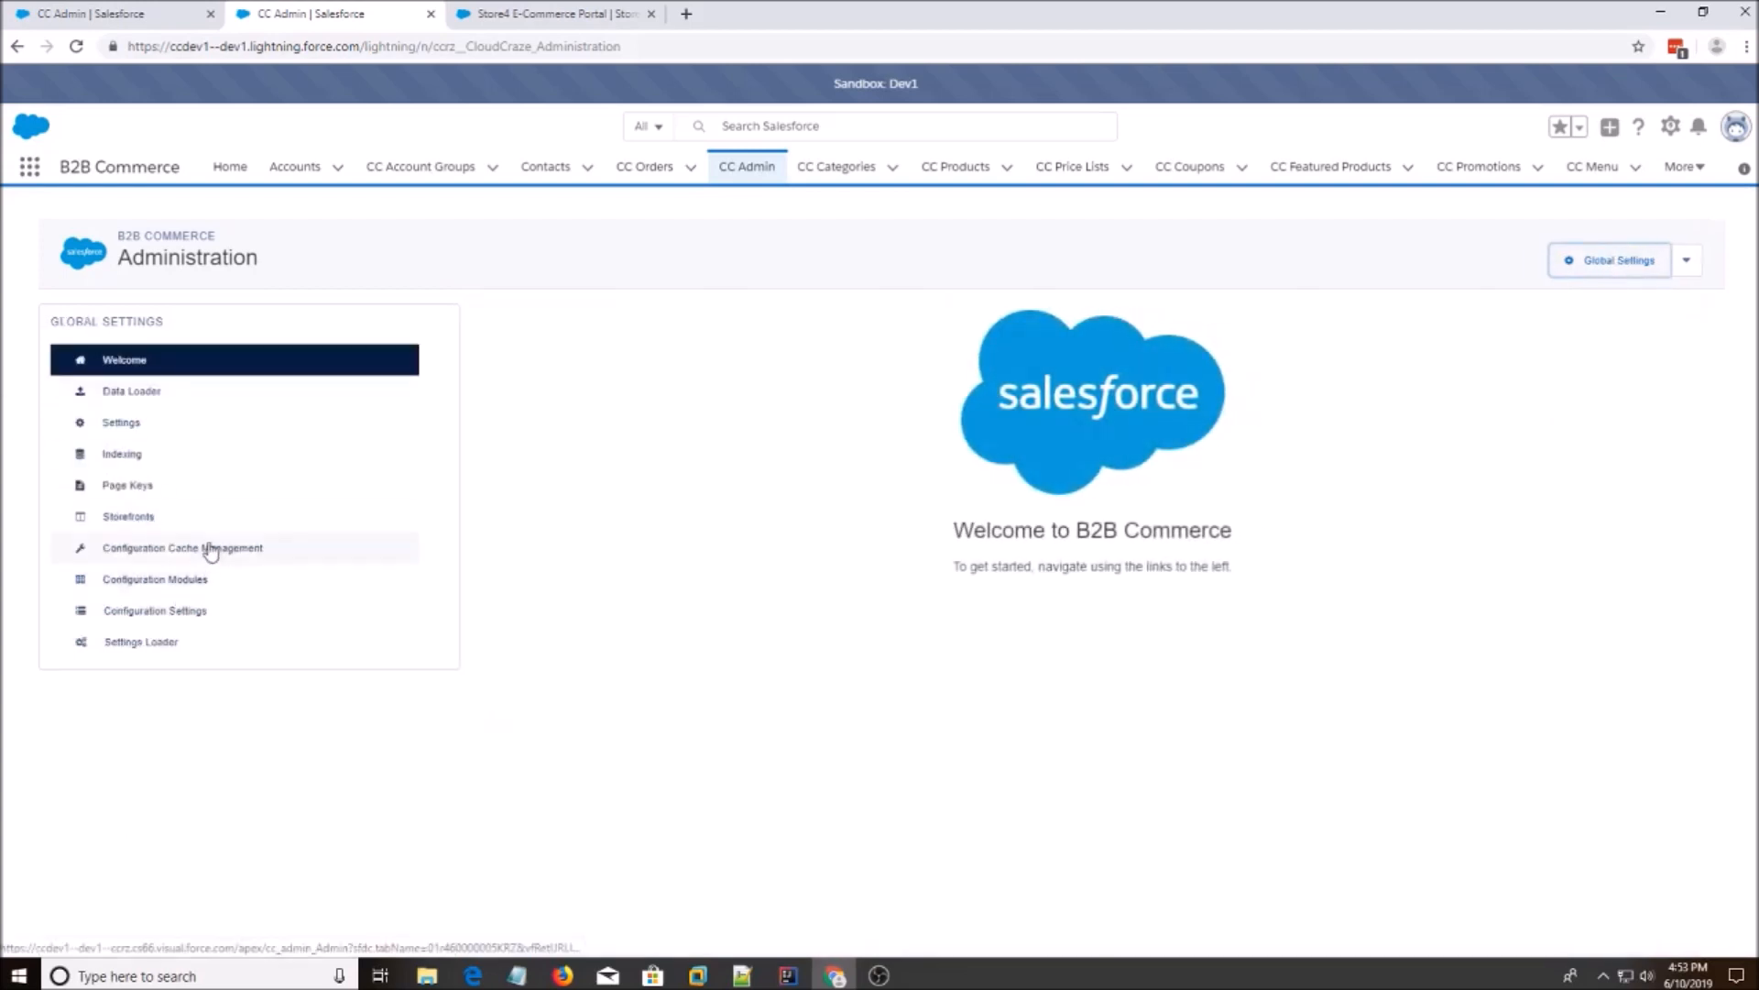
click(181, 548)
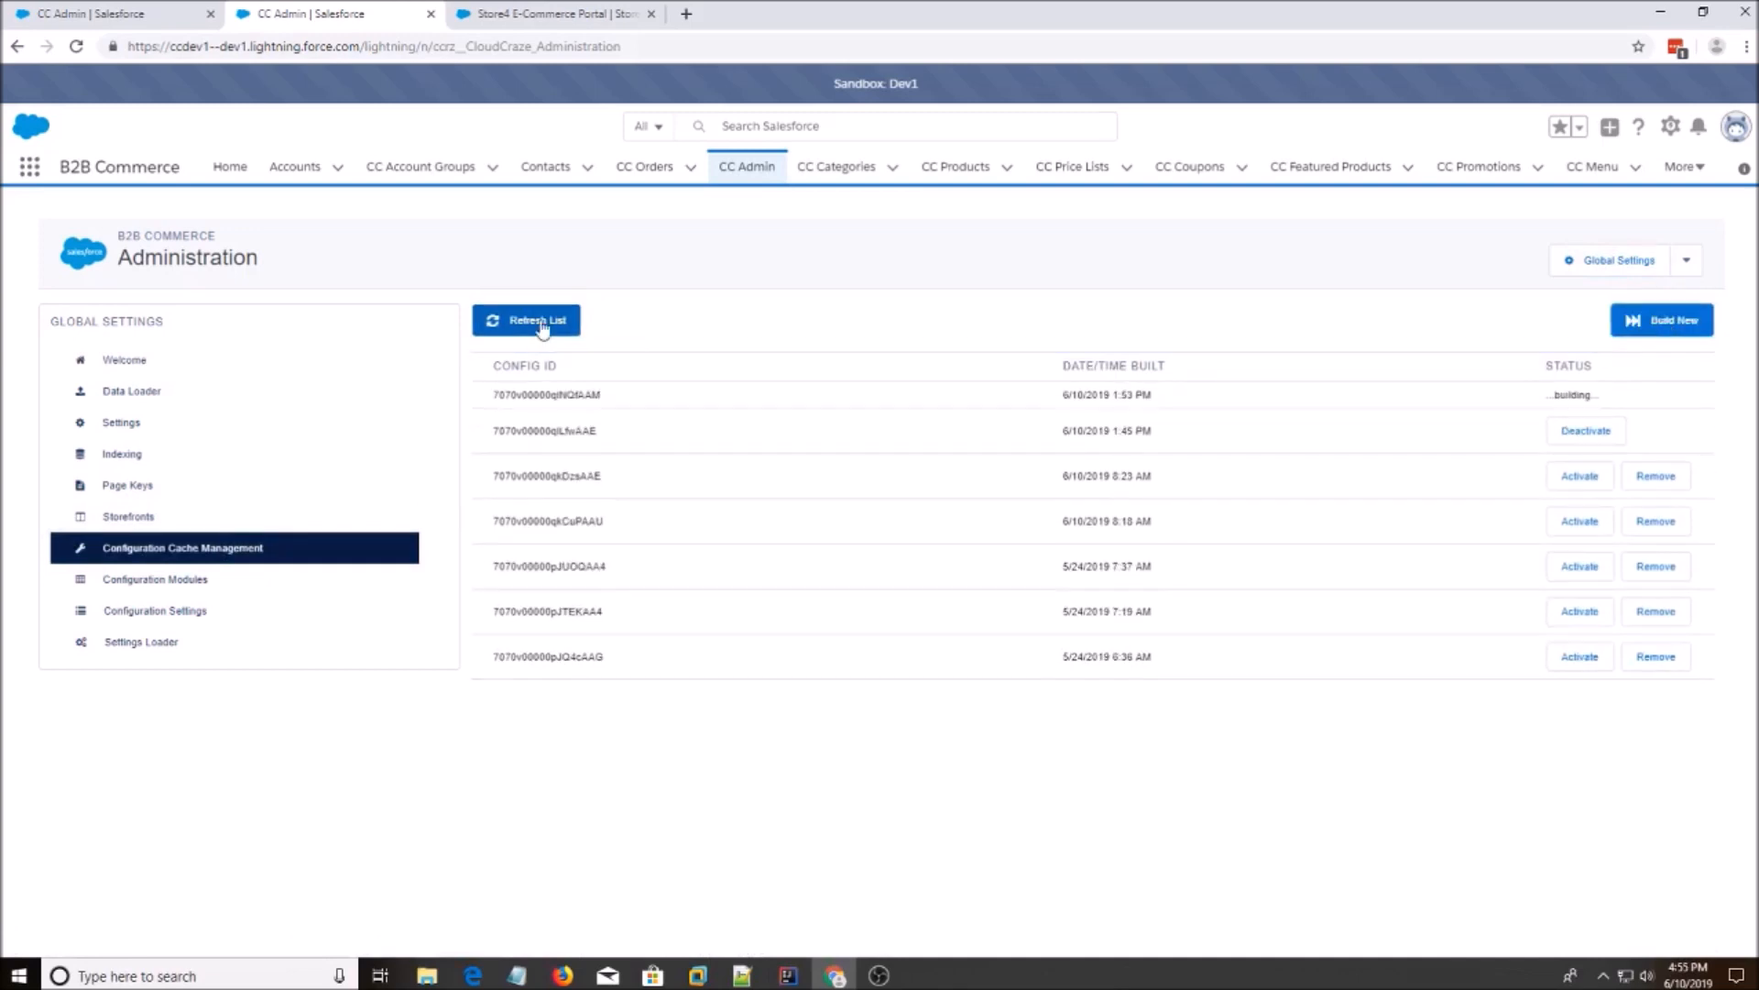
click(525, 320)
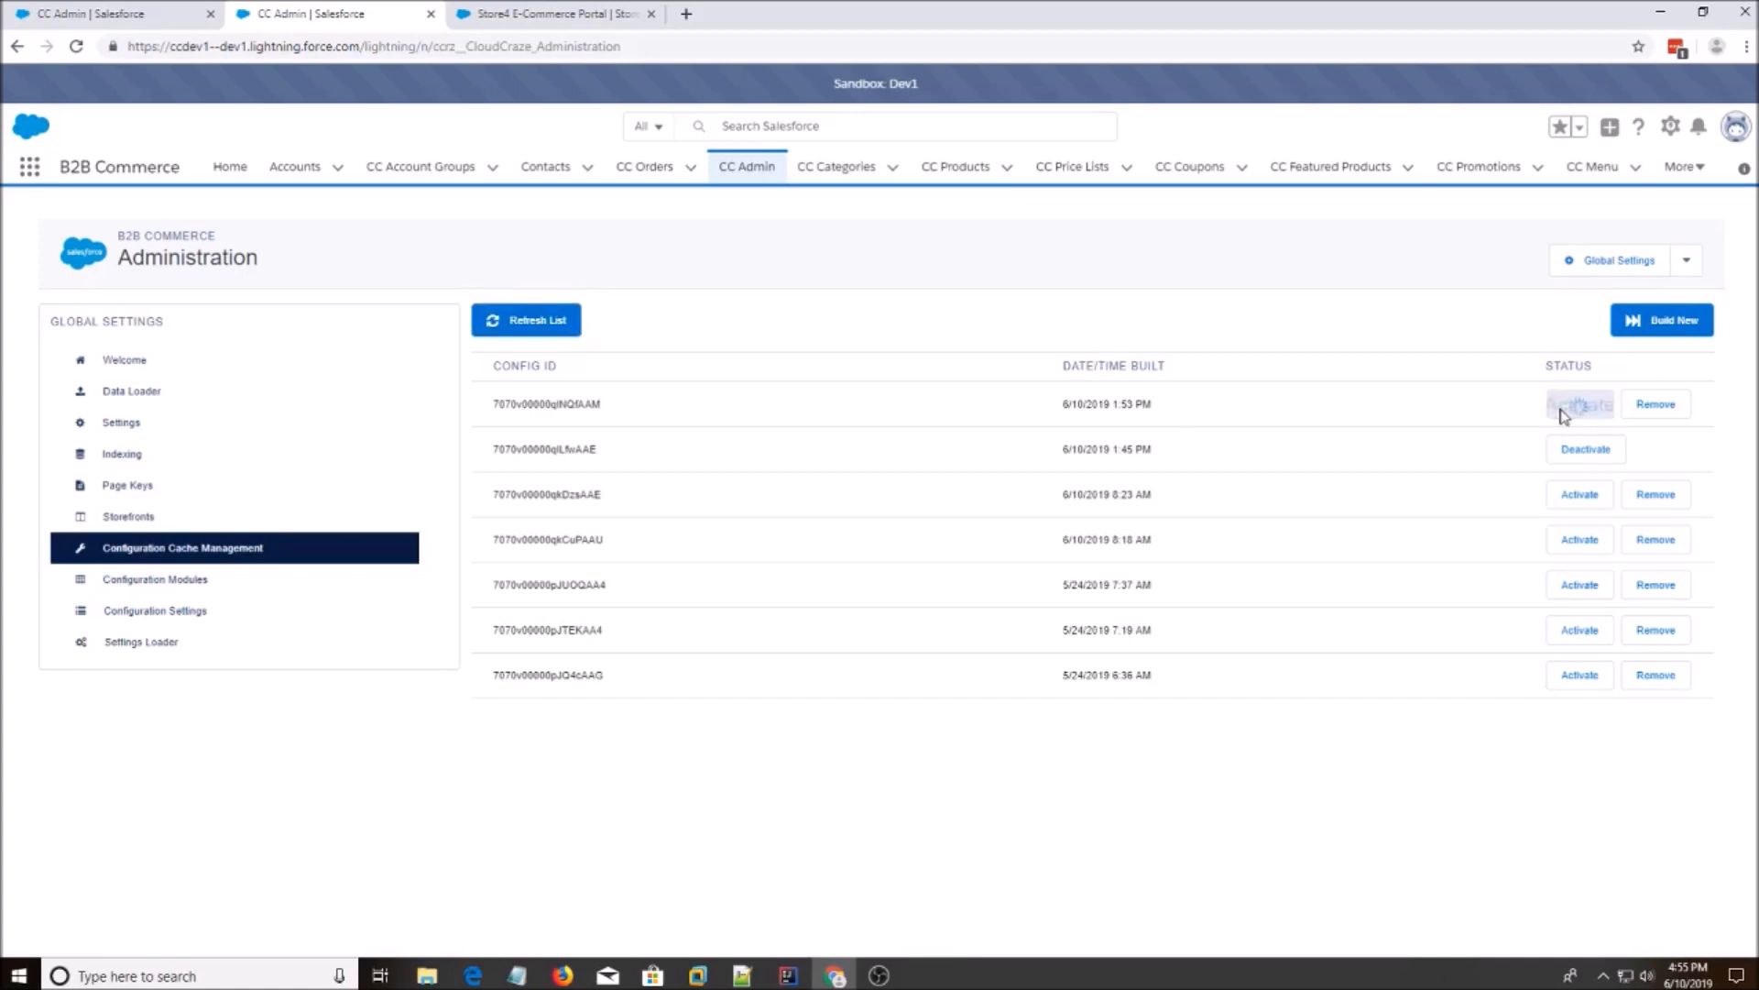
click(1579, 404)
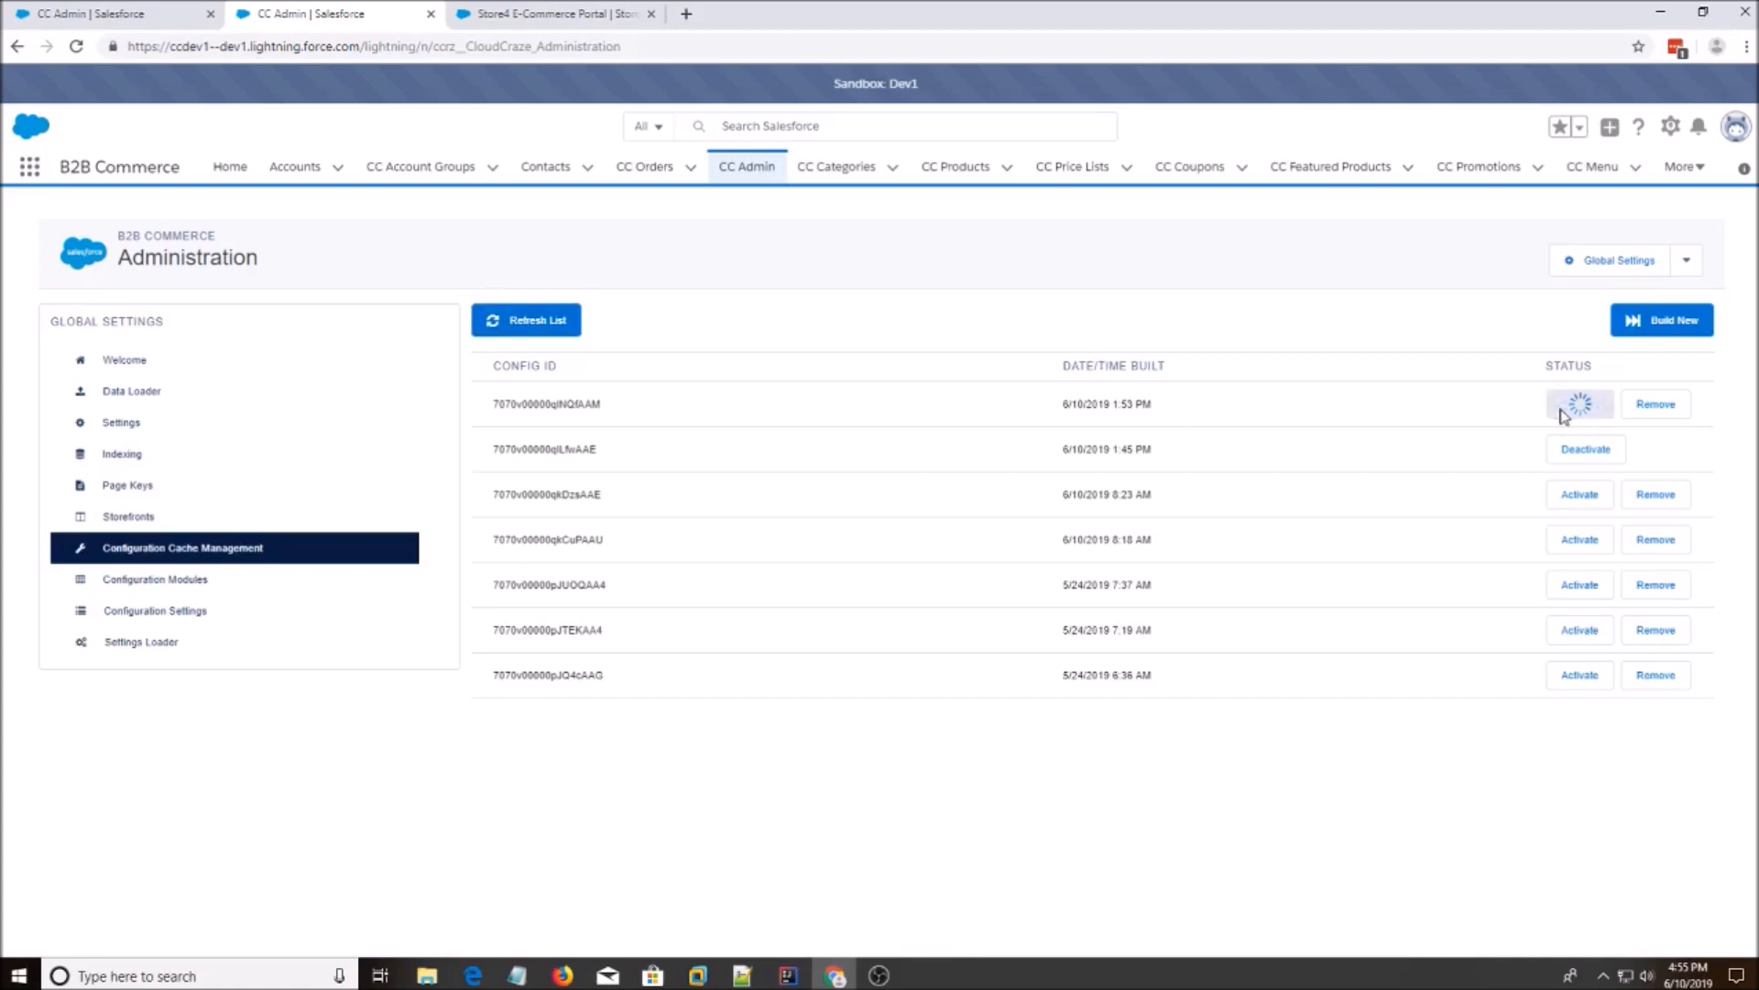
click(1579, 404)
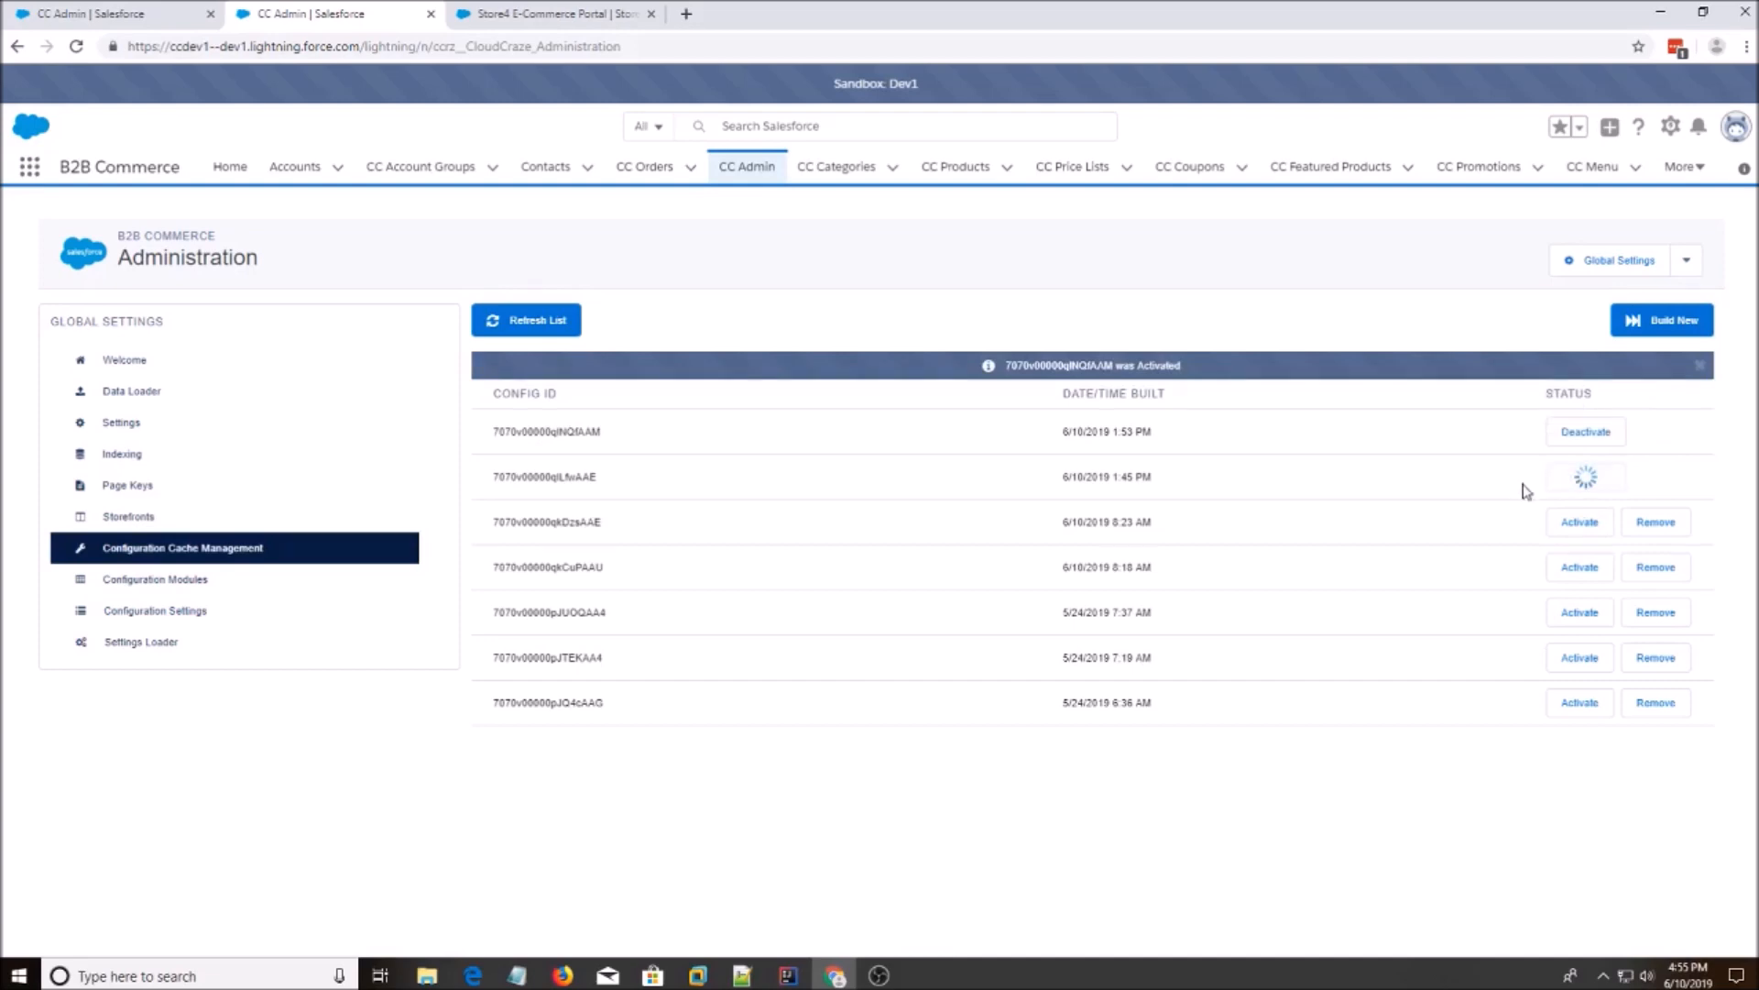
mouse_move(1086, 459)
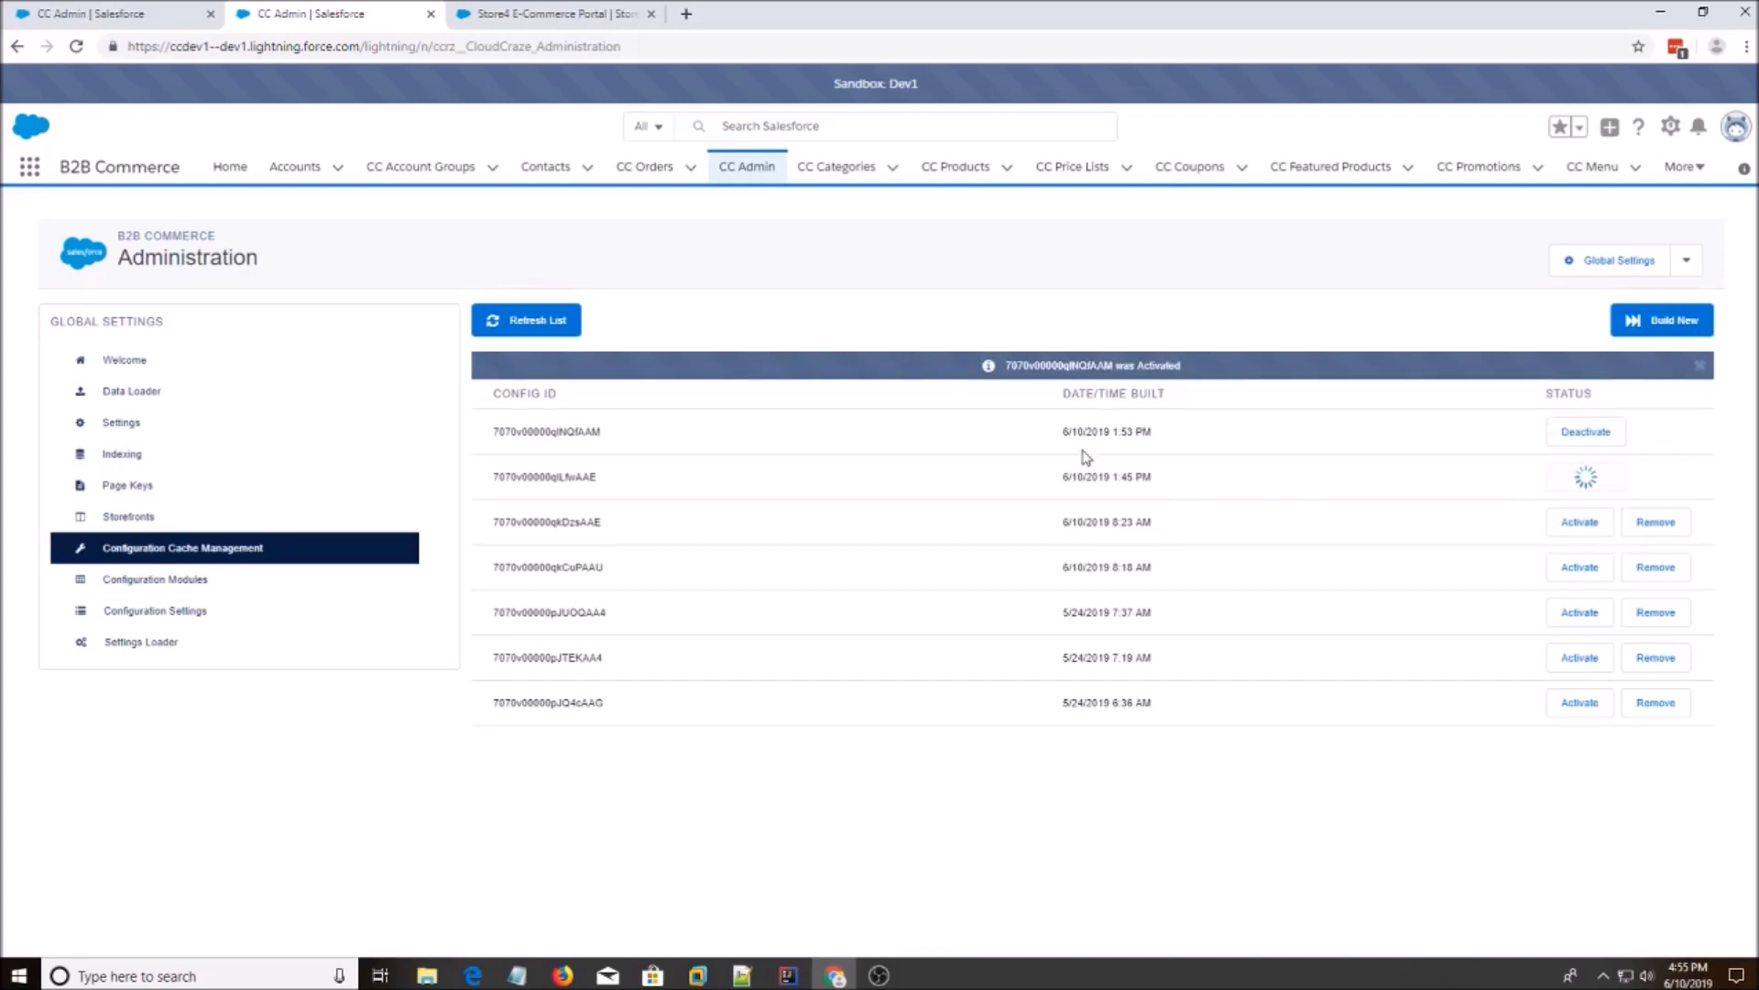
click(550, 14)
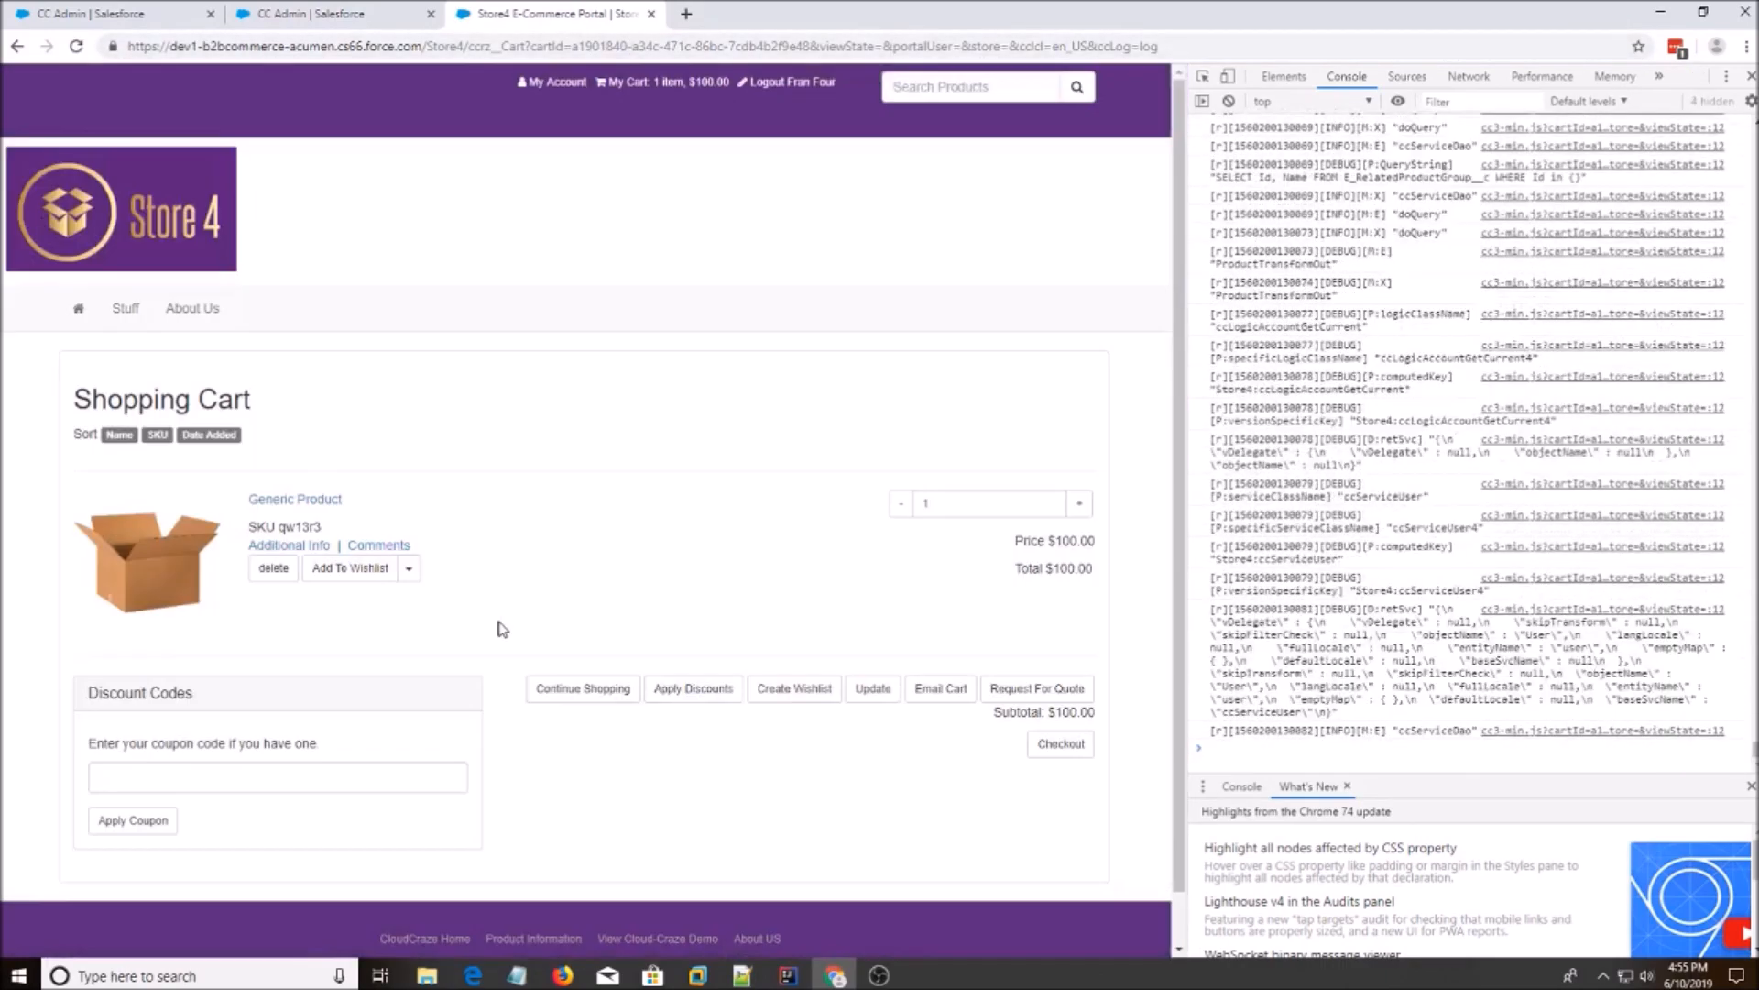
Return to the Store4 cart page showing one Generic Product and the developer console.
click(517, 975)
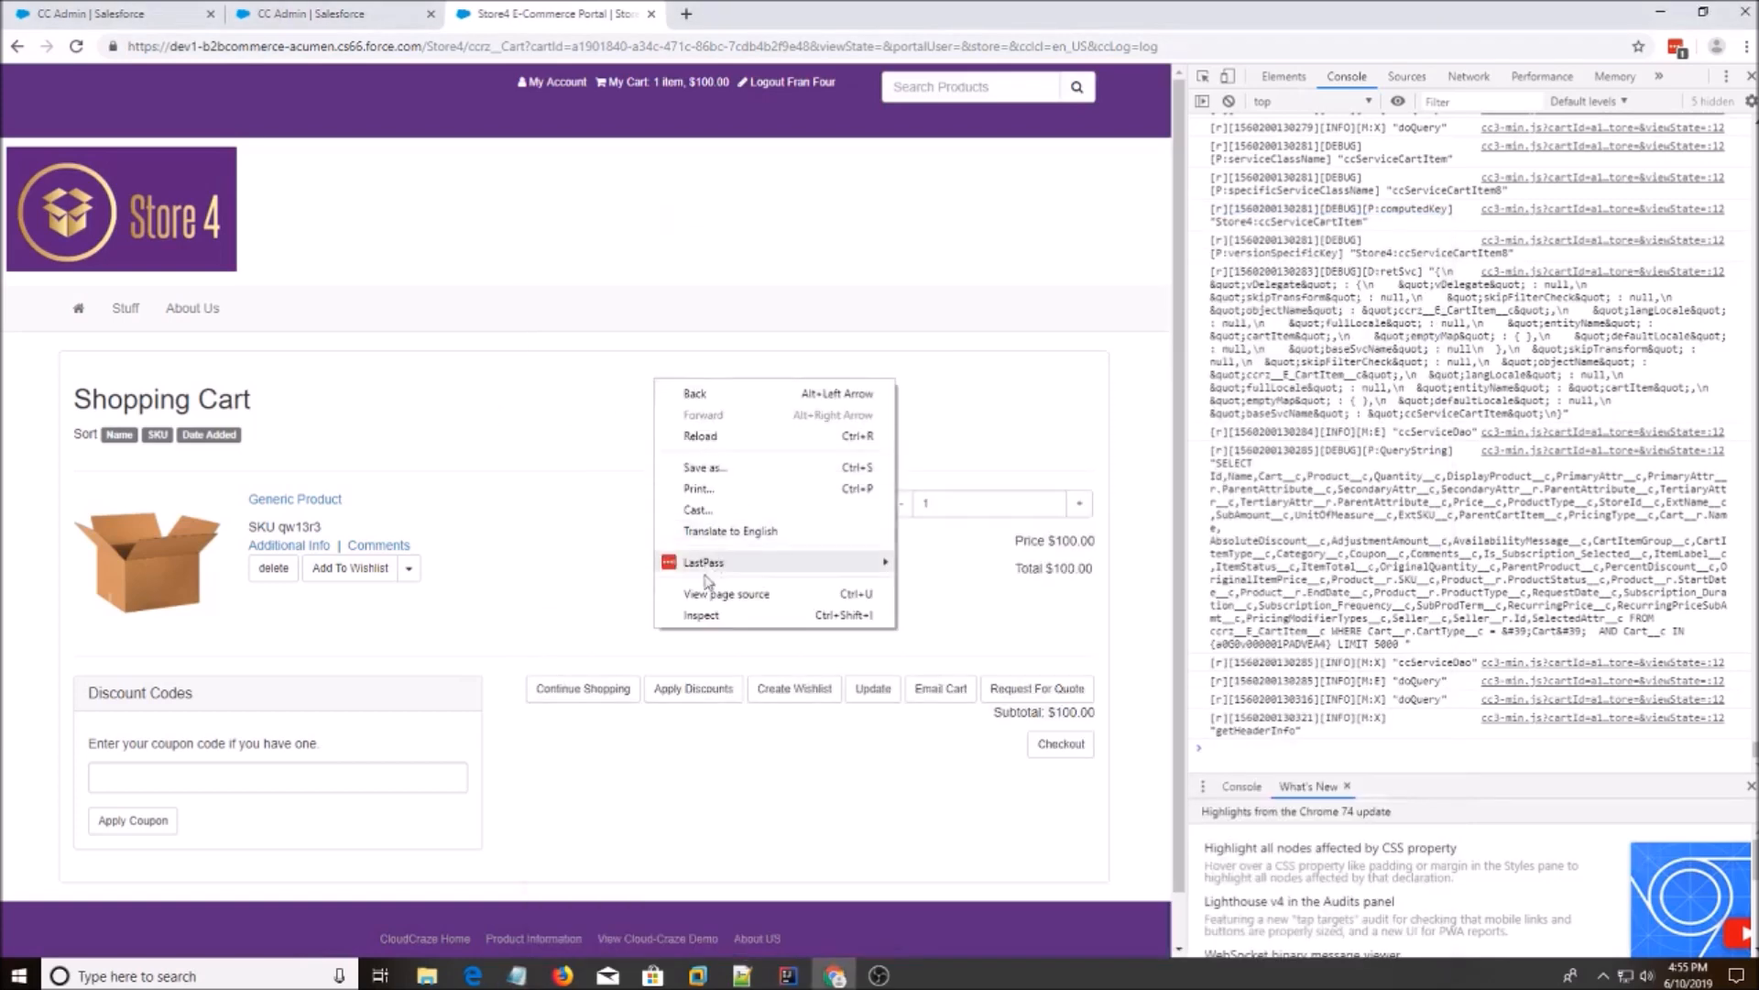
Open the cart page source and search it for 'text/template'.
click(726, 594)
text(<script type="text/)
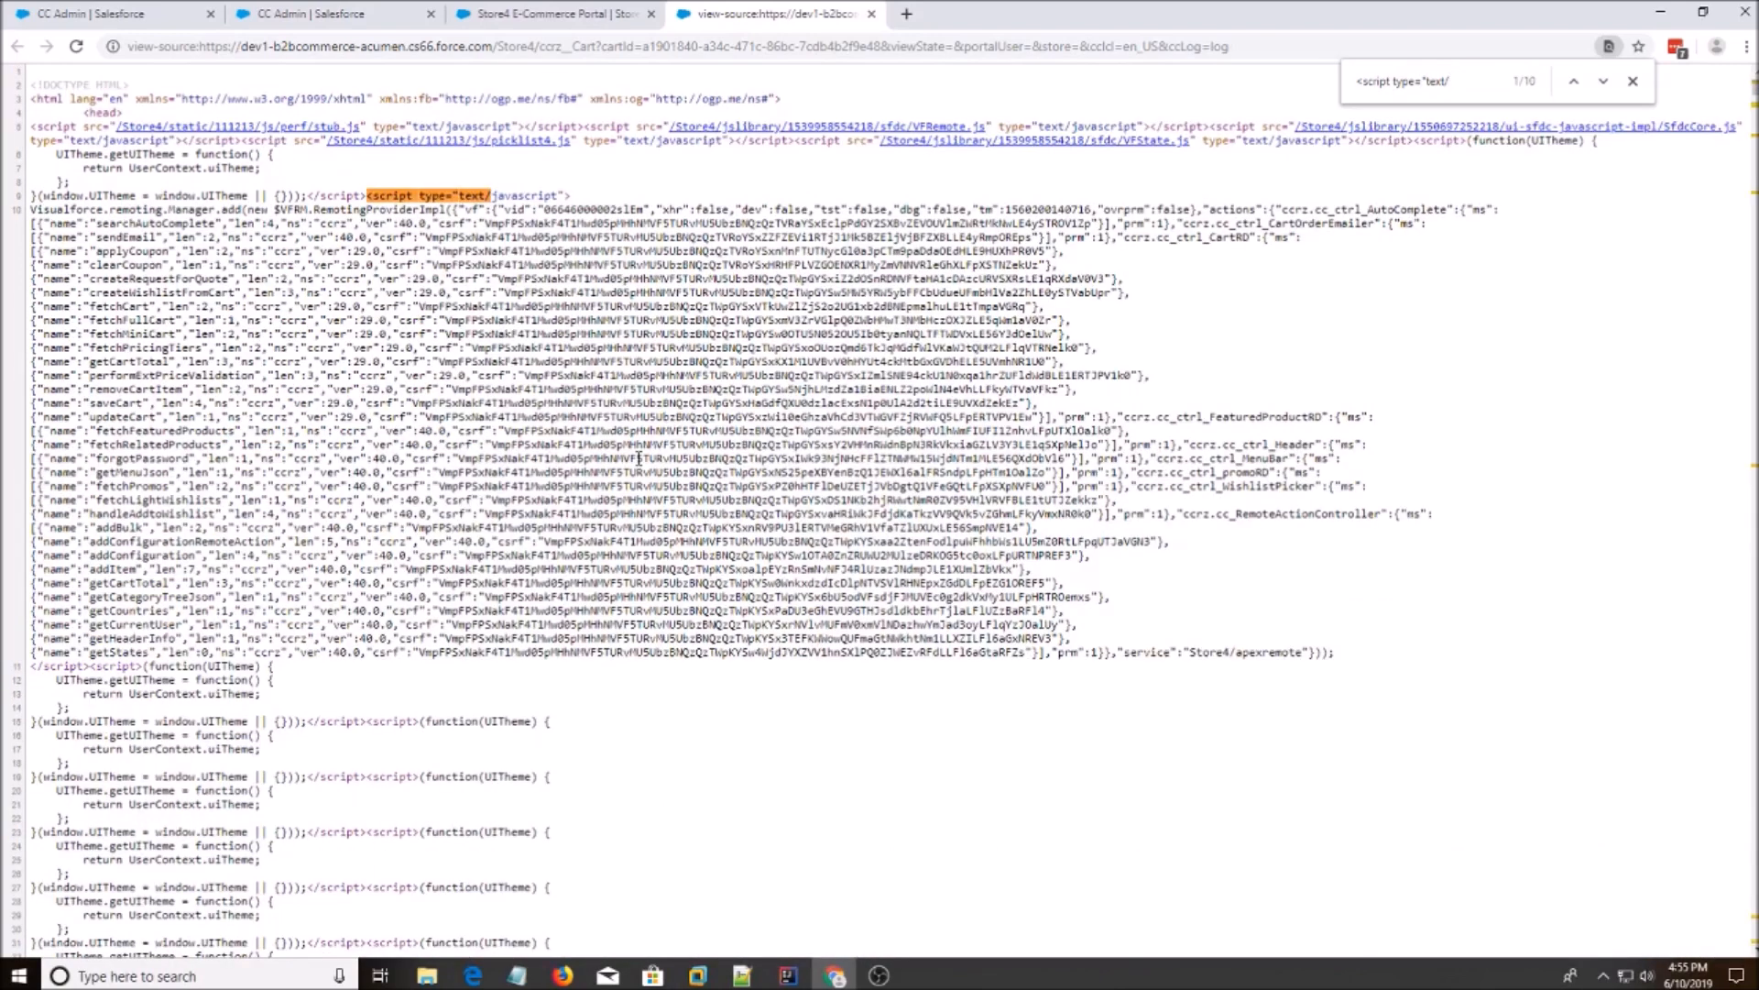
key(Backspace)
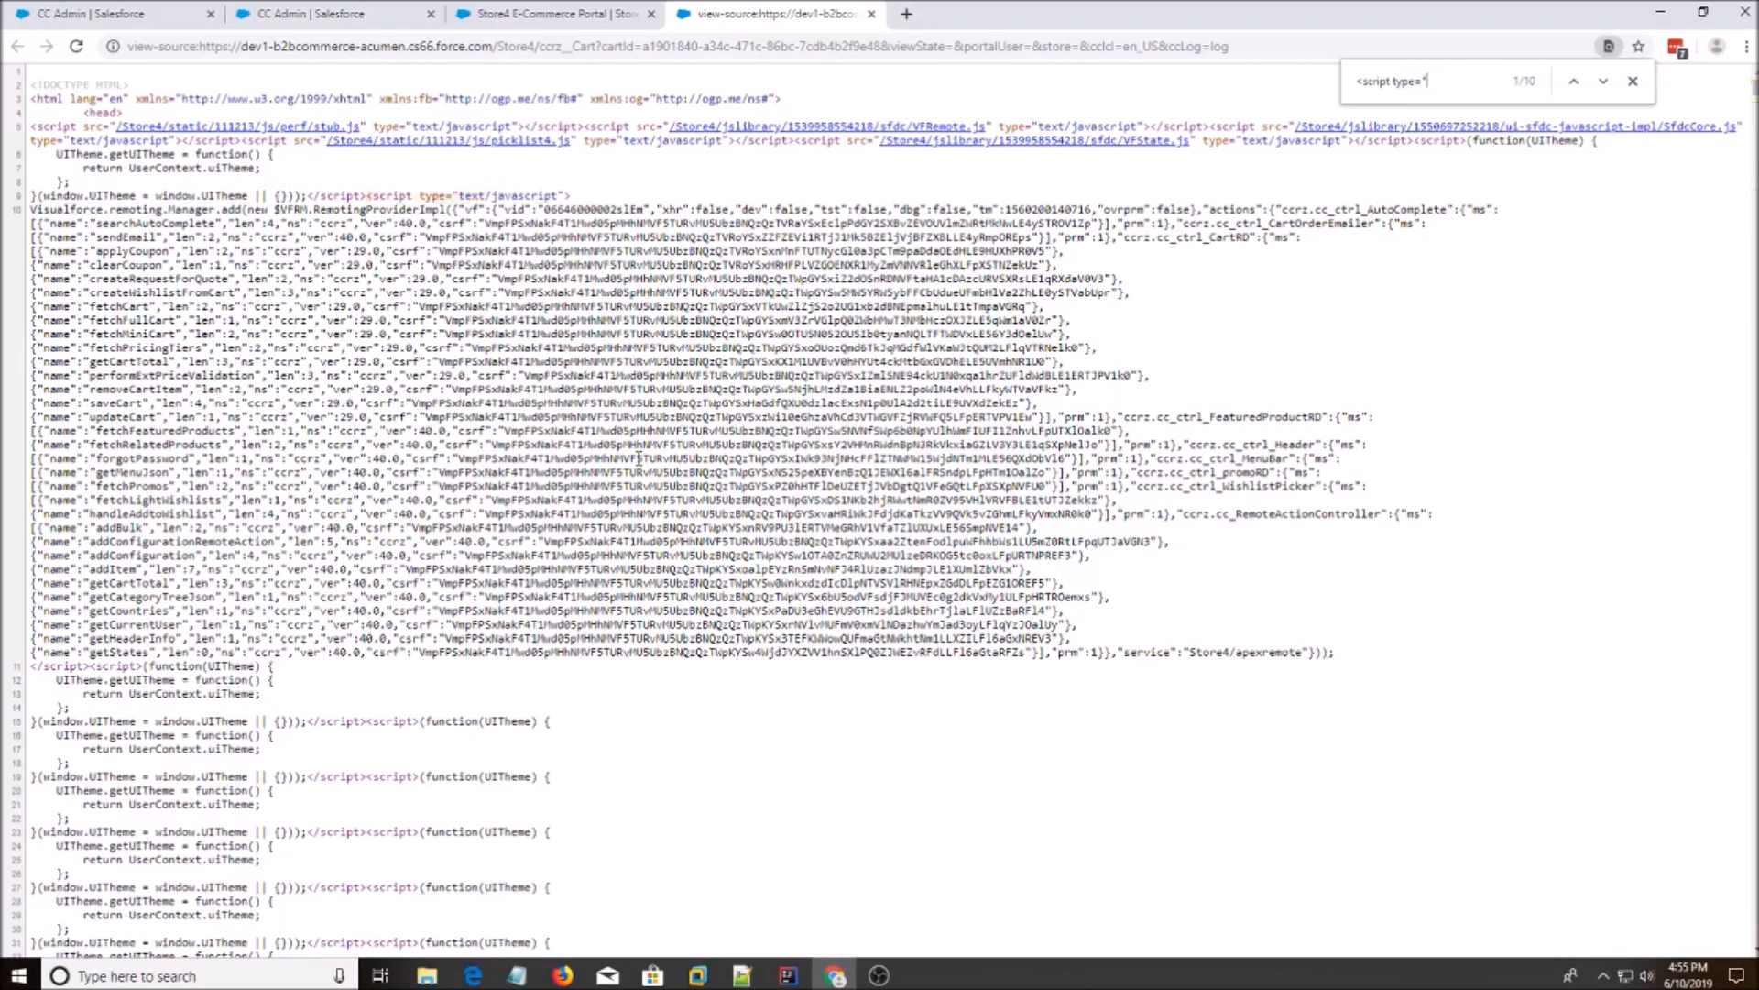
text(template)
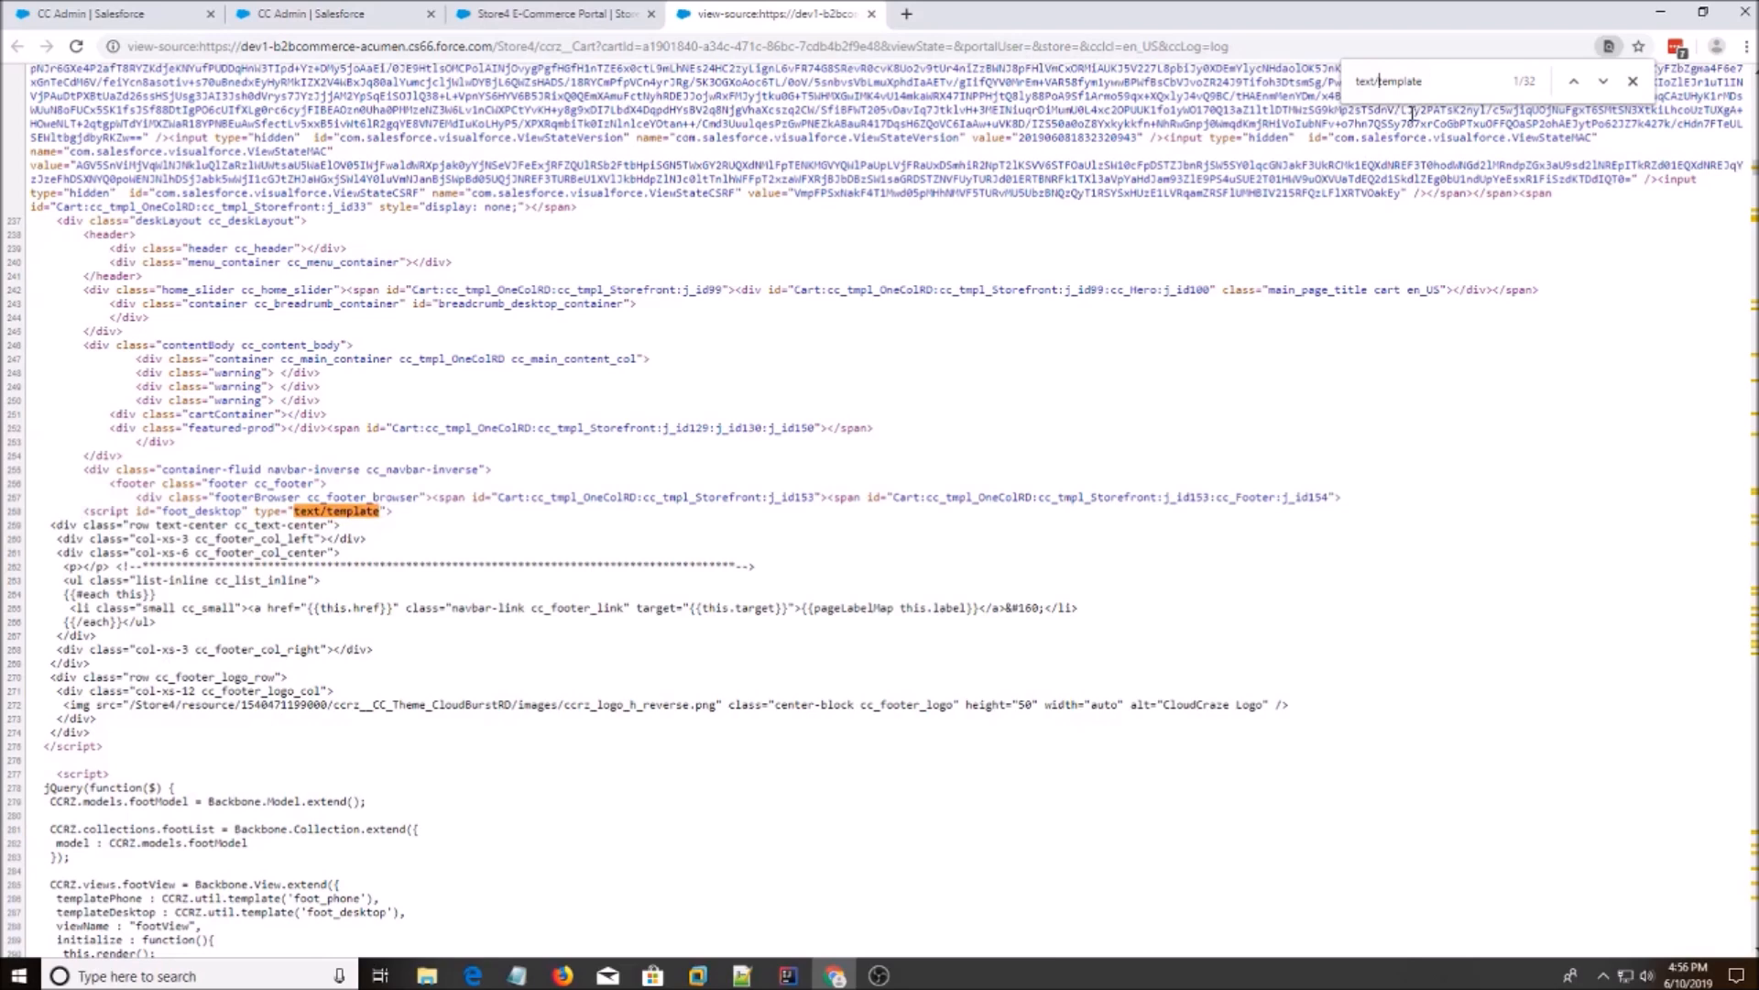
mouse_move(1330, 648)
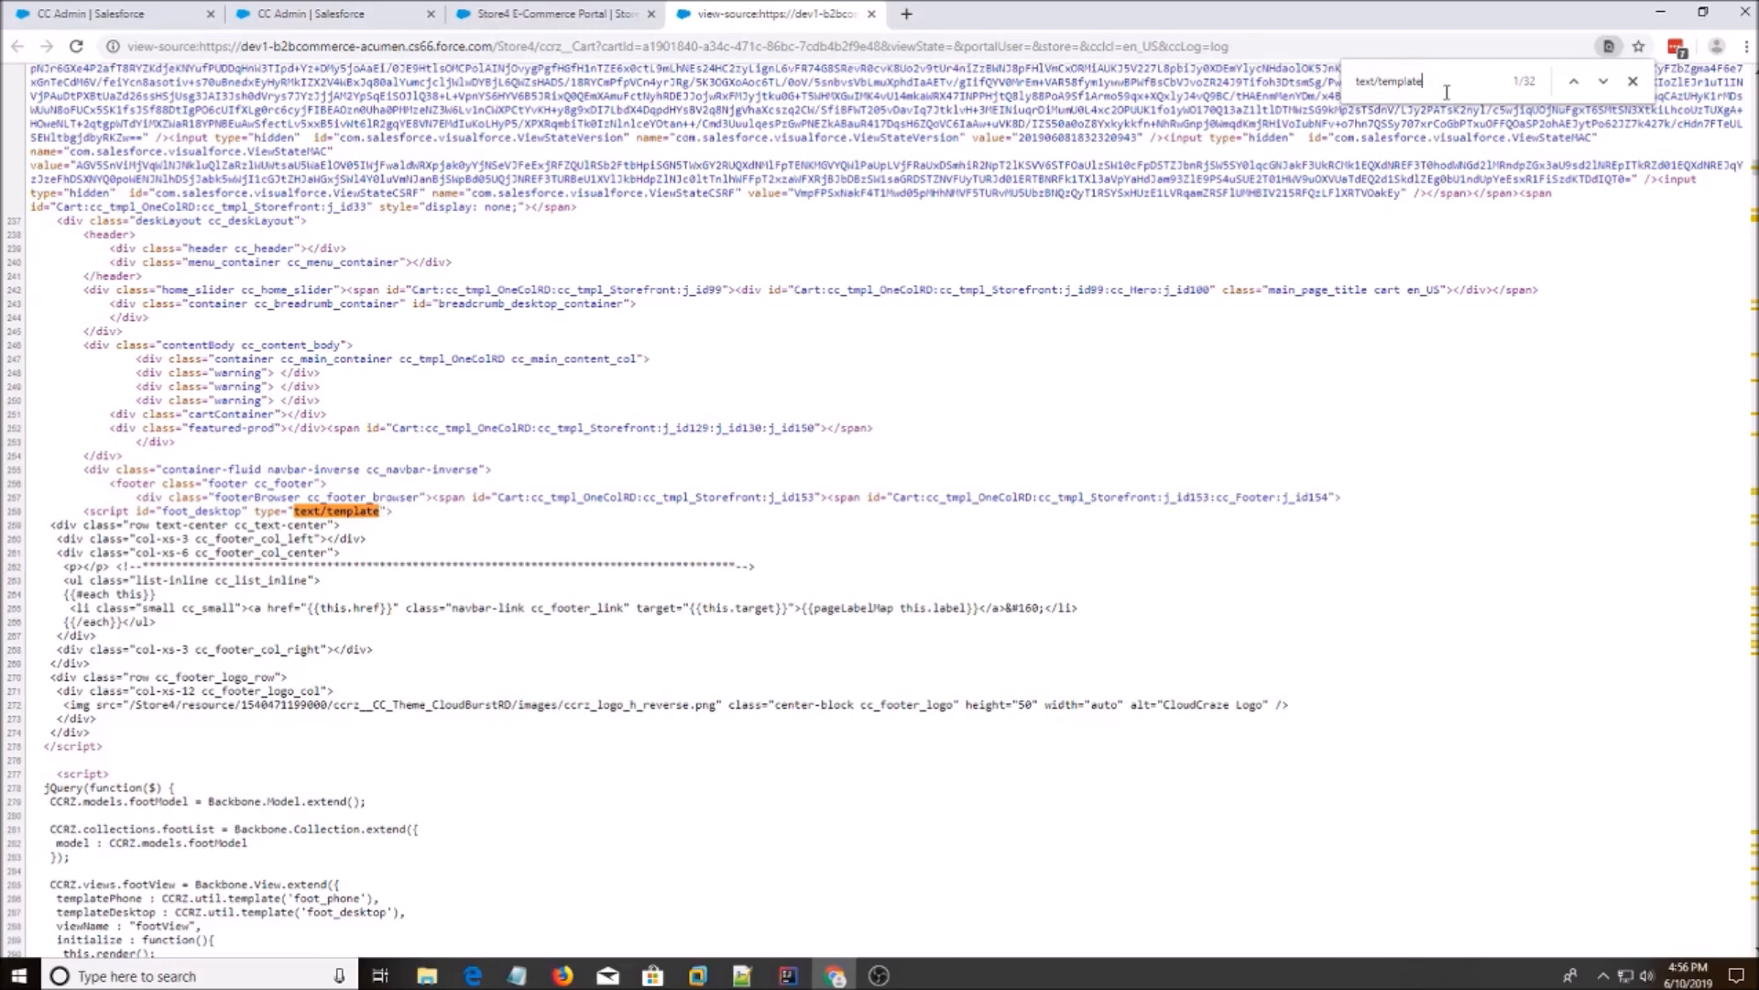
Step through text/template matches to rfqModalTemplate and select the whole script block.
click(1603, 80)
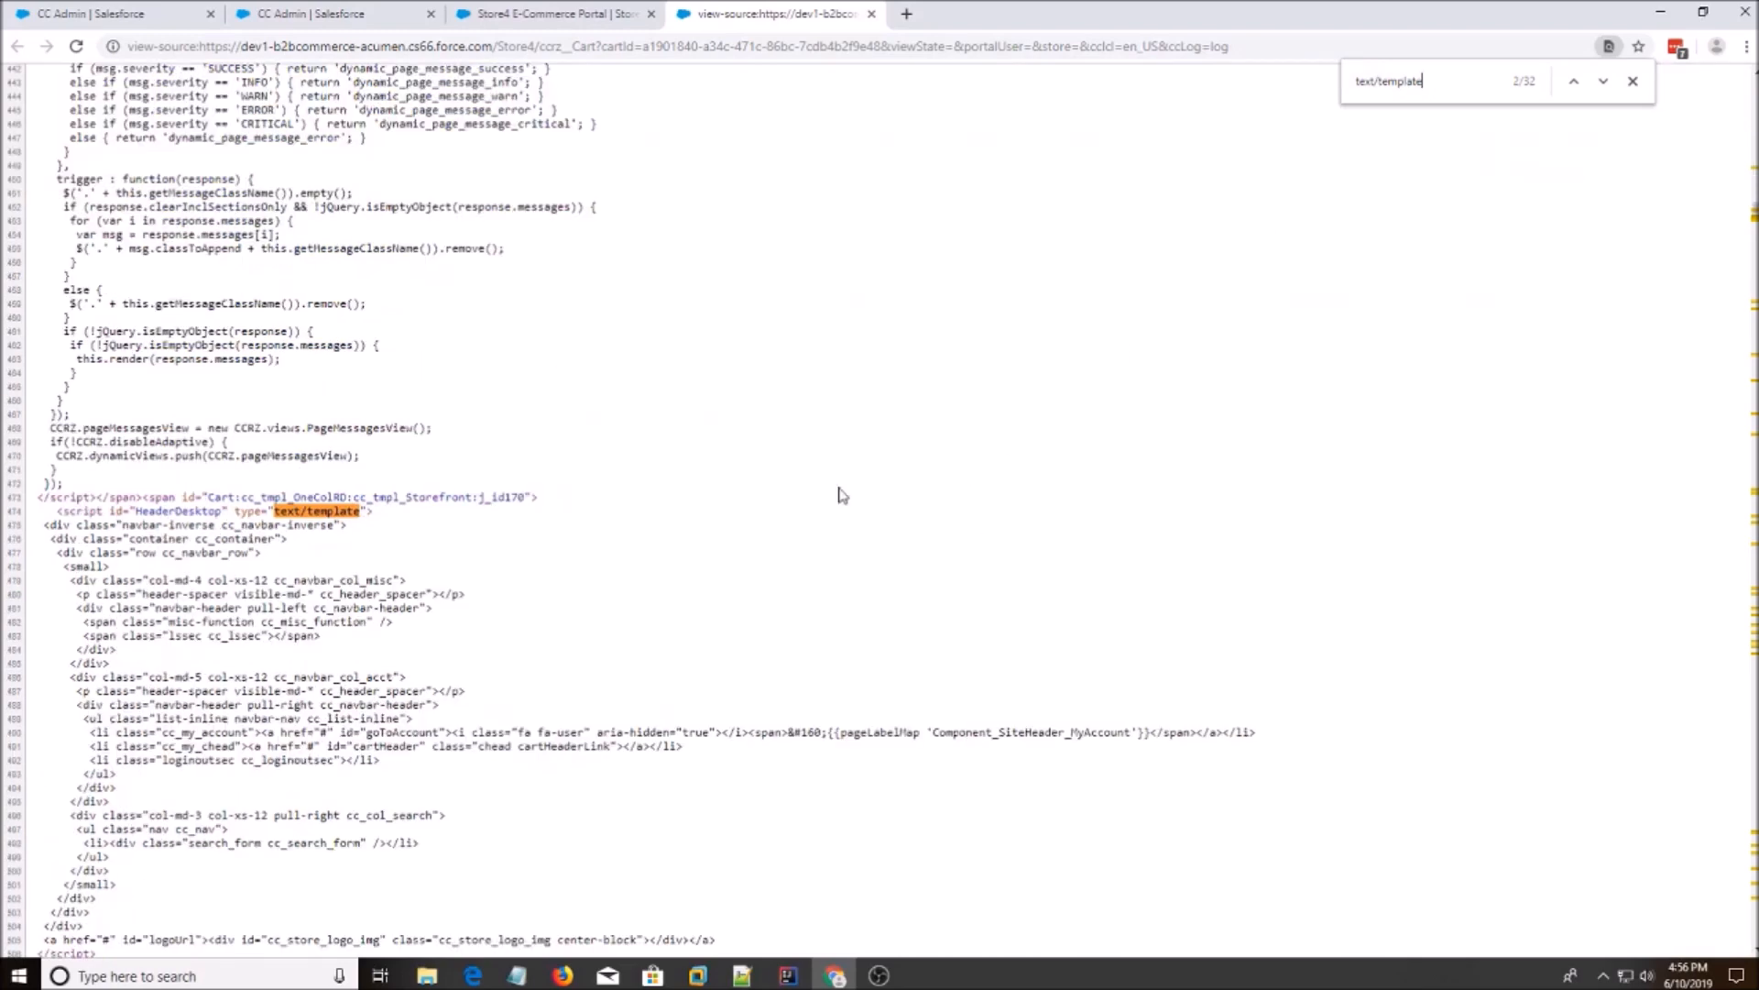
click(1604, 81)
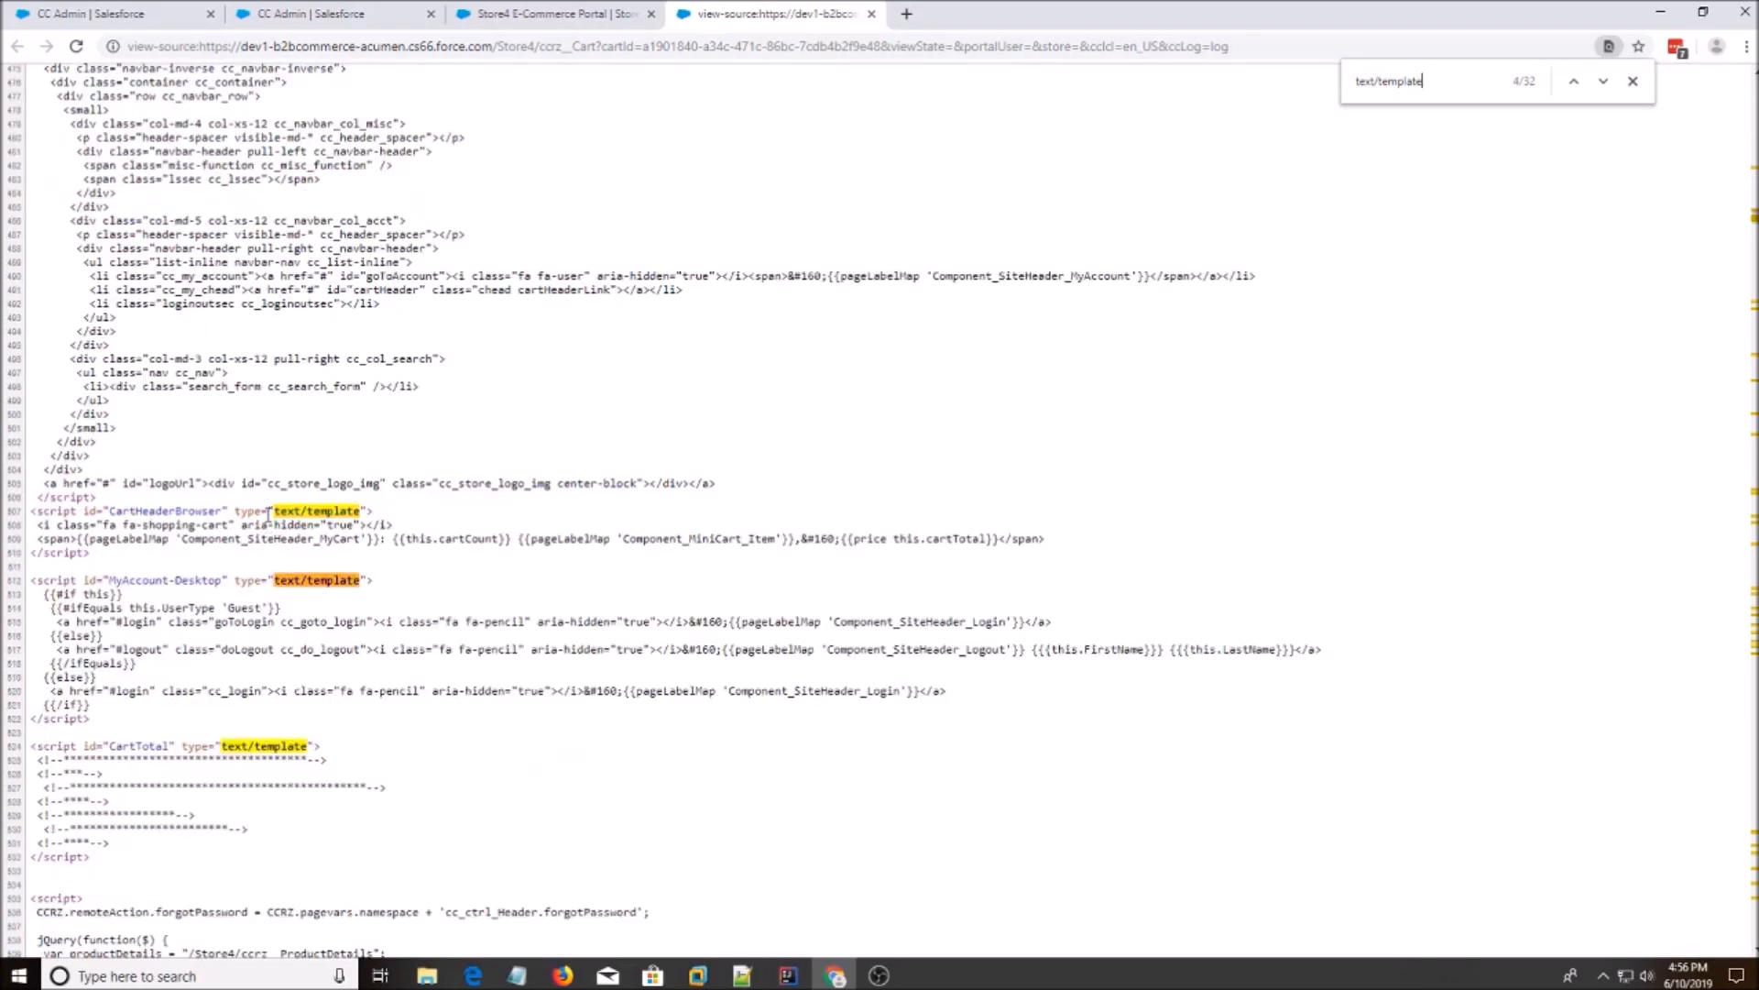
click(1603, 80)
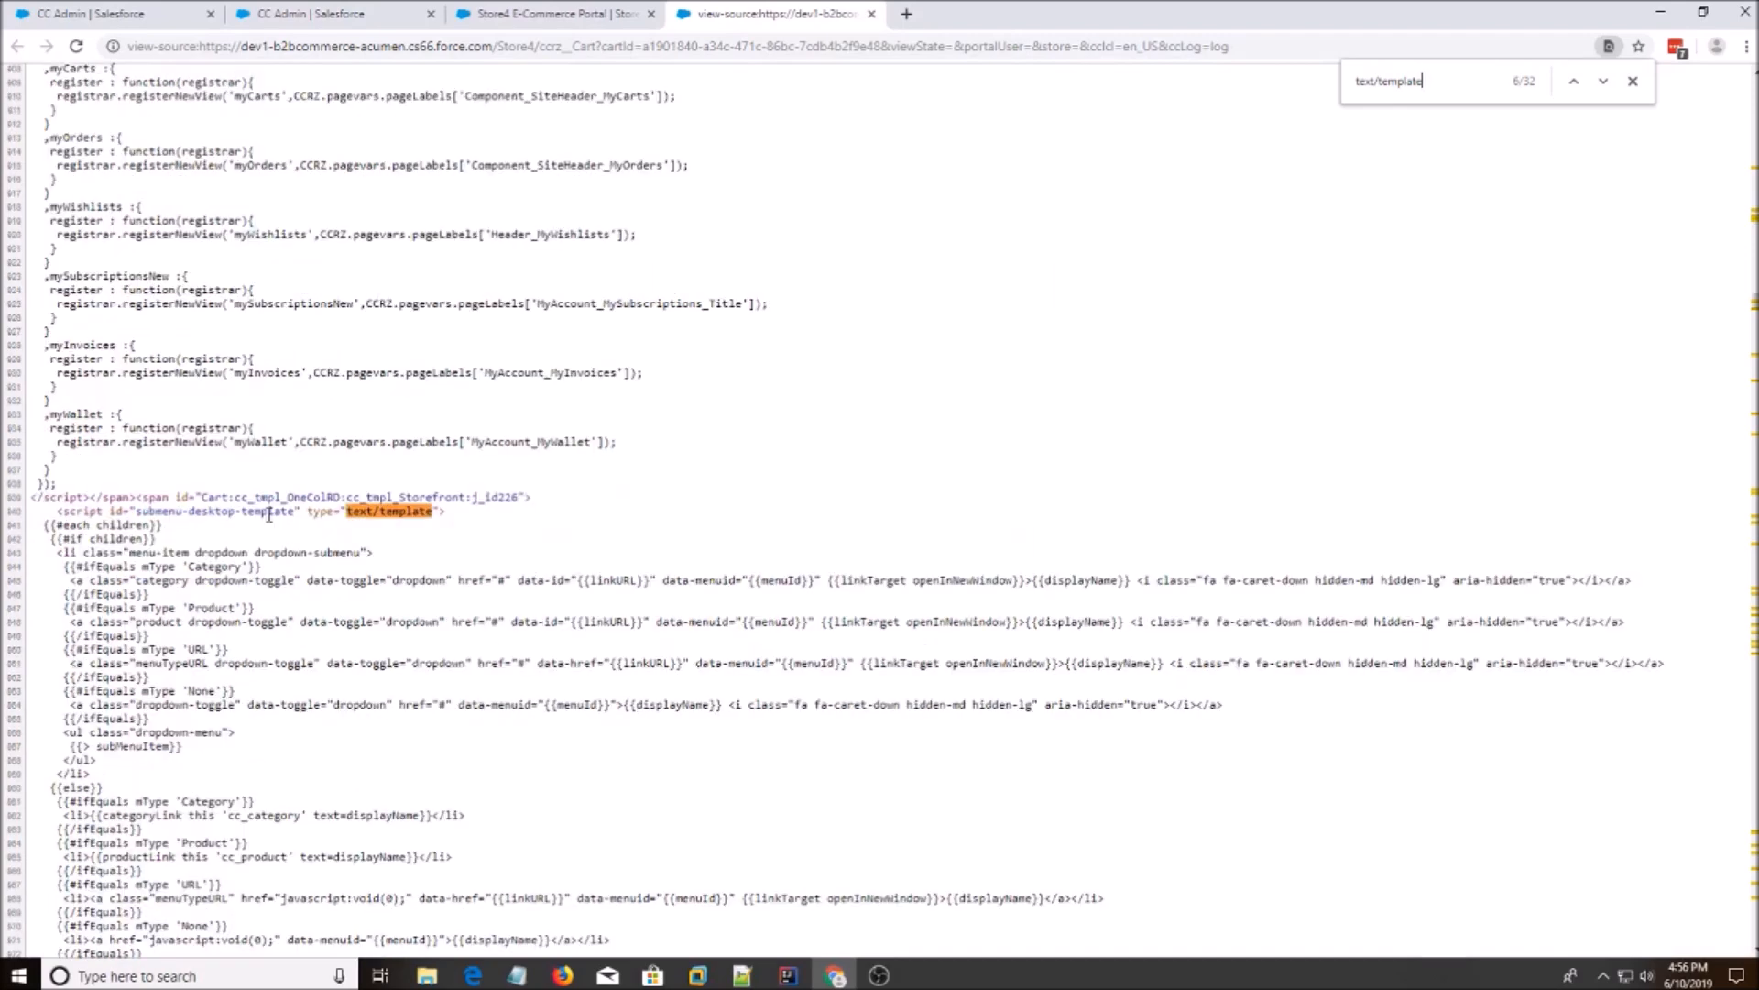
click(1602, 80)
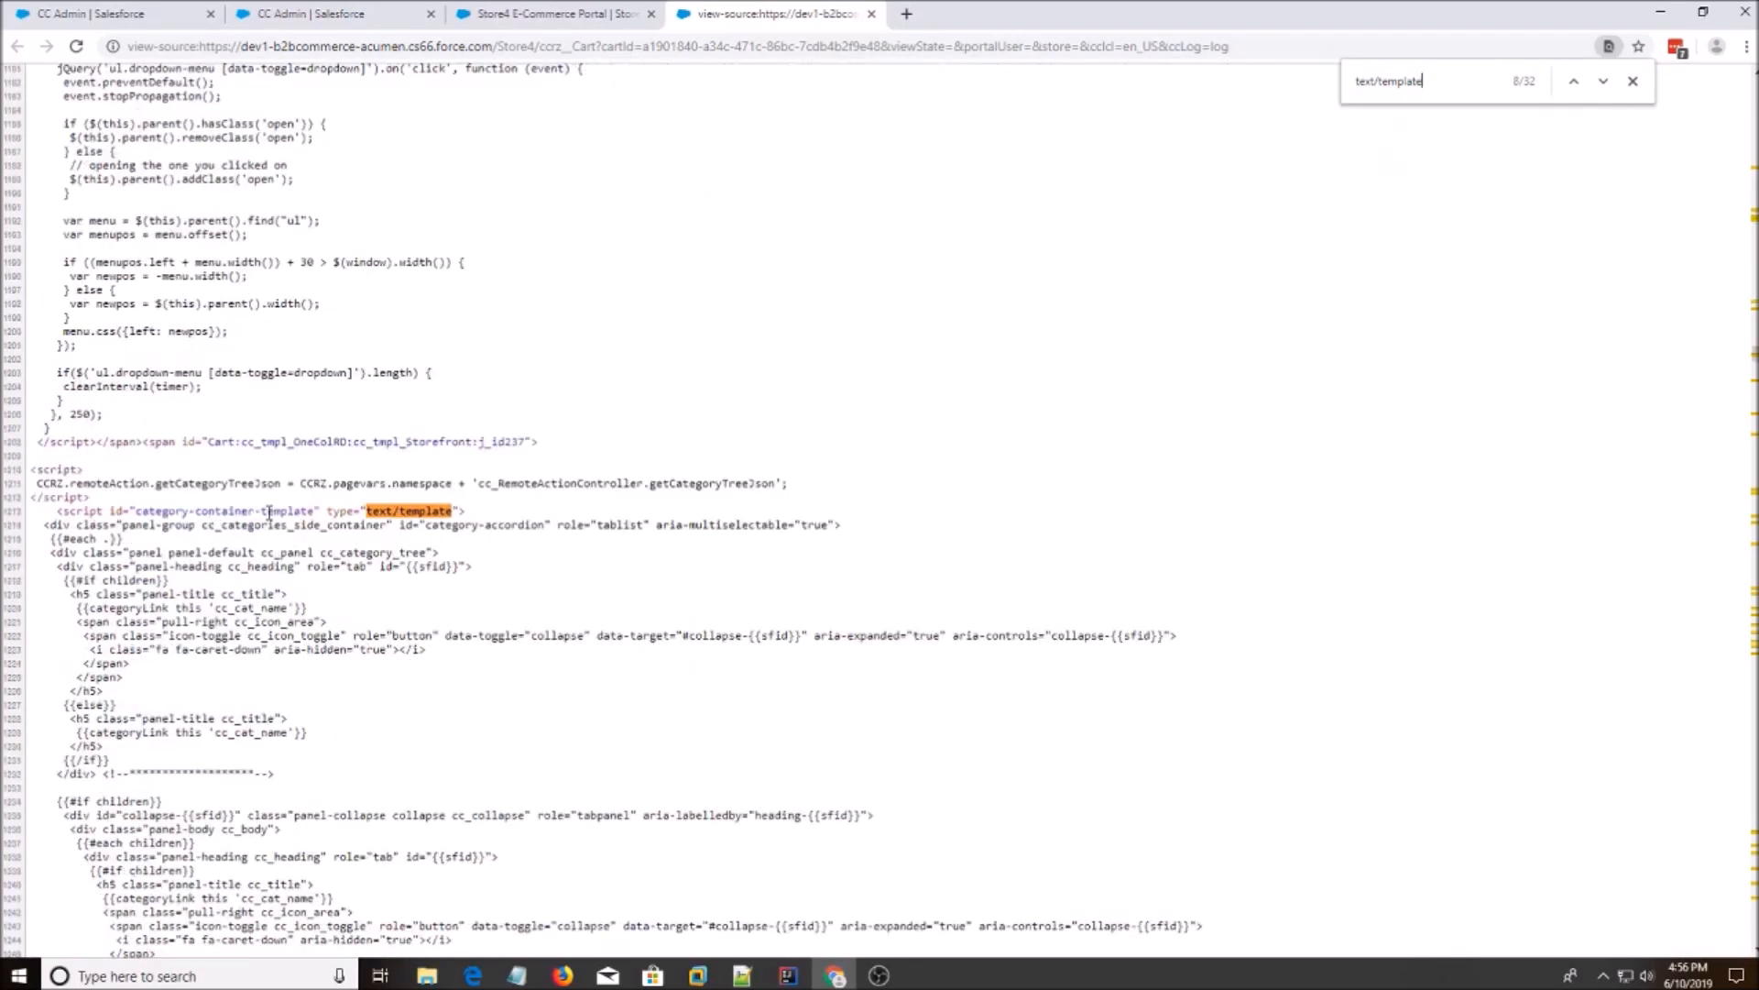
click(1602, 80)
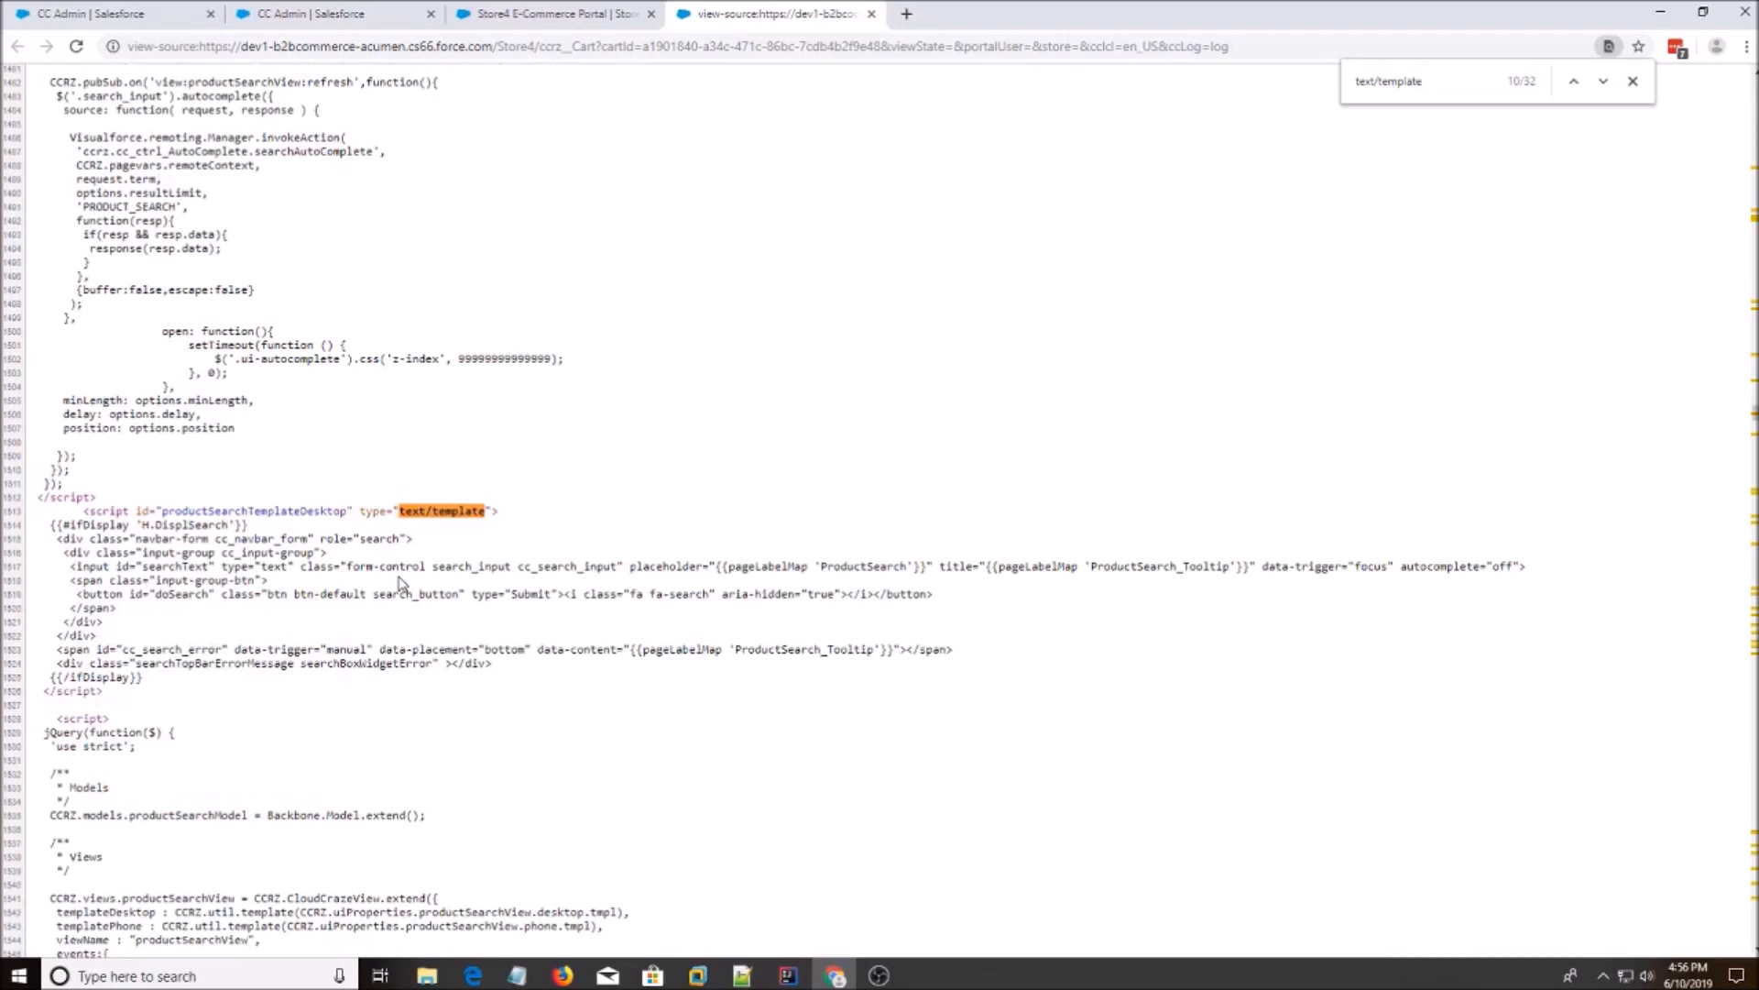
click(1603, 81)
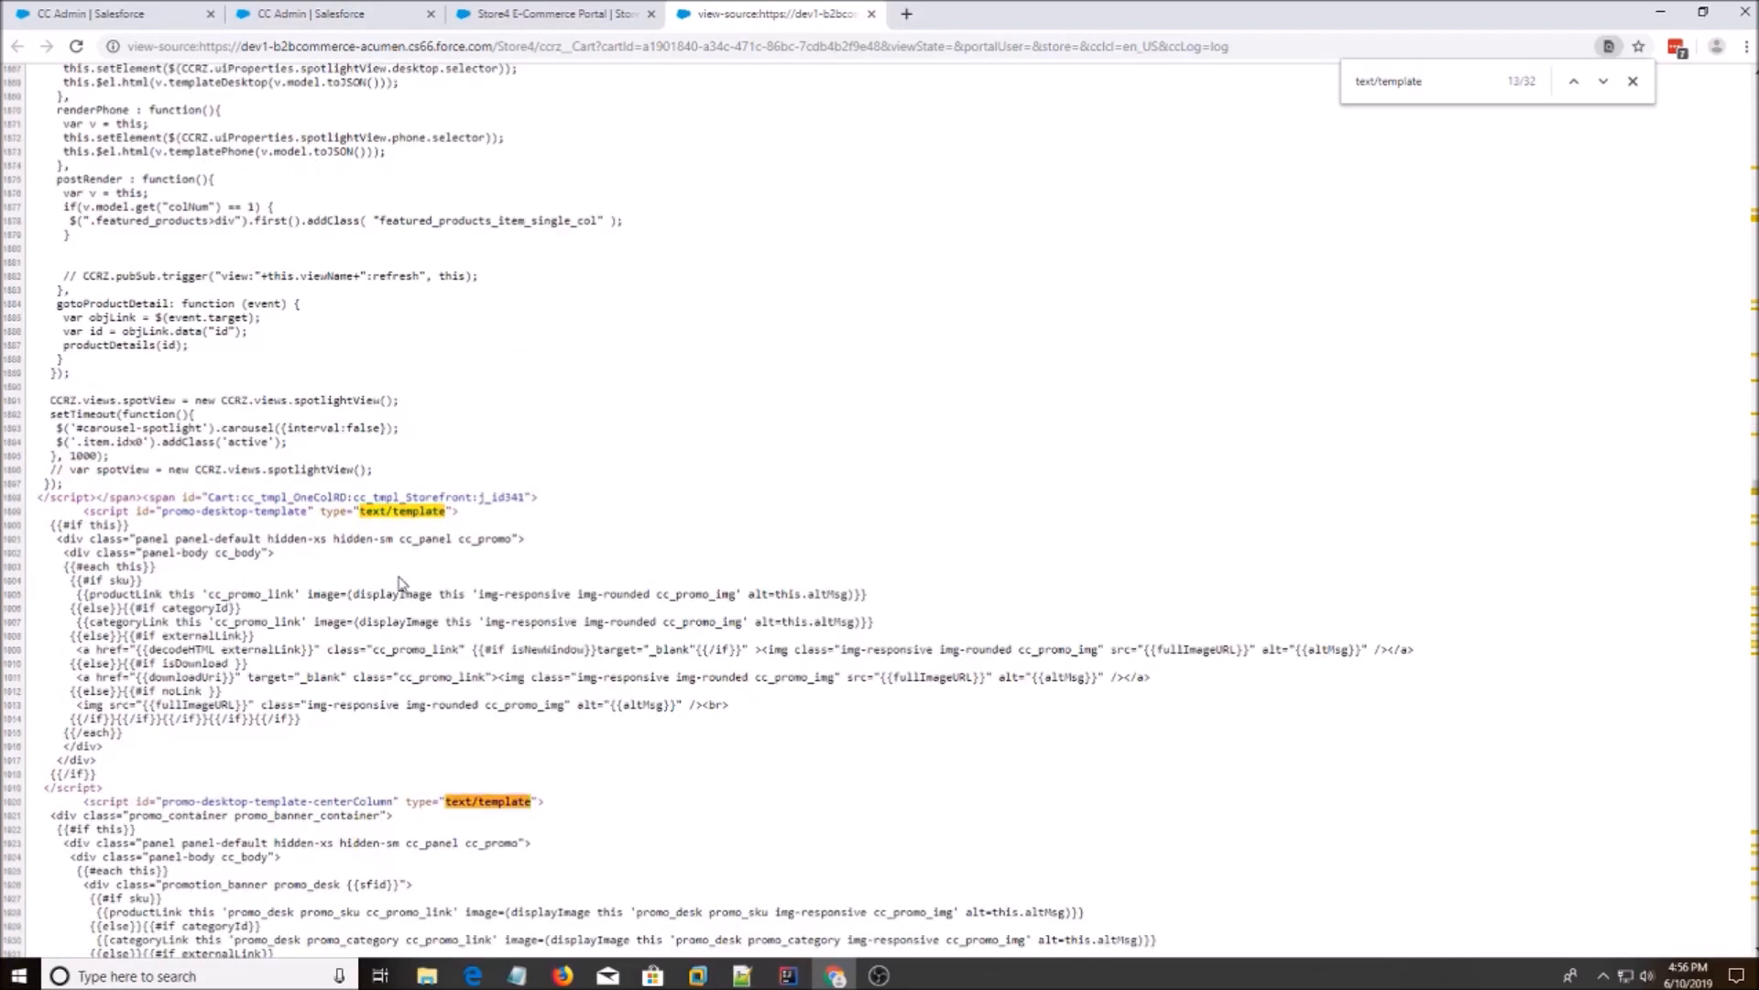
click(1603, 80)
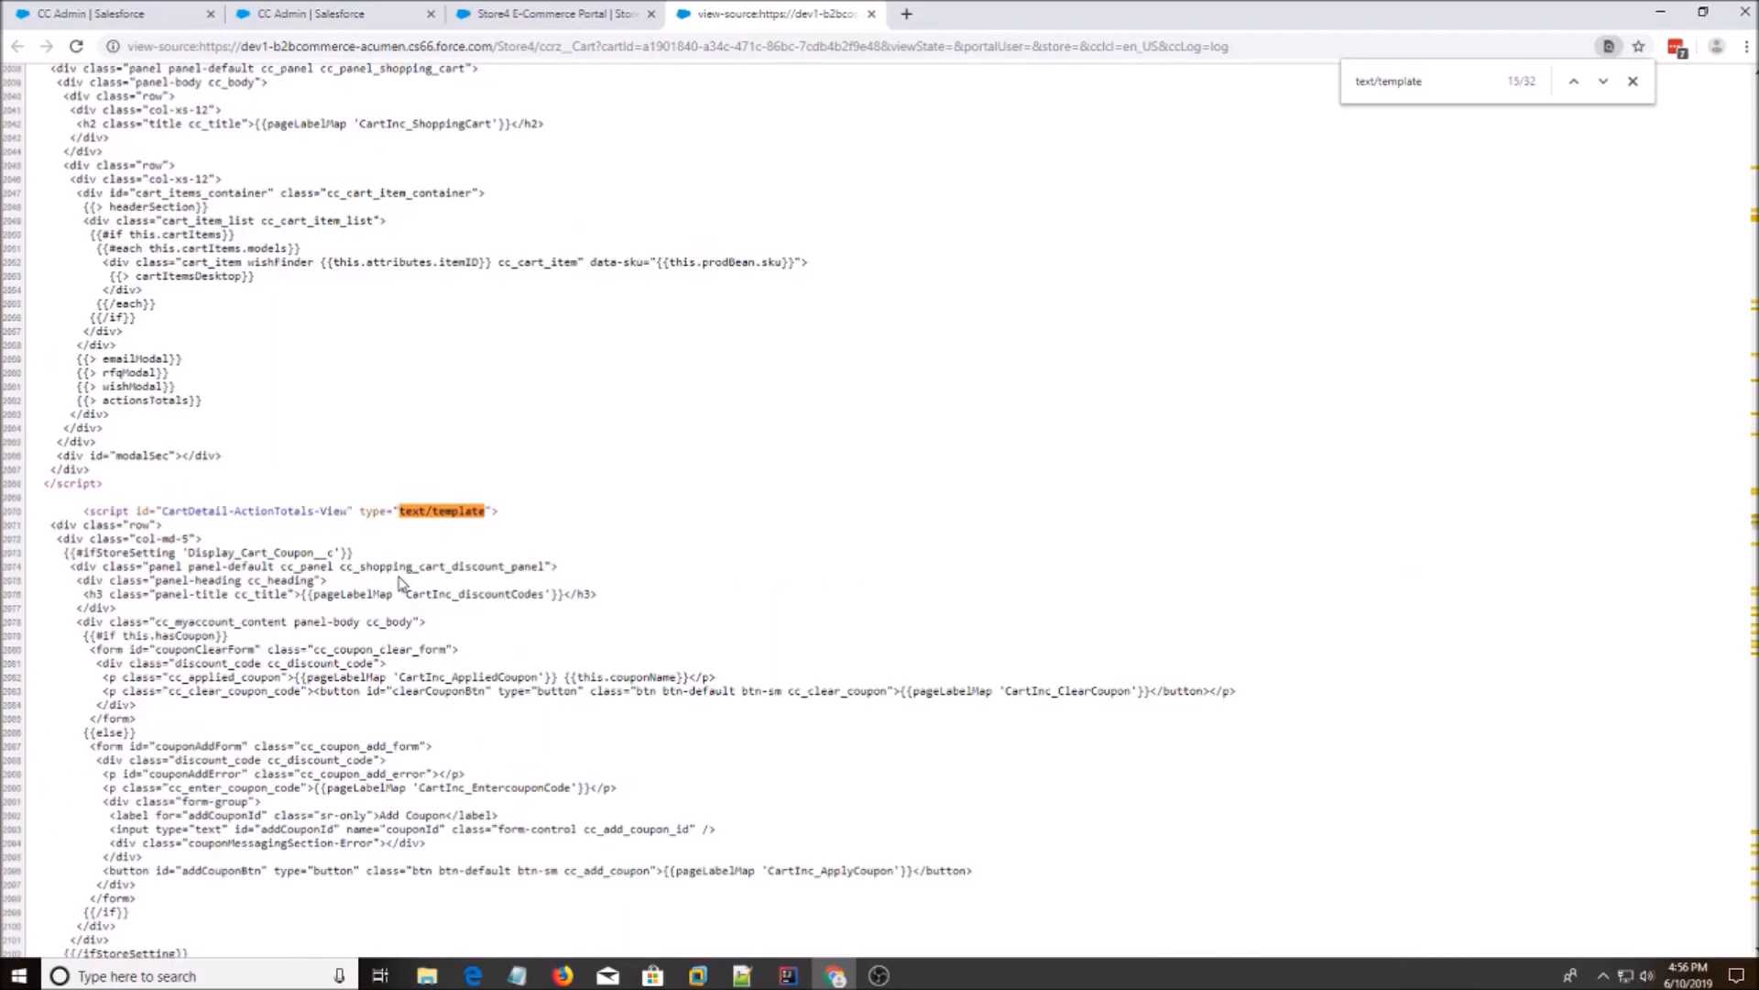
click(1603, 80)
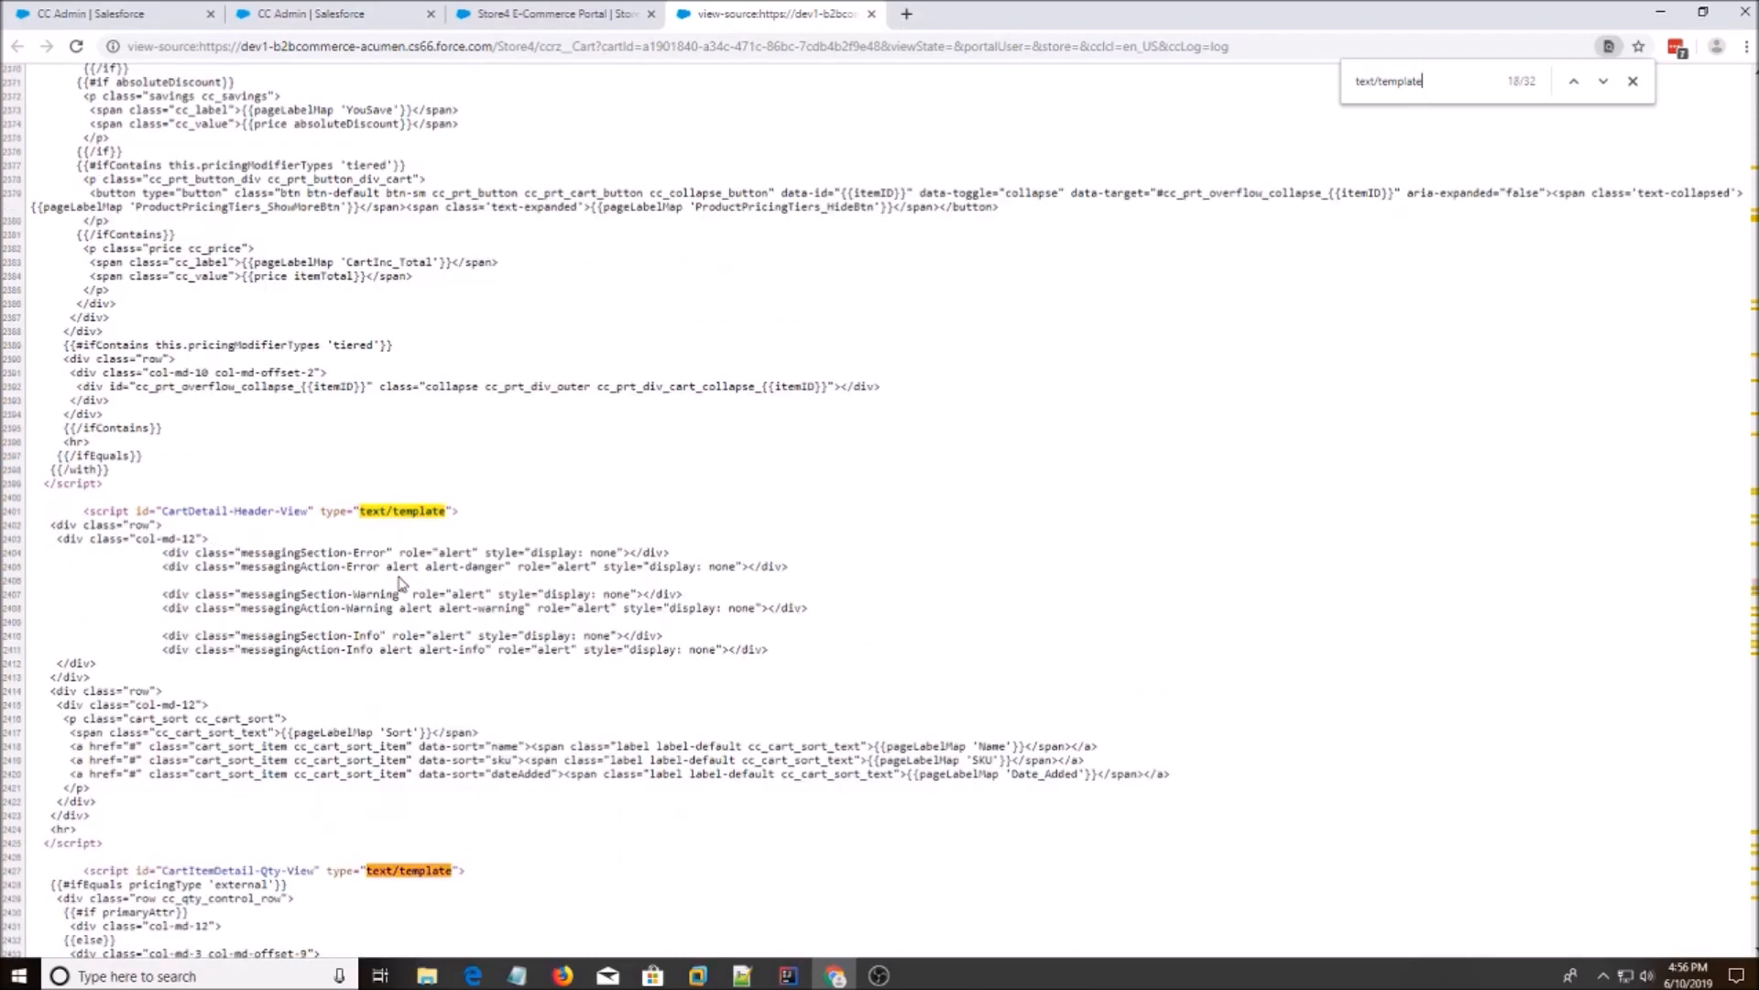
click(1603, 80)
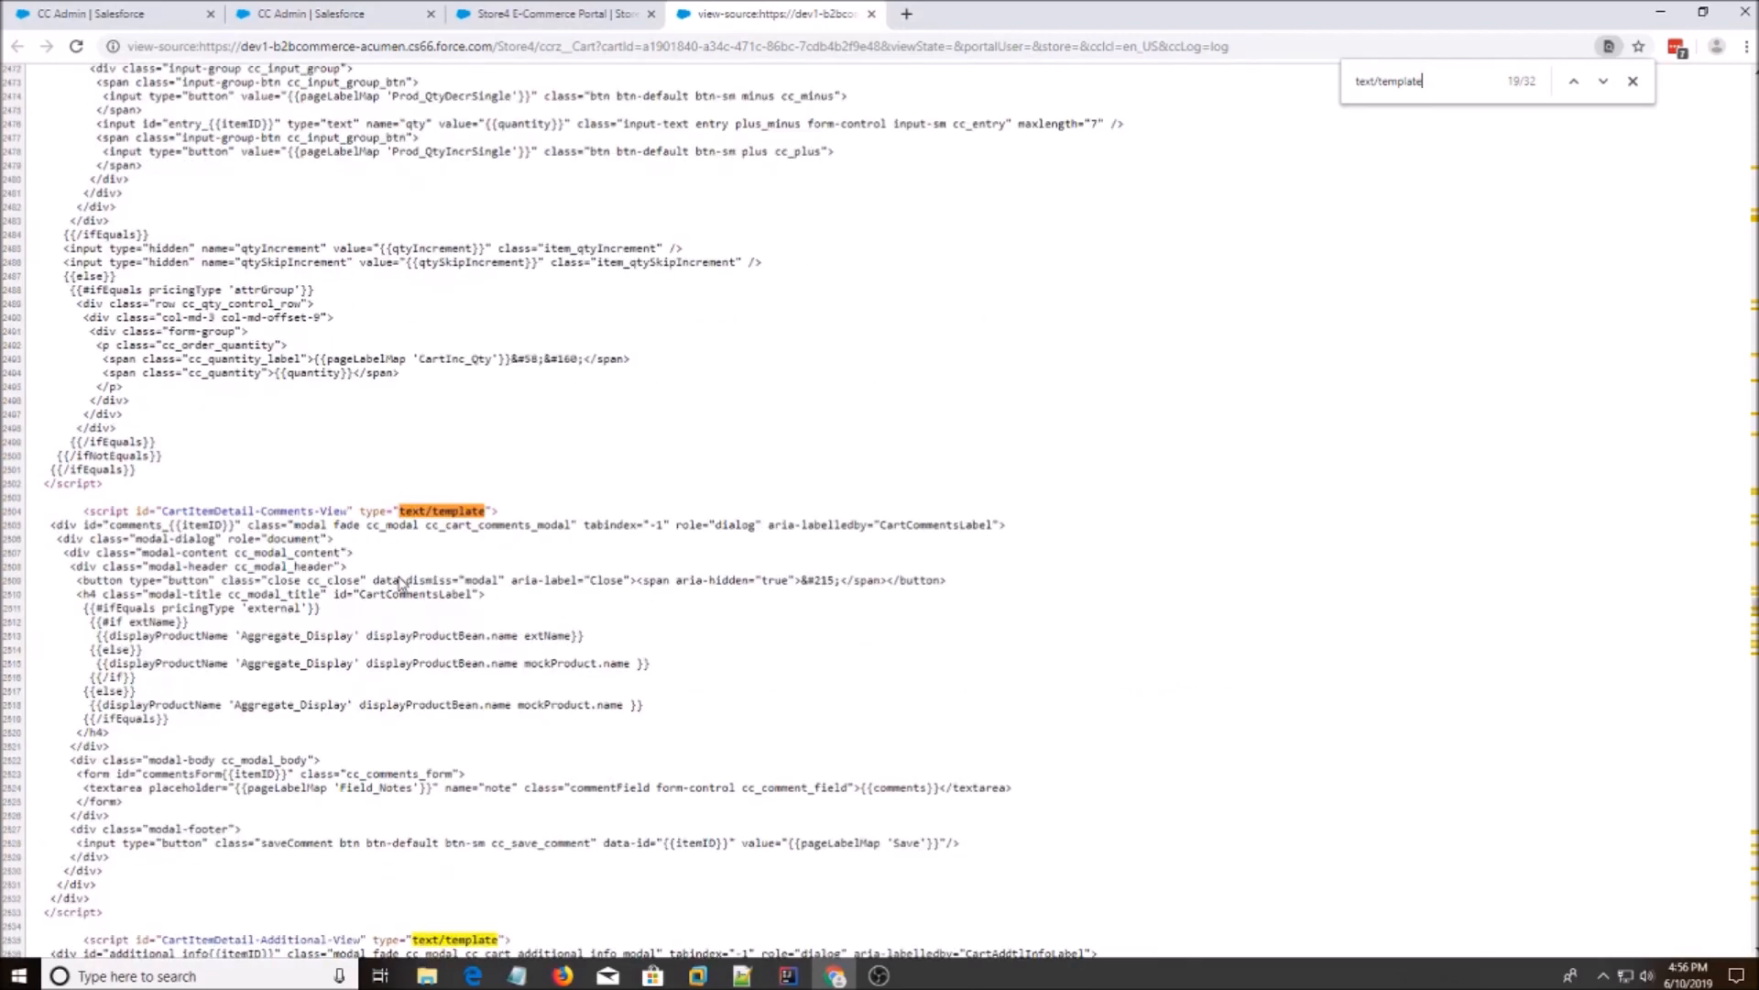
click(1604, 81)
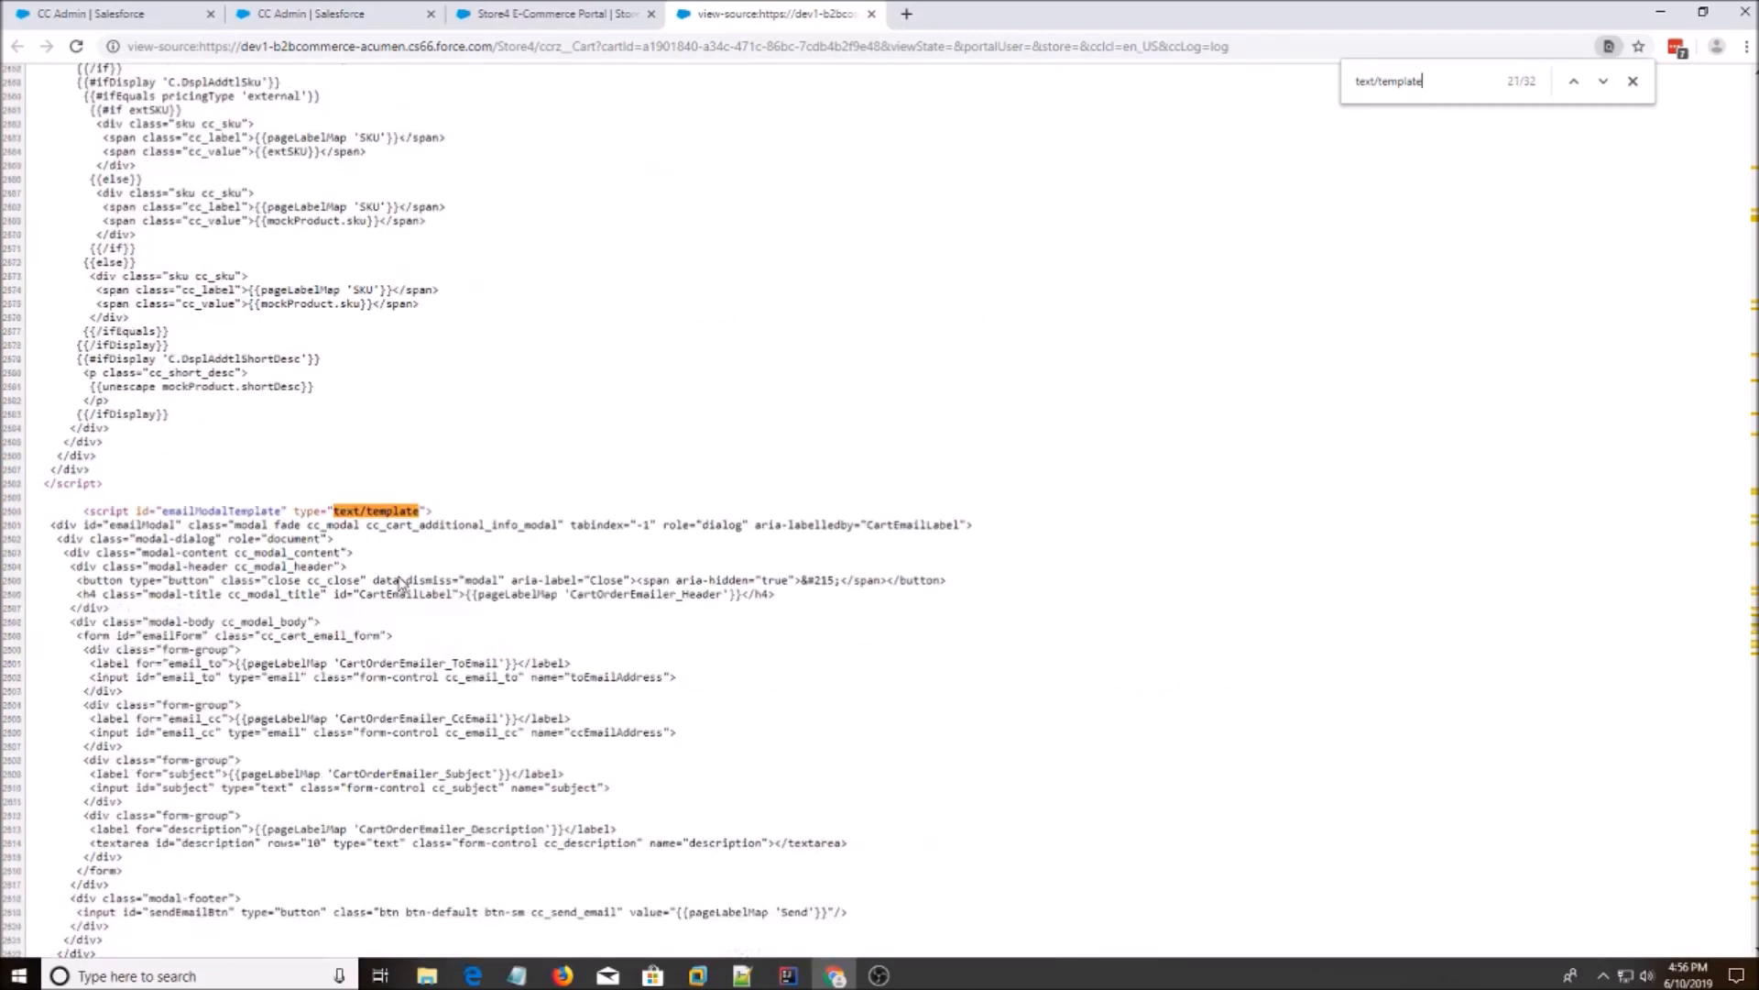
click(1602, 81)
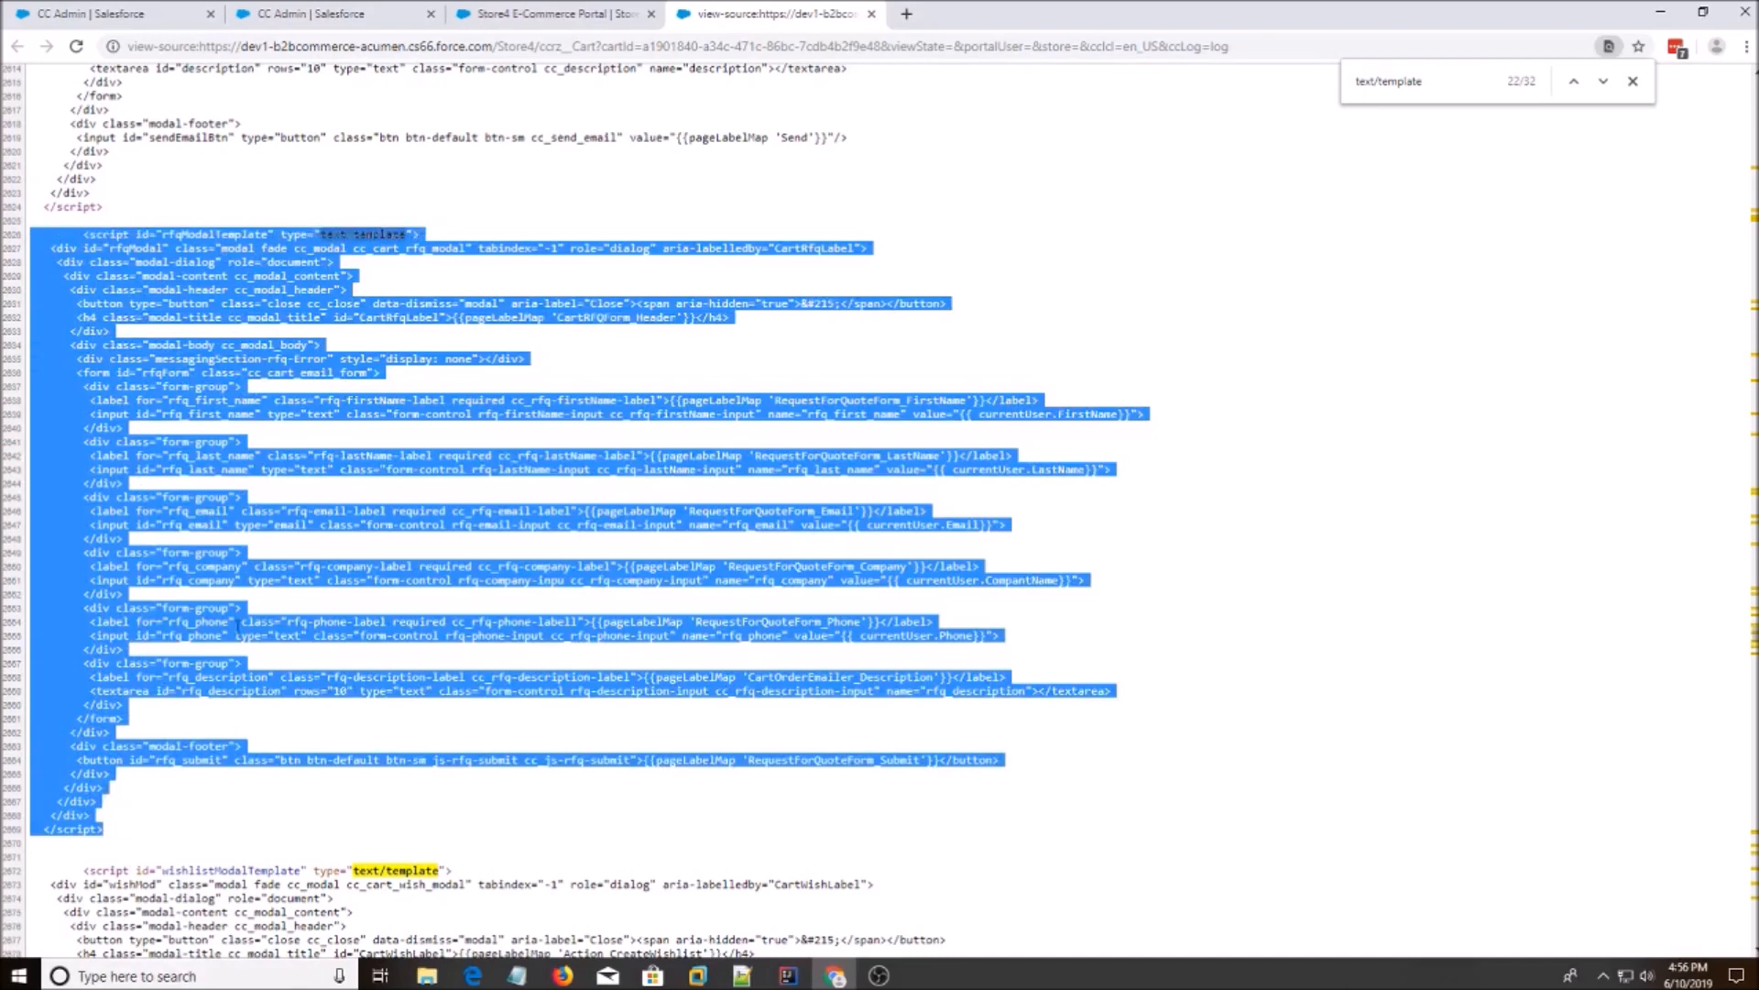
click(786, 975)
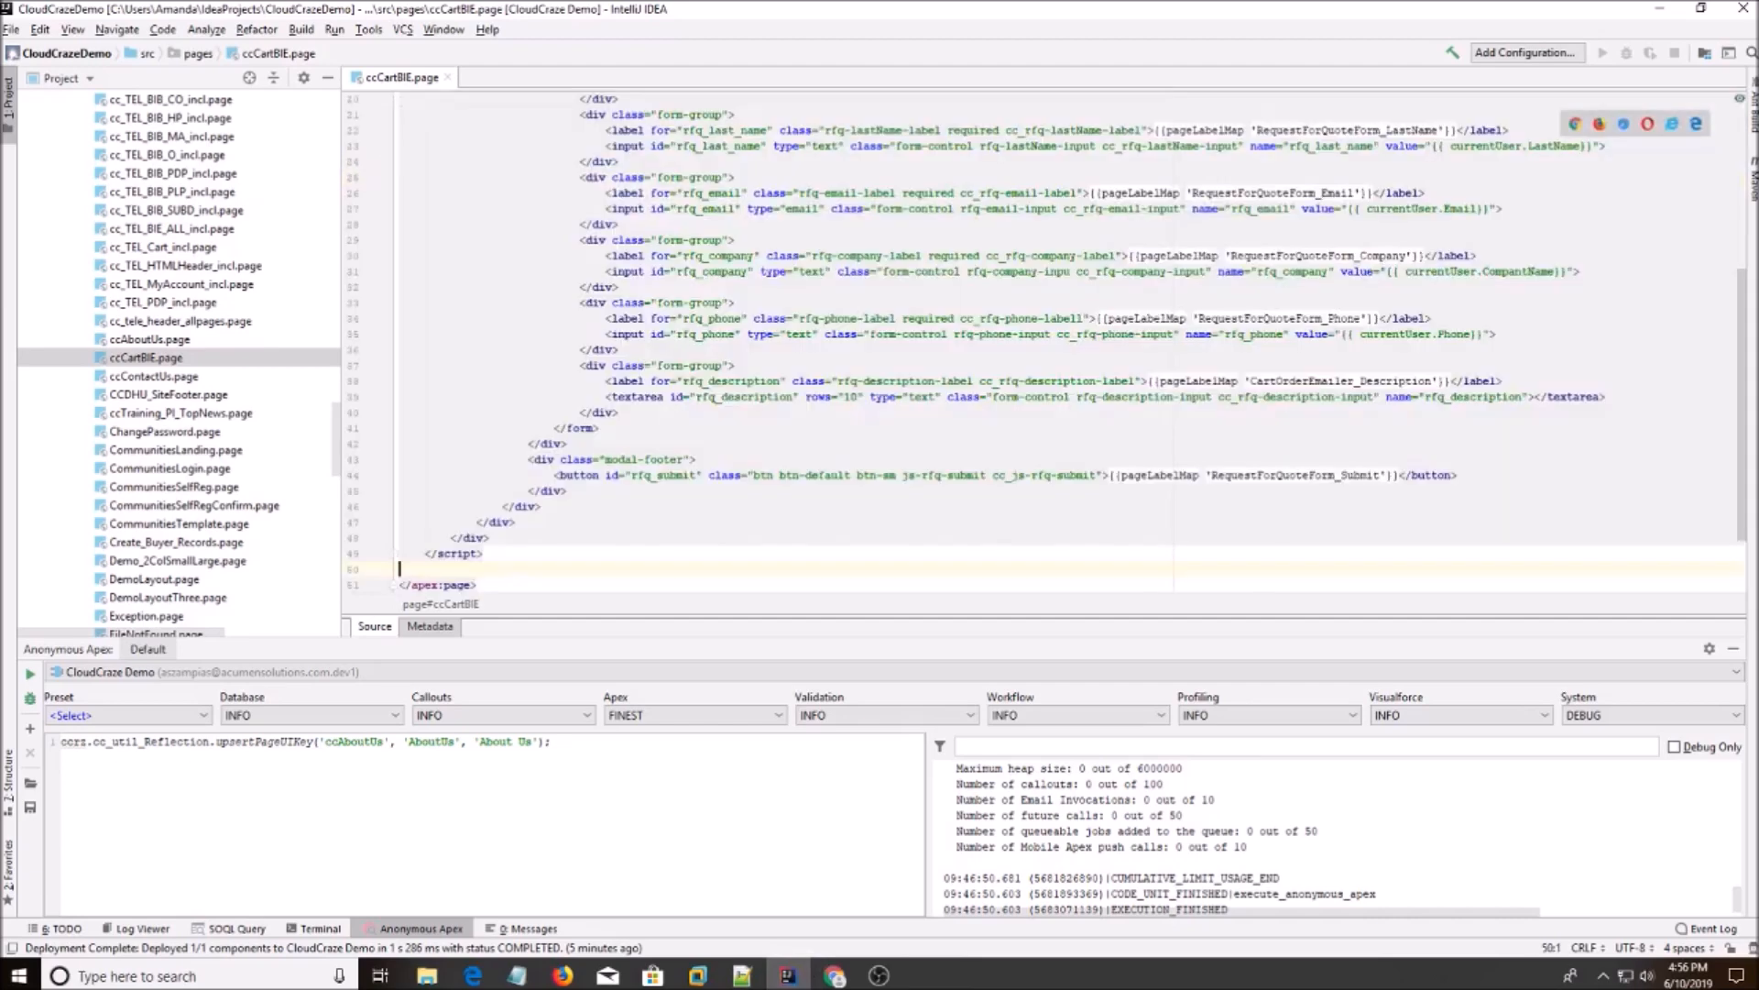
scroll(up, 3)
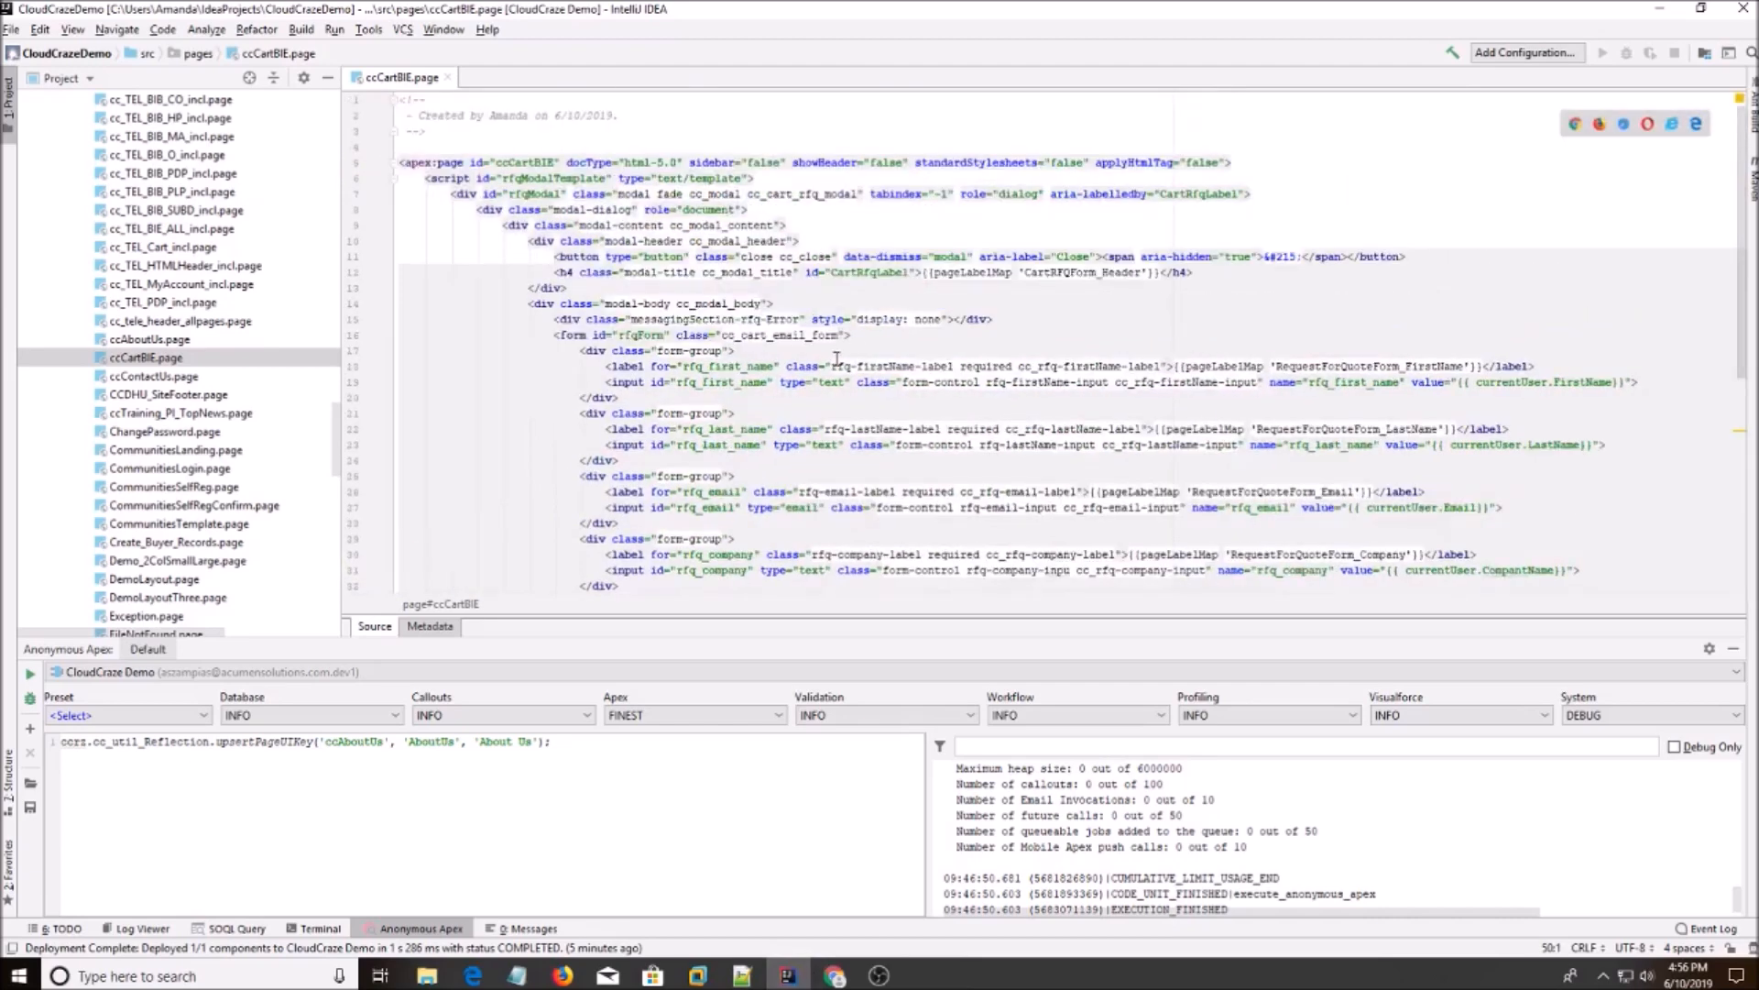
scroll(down, 3)
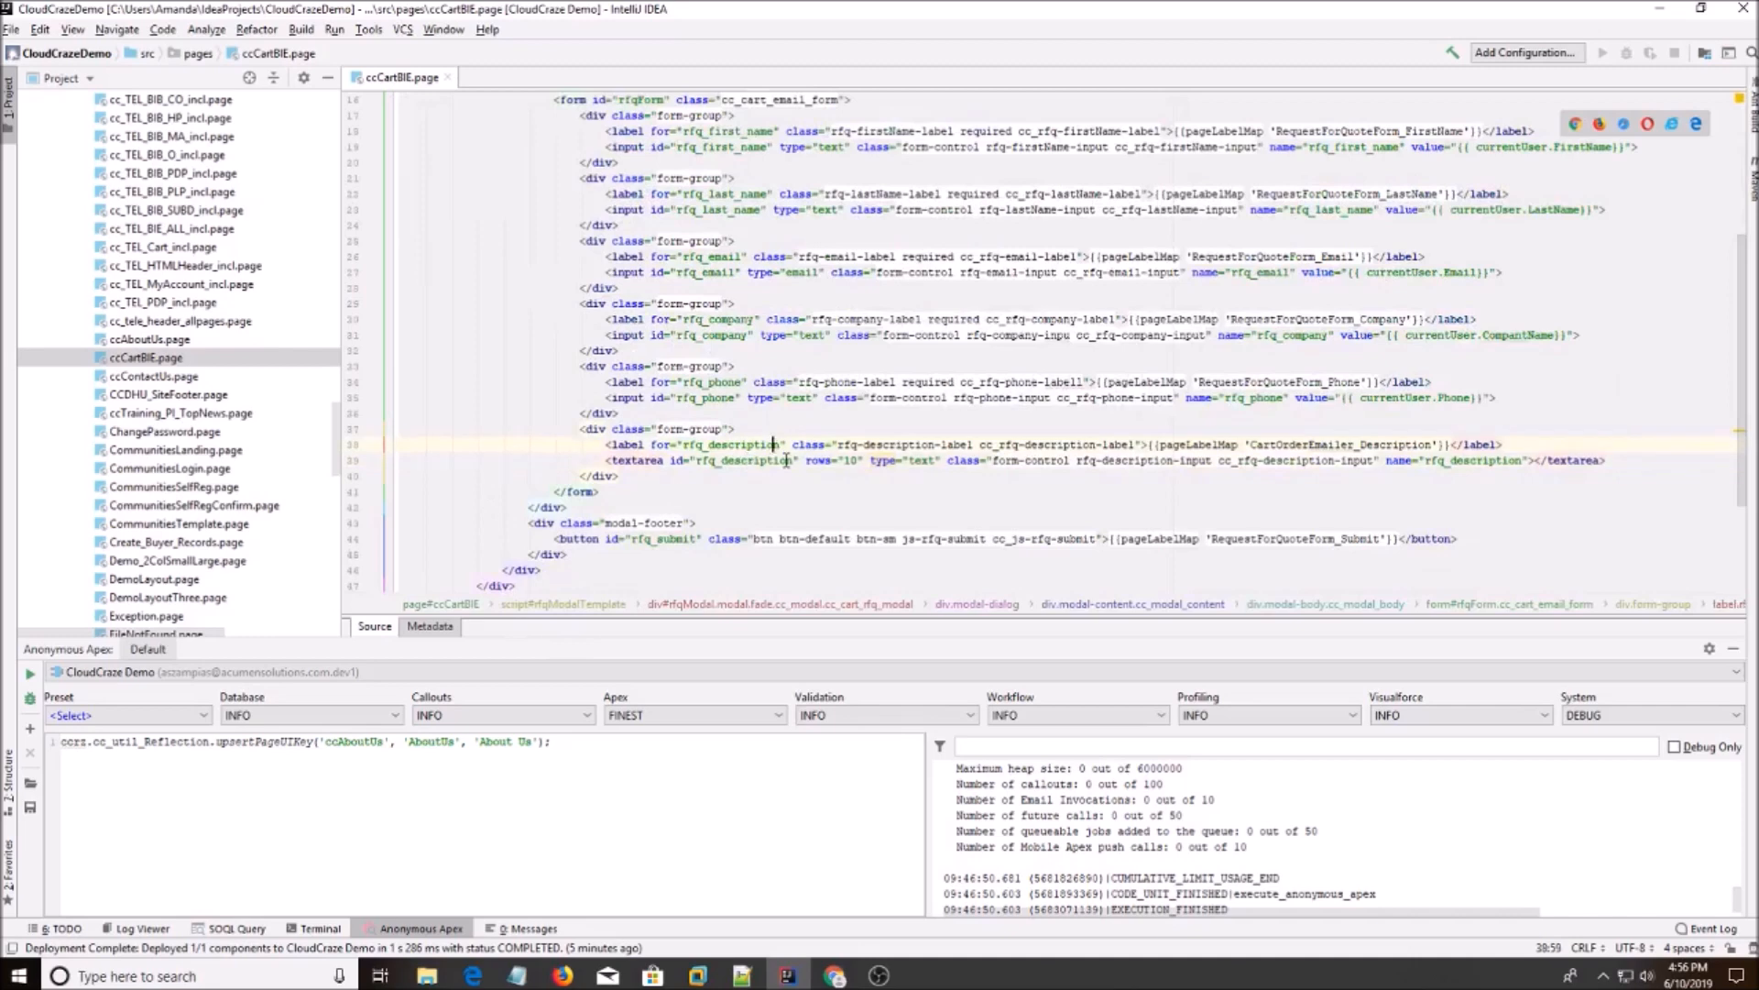
scroll(up, 3)
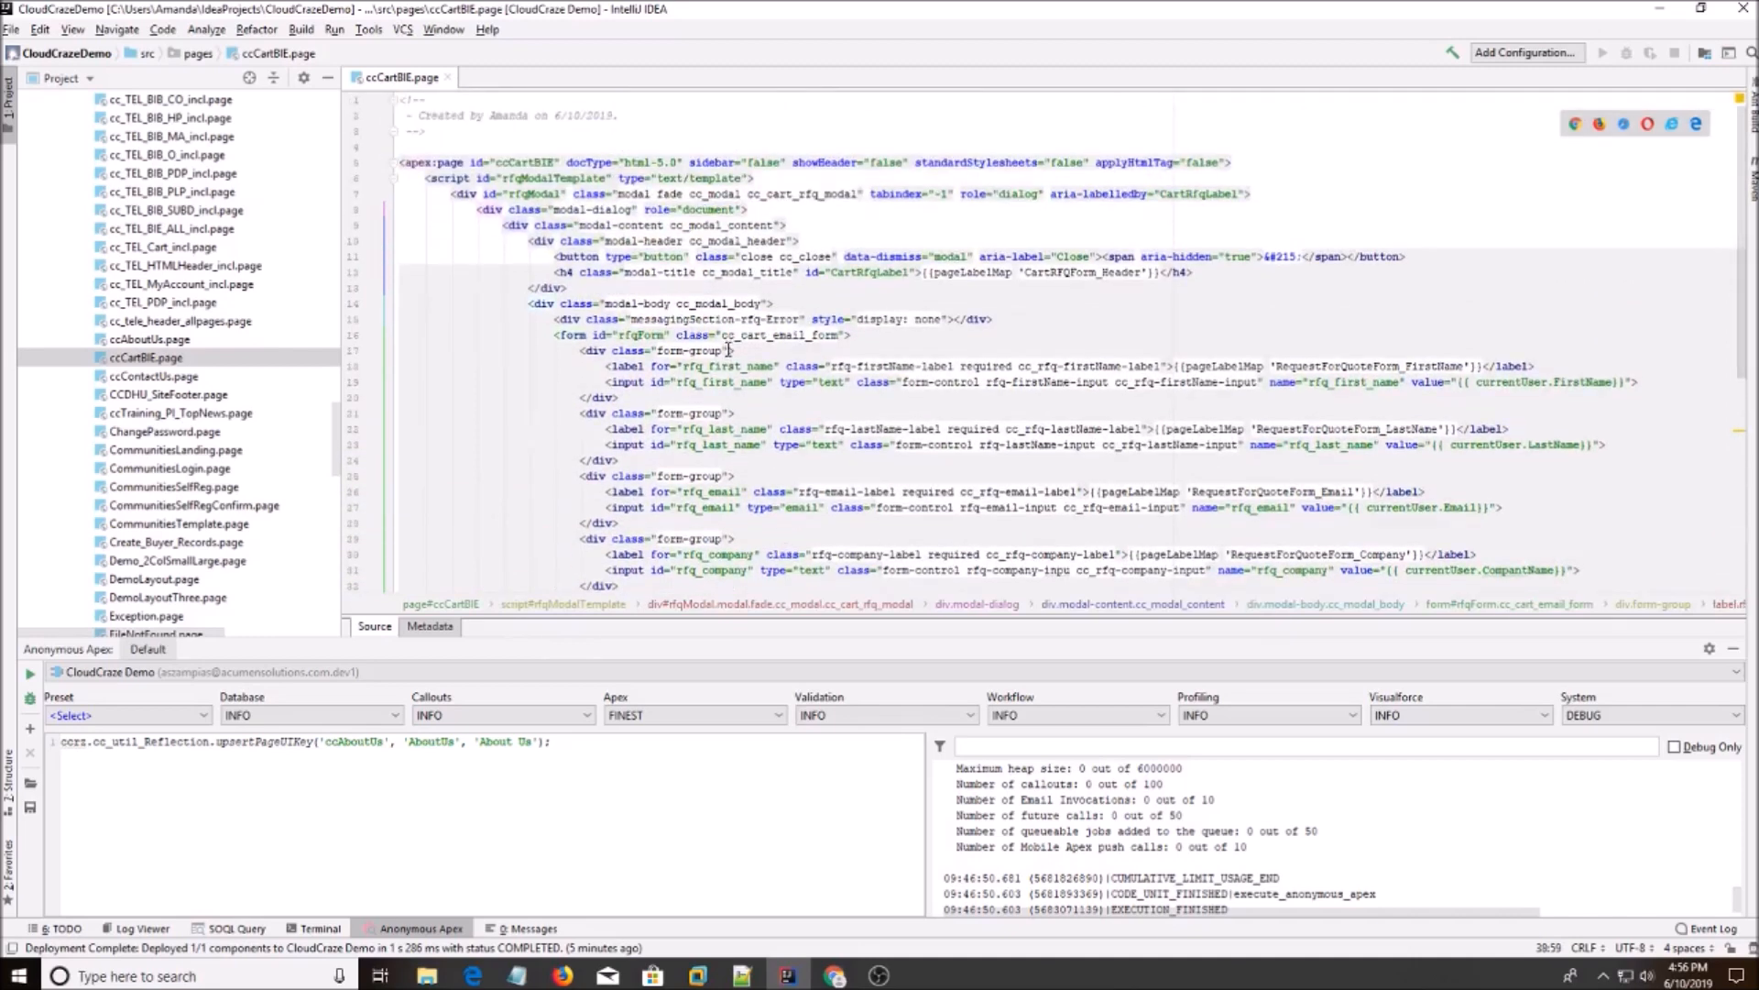
mouse_move(1123, 363)
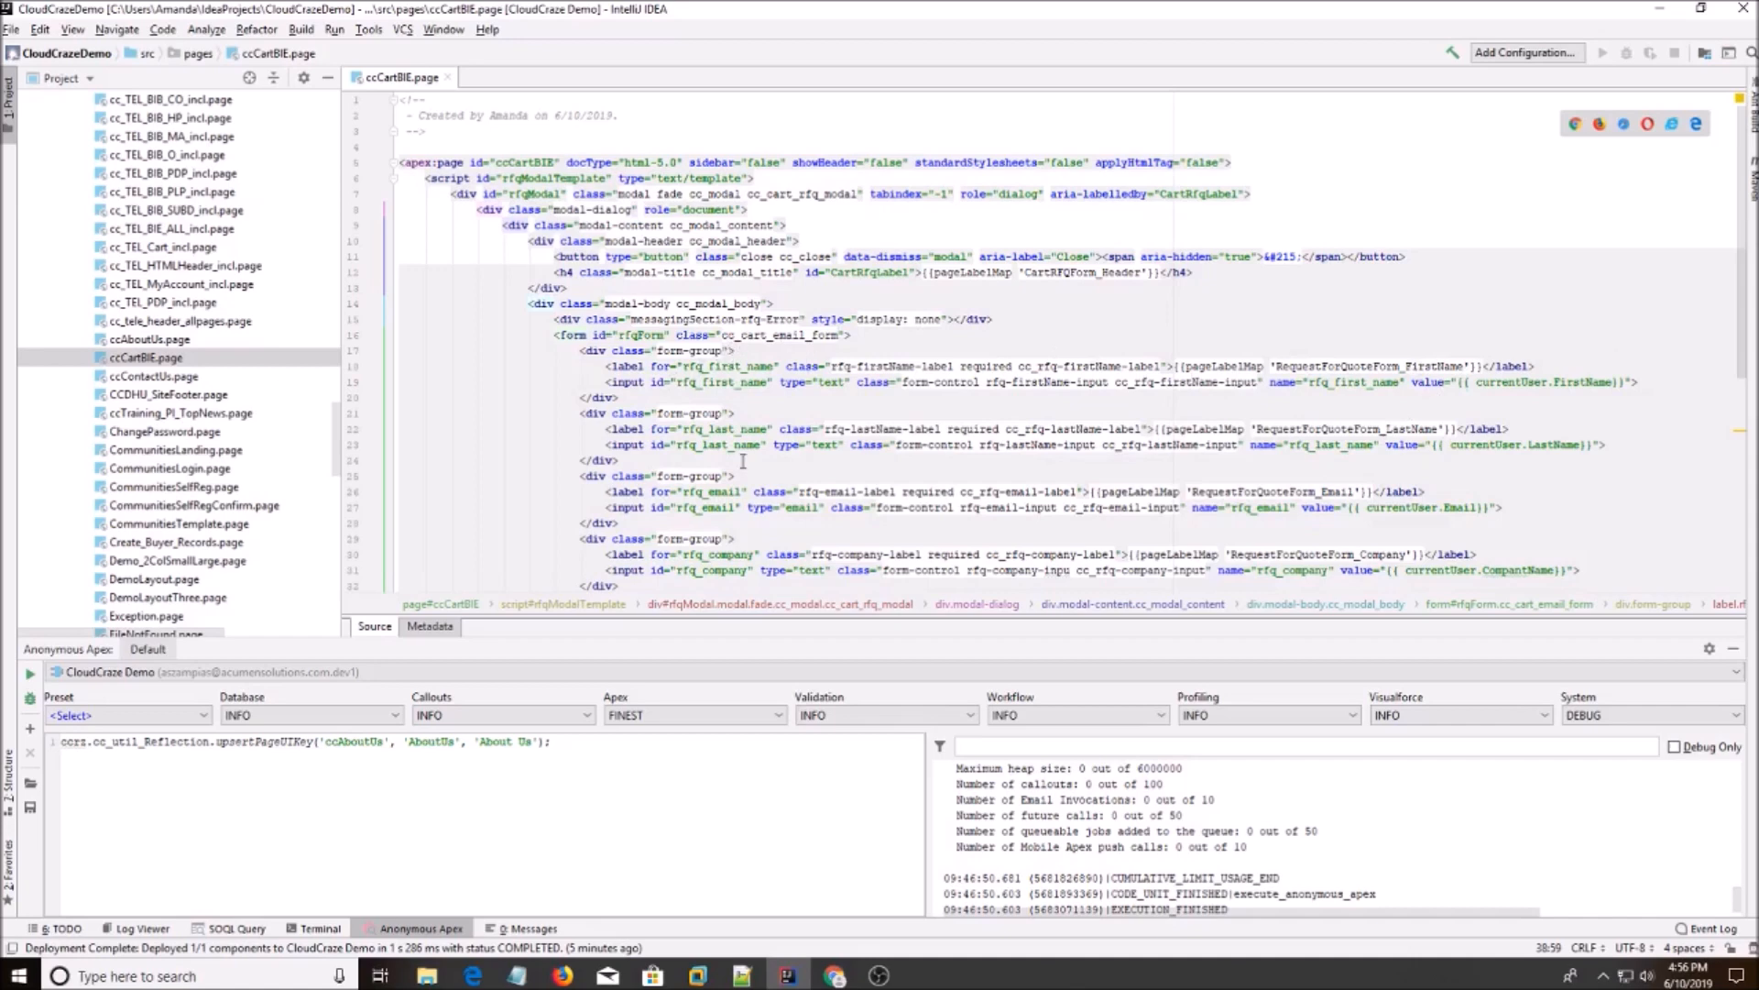
scroll(down, 3)
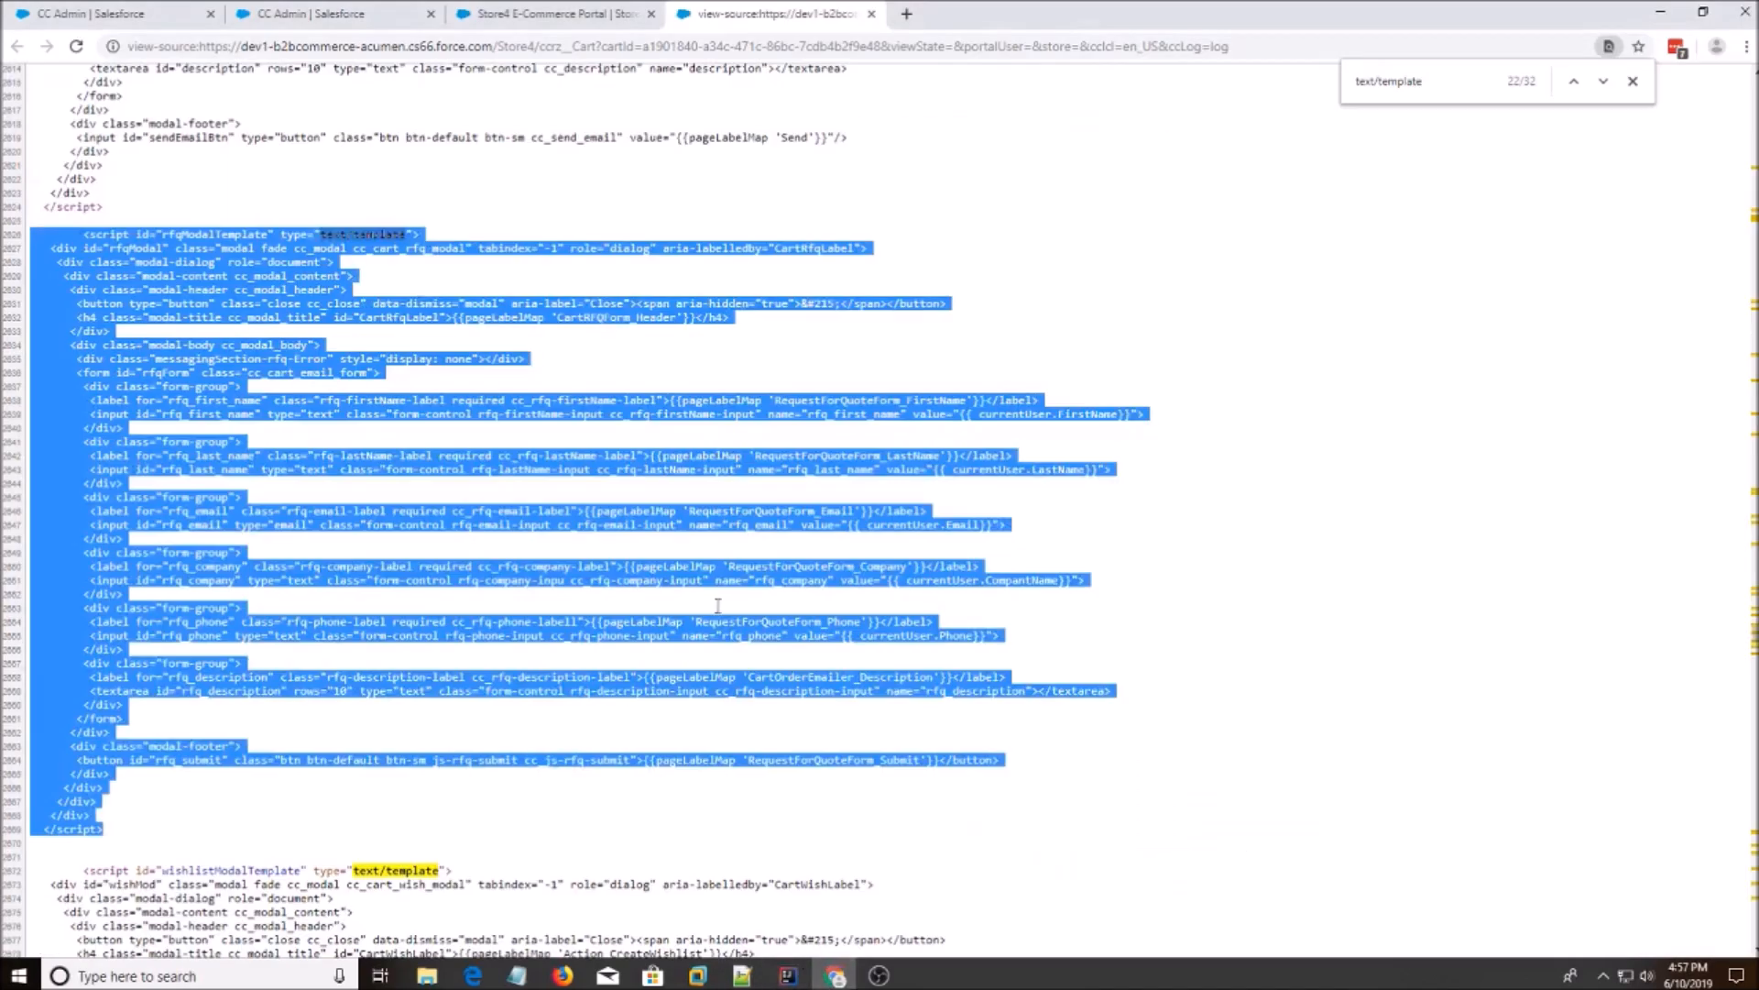
Reload the Store4 cart and open Request For Quote, showing the 'Phone AMANDA' label.
click(550, 14)
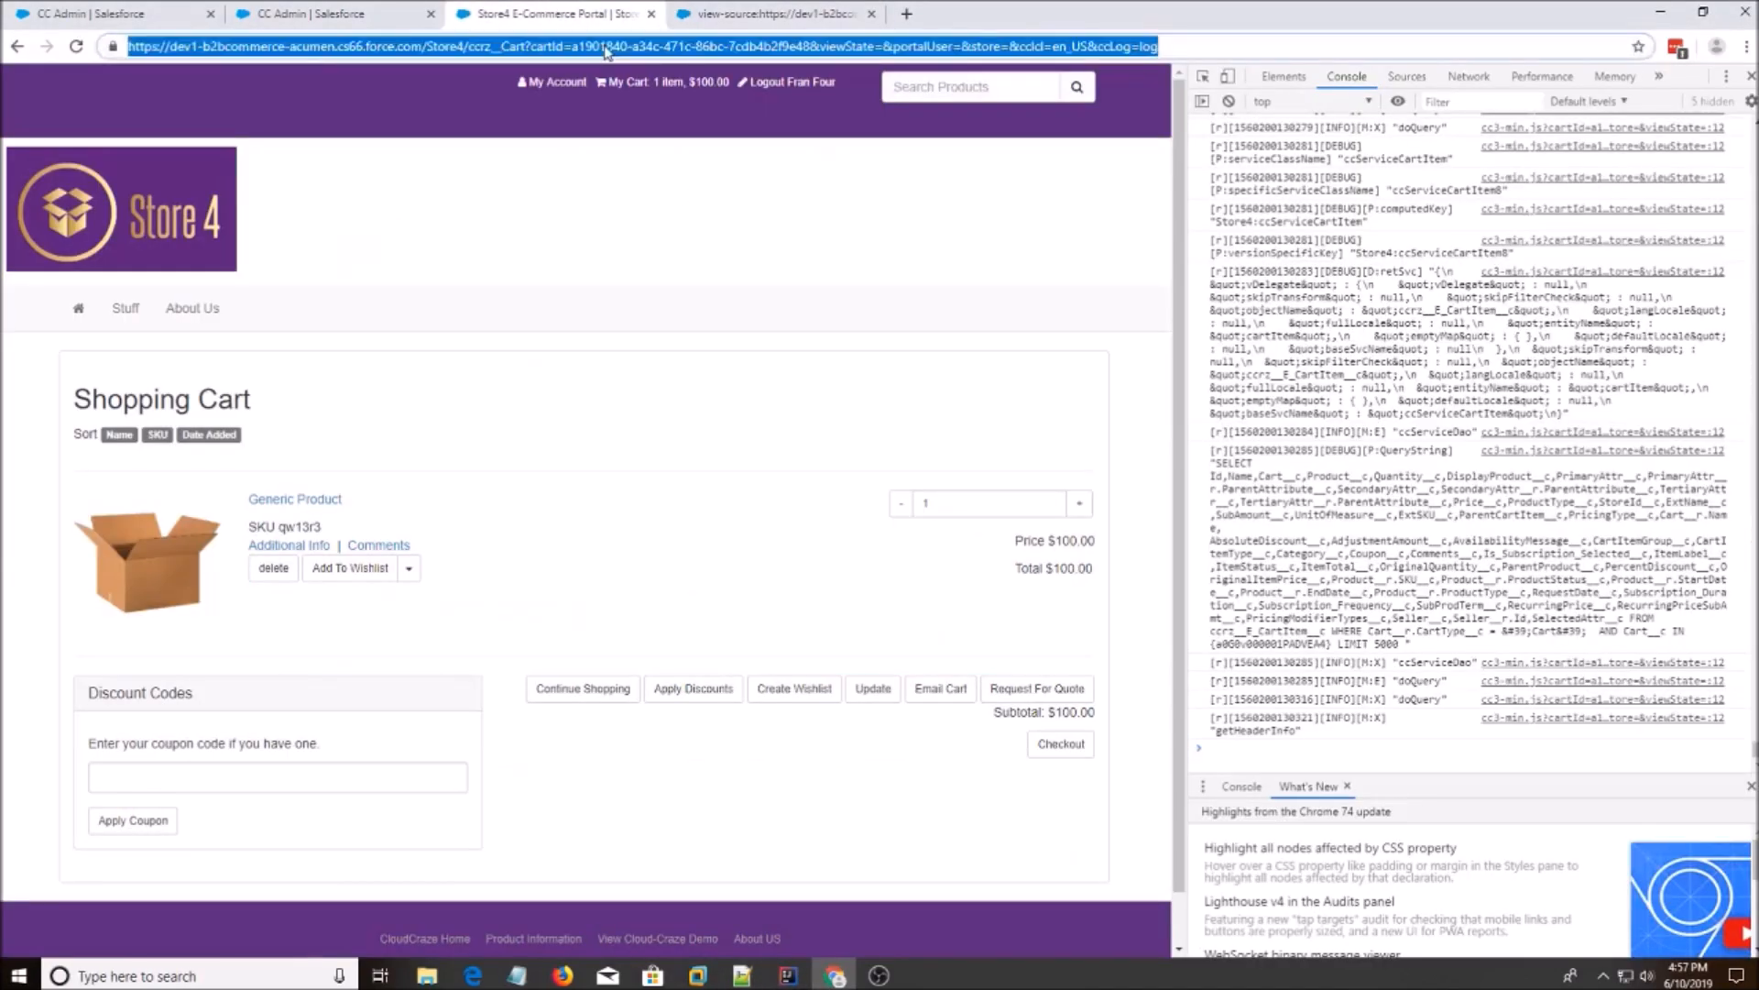
key(Return)
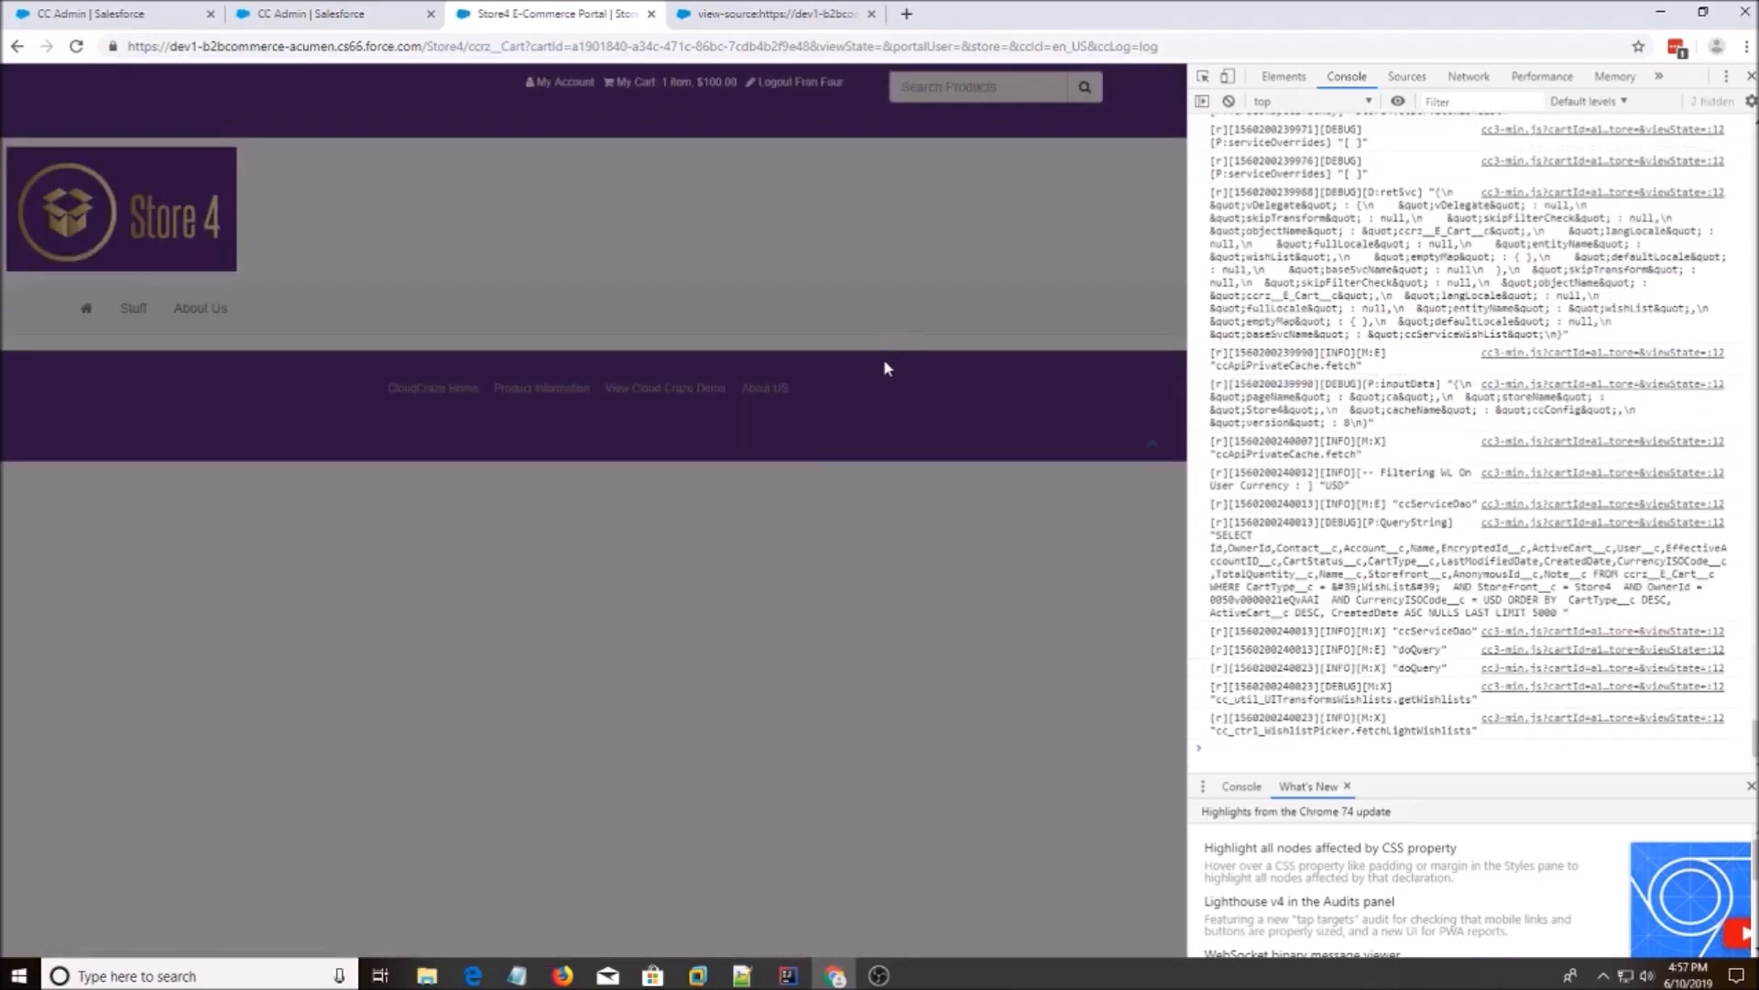
click(634, 82)
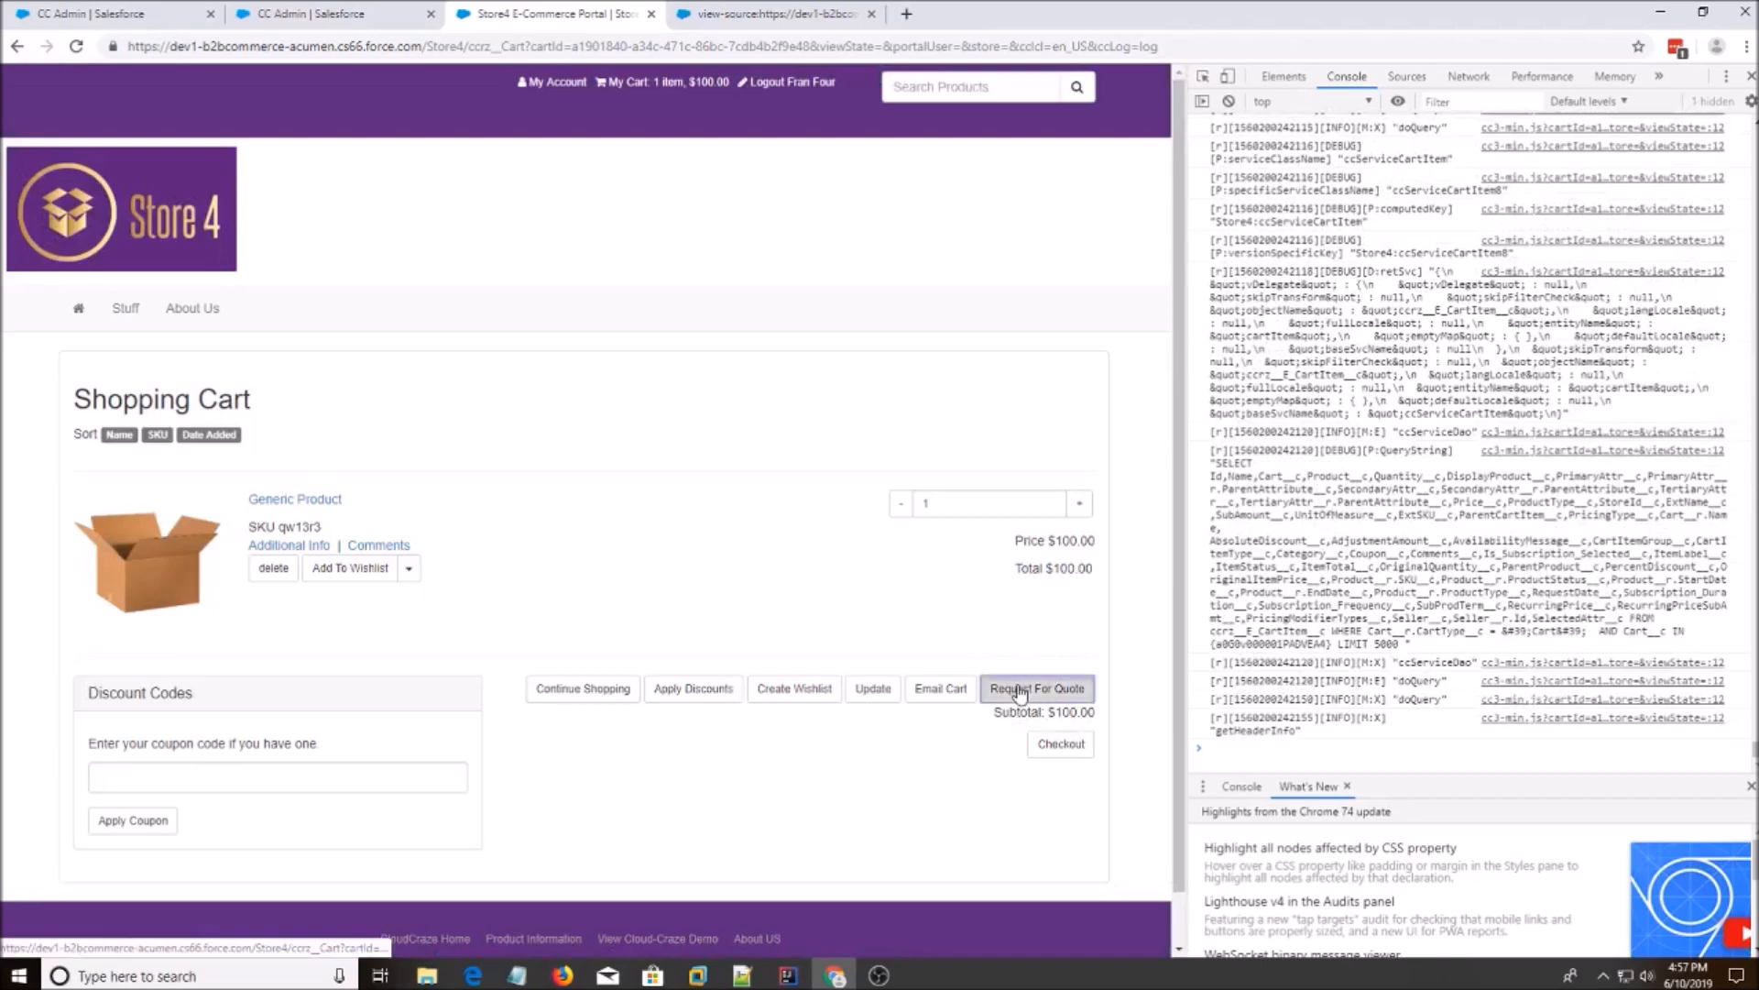
click(1035, 688)
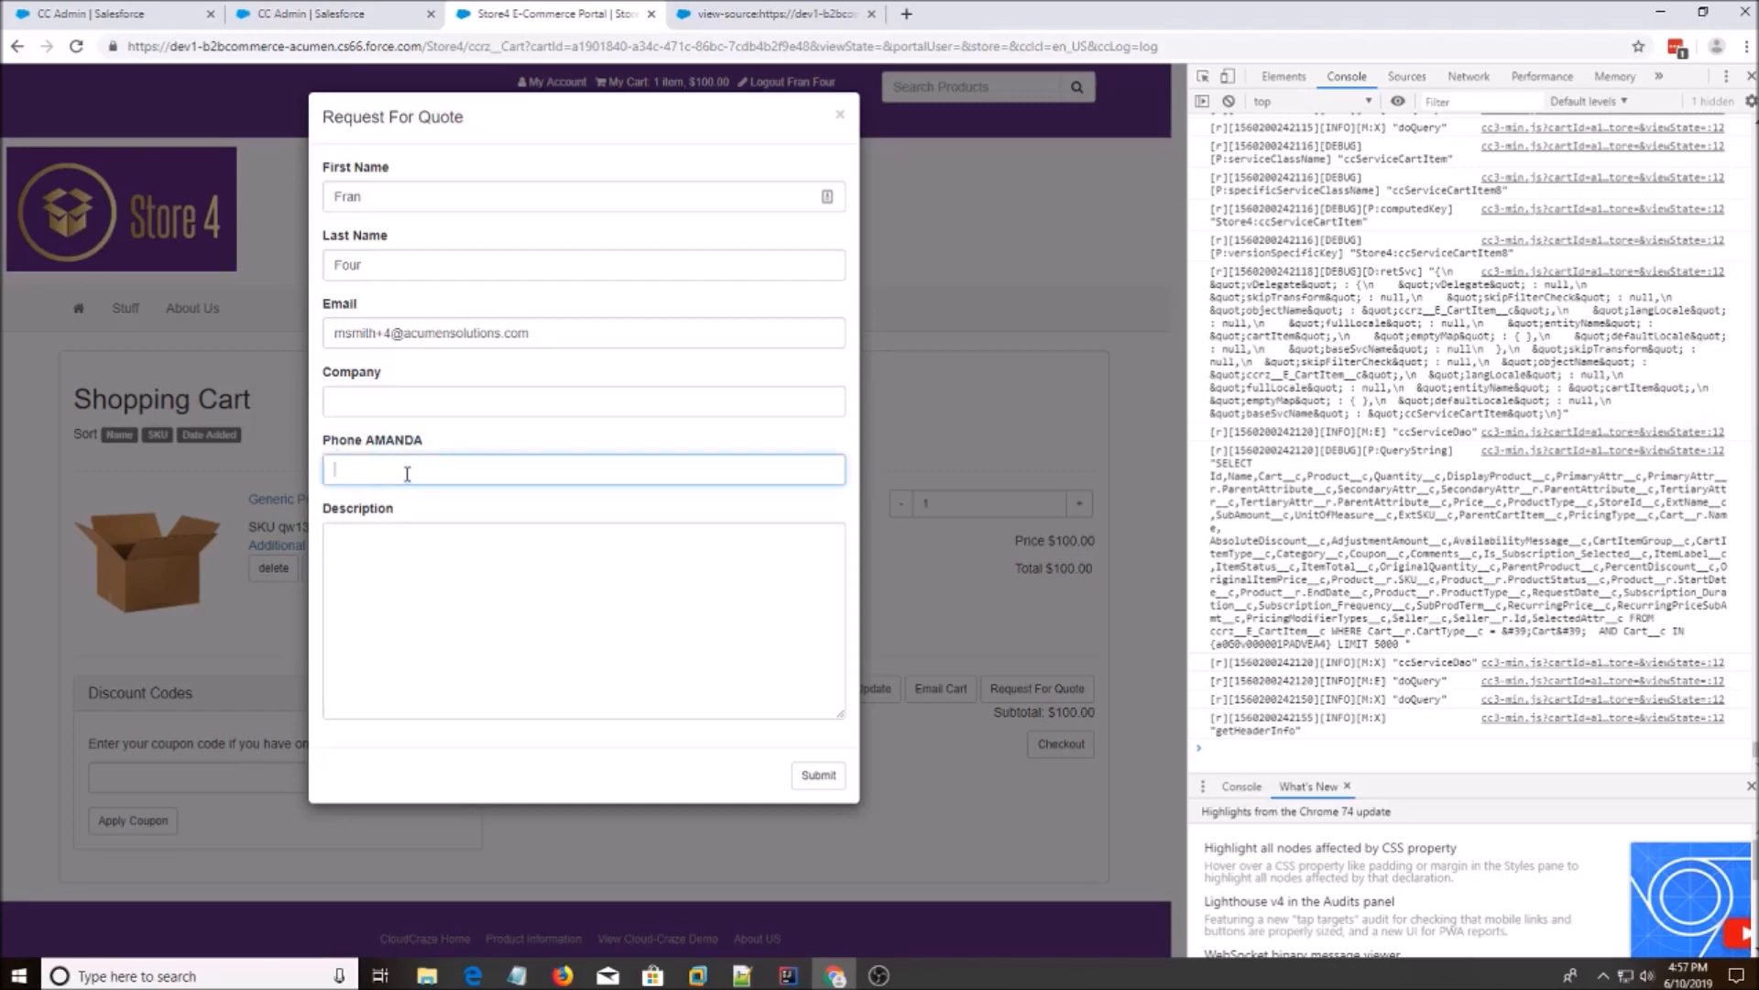
mouse_move(710, 710)
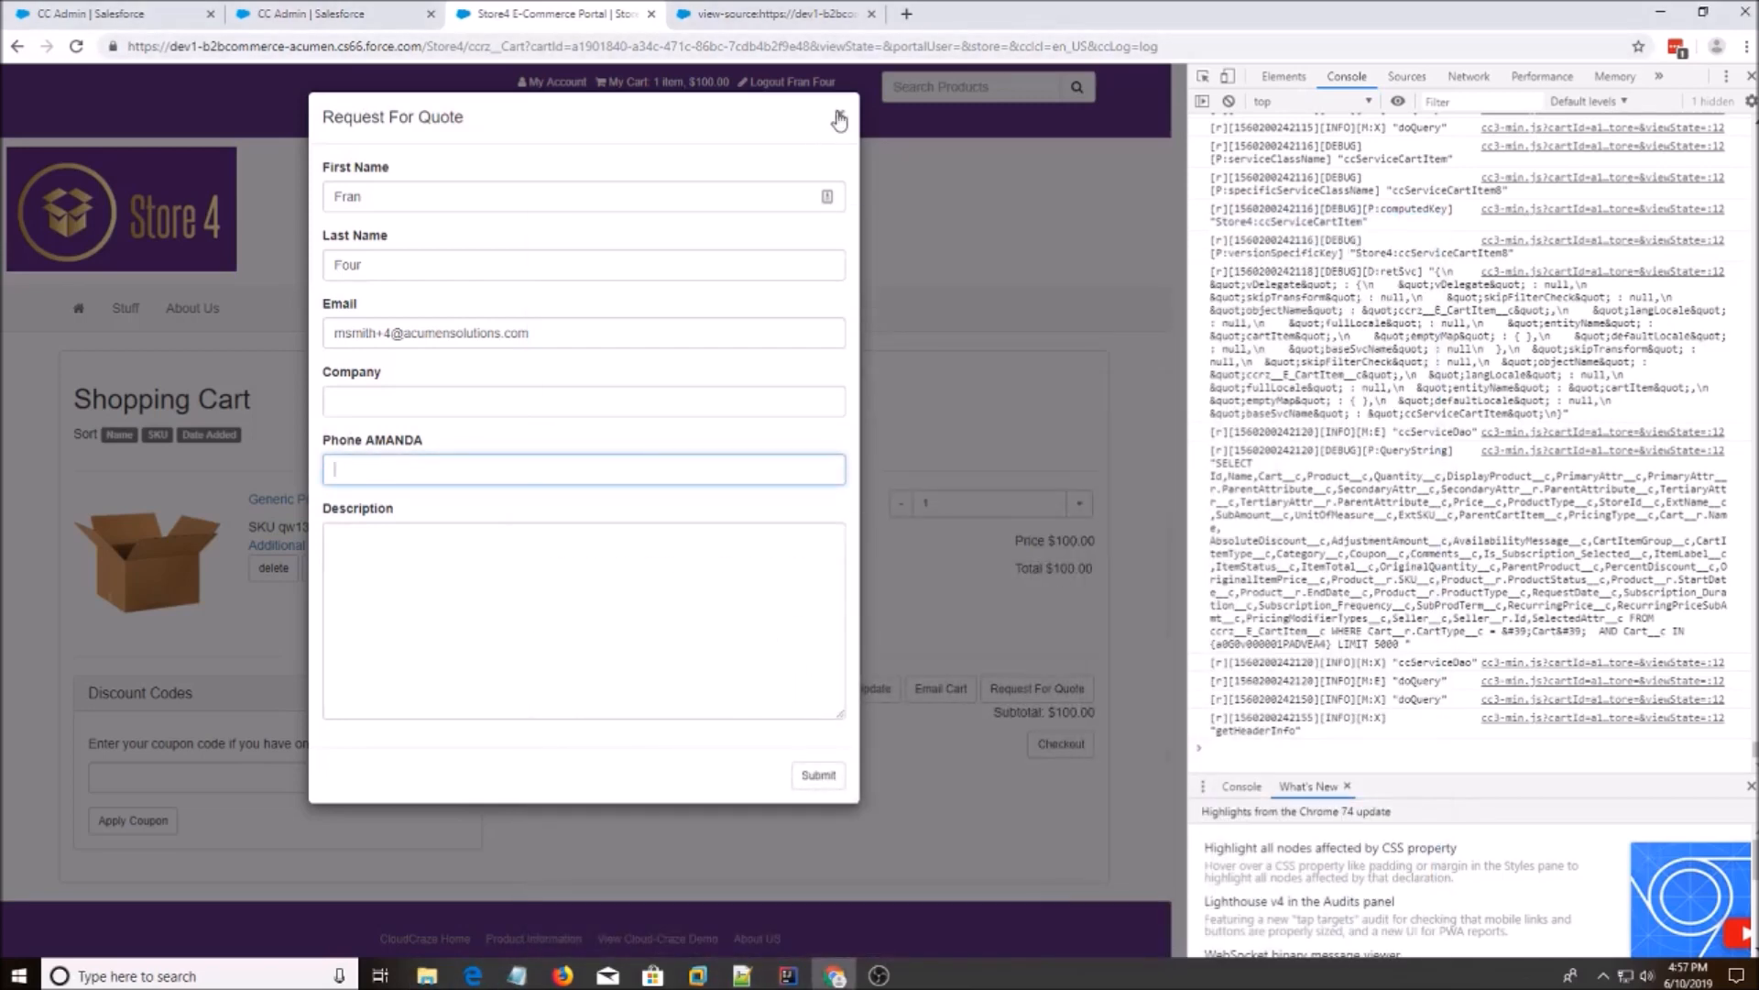
Close the quote form and expand the logged fullCart object and its cartItems entry in the console.
click(791, 975)
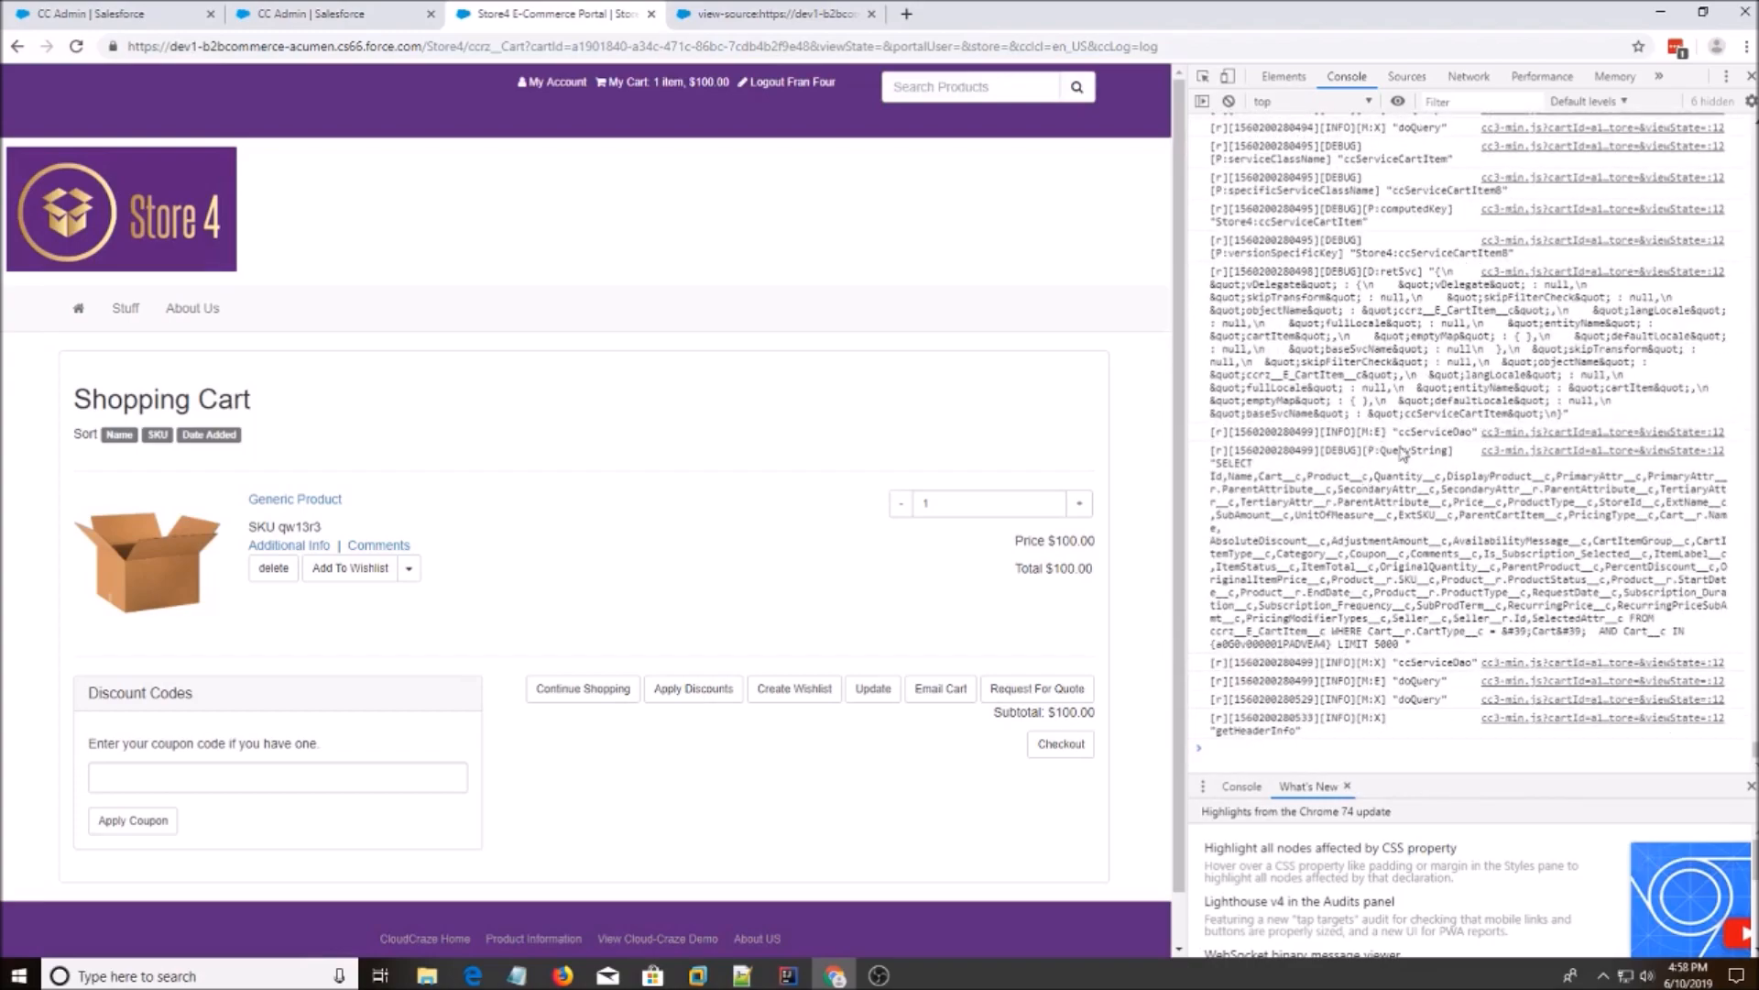
scroll(down, 3)
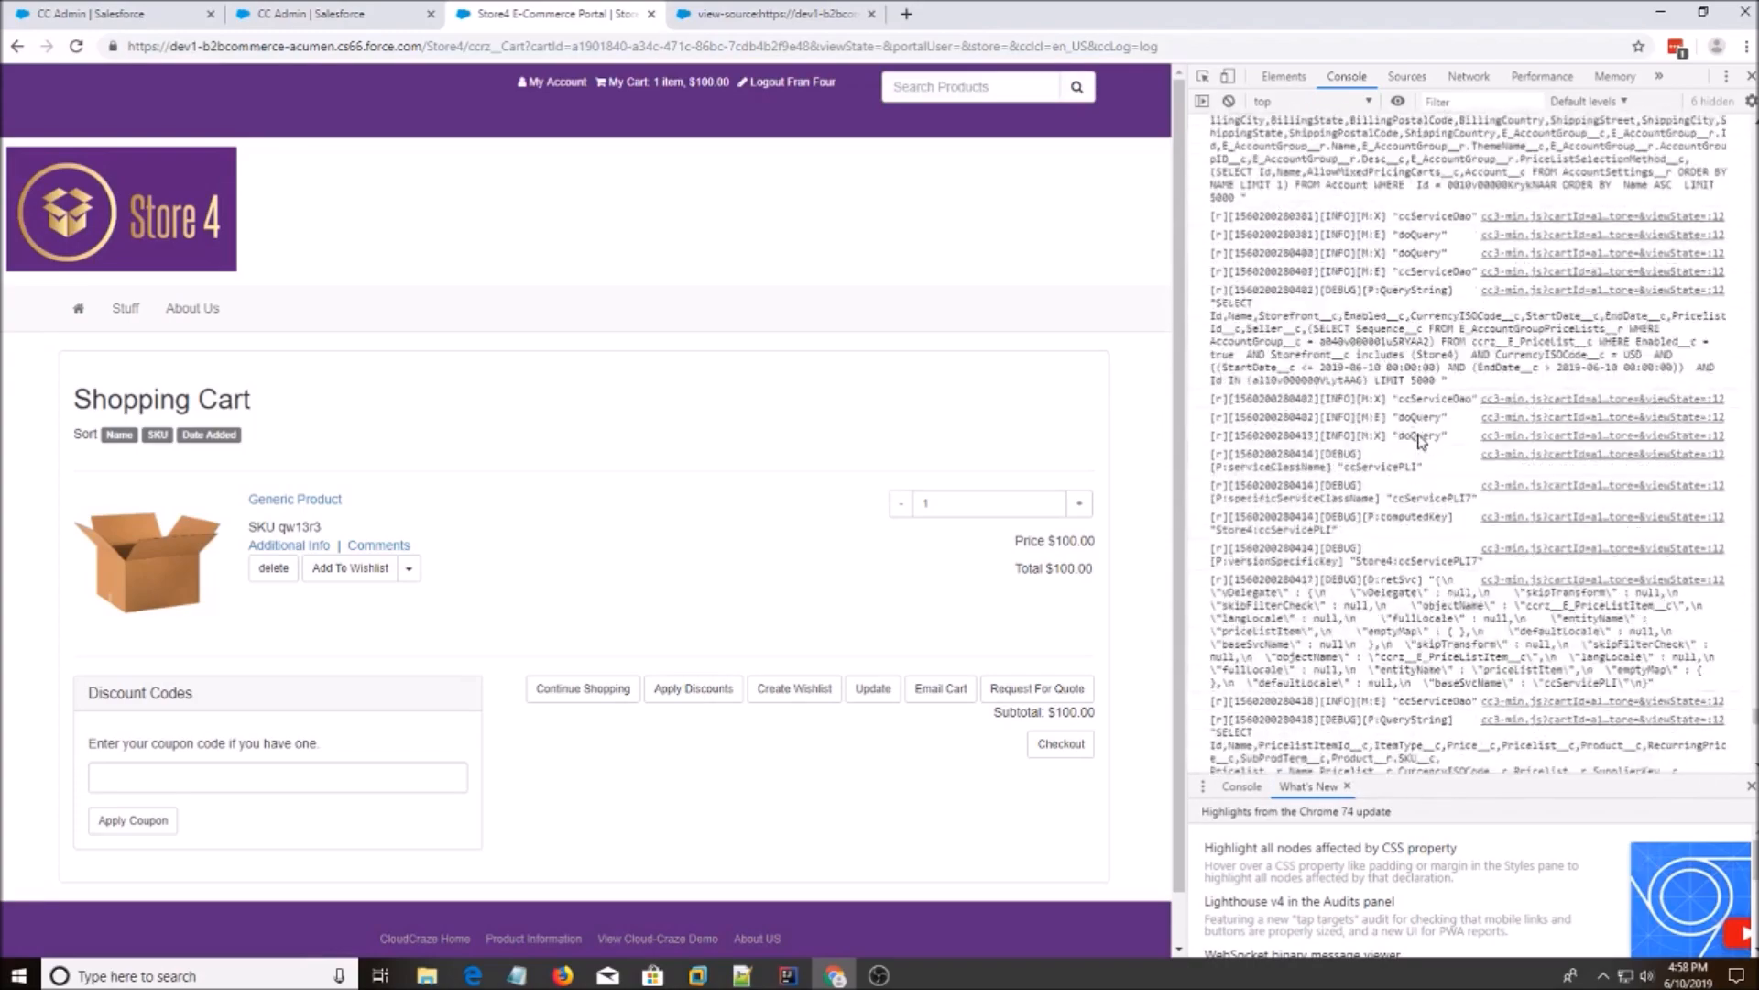
scroll(down, 3)
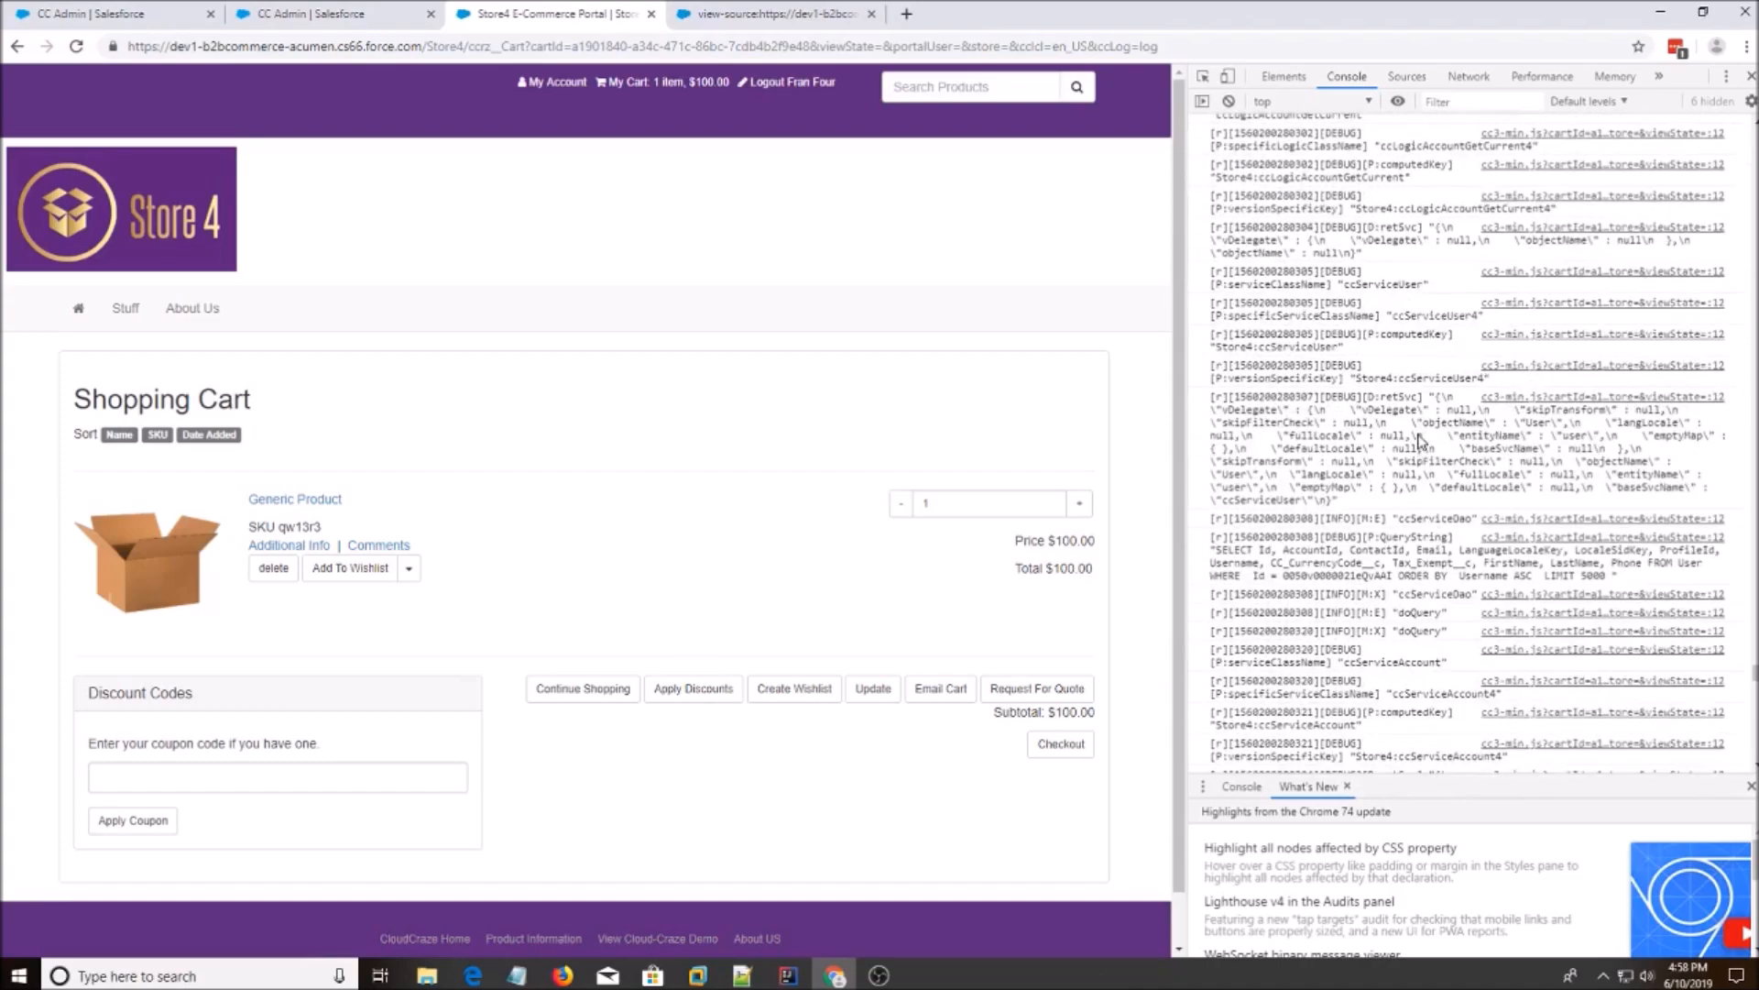
scroll(down, 3)
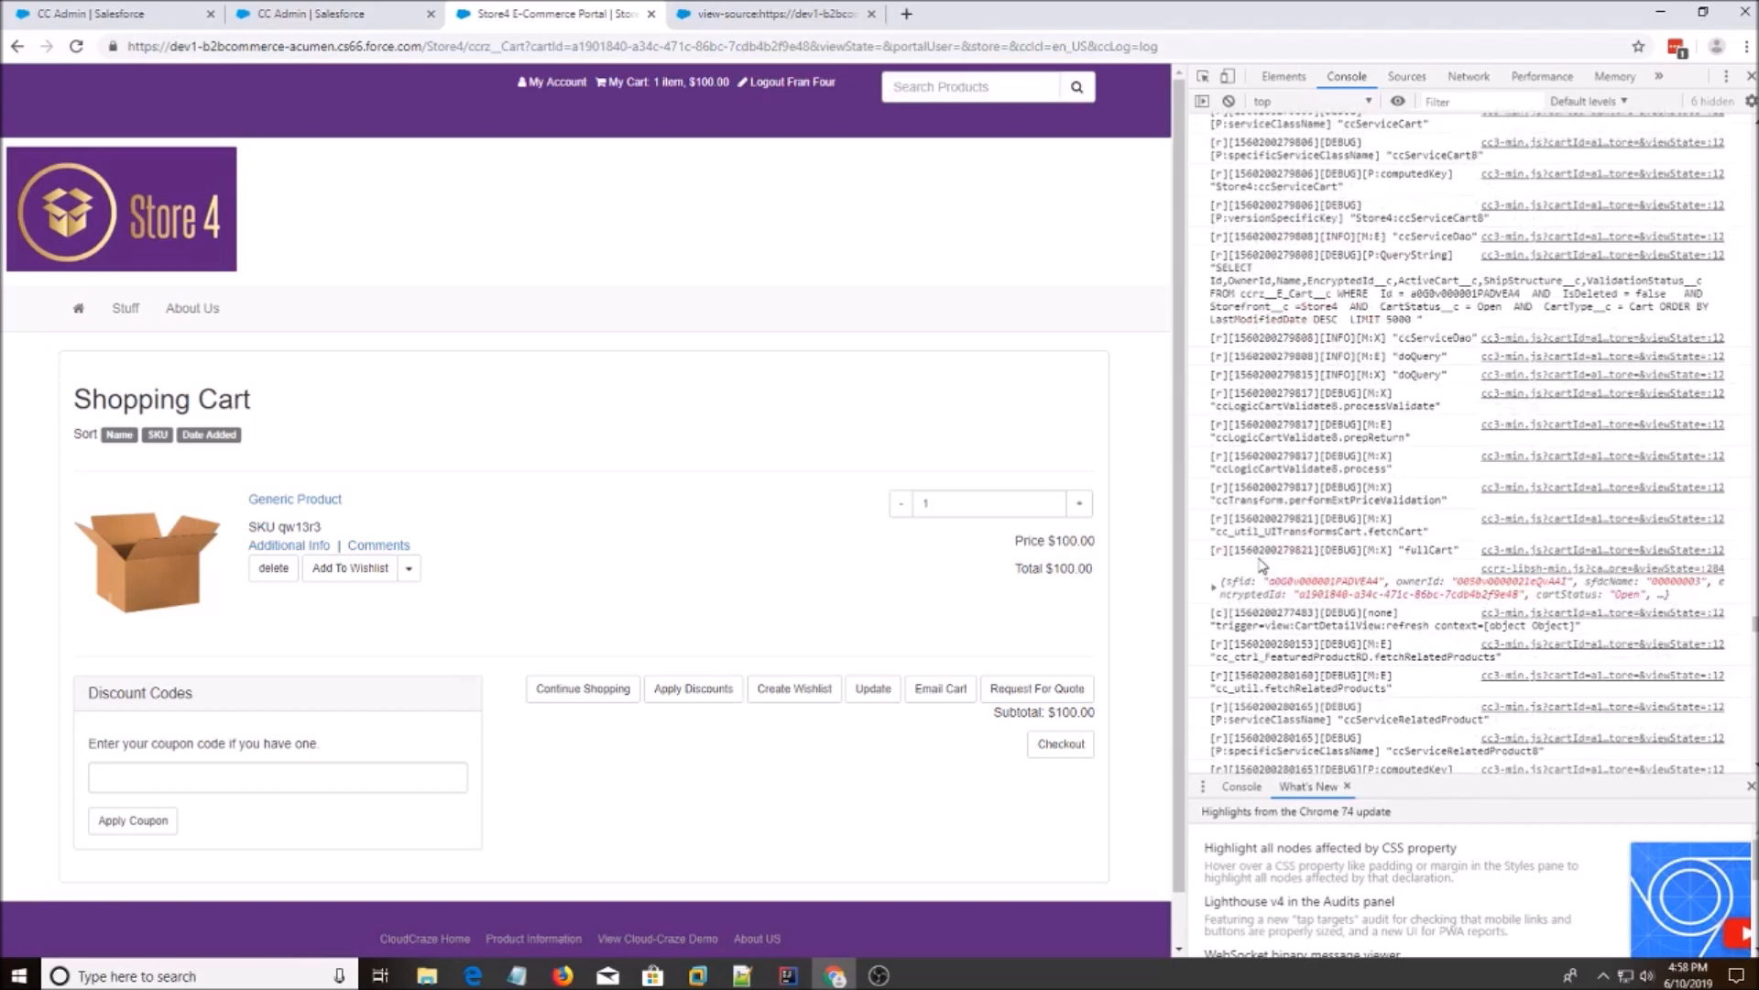
mouse_move(1221, 595)
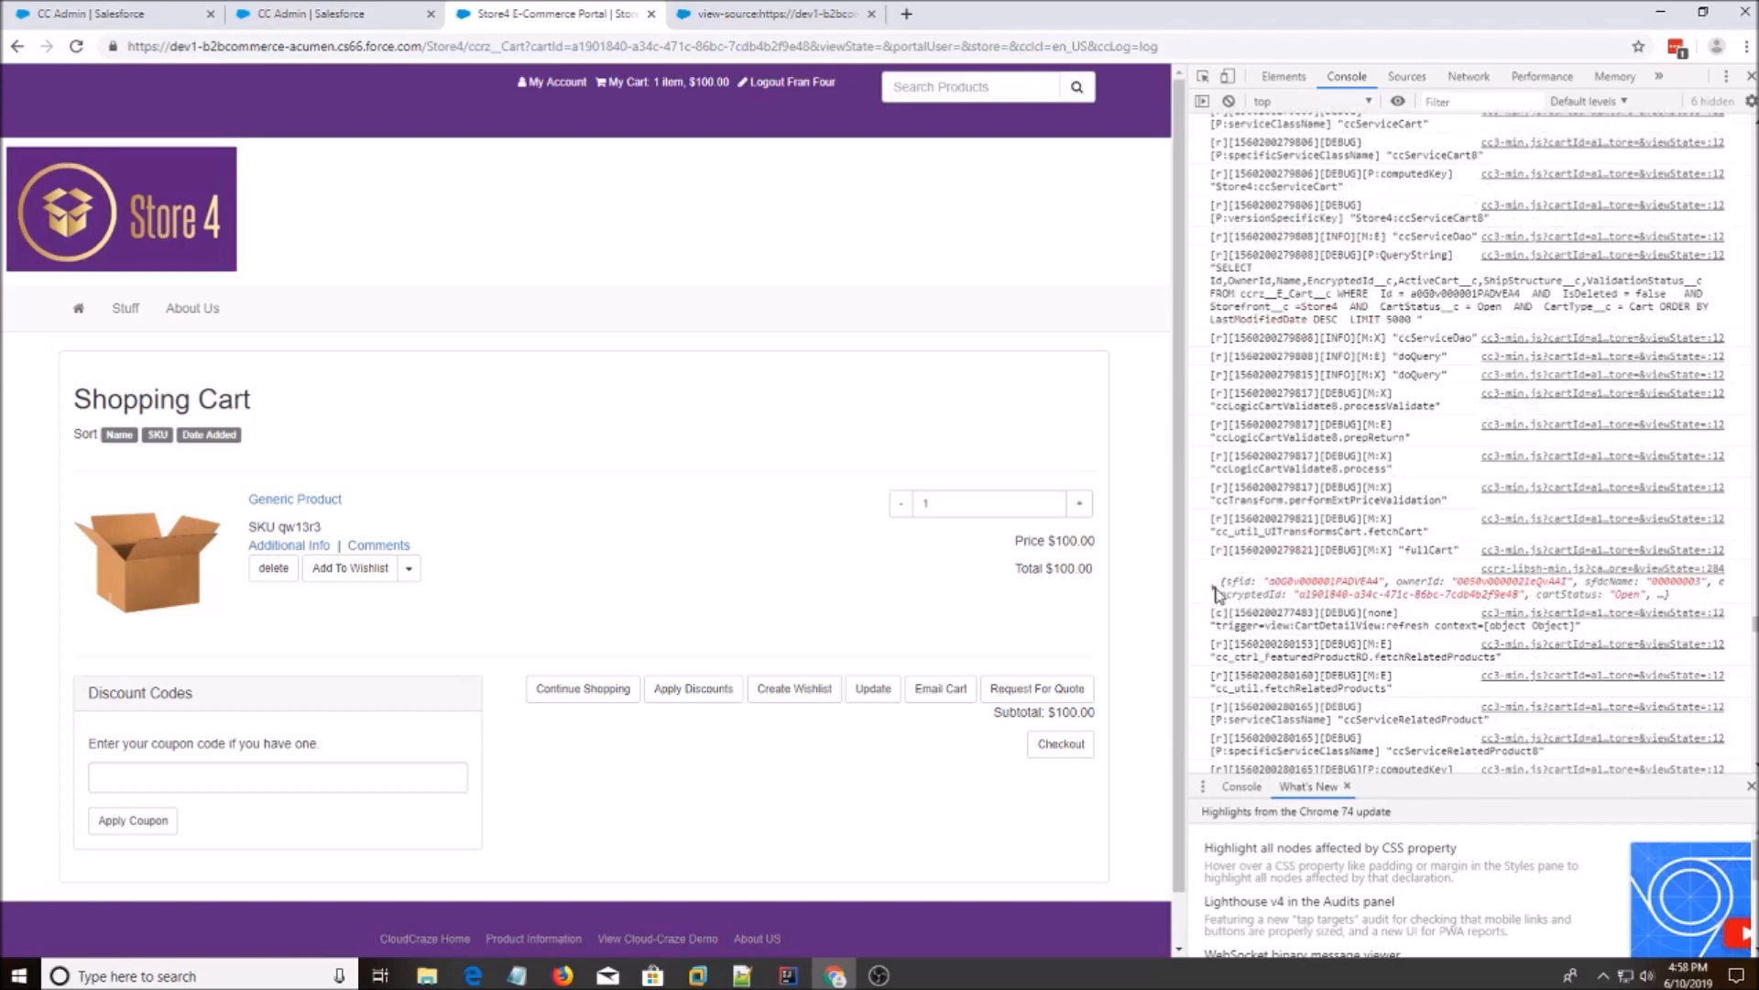
click(1215, 581)
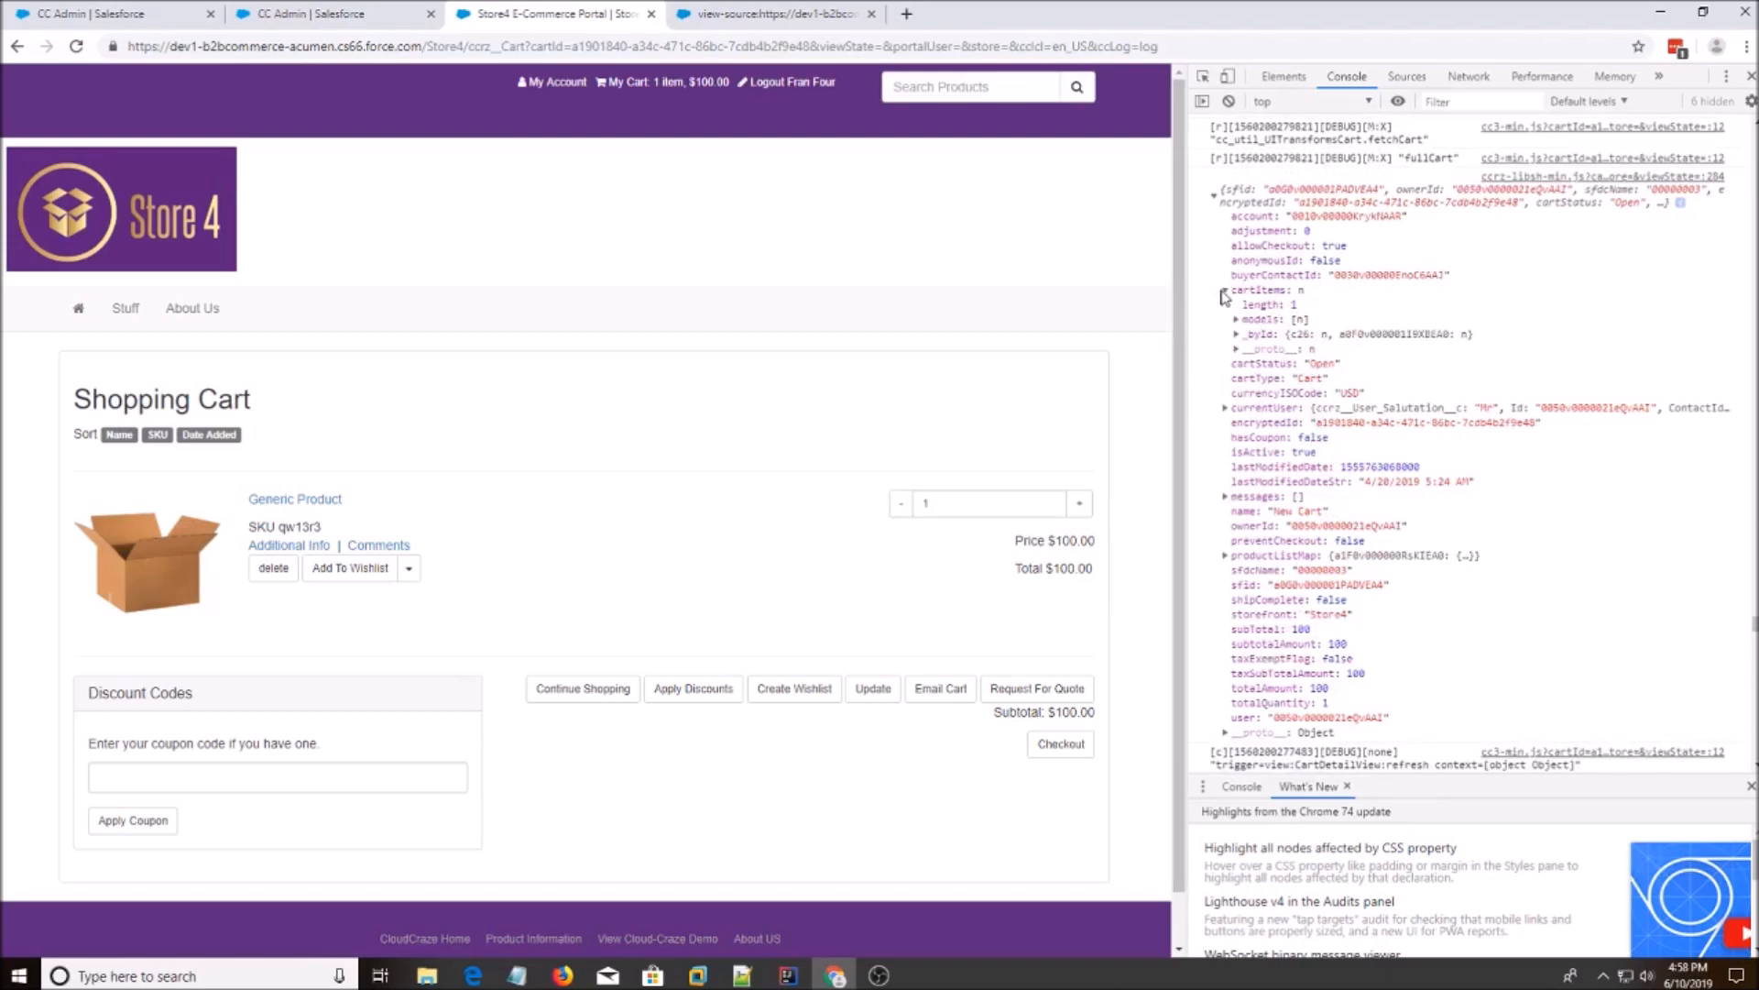
click(1226, 289)
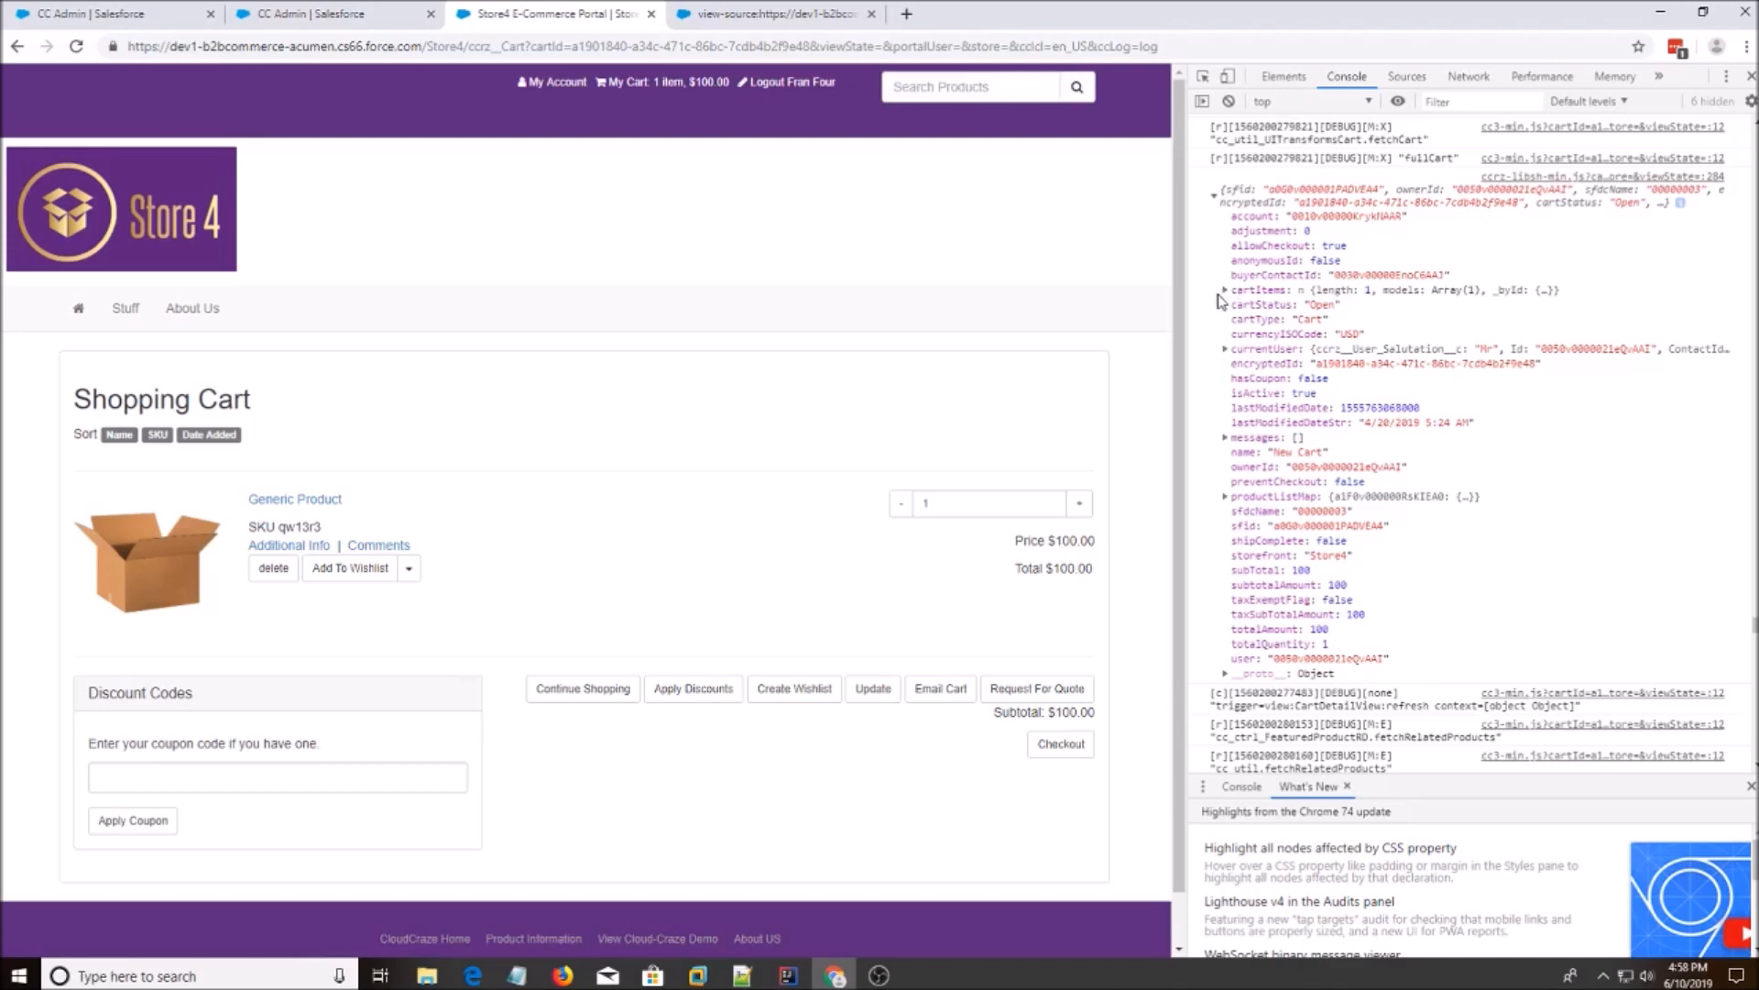
click(1220, 290)
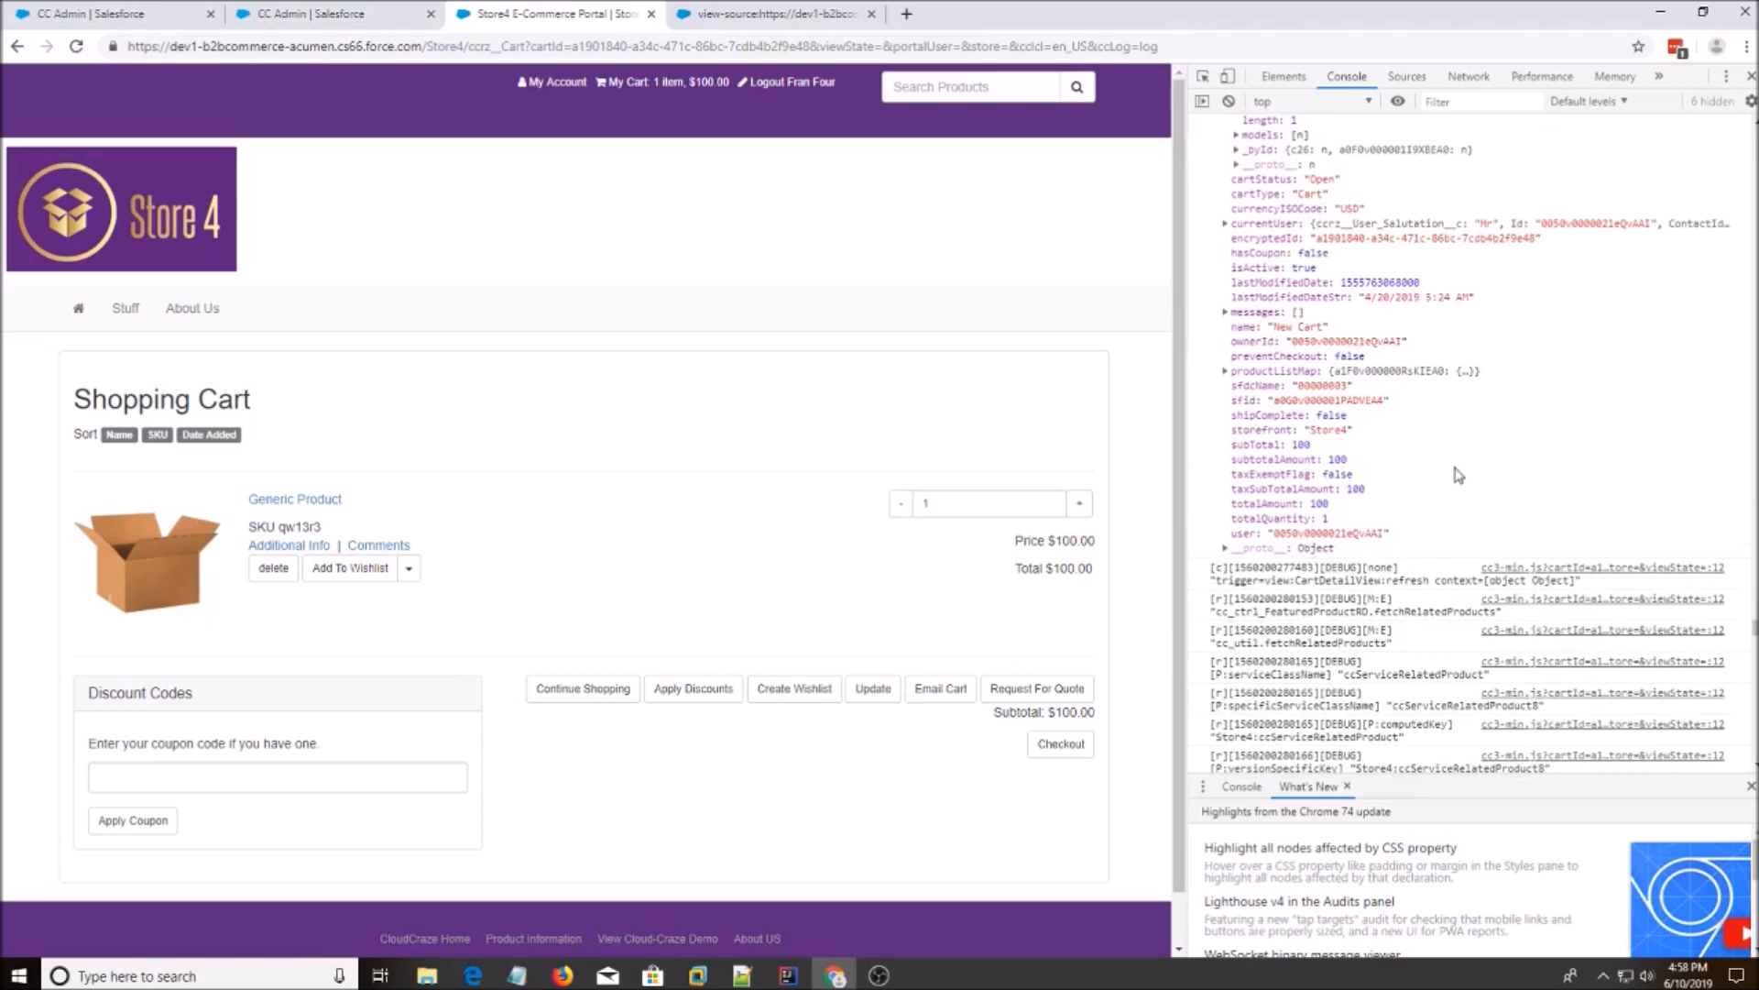
mouse_move(1423, 426)
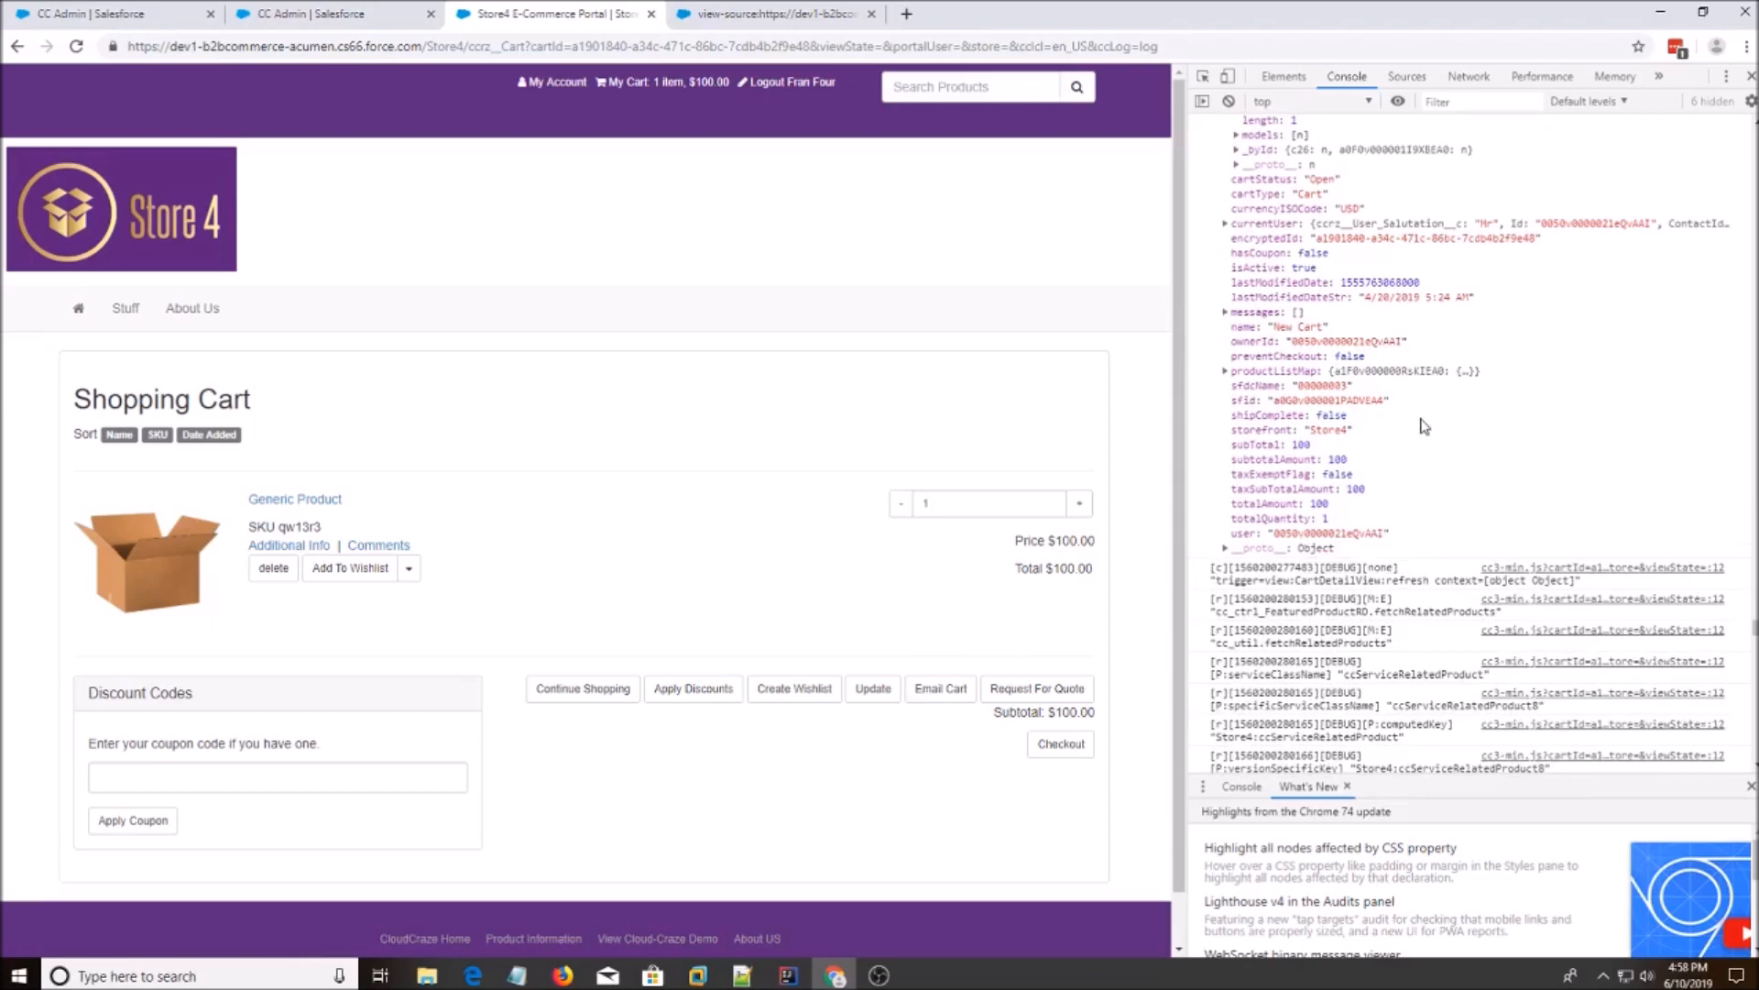
scroll(up, 3)
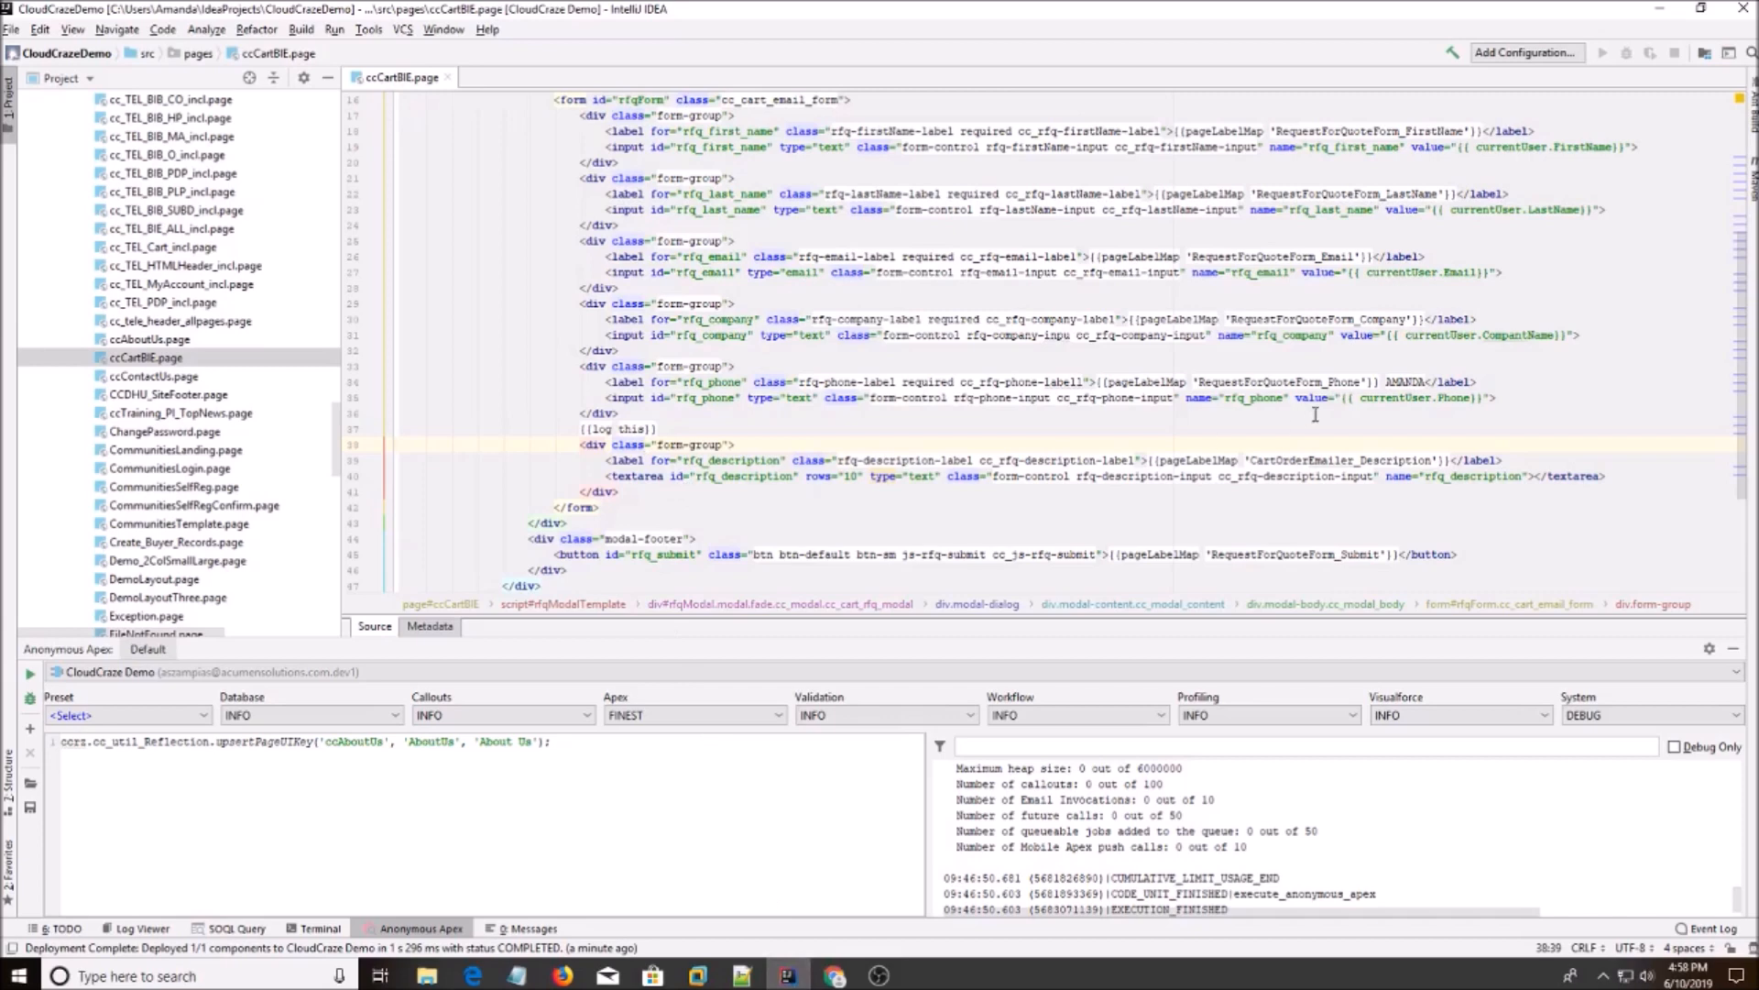
click(1433, 381)
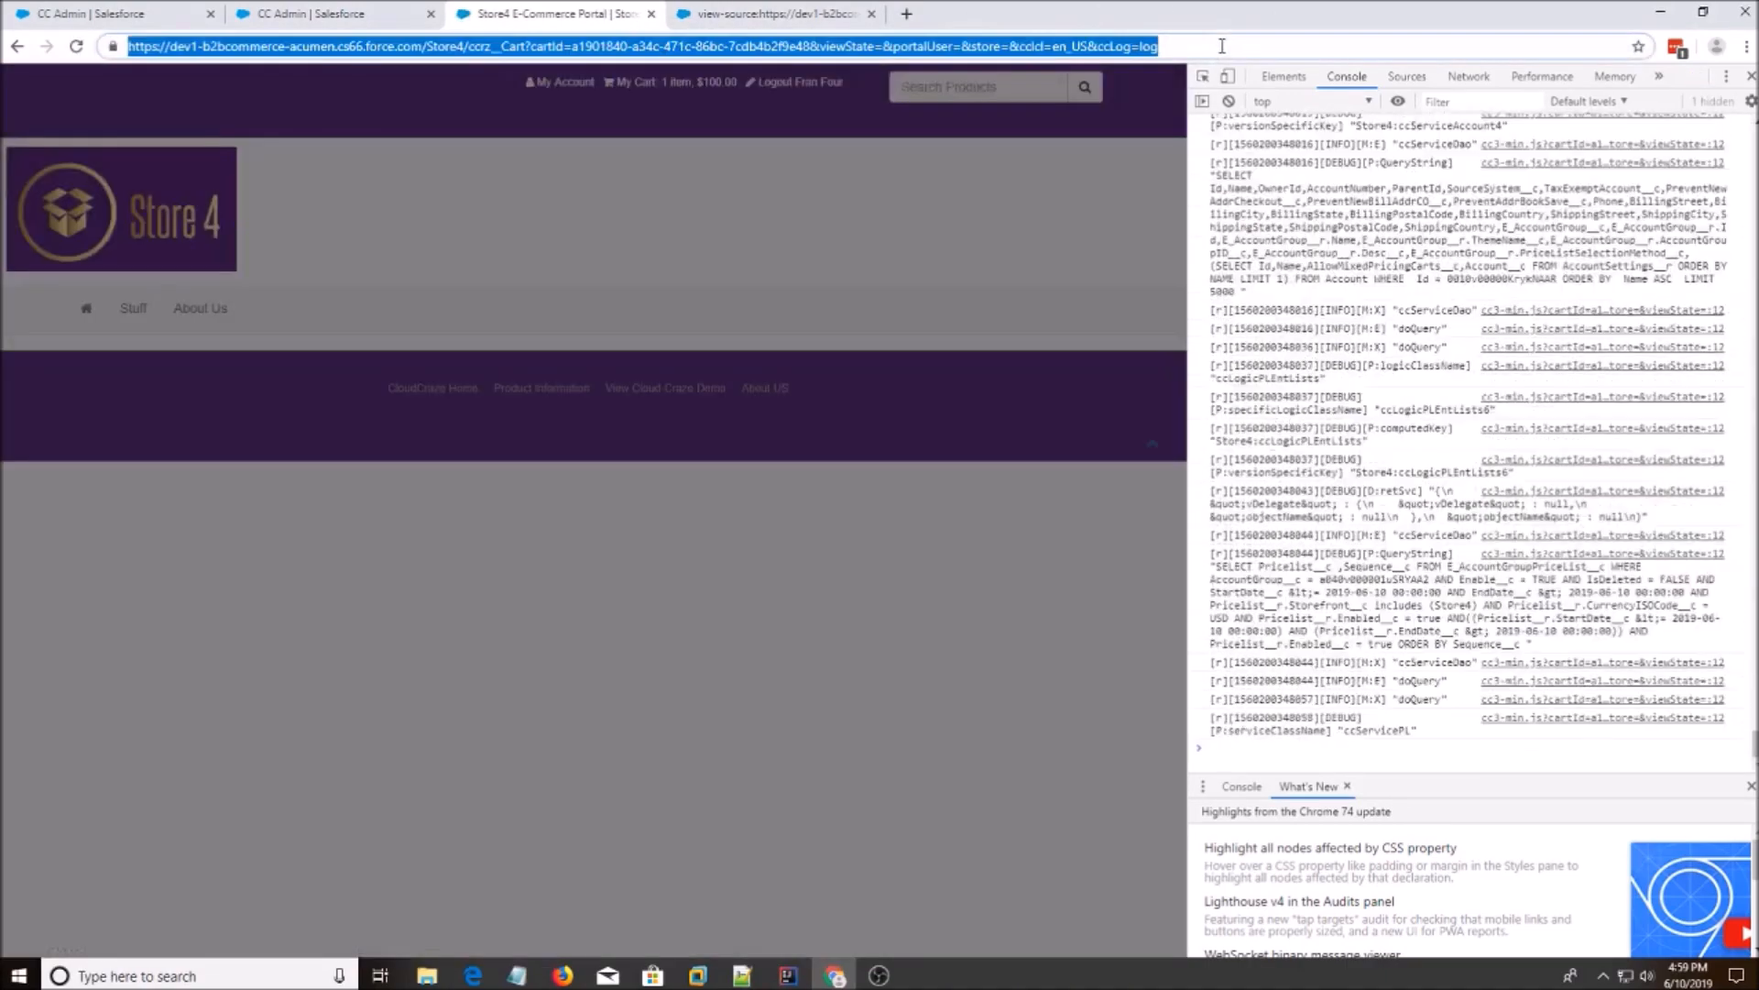
Reload the cart with the edited ccLog URL, open Request For Quote, and expand the logged cart.
click(639, 46)
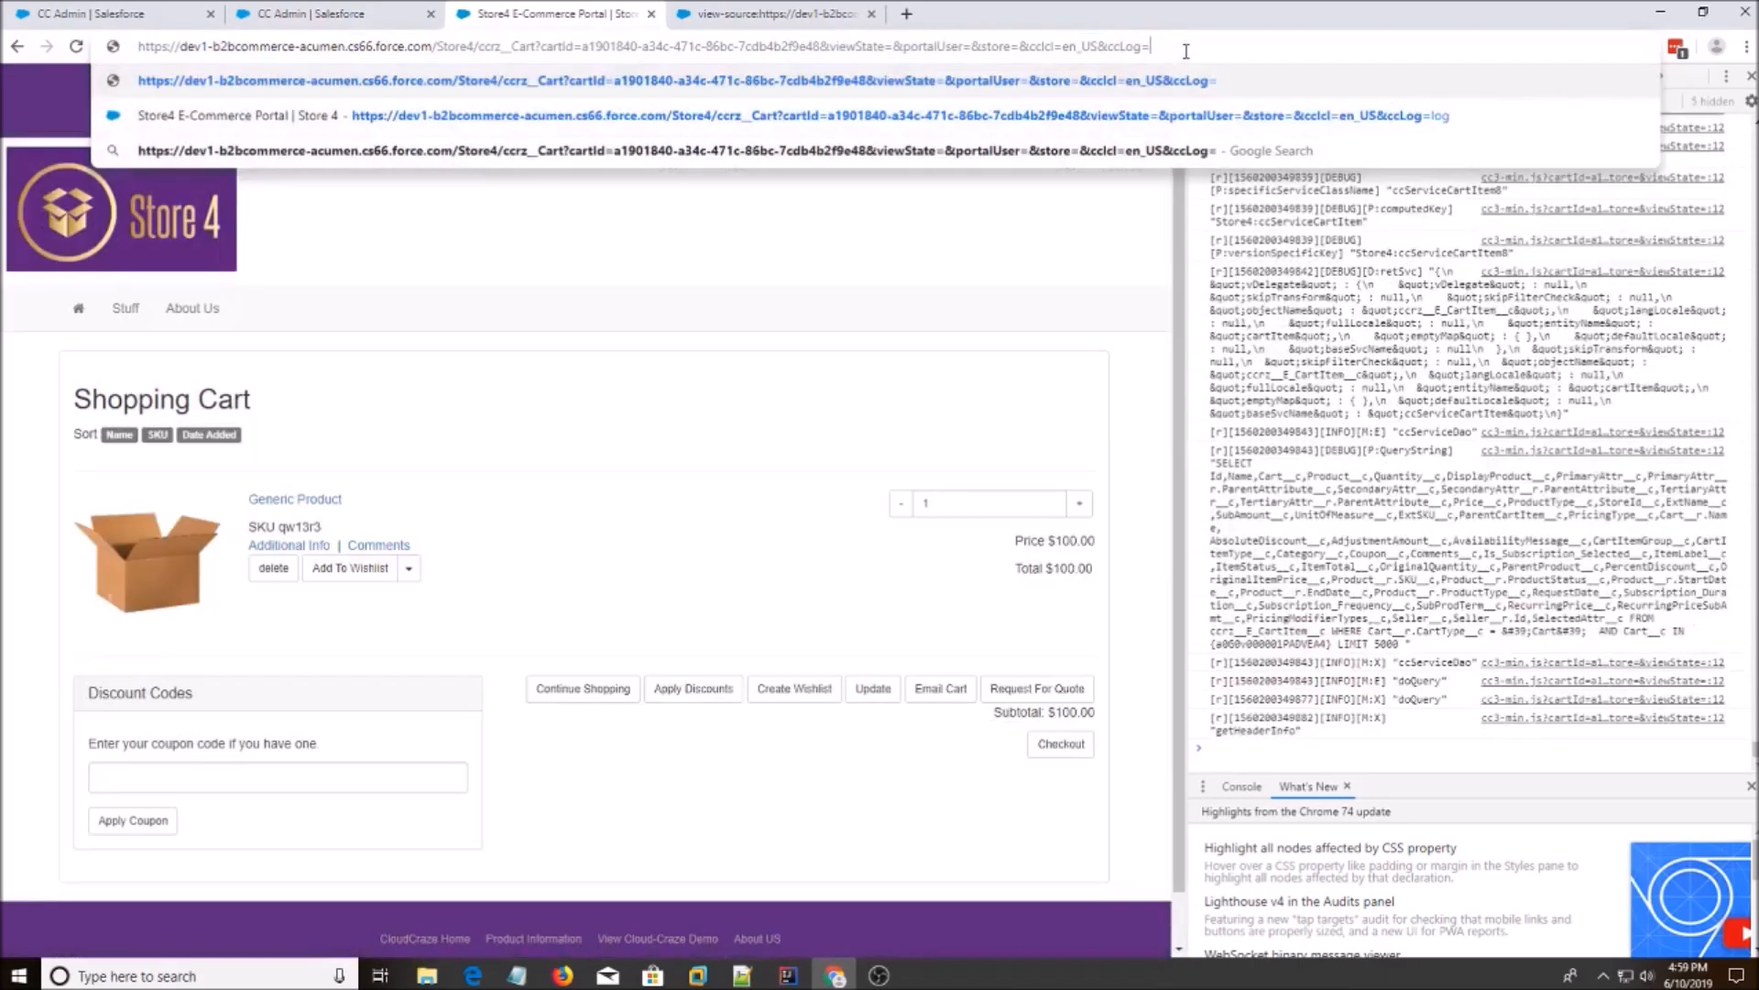
text(fmmf)
key(Return)
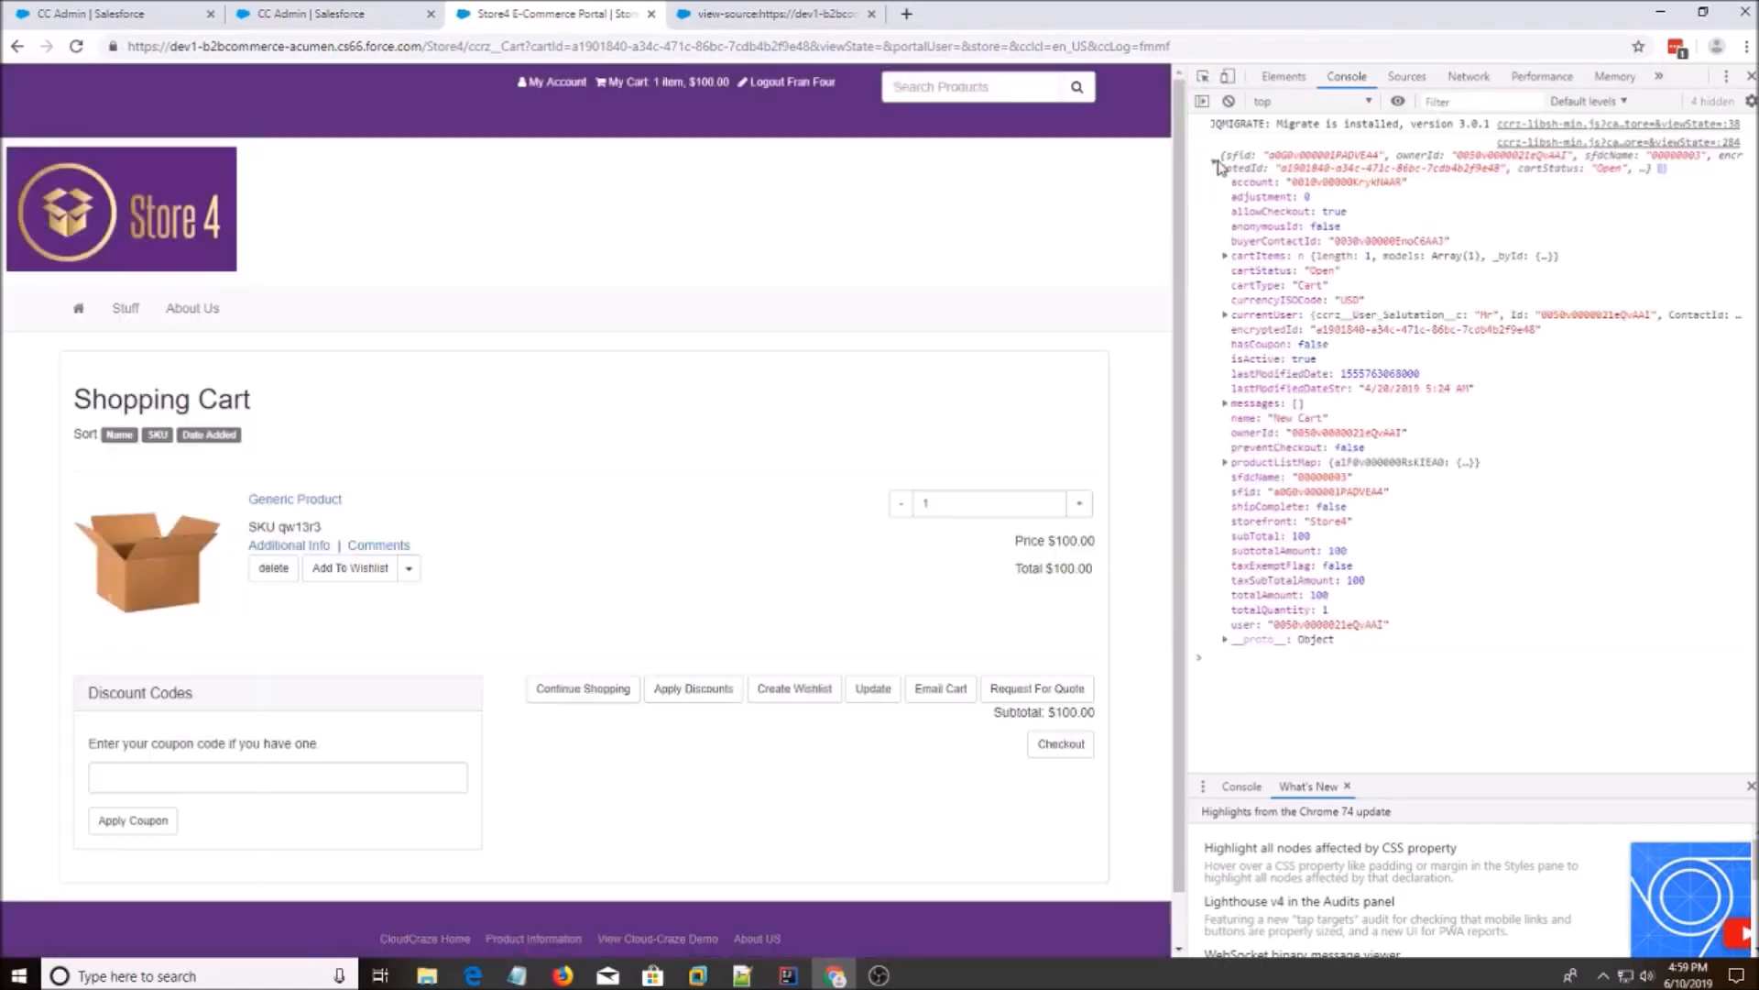
click(1034, 688)
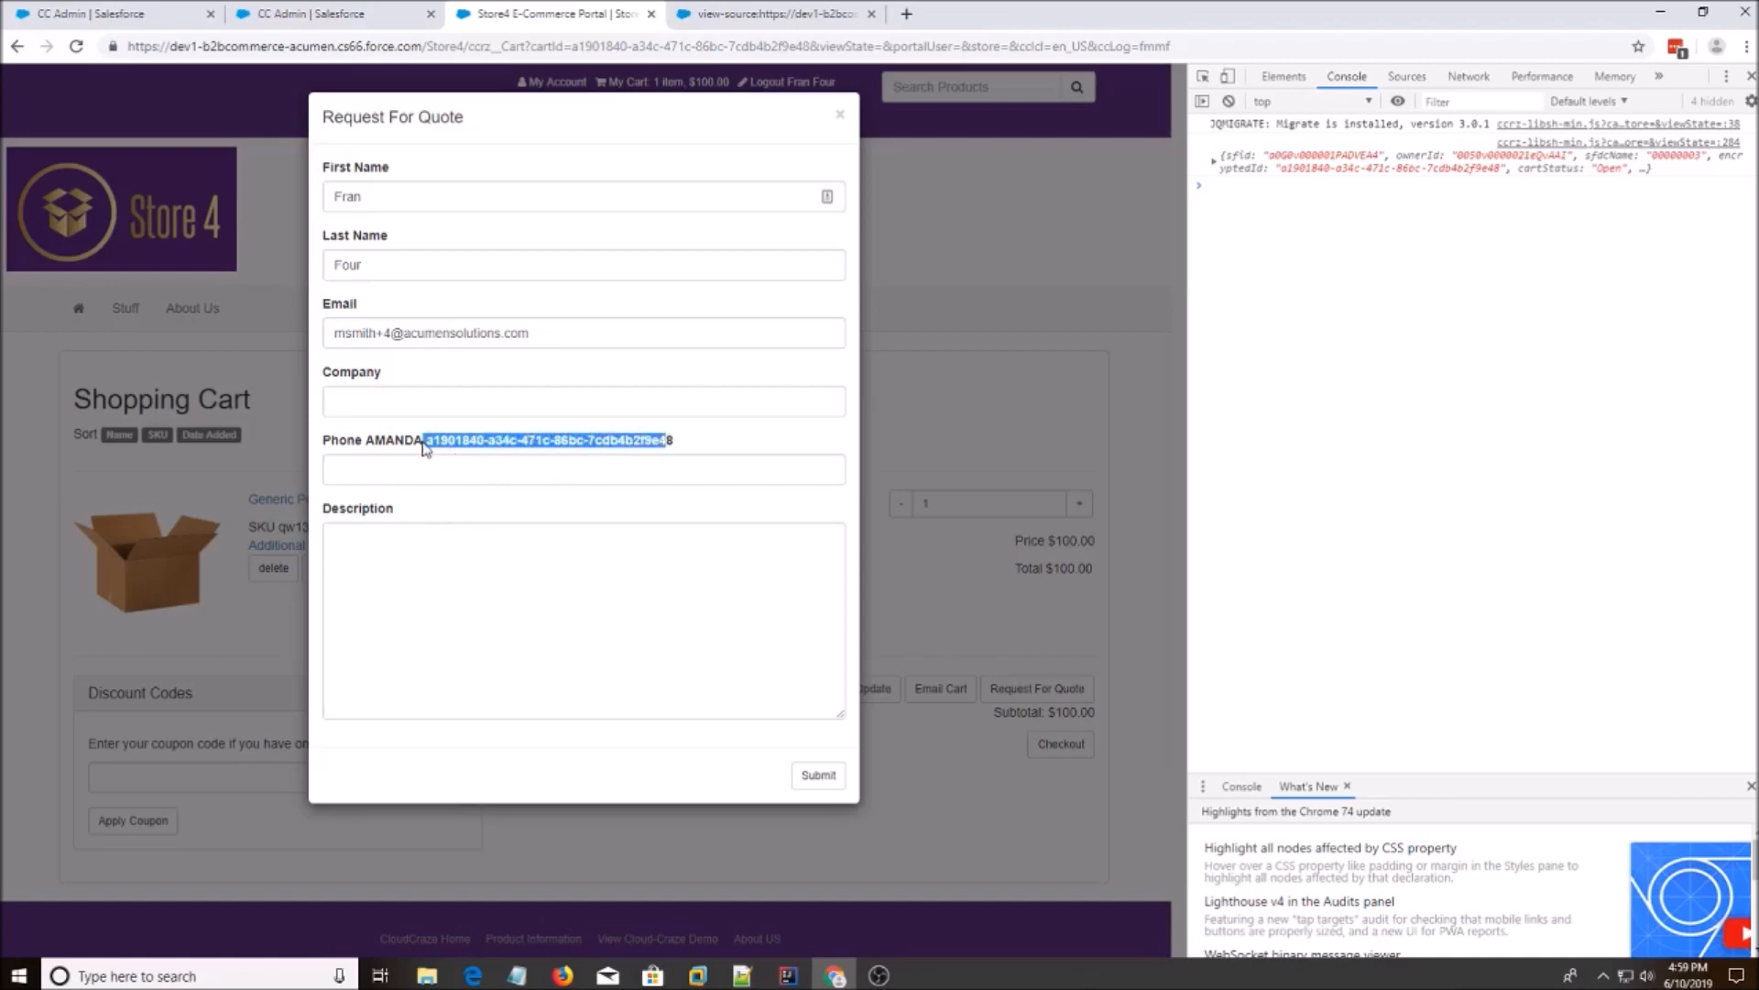
mouse_move(529, 616)
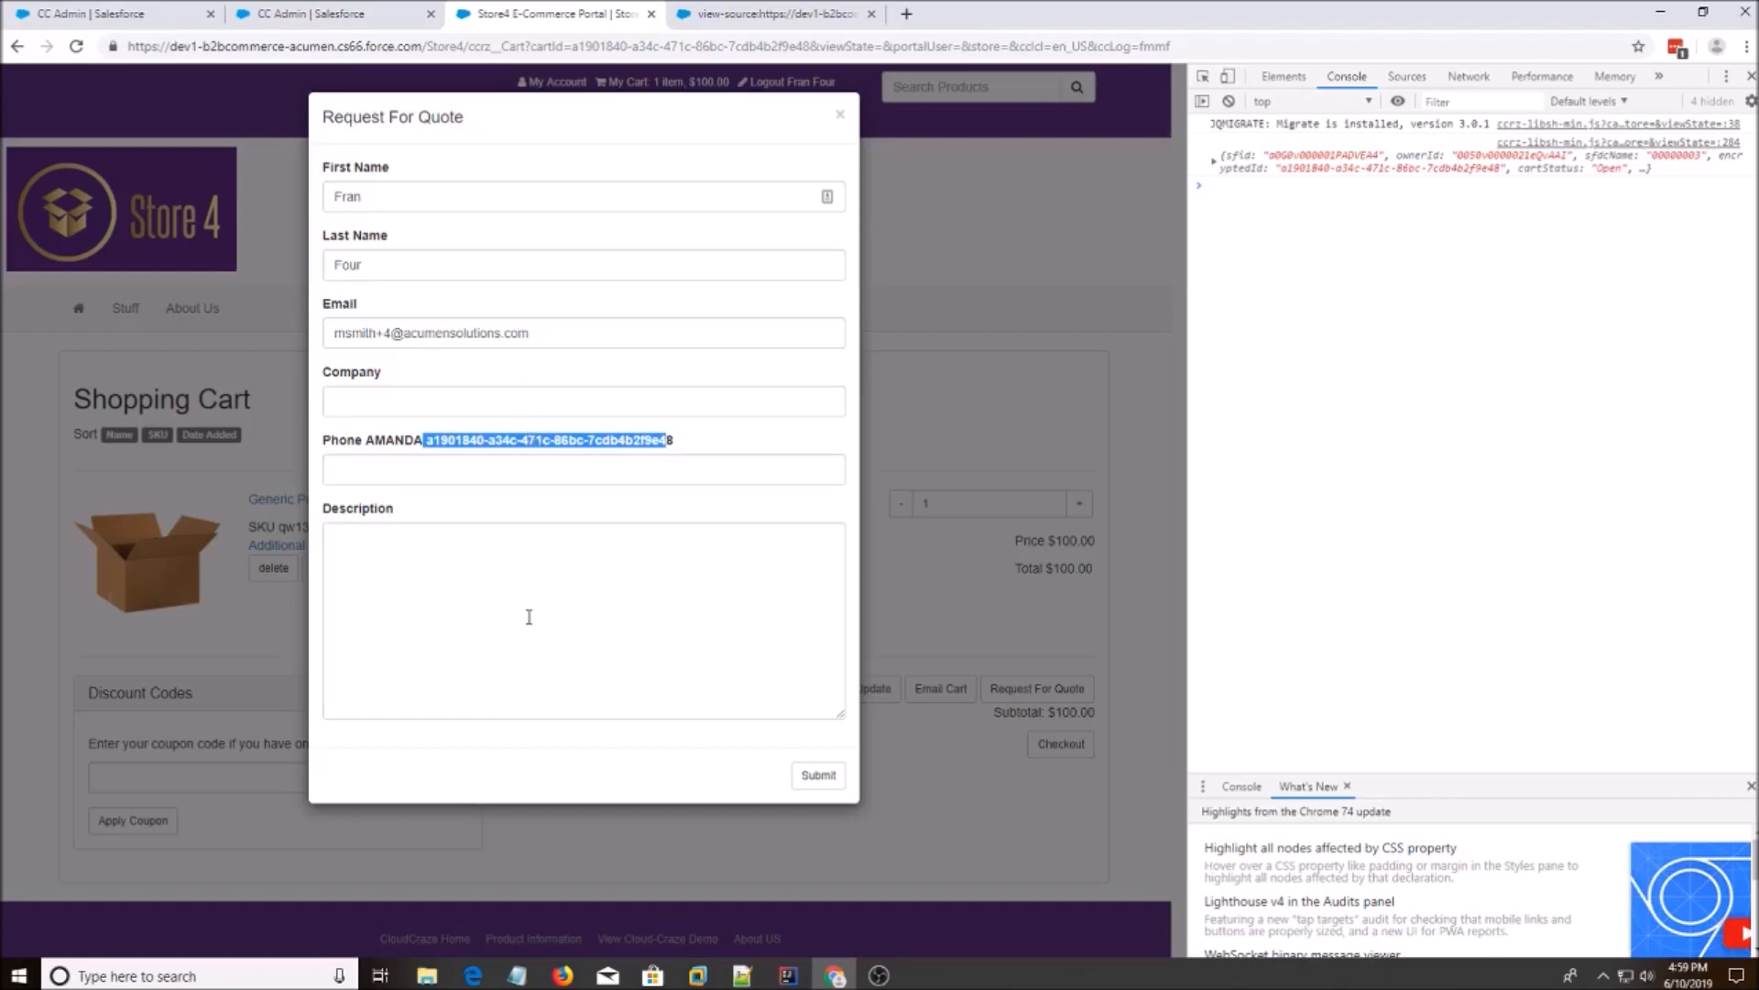
click(582, 619)
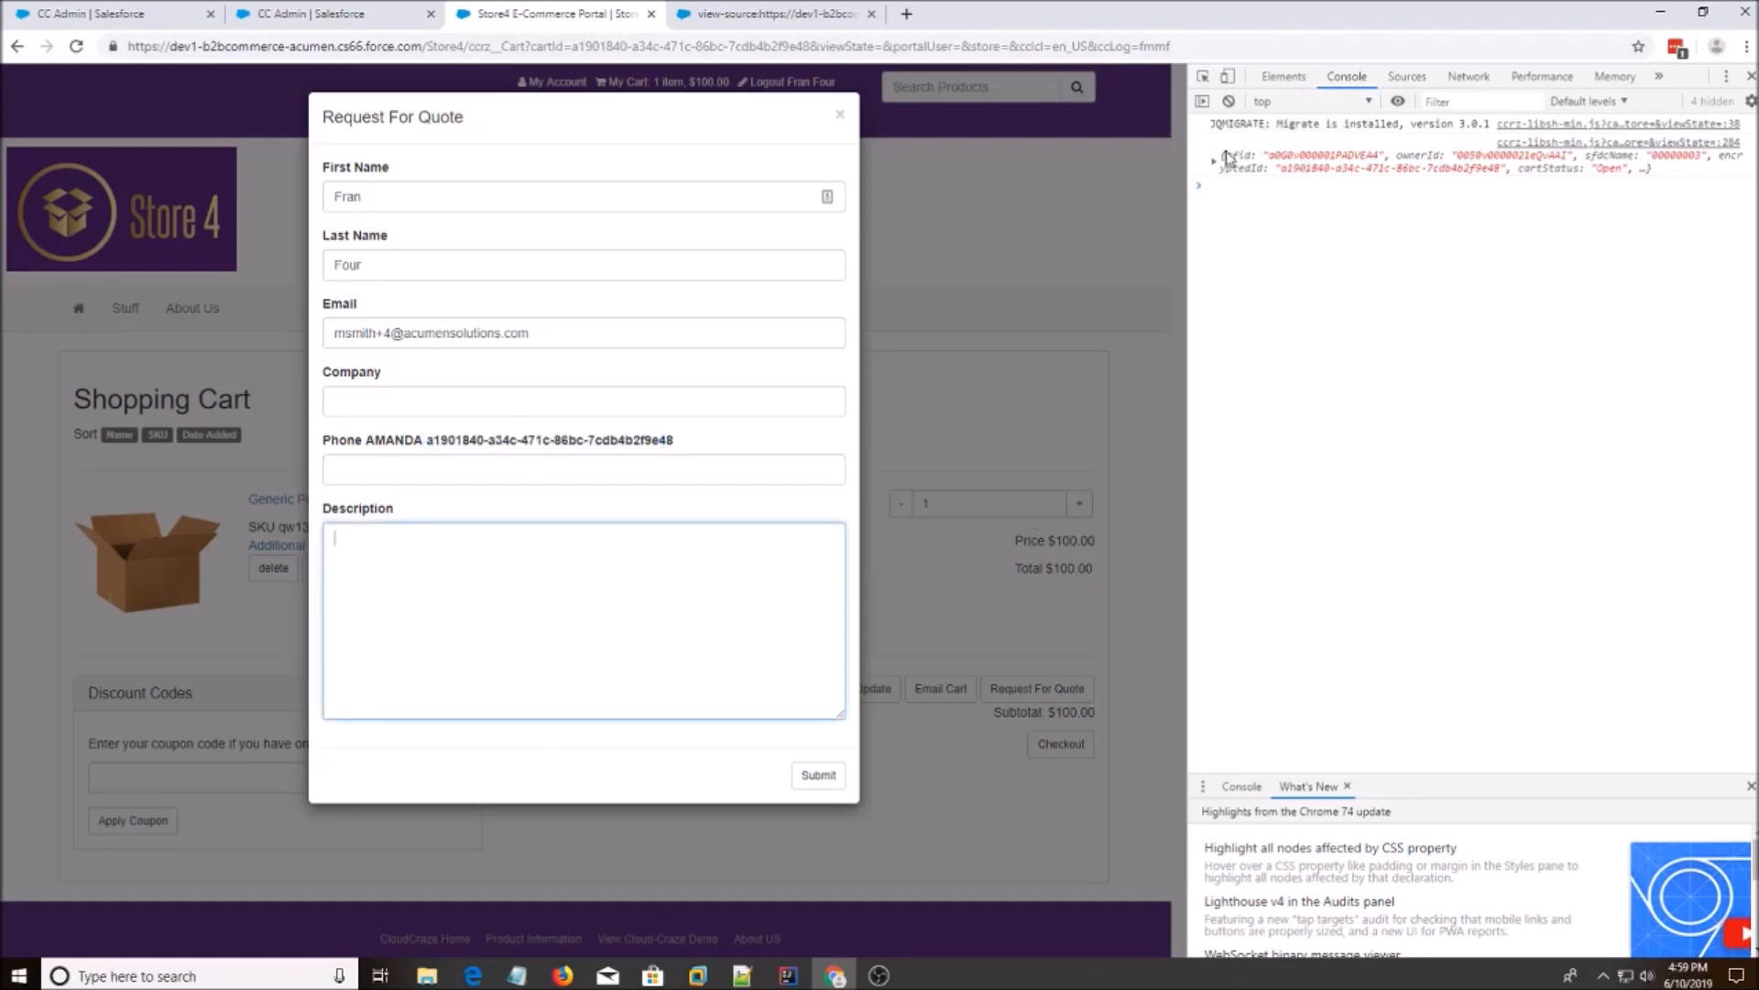
click(1213, 156)
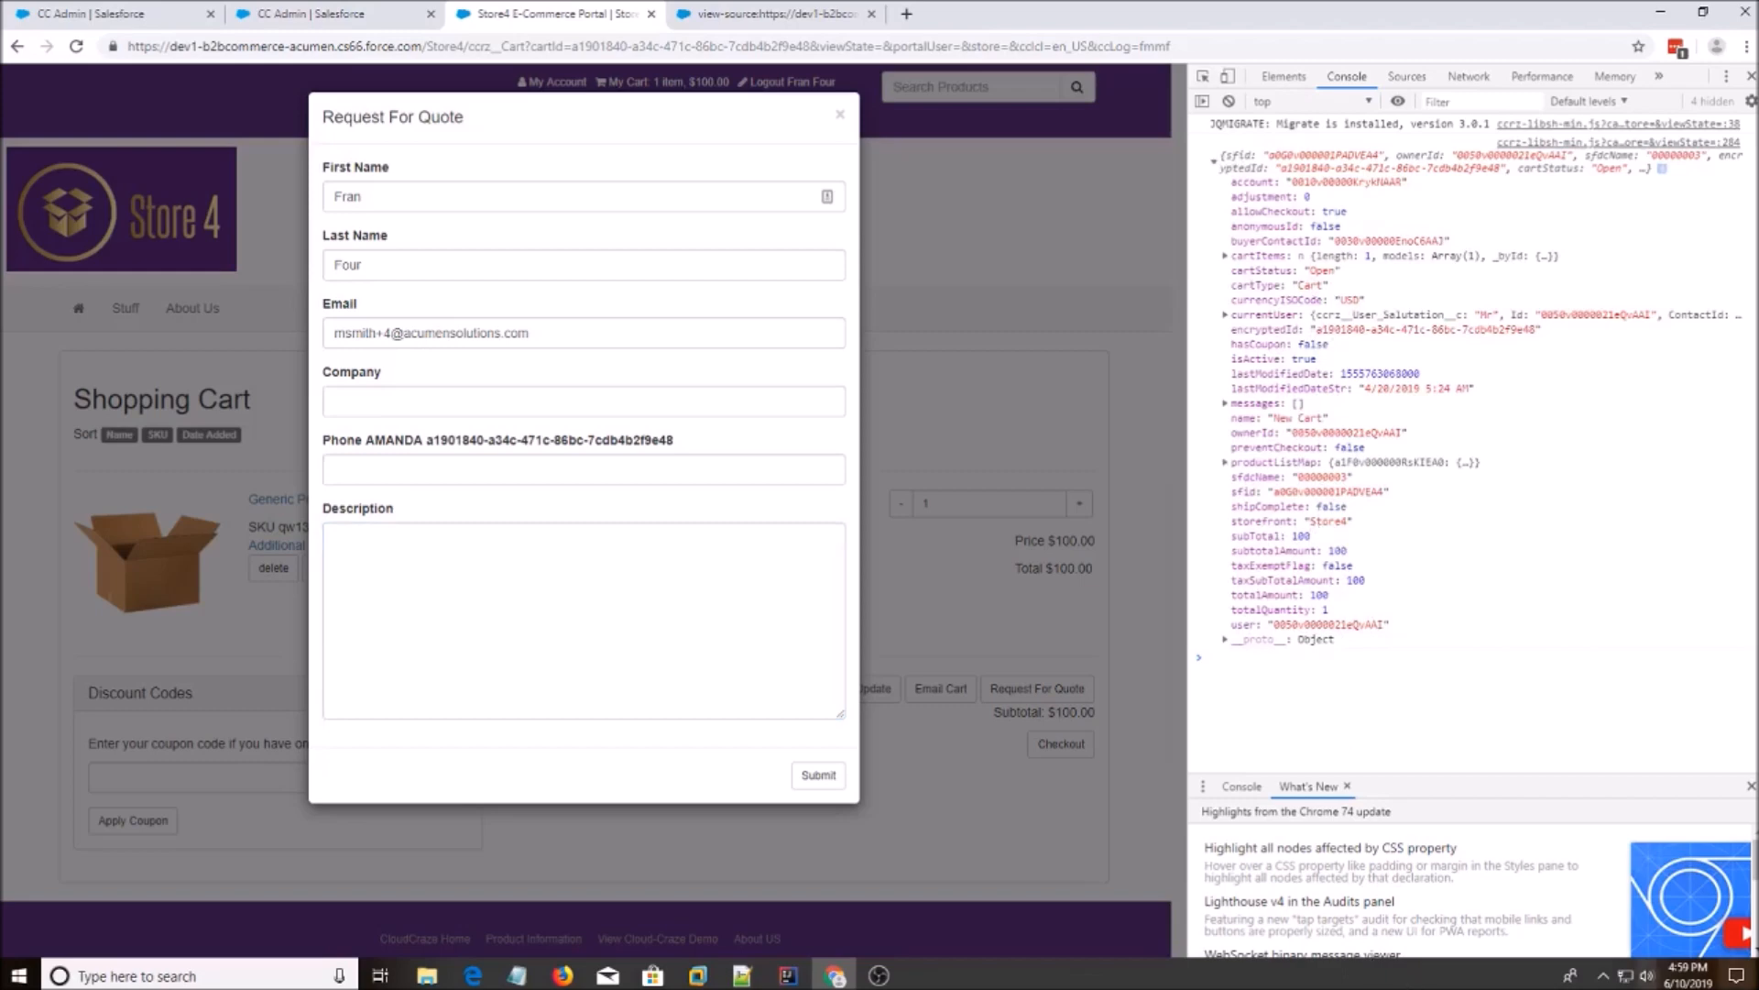
mouse_move(1006, 855)
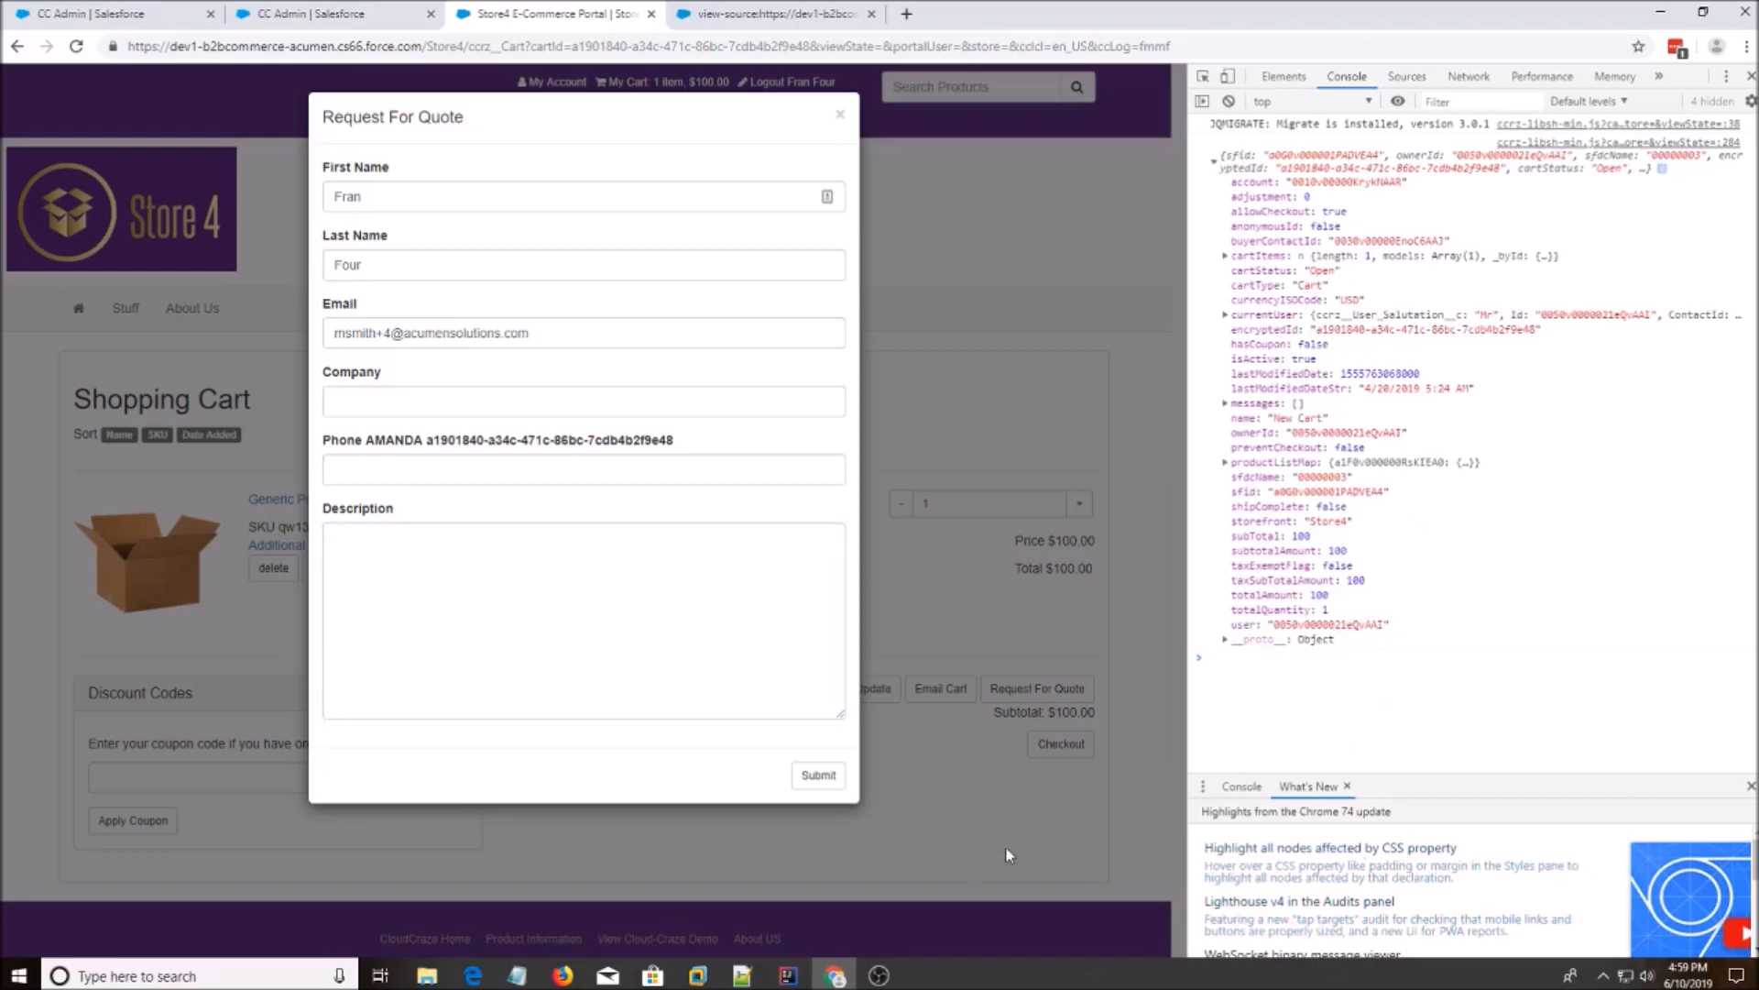
mouse_move(785, 973)
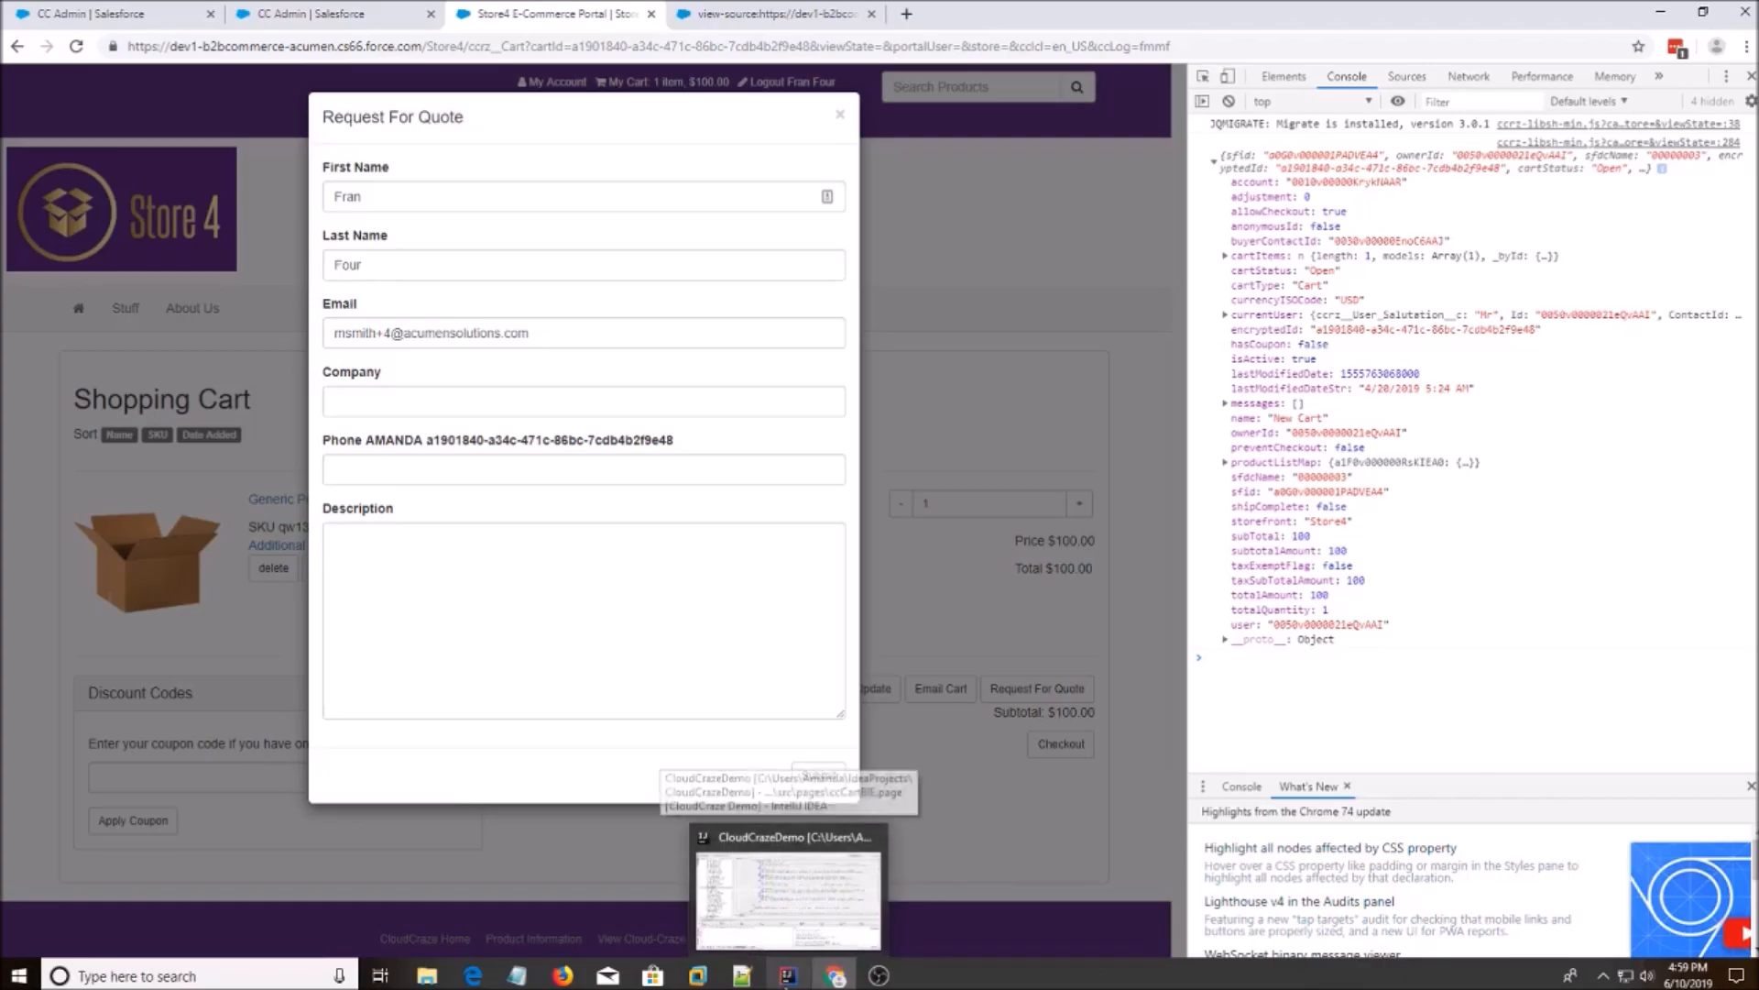
Add {{#if this.anonymousId}} {{this.encryptedId}} {{/if}} below the description form-group in ccCartBIE.page.
click(788, 898)
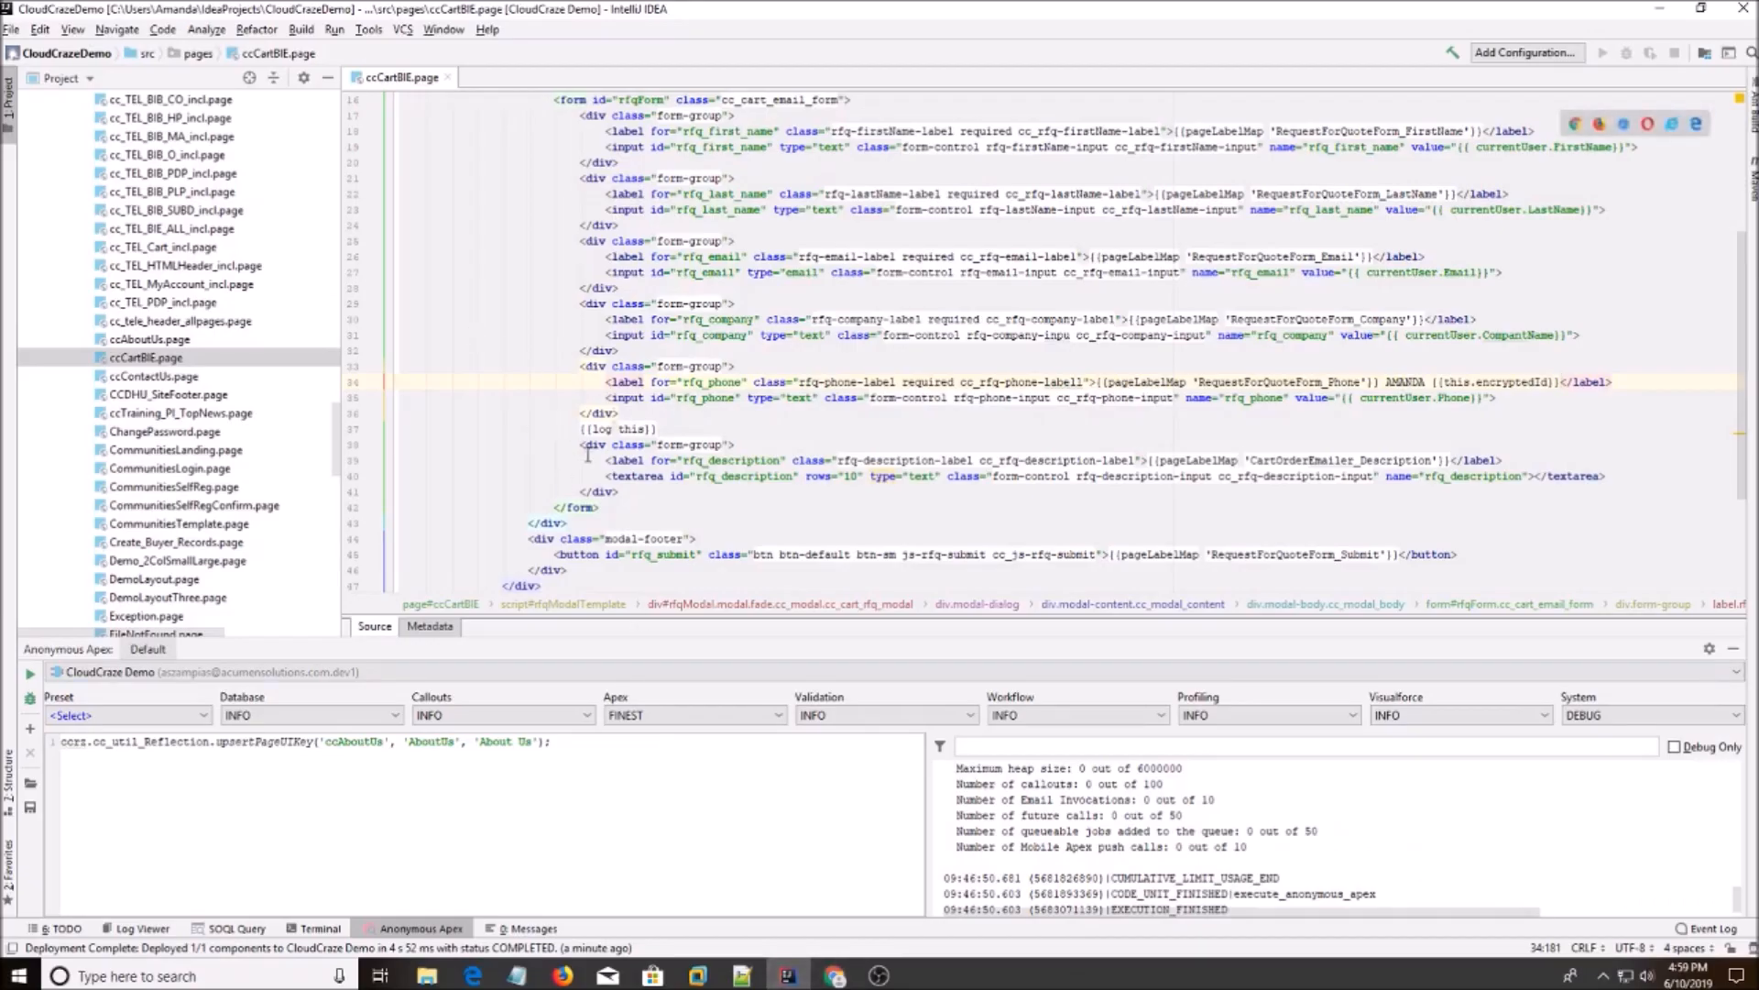
click(601, 507)
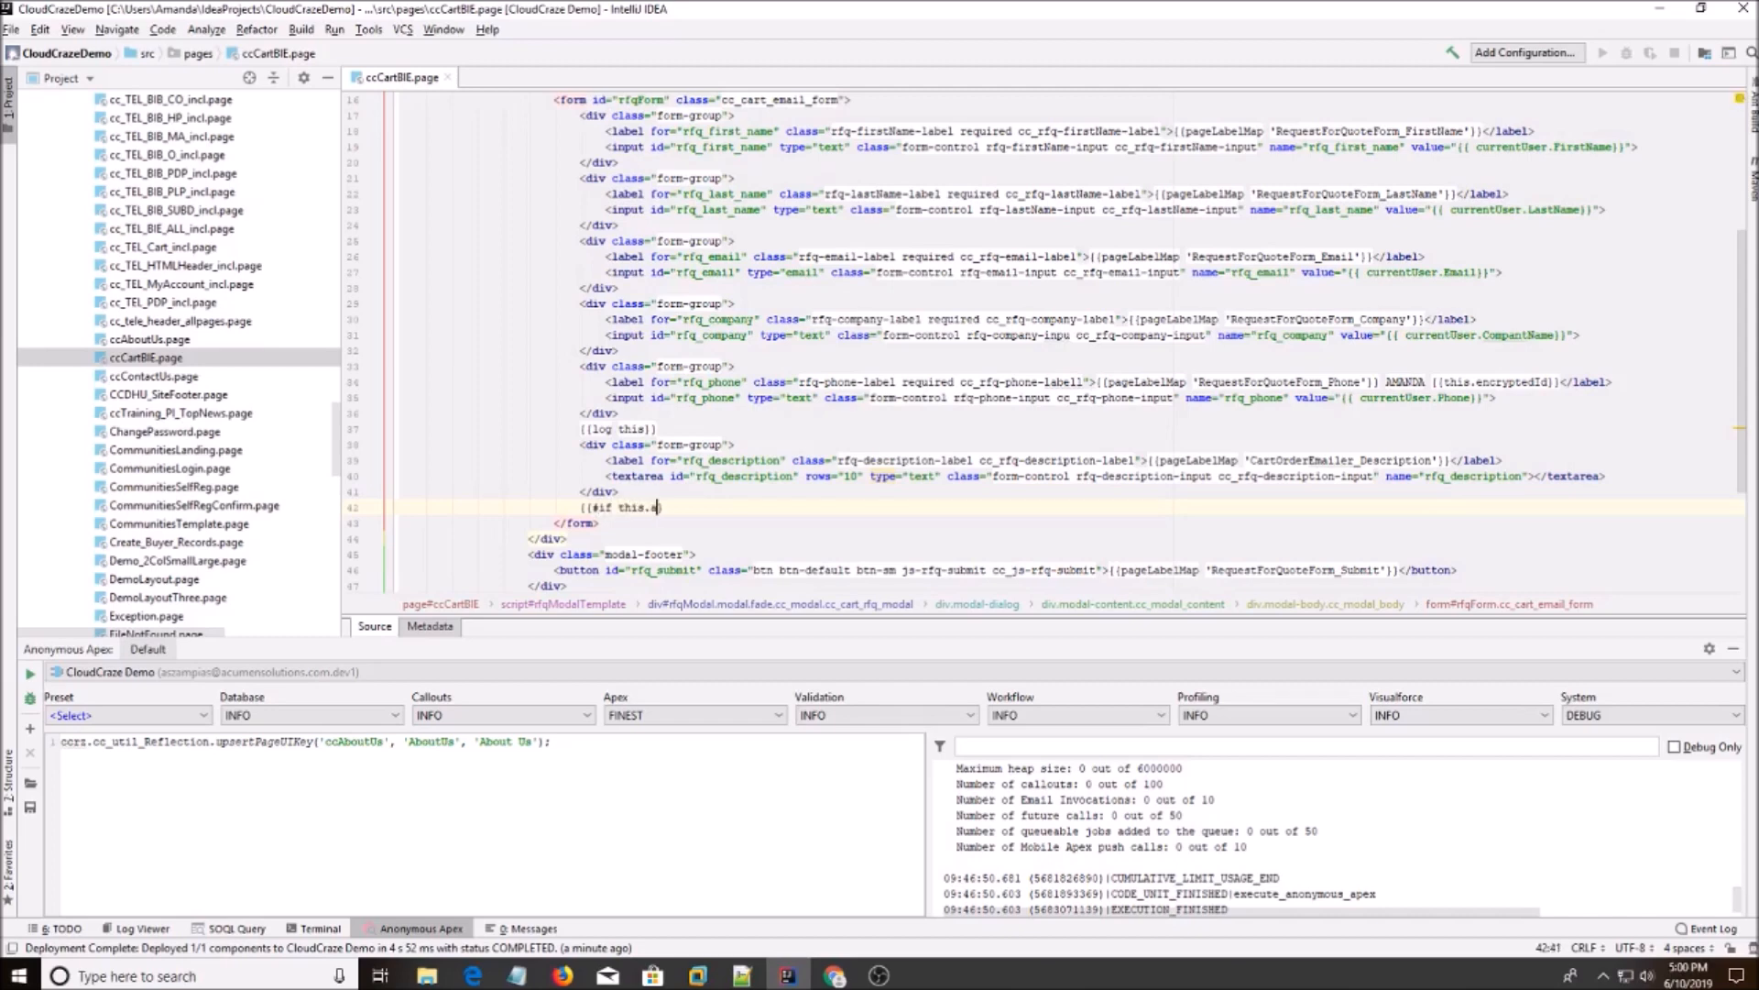
text(nonymousId}})
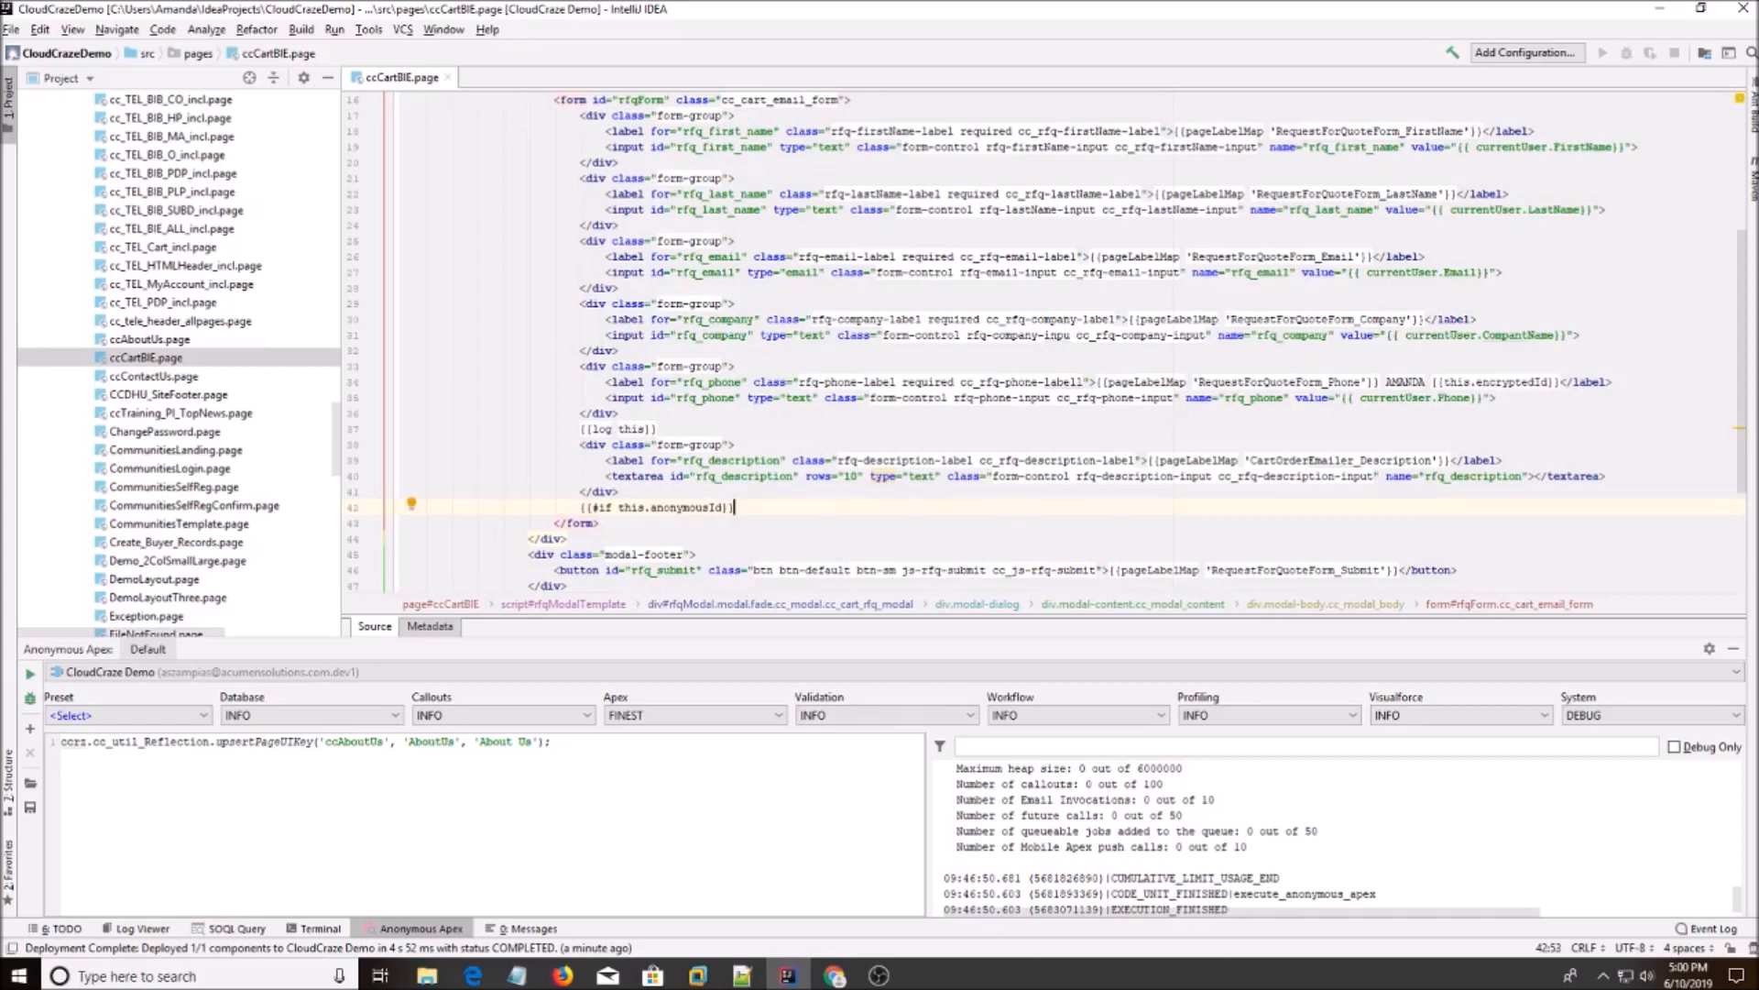
key(Enter)
text({{thi)
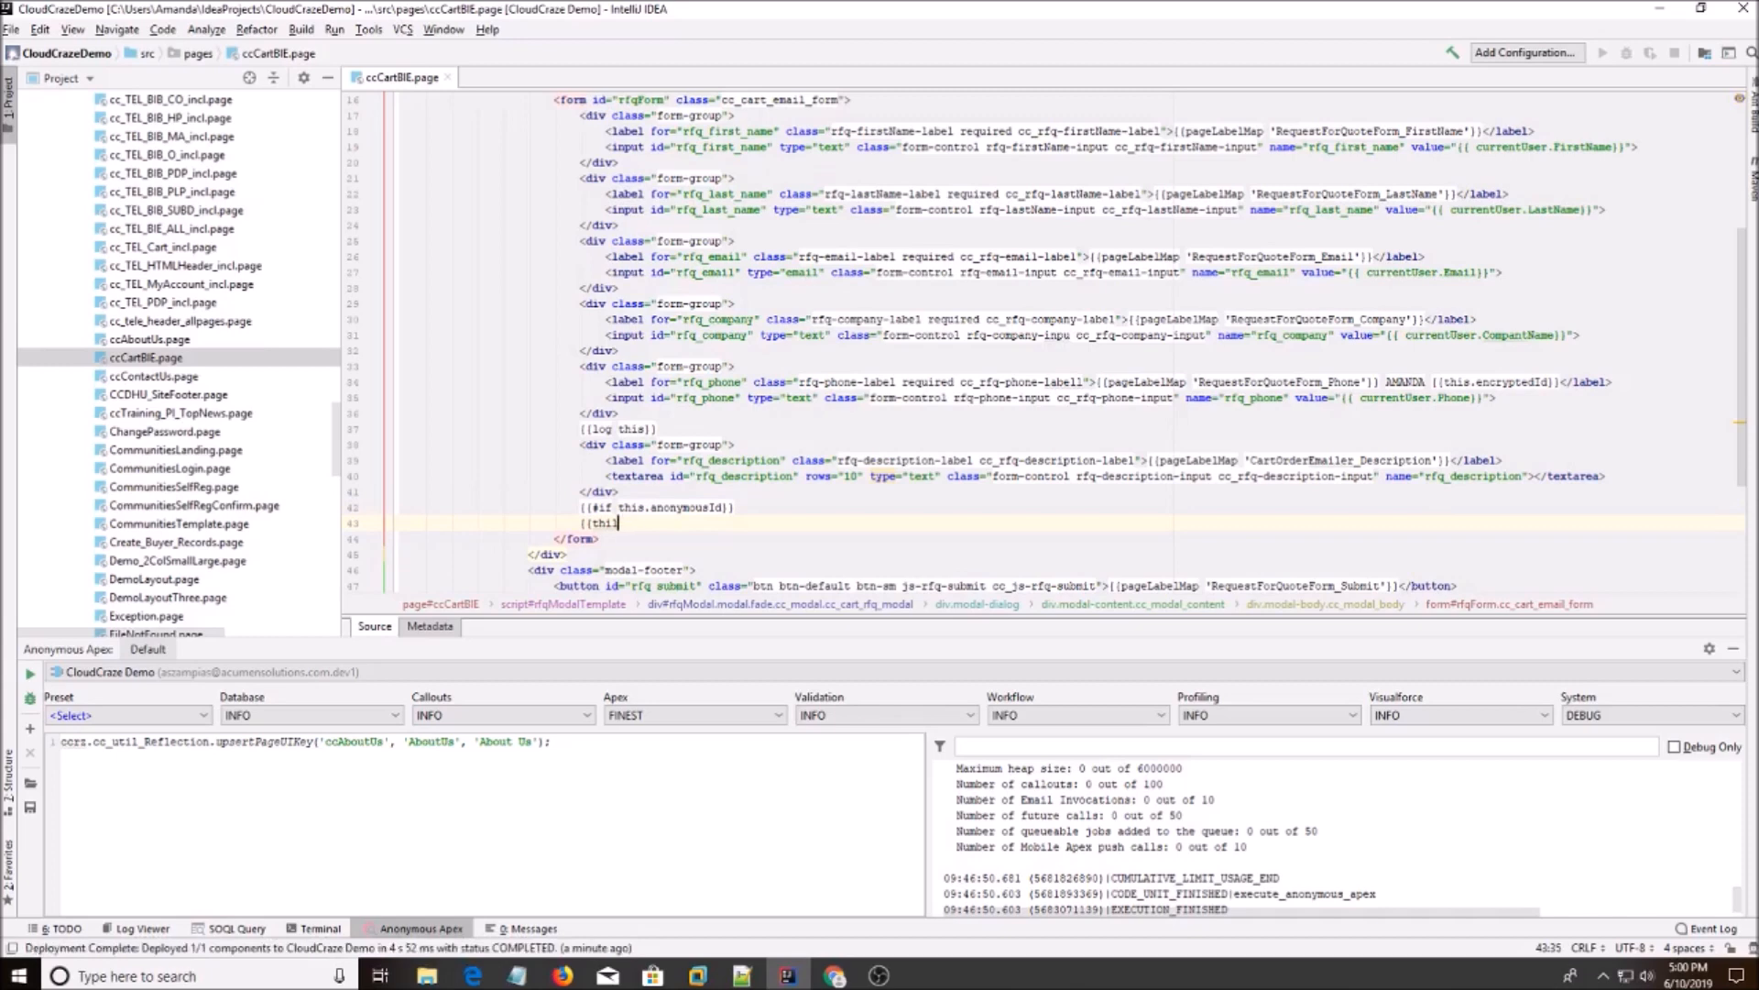
key(BackSpace)
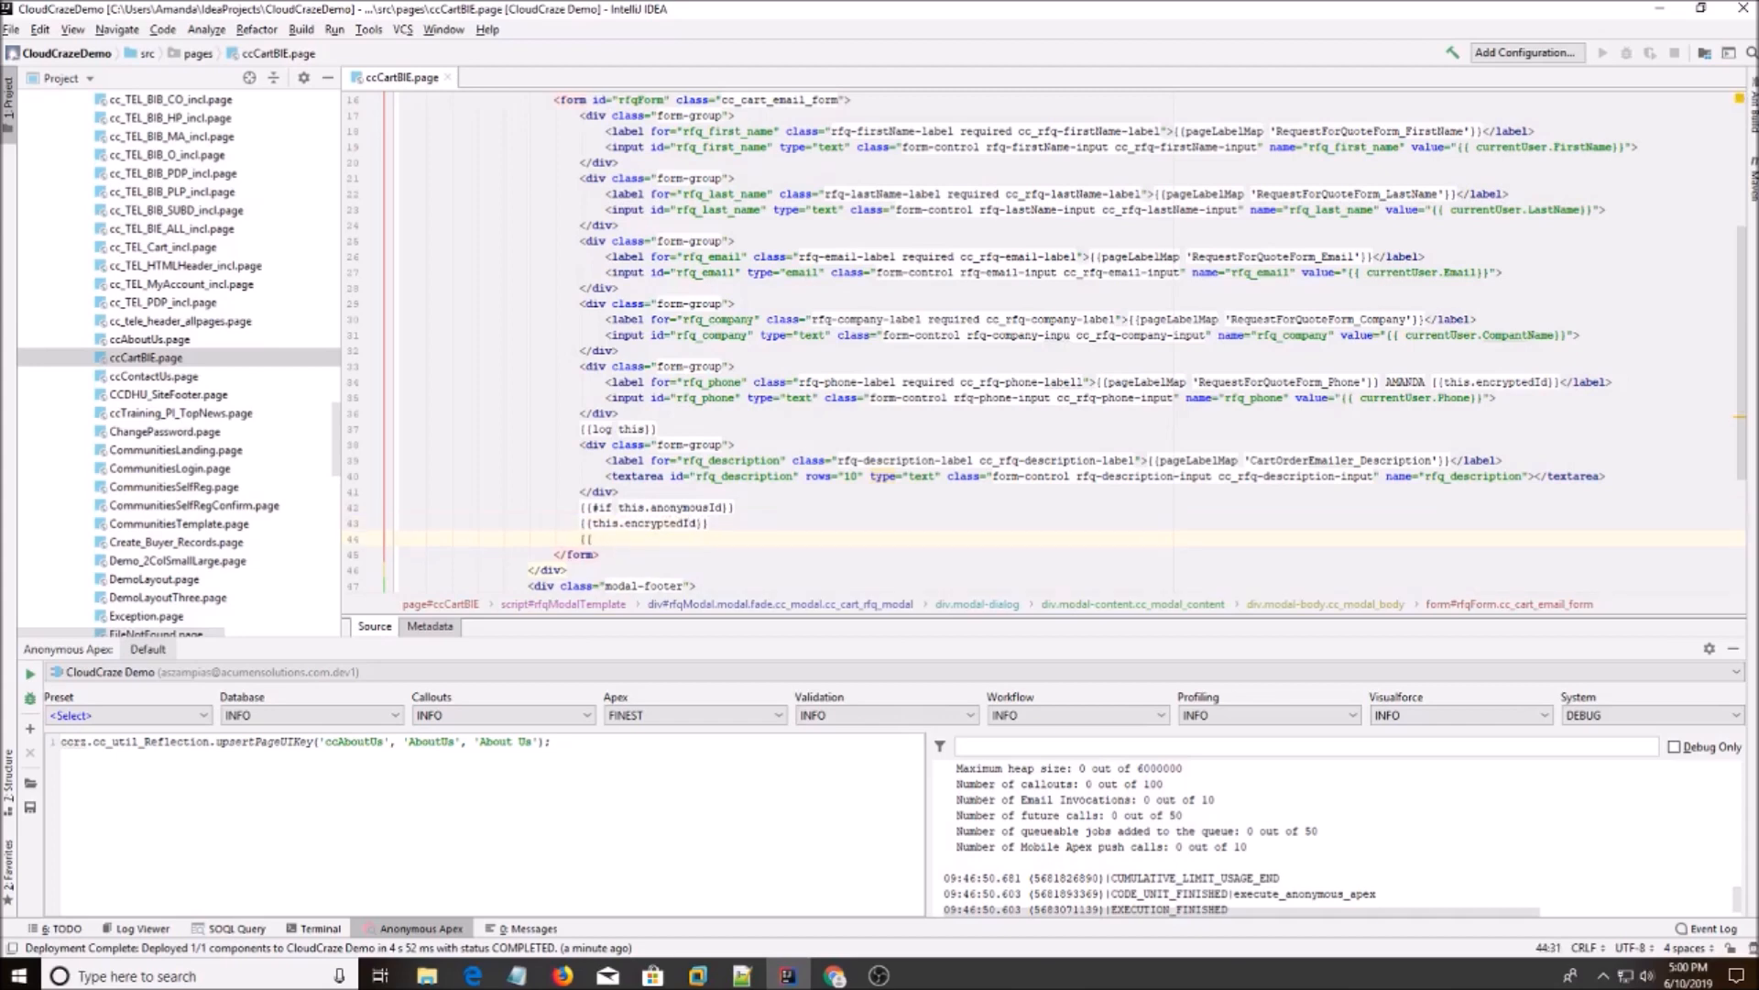
text({{/if}})
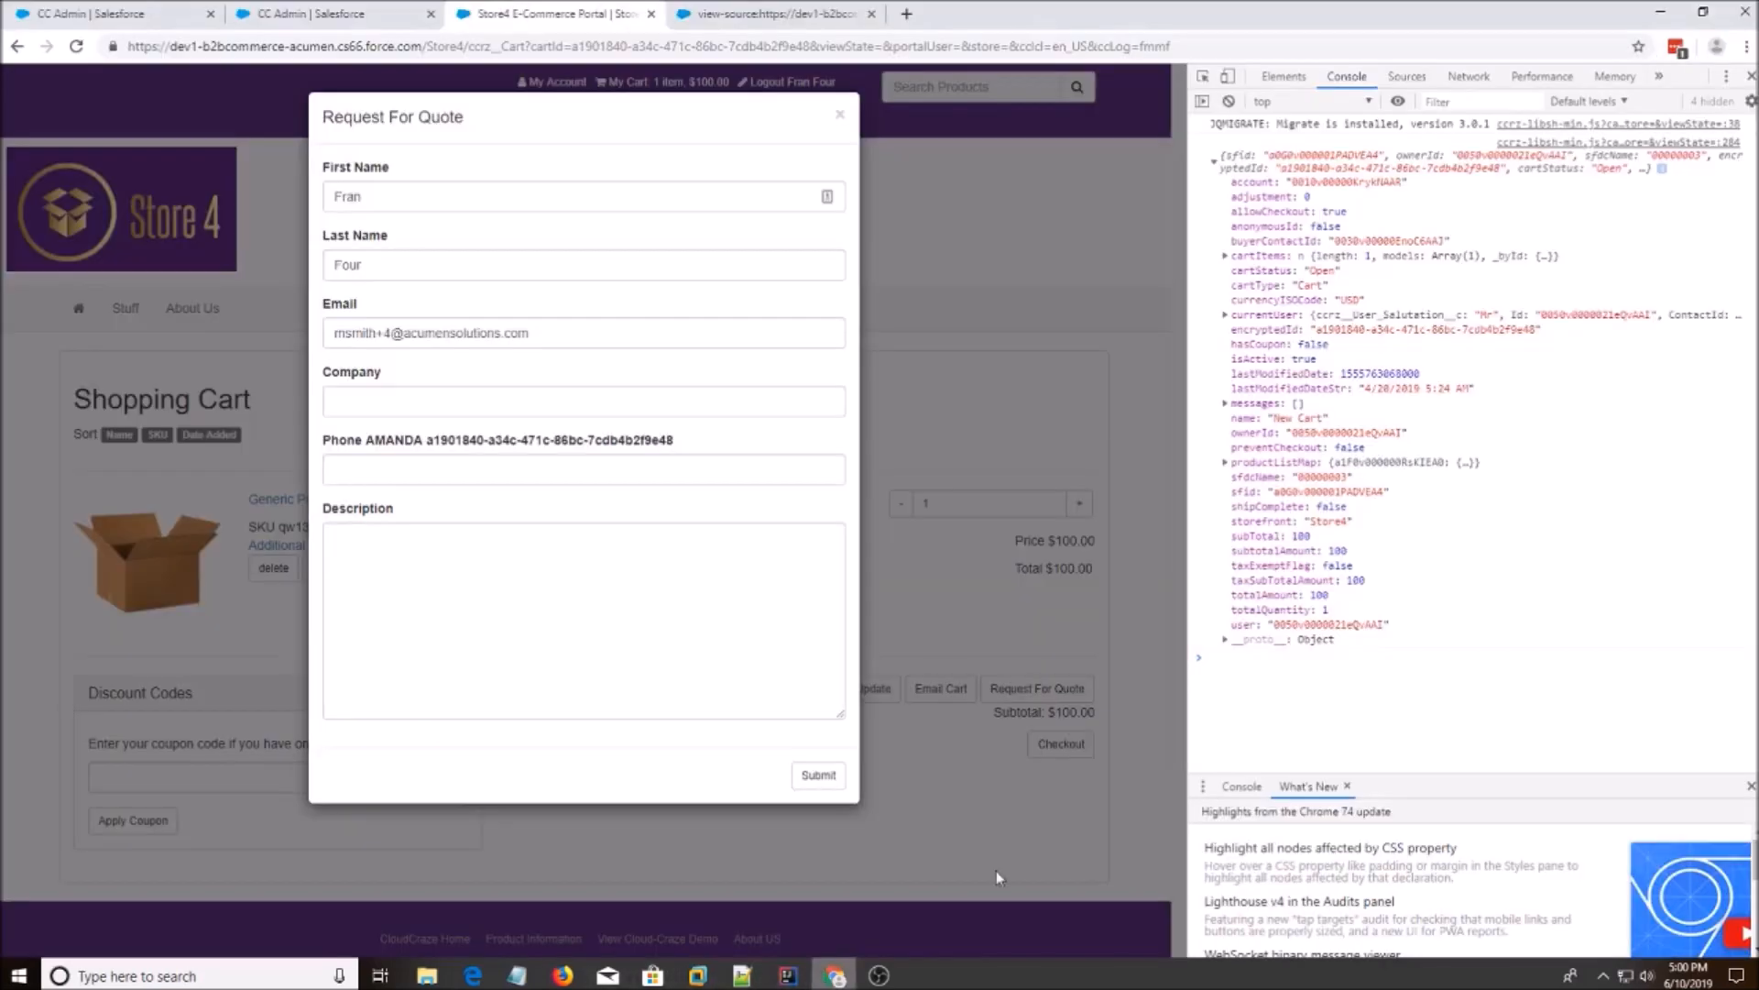
Select the anonymousId field in the logged cart data, then switch back to IntelliJ.
double_click(1259, 225)
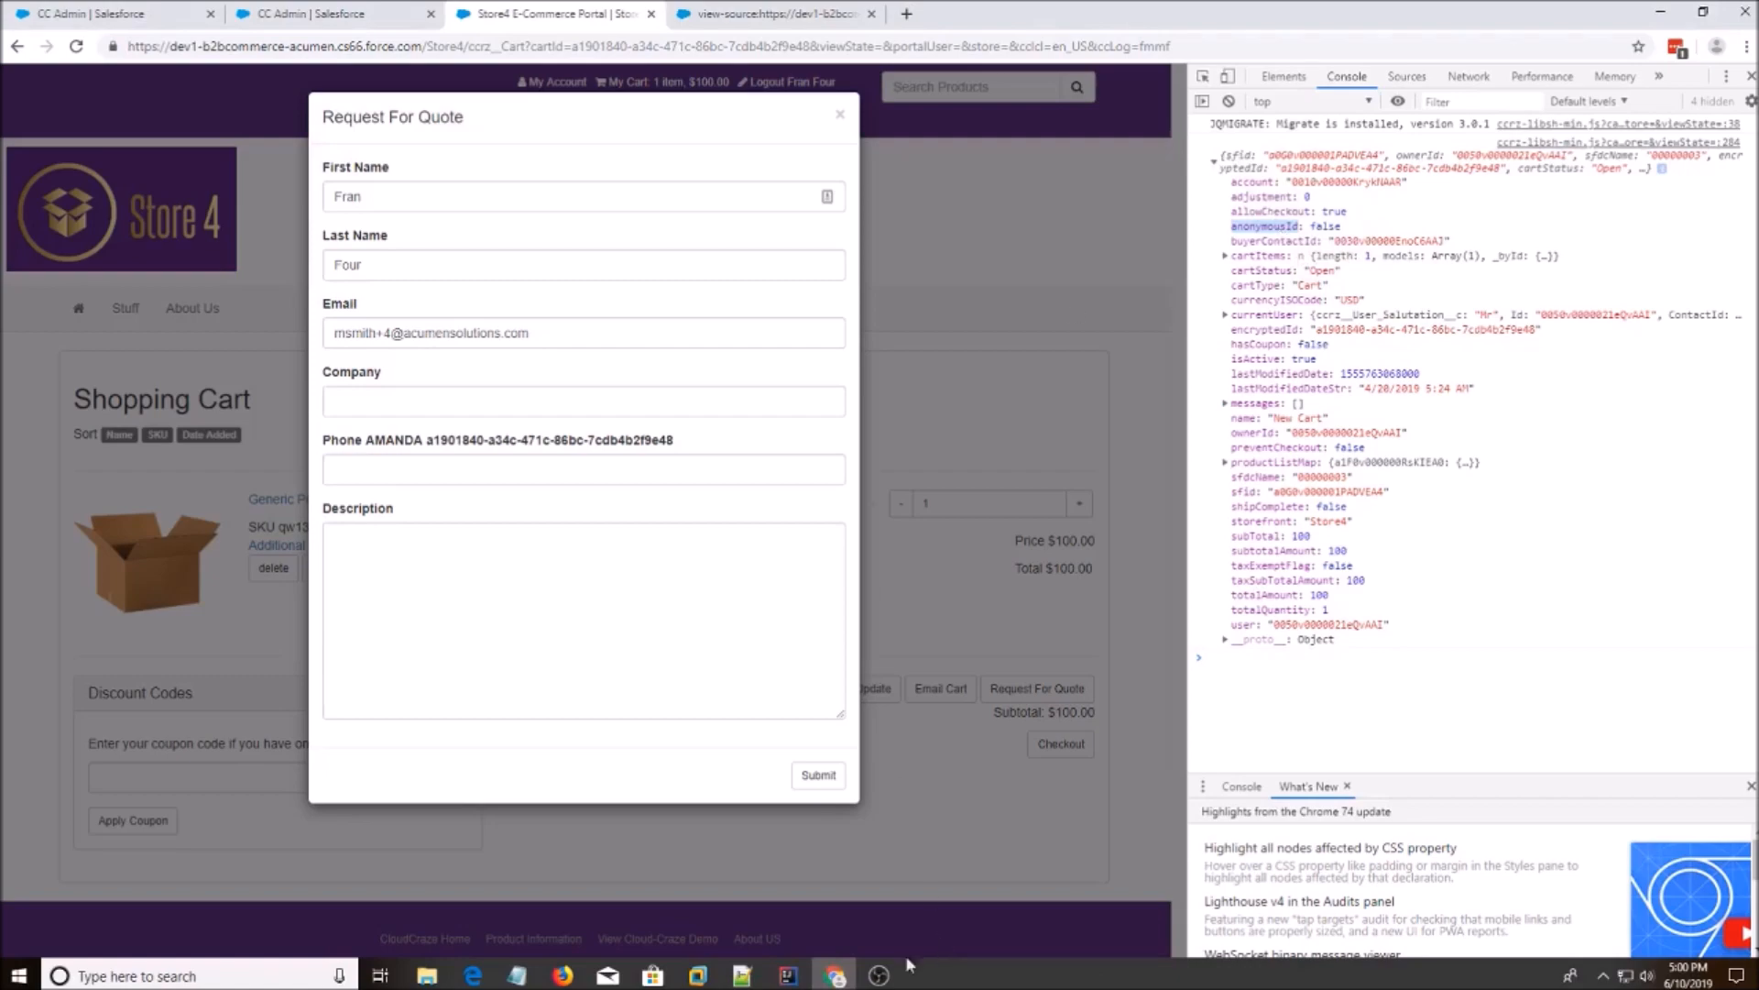
click(836, 975)
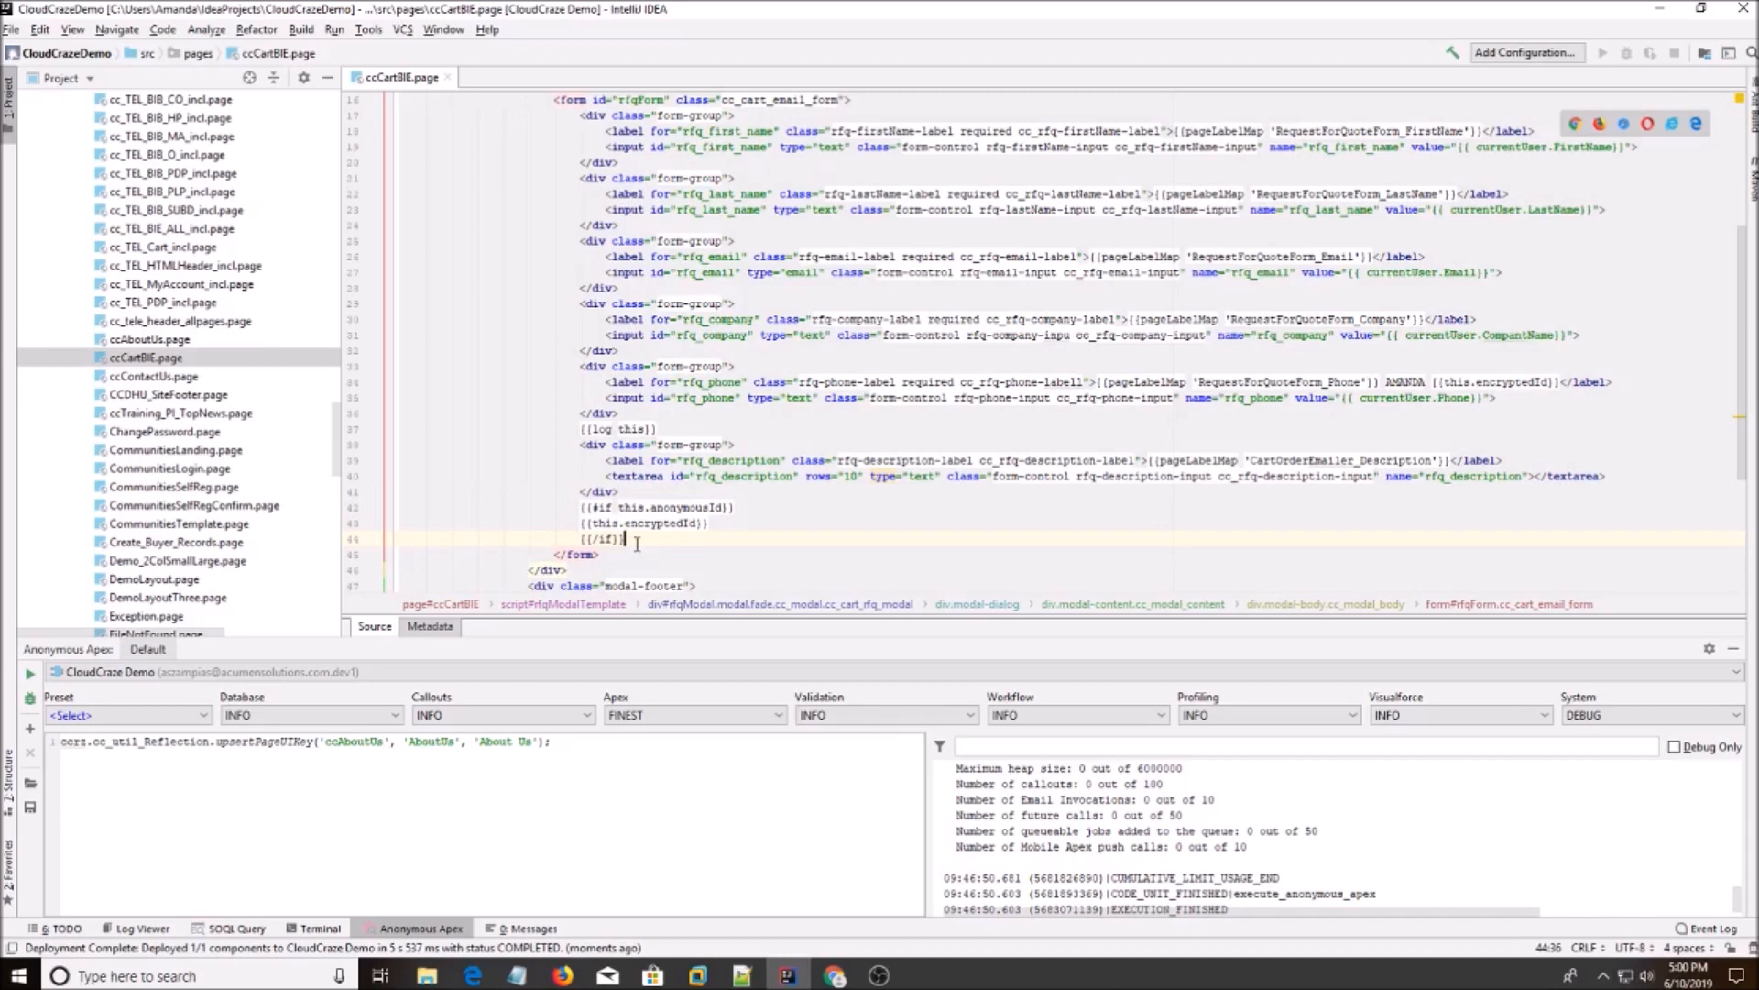
Put AMANDA on a line above the if-block and reopen the cart's Request For Quote form.
click(660, 475)
text(AMANDA)
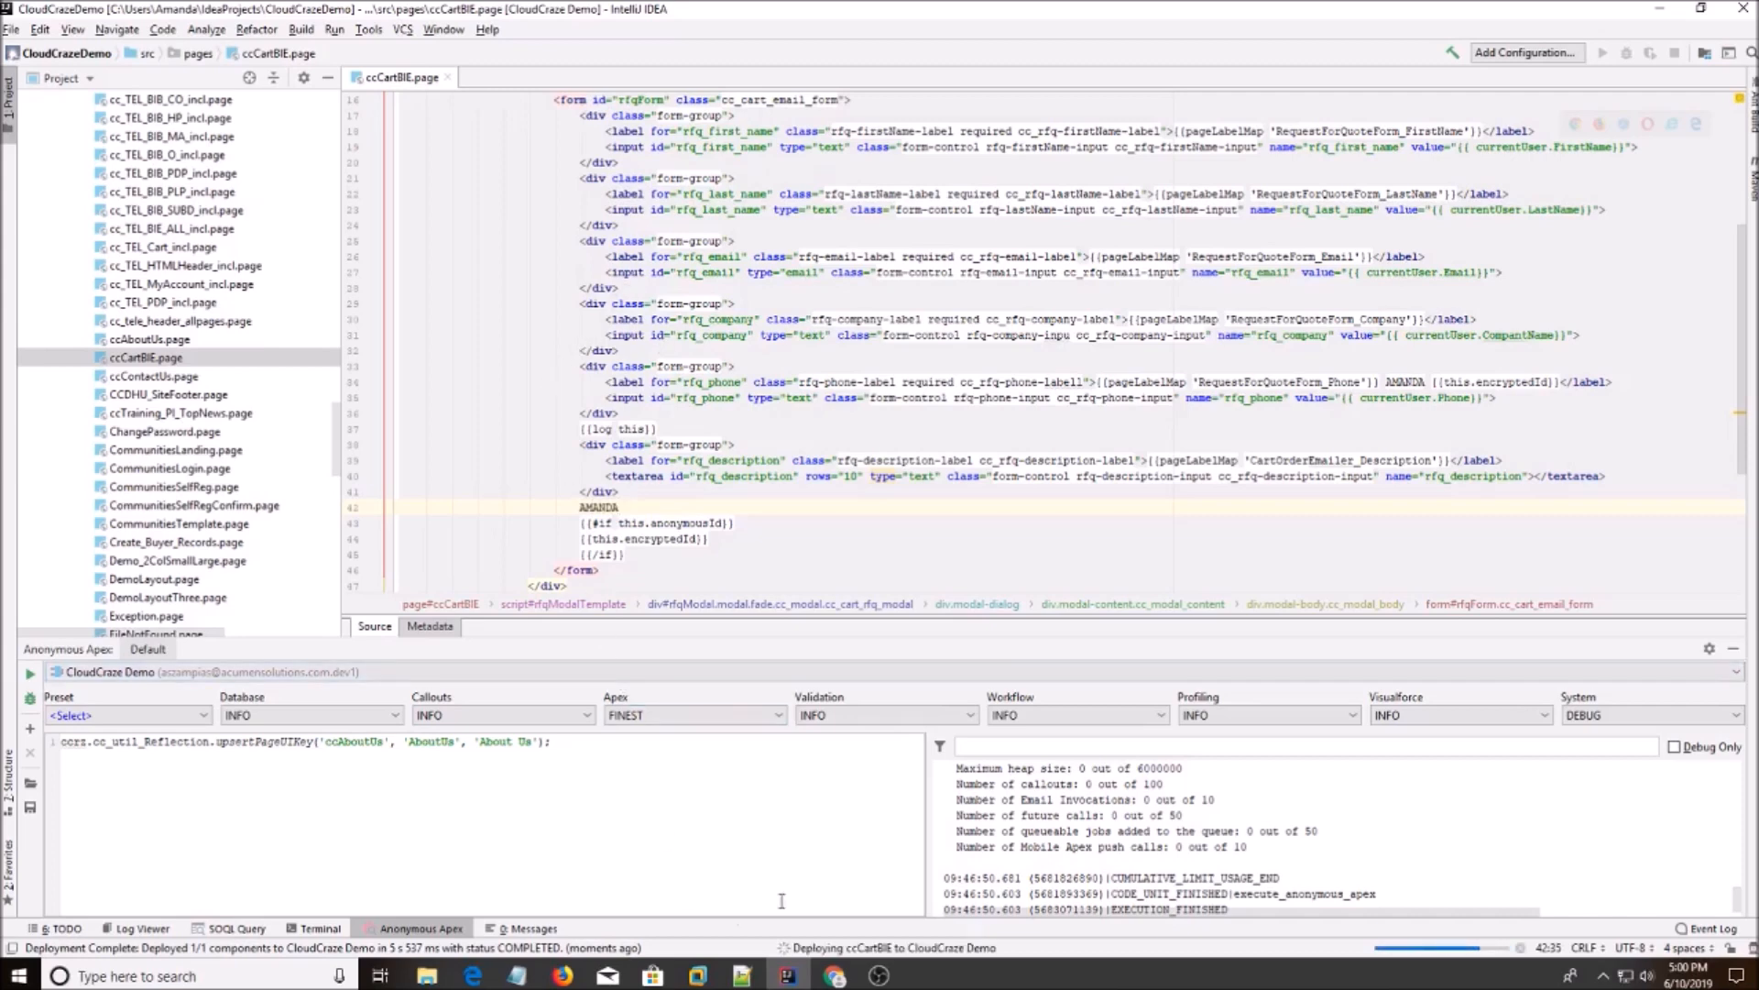
mouse_move(835, 975)
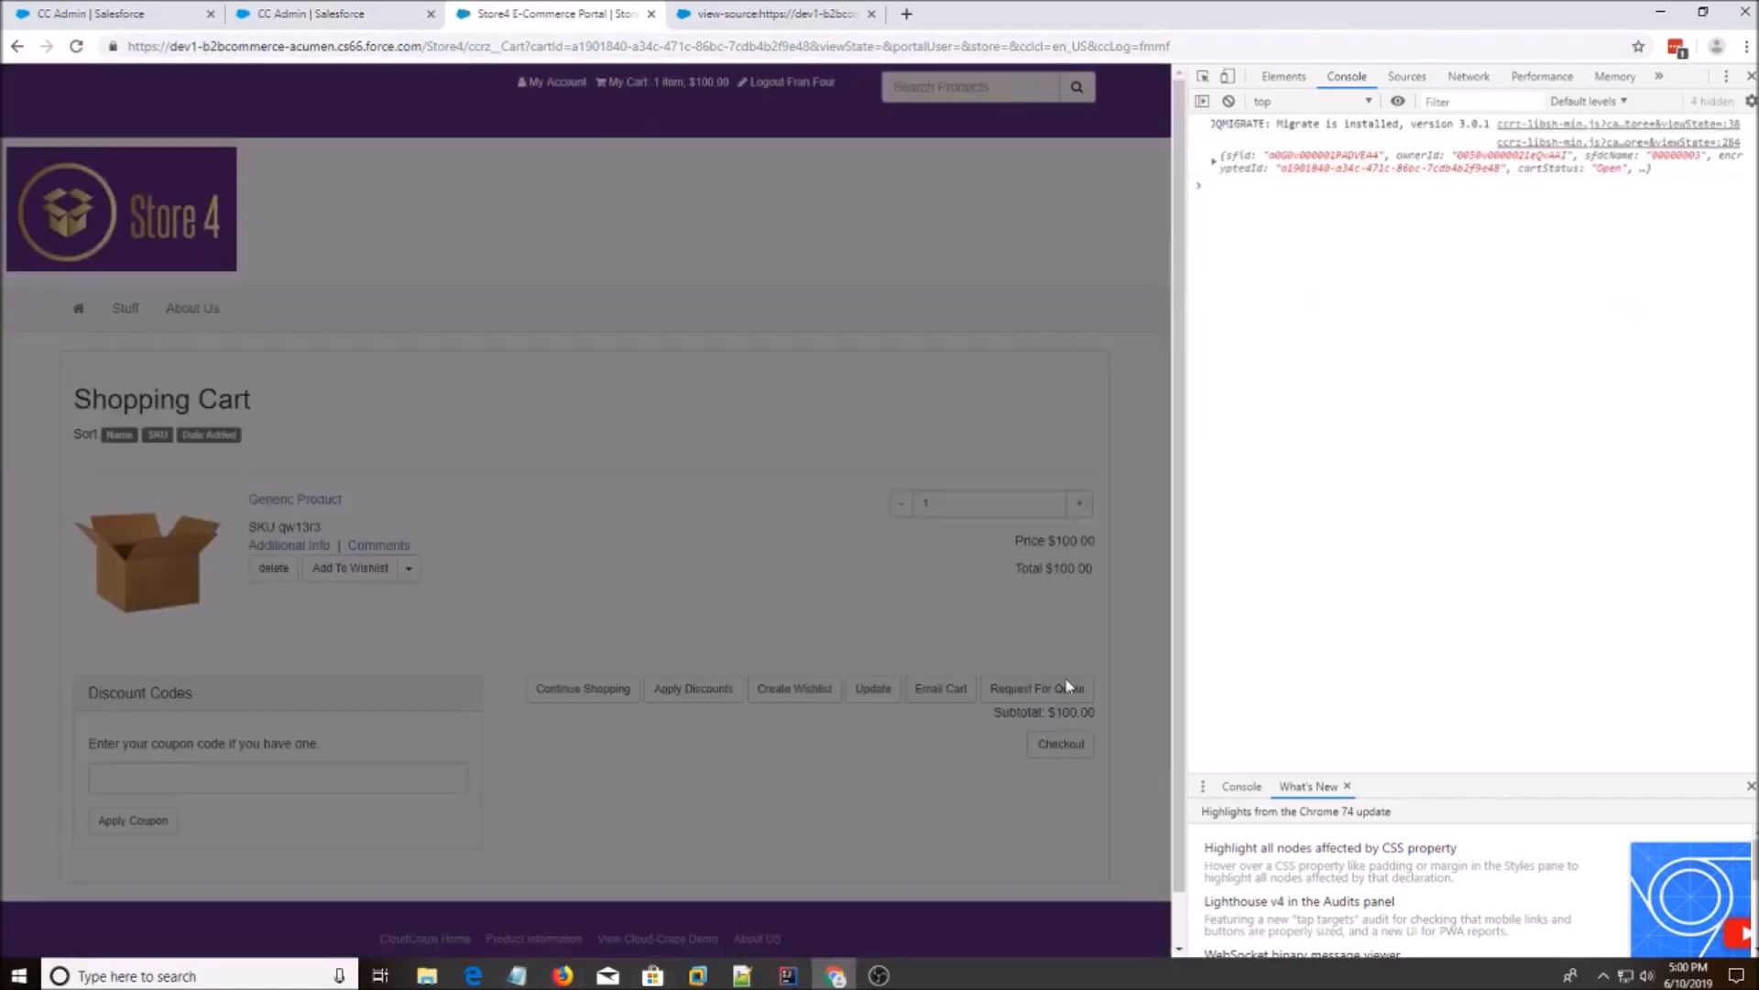
click(1034, 688)
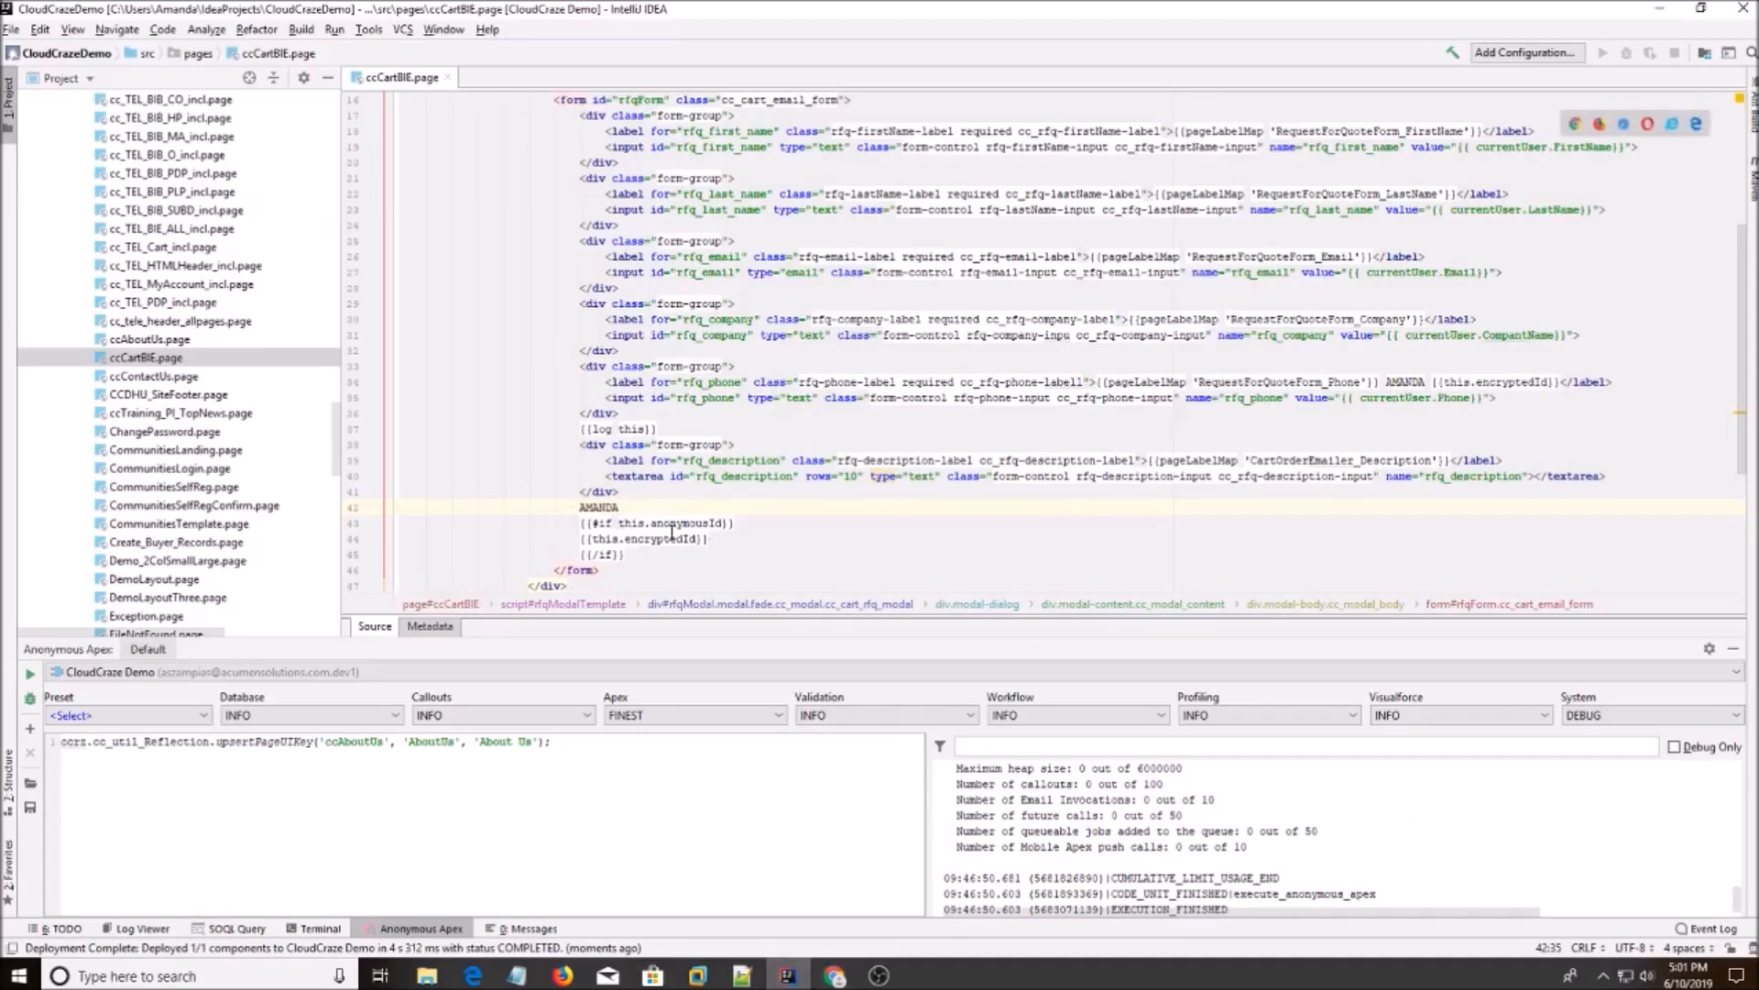
Review the anonymousId if-block in the editor and reload the cart page.
click(626, 554)
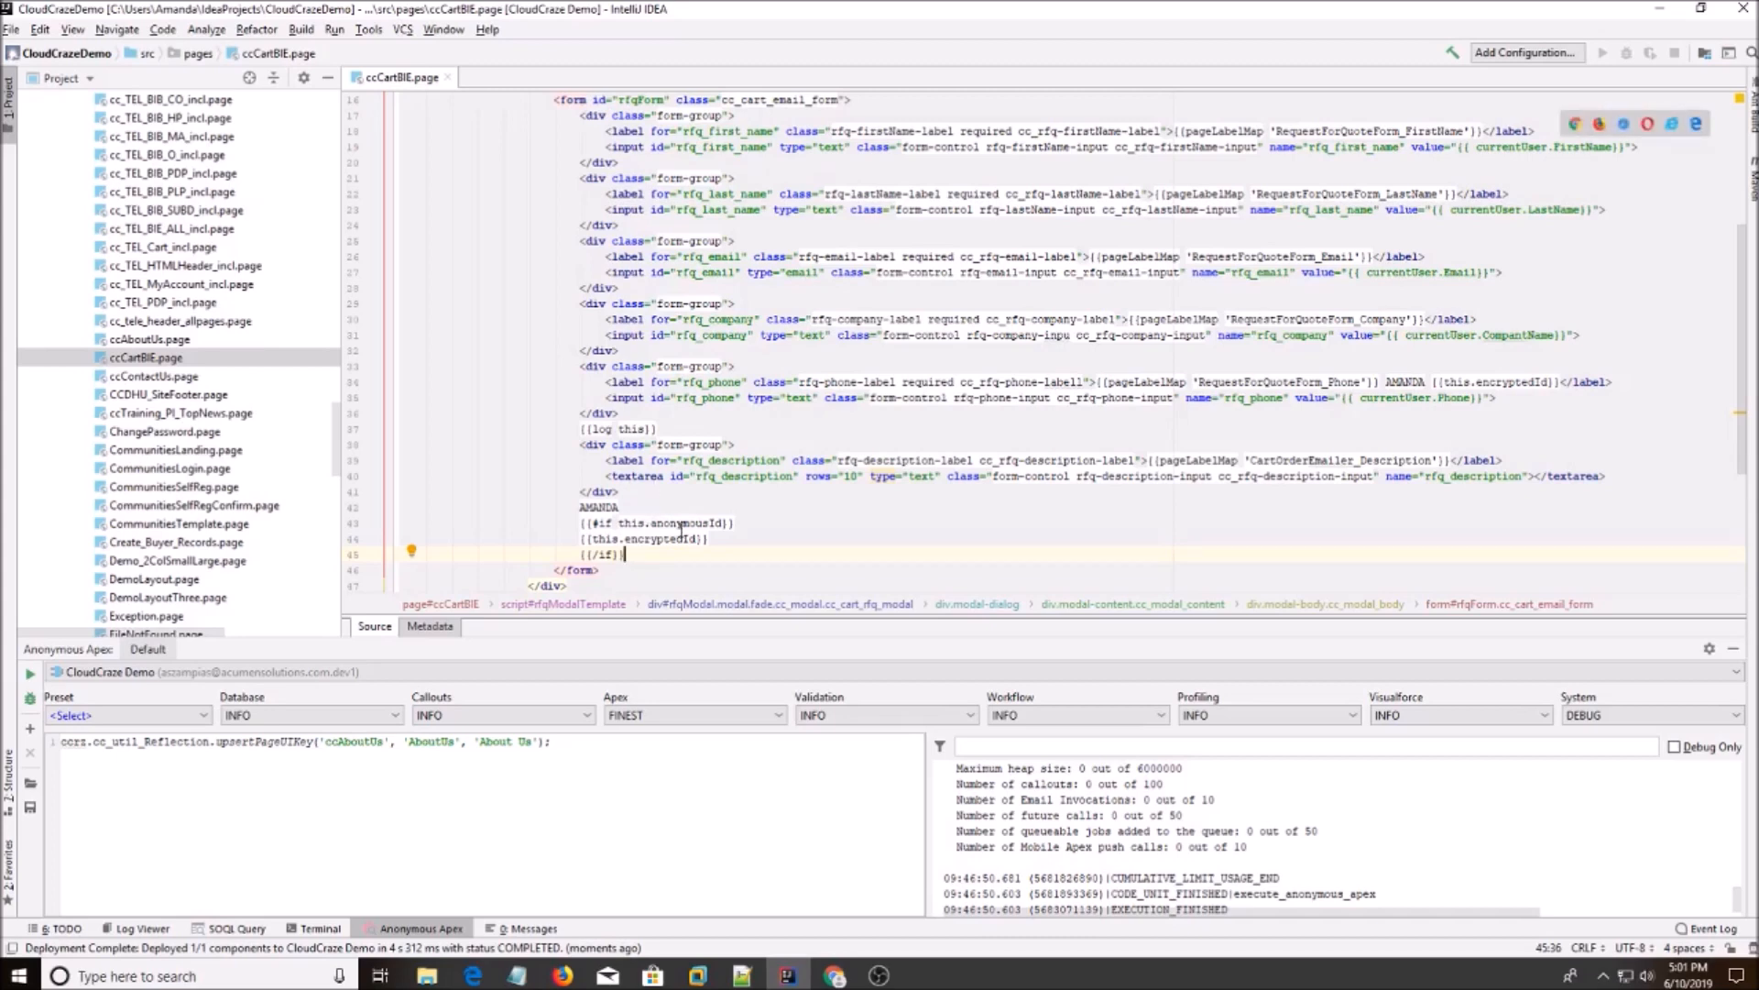
click(739, 974)
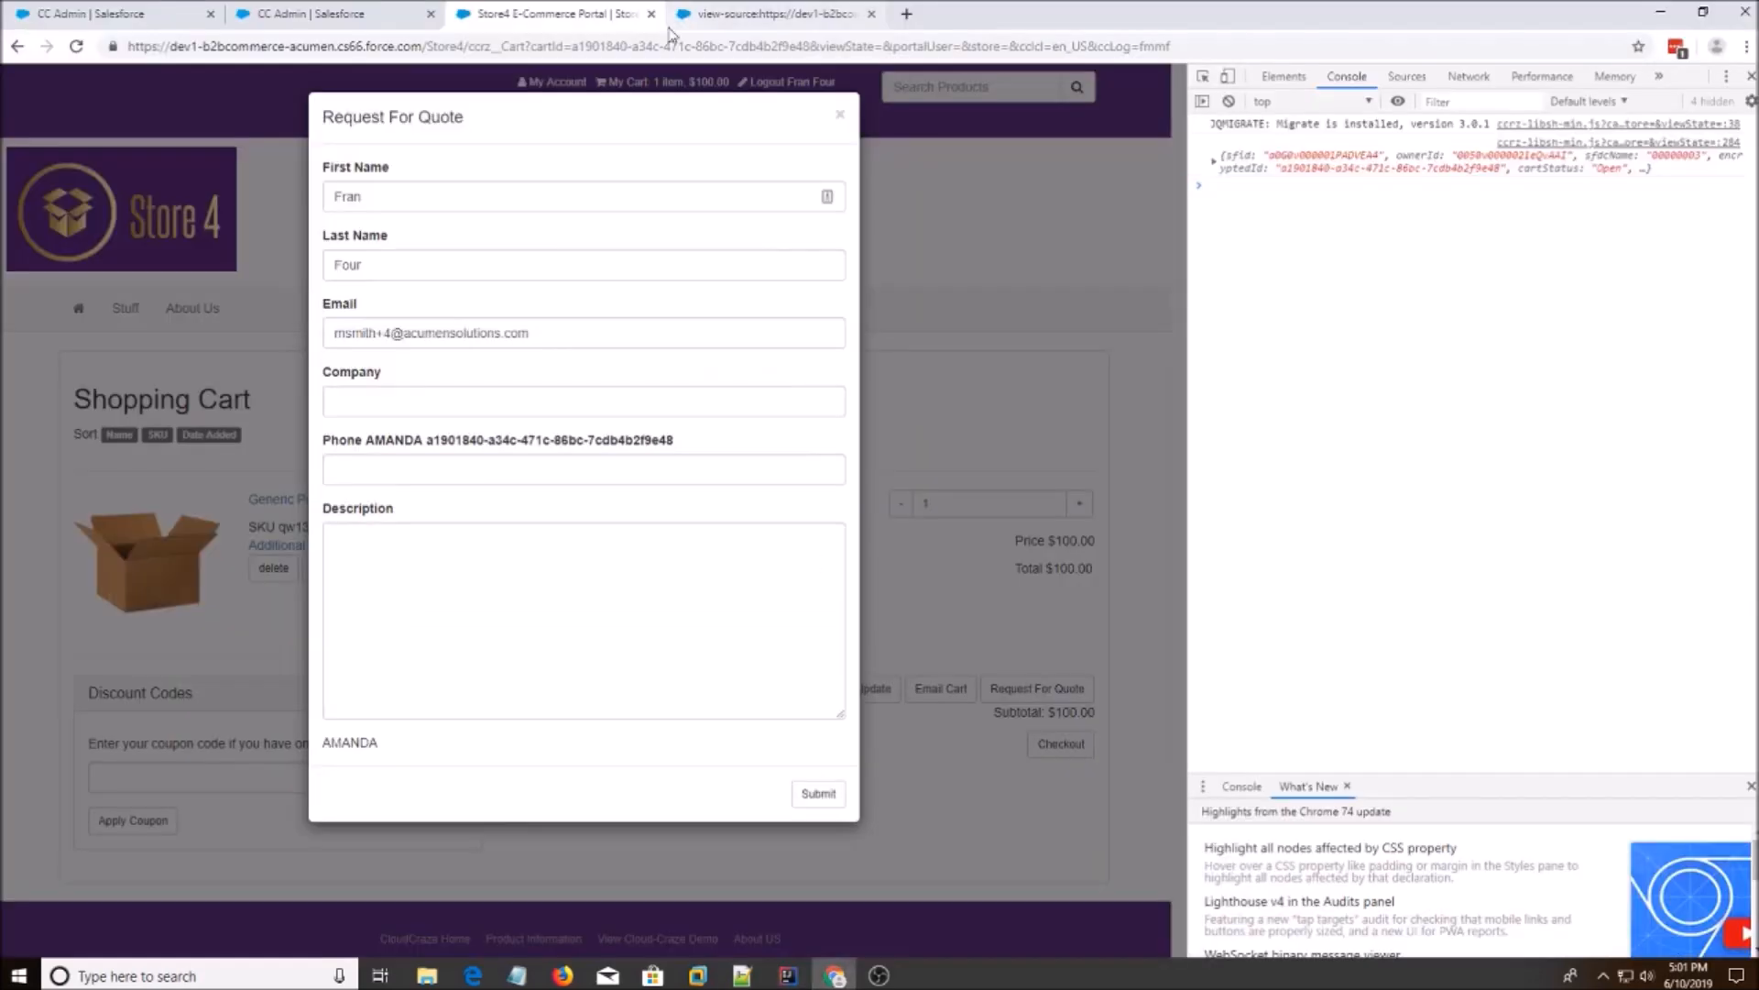
click(818, 794)
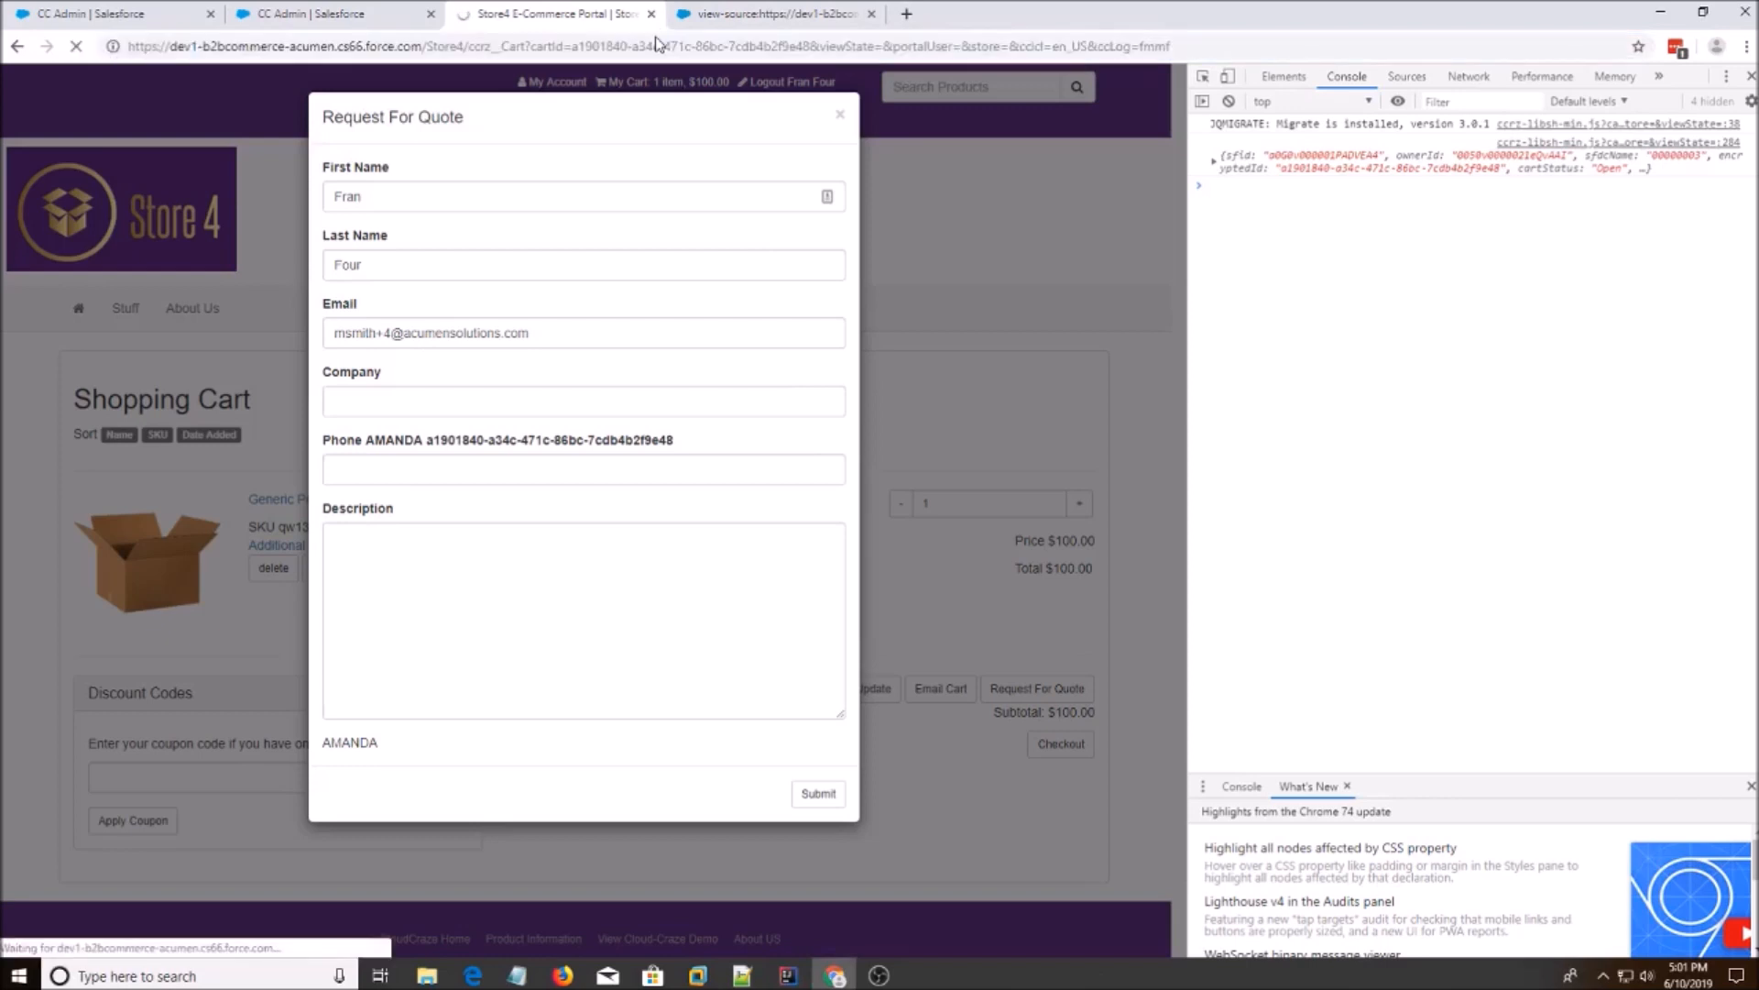